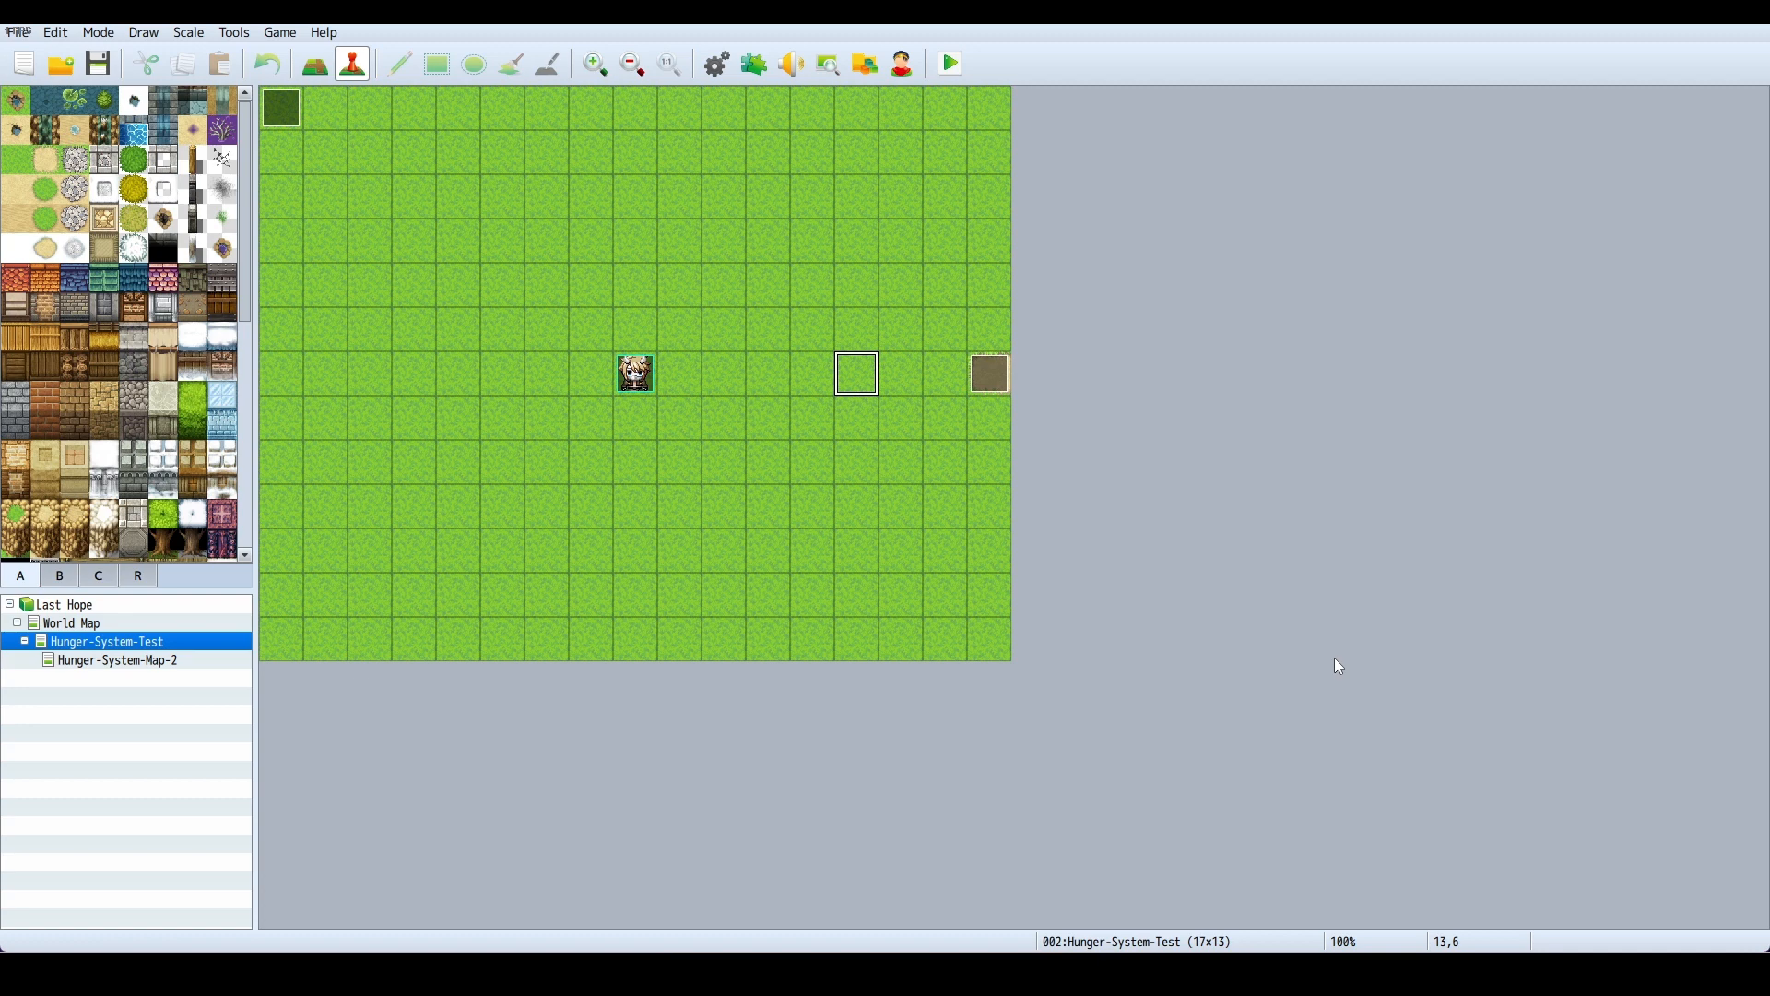
pyautogui.moveTo(1217, 542)
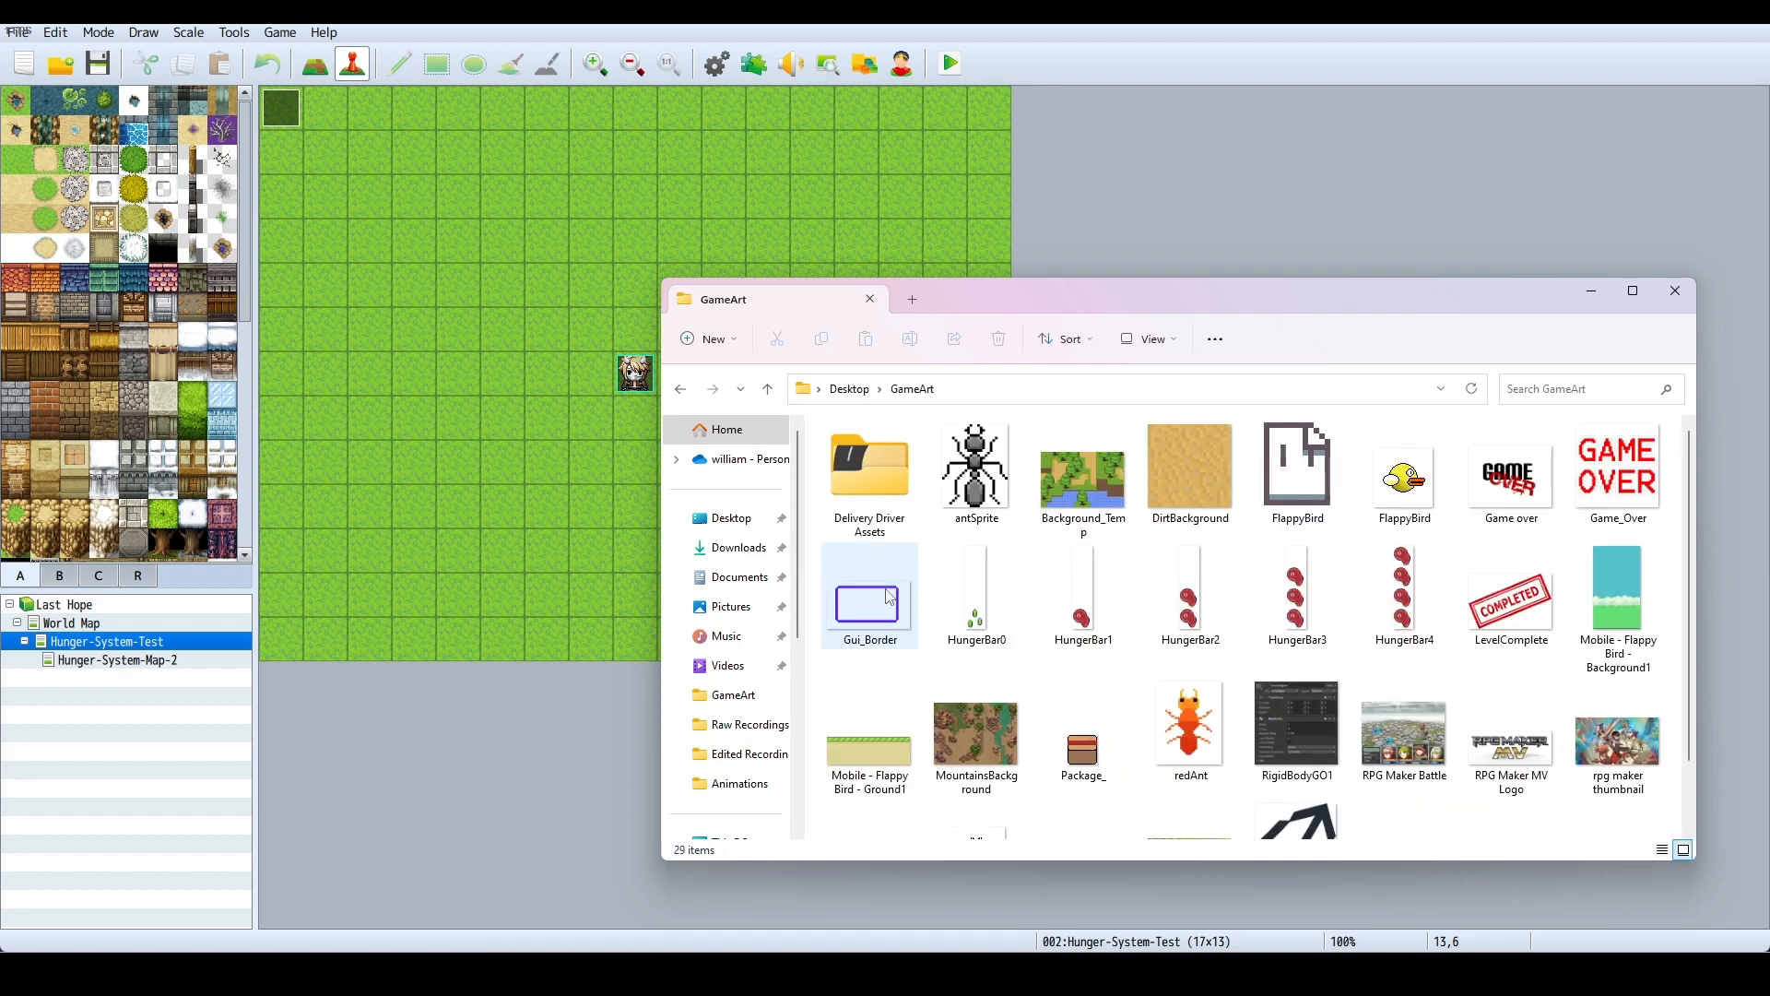
pyautogui.click(1403, 592)
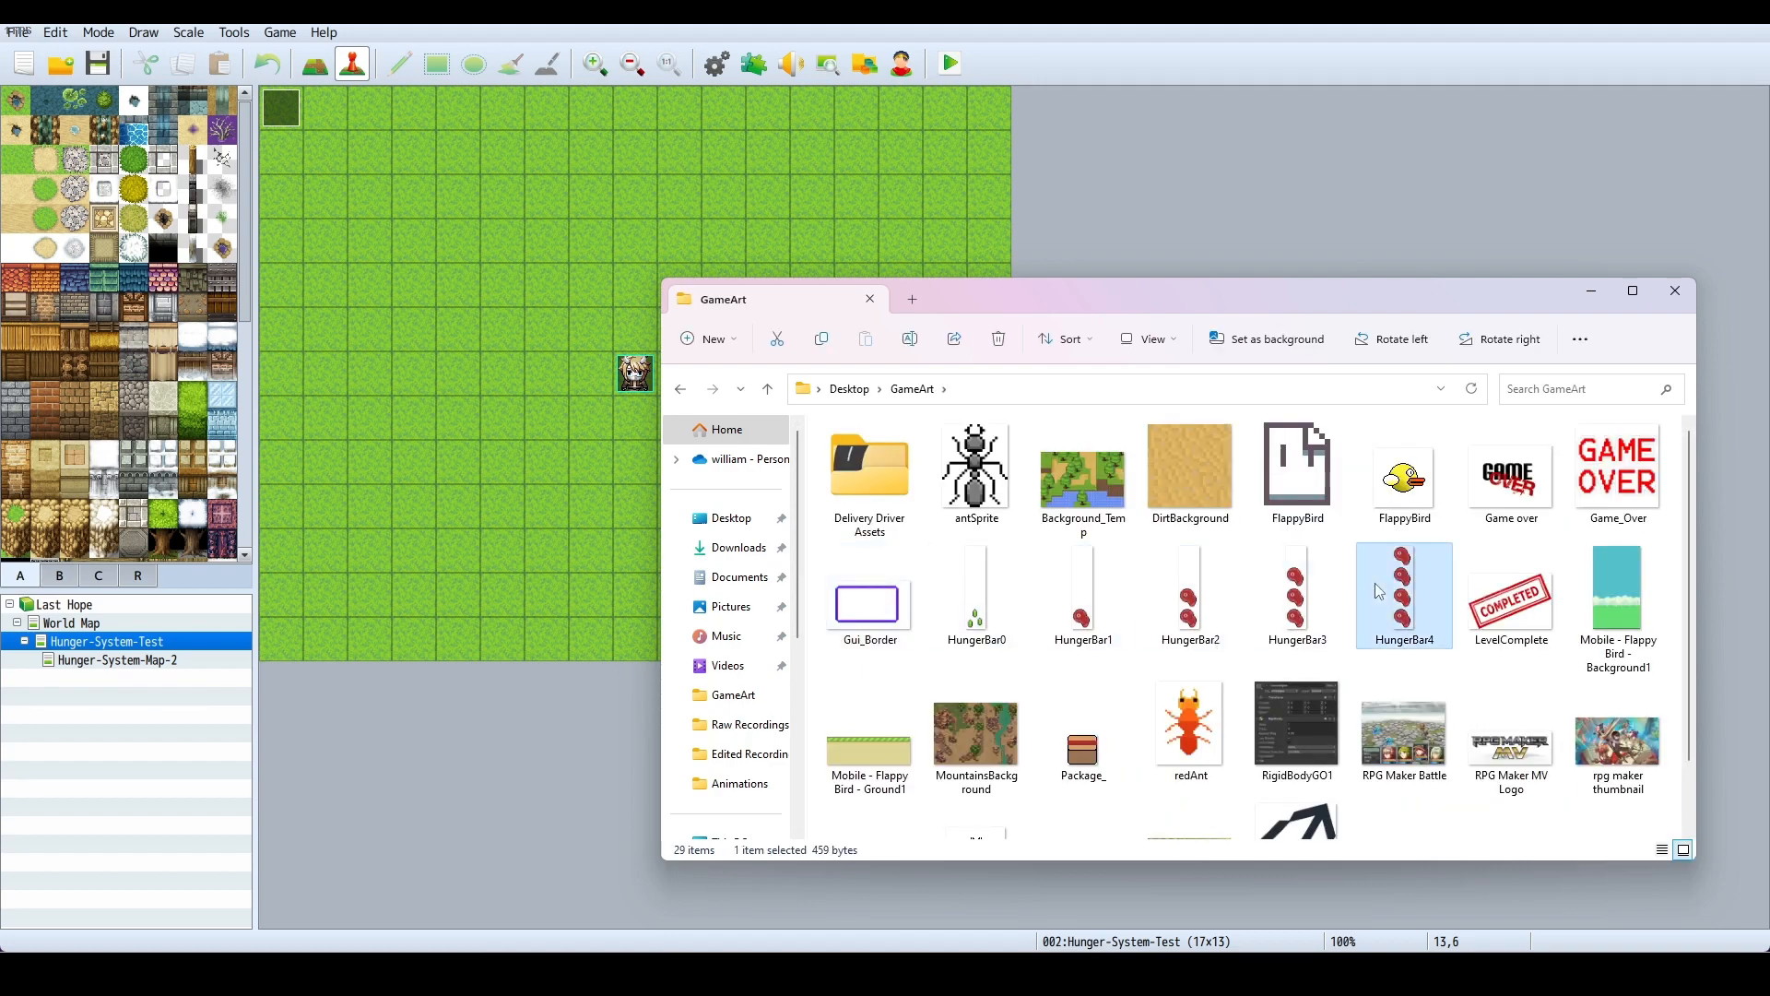
pyautogui.doubleClick(1403, 590)
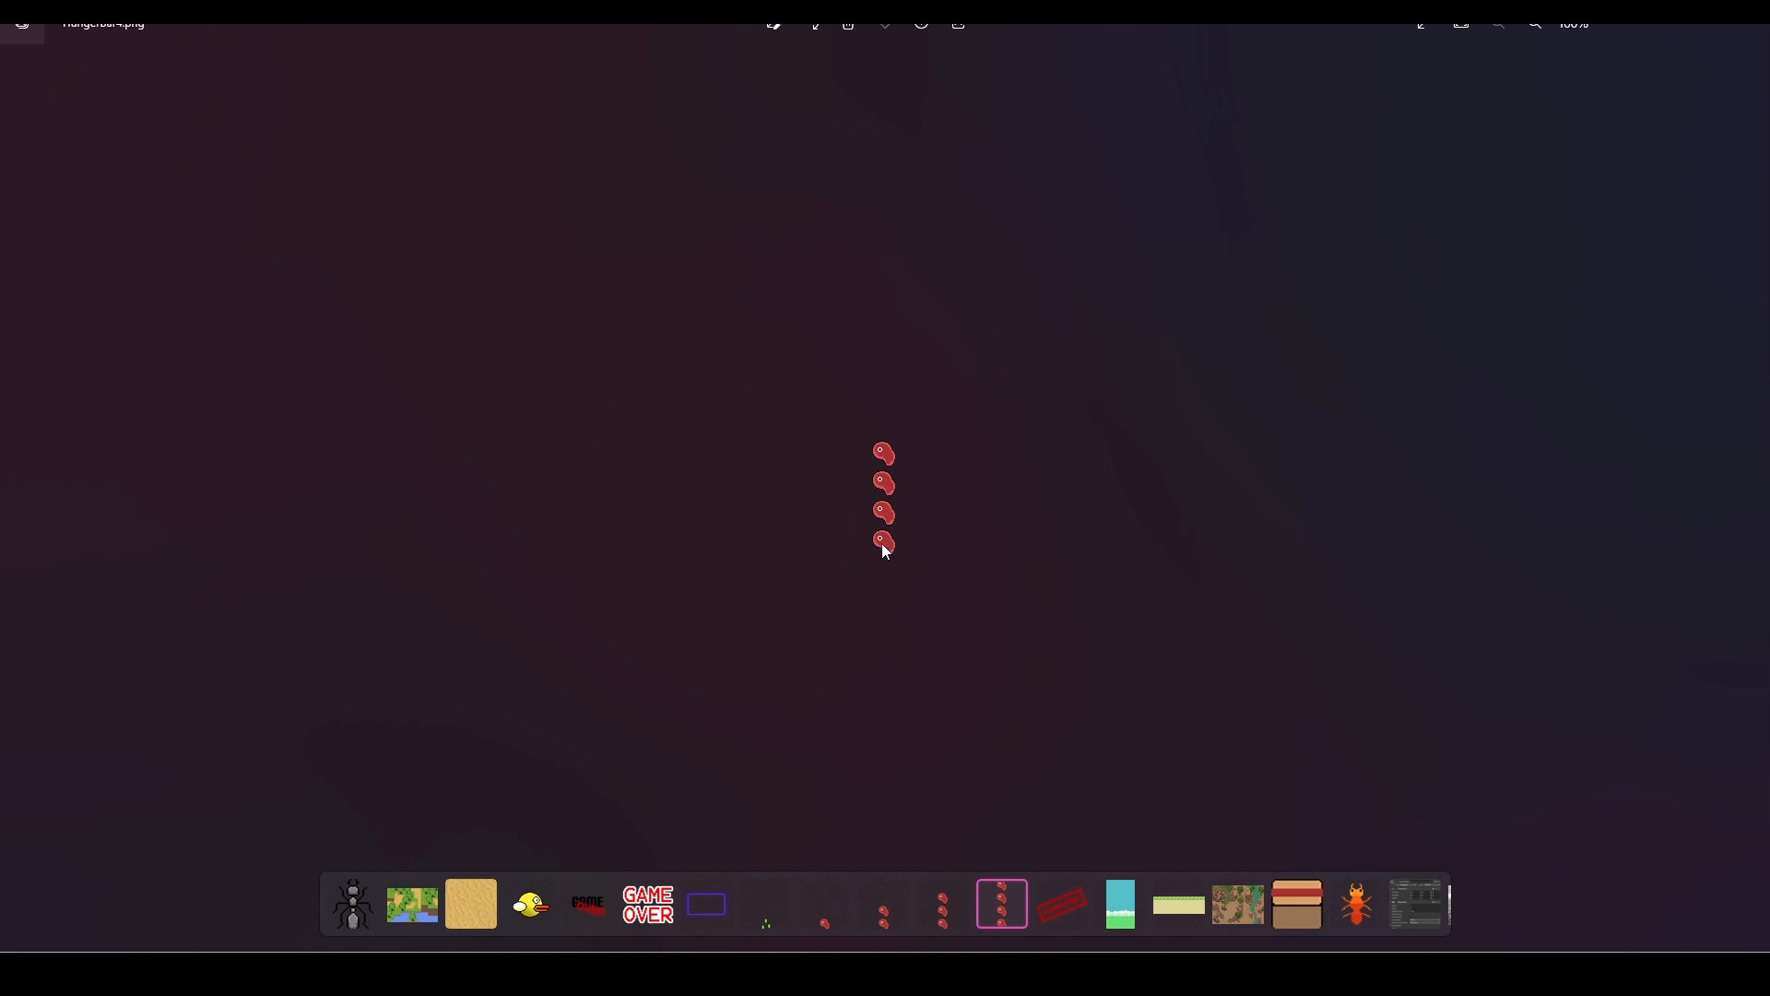
pyautogui.moveTo(894, 269)
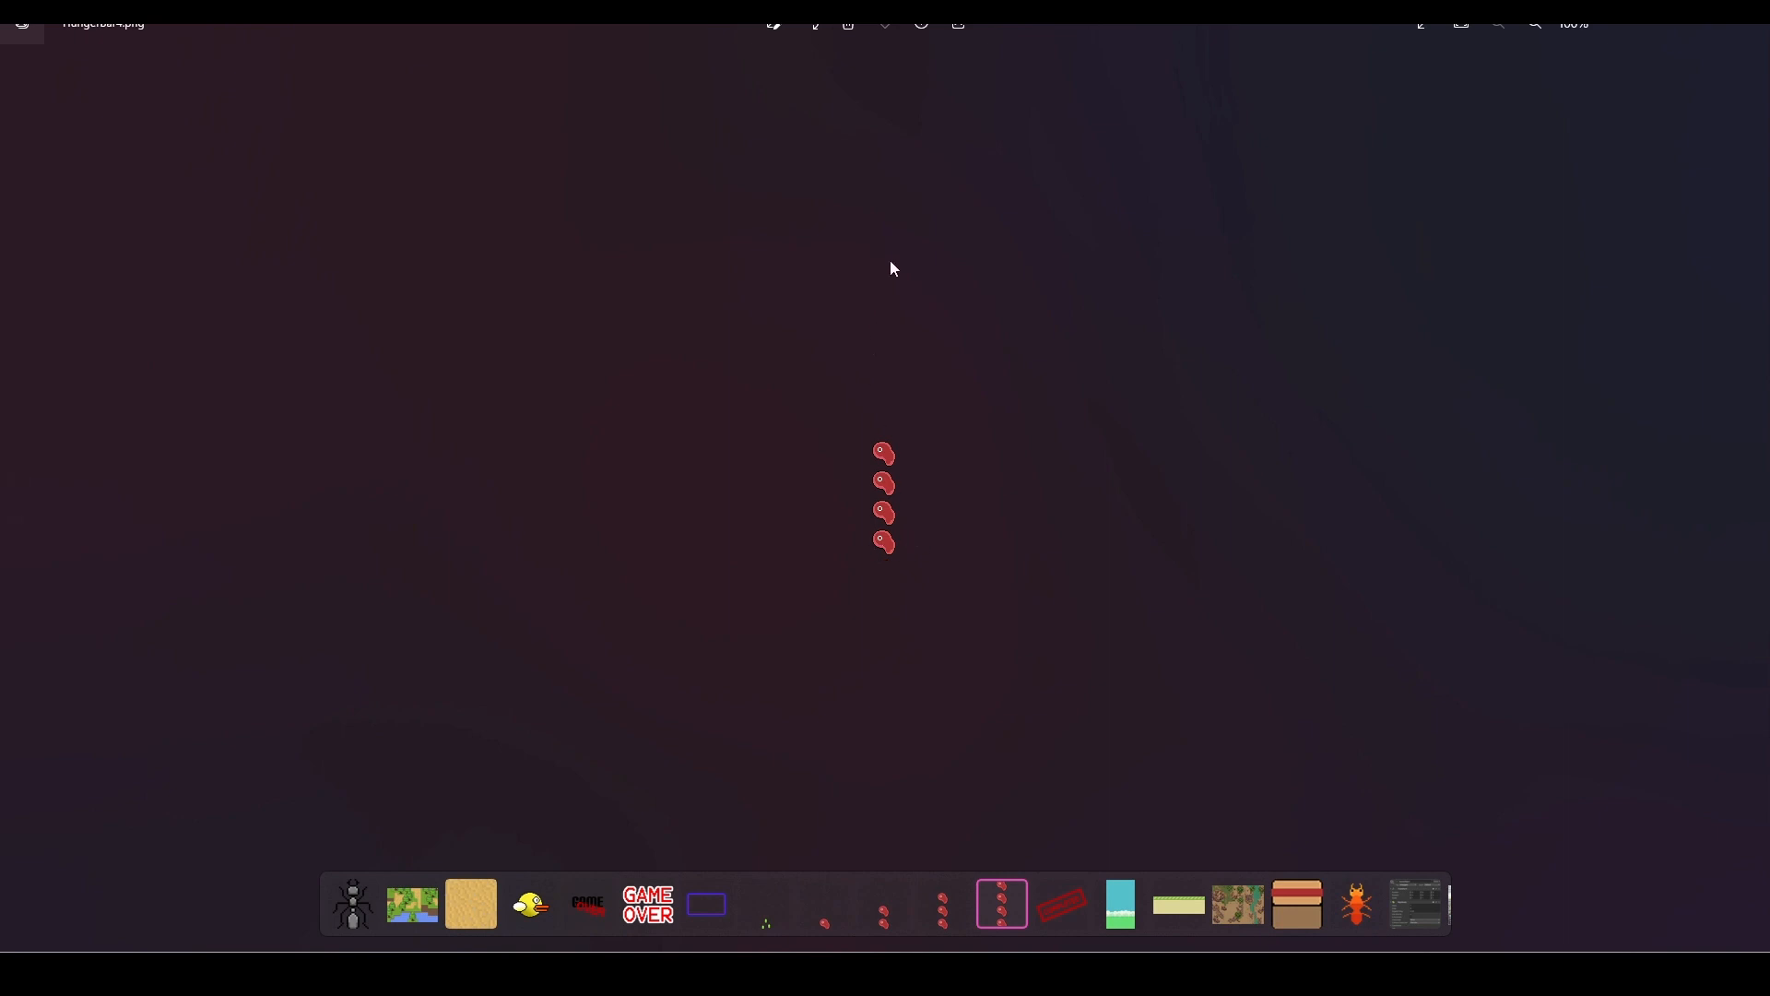
pyautogui.moveTo(879, 561)
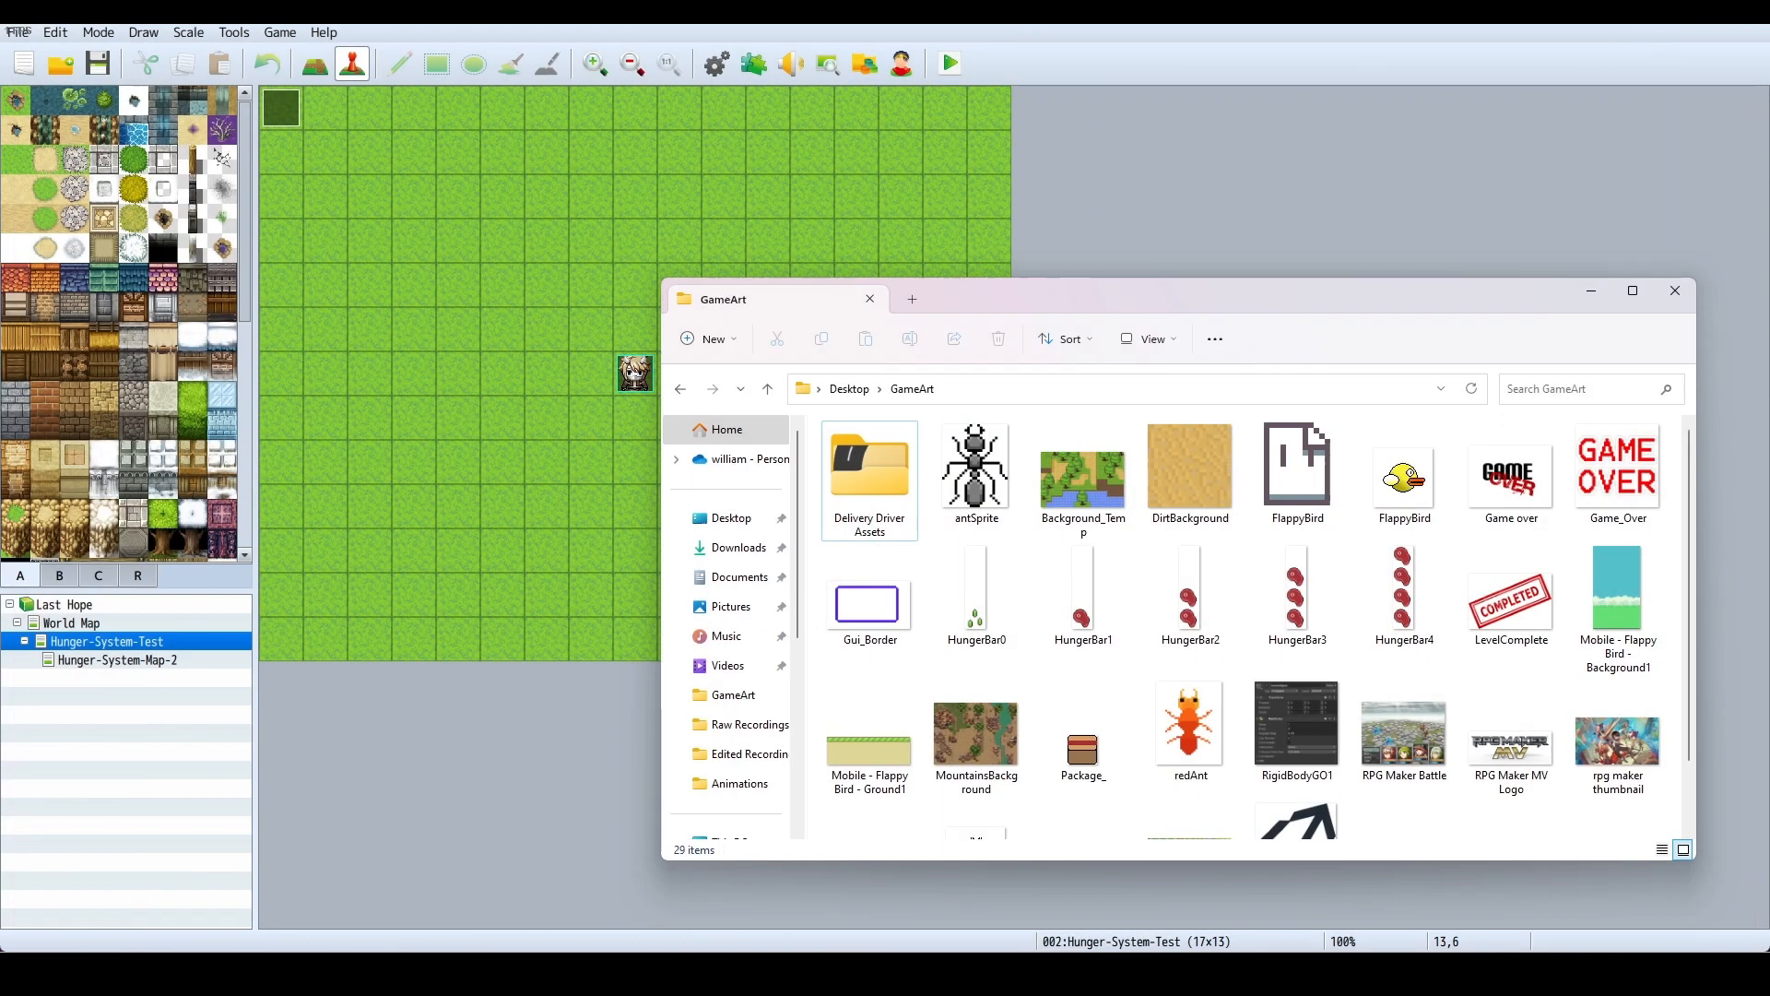
# Review the img/pictures folder in the Resource Manager and cancel the import dialog
pyautogui.click(1674, 290)
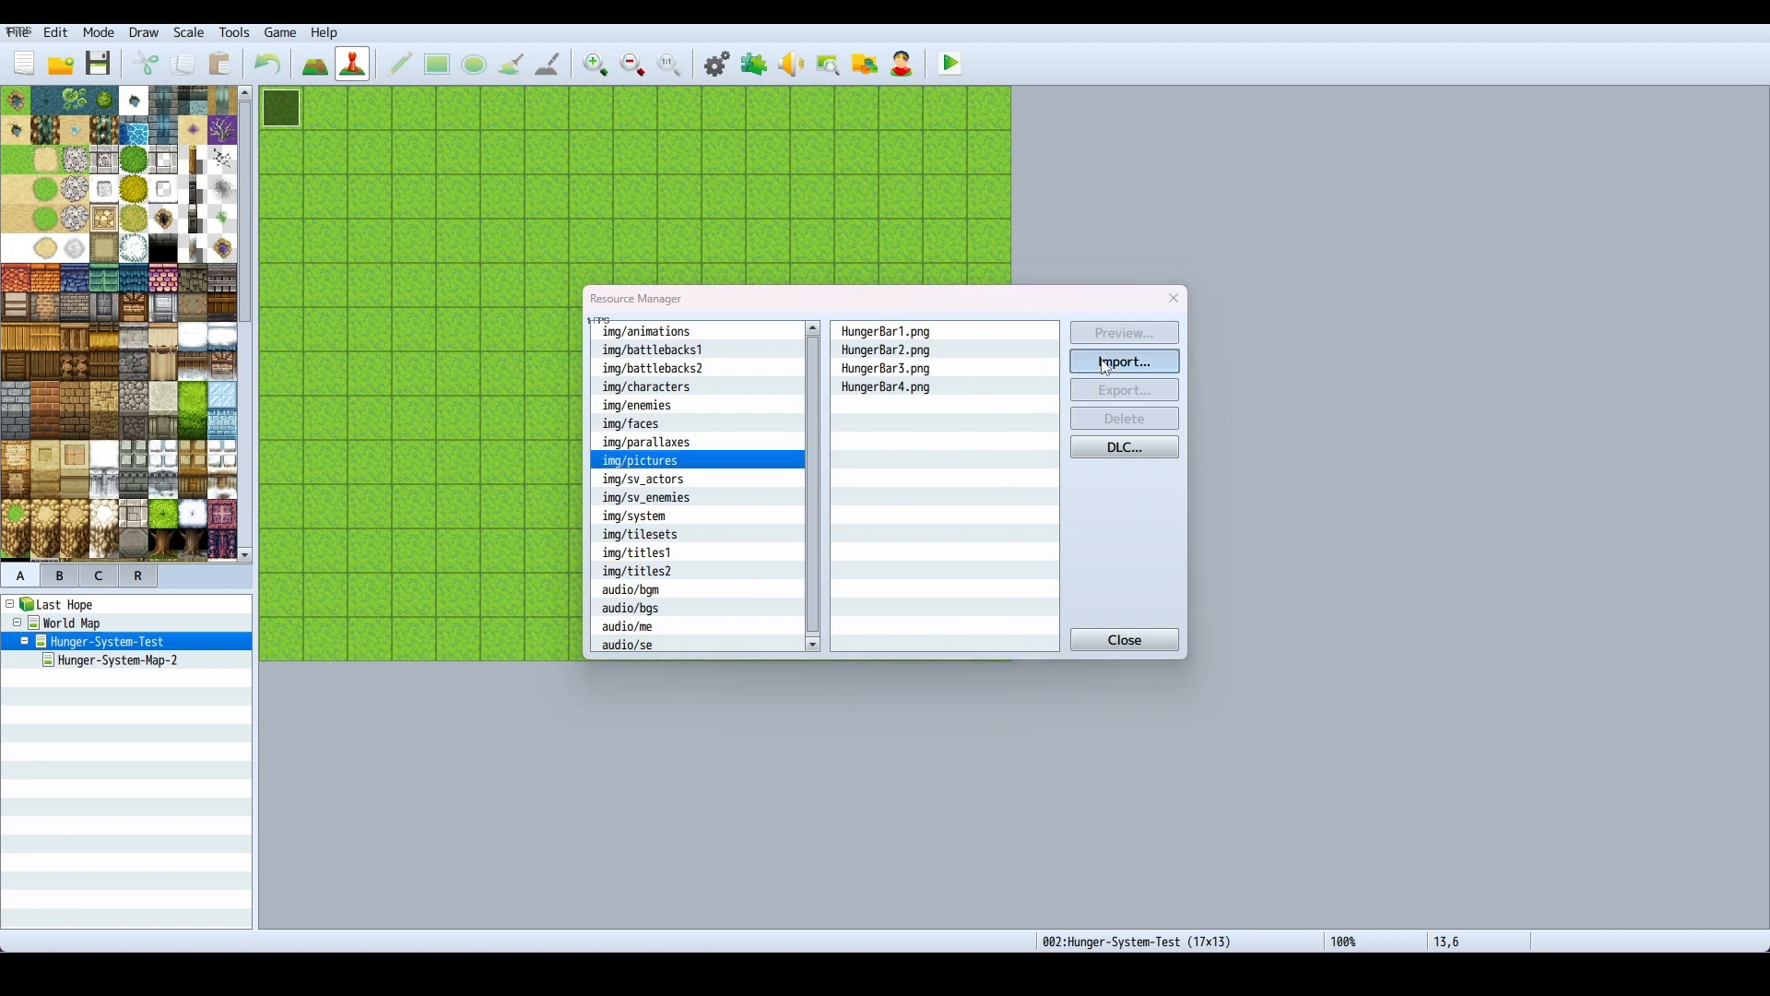
pyautogui.click(1125, 361)
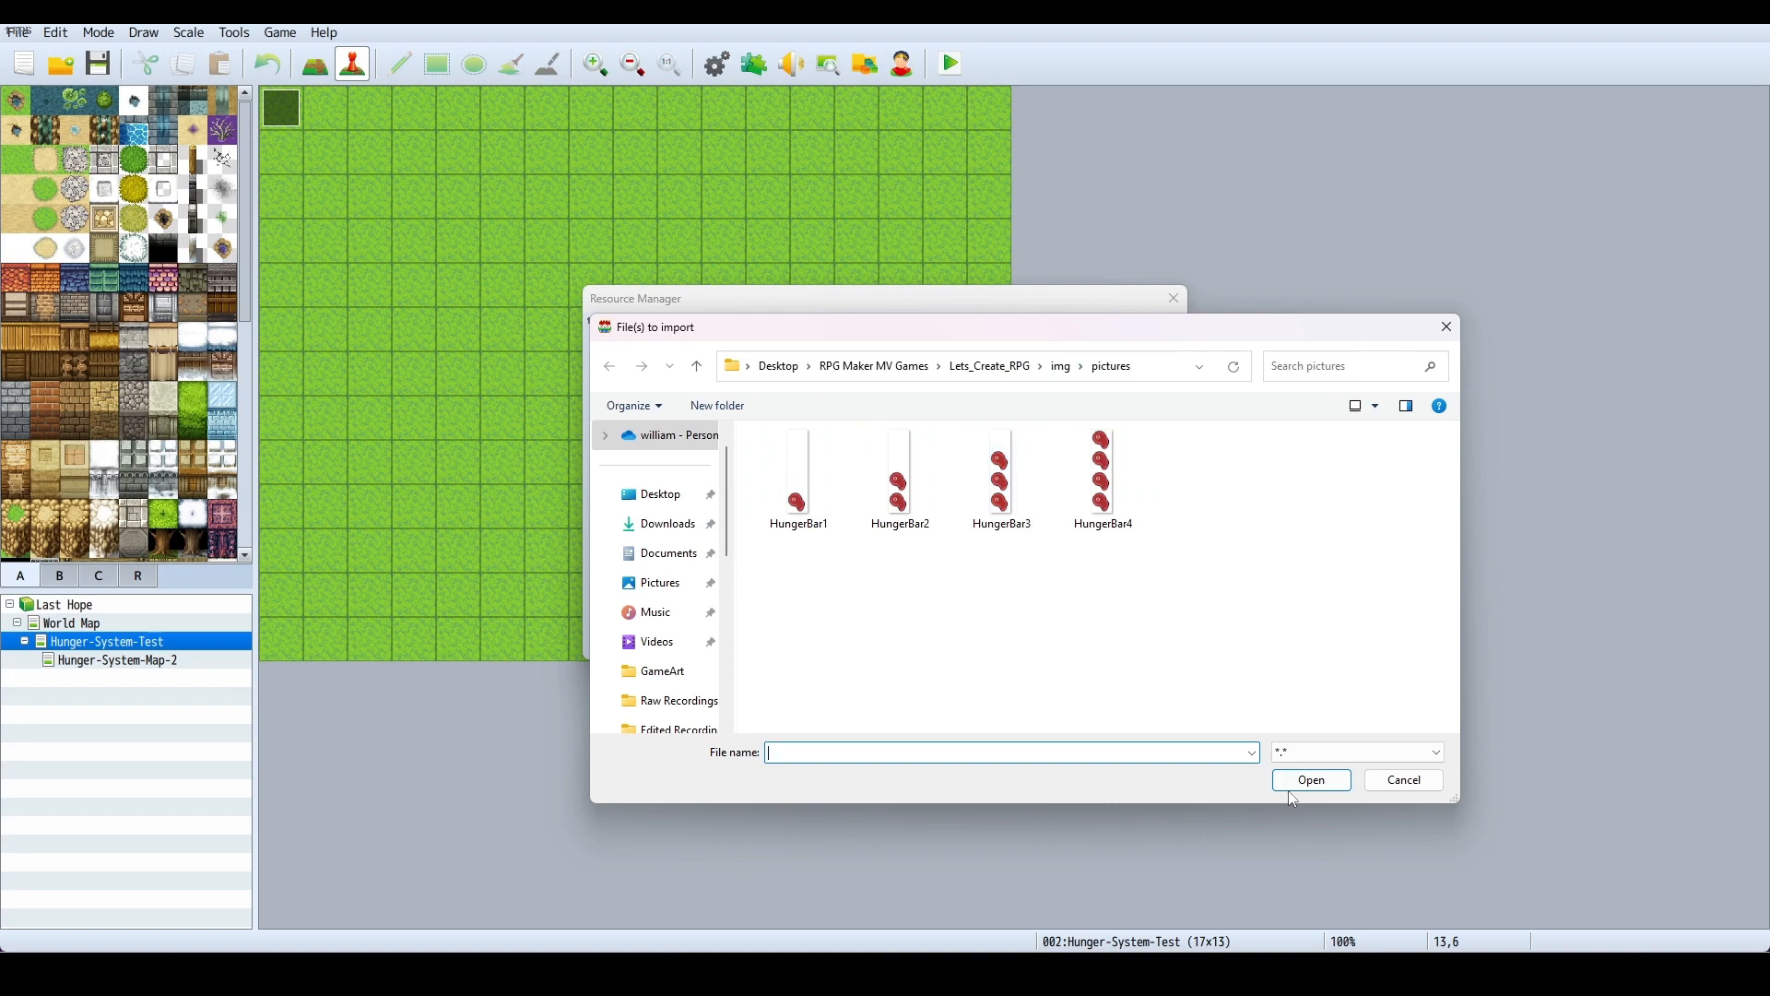
pyautogui.click(1403, 780)
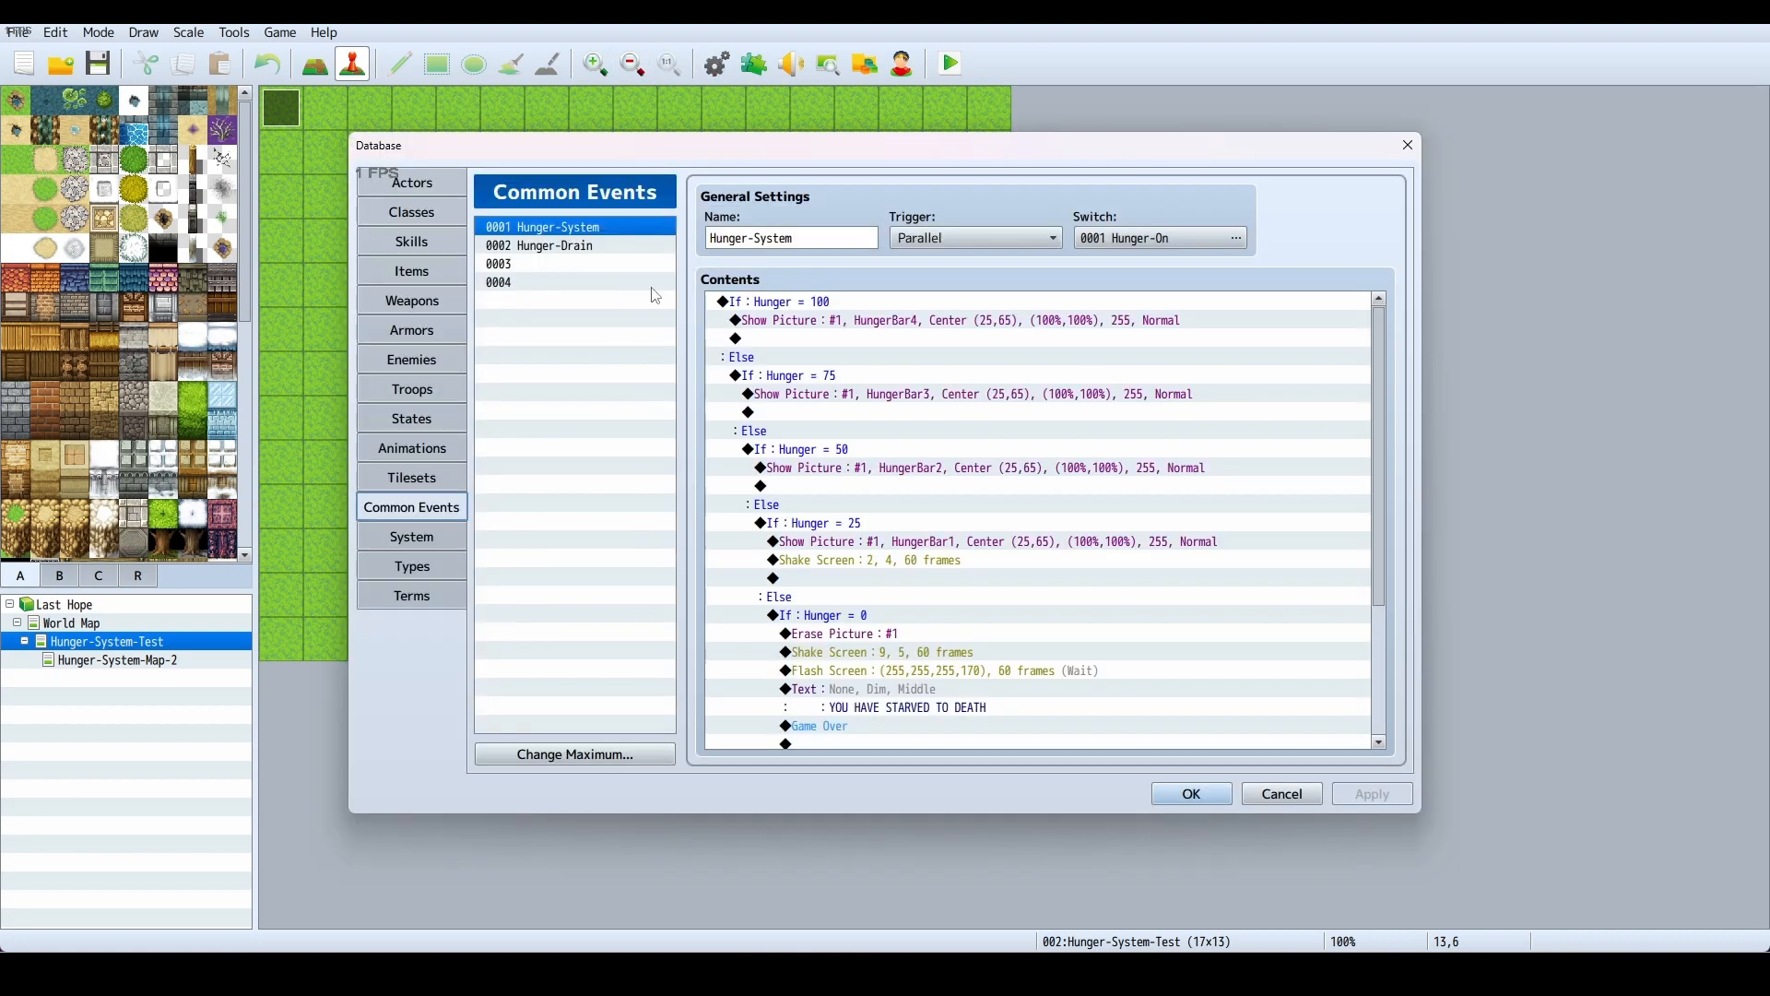
pyautogui.moveTo(568, 234)
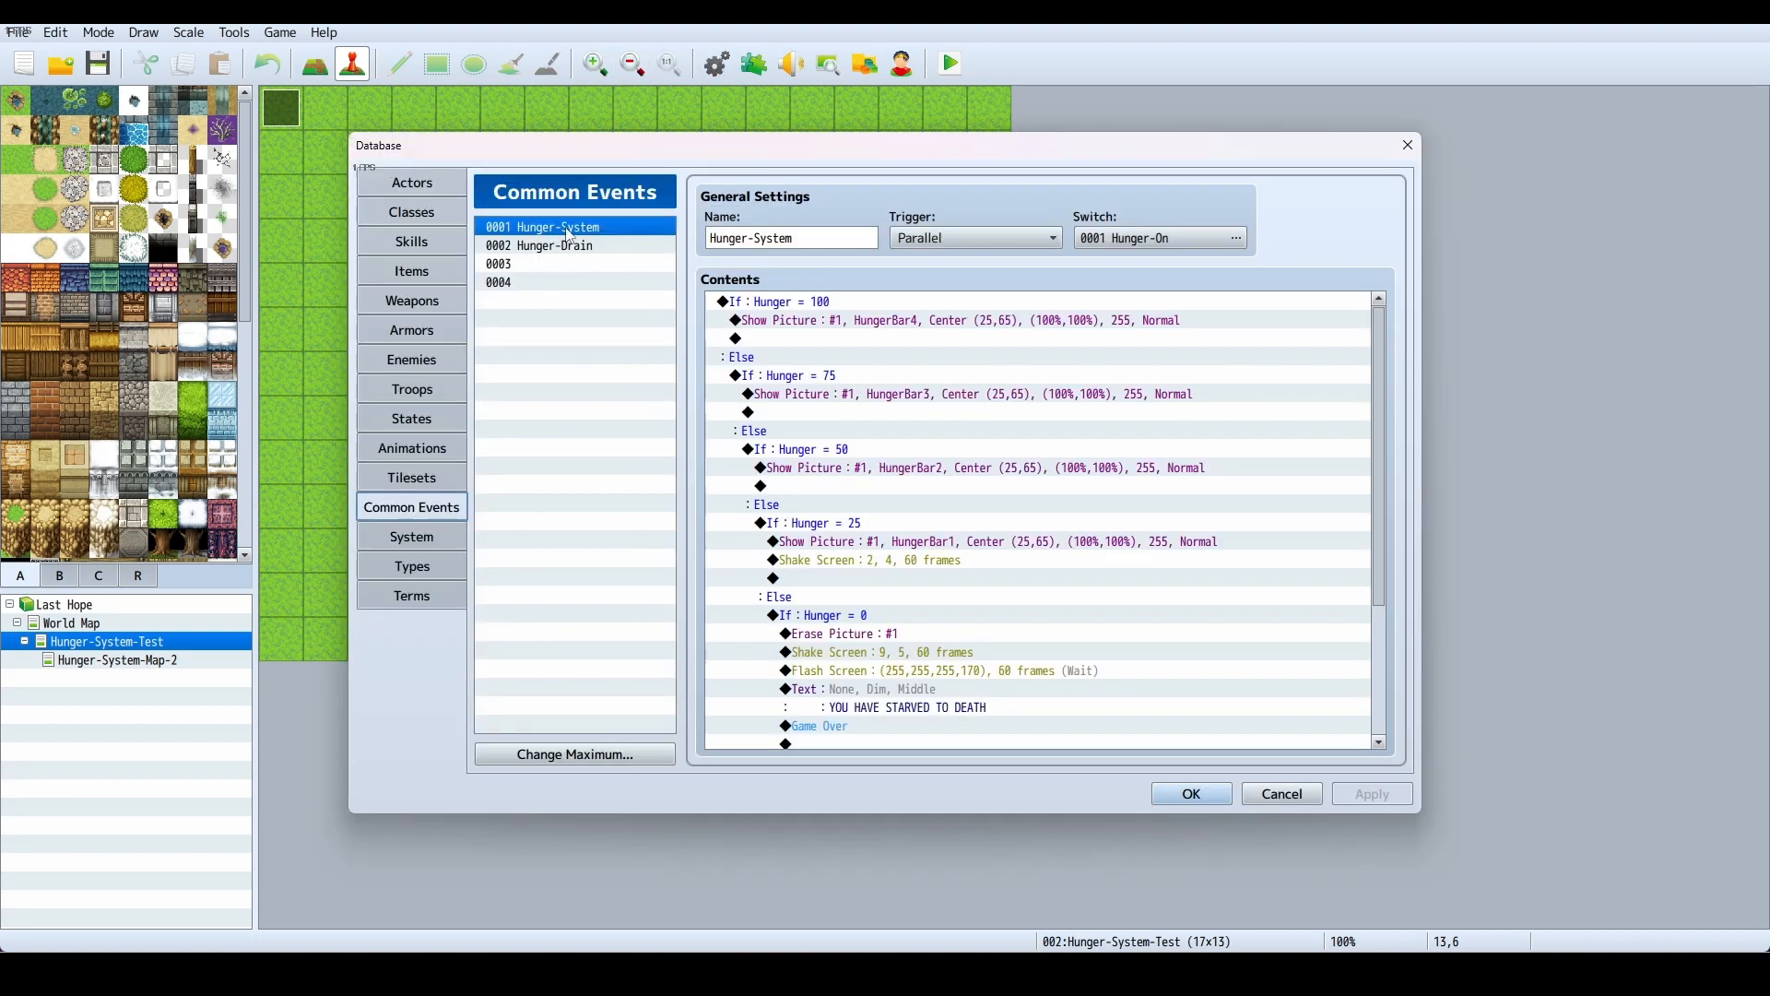
# Inspect Hunger-Drain's Parallel trigger and its 0001 Hunger-On switch condition
pyautogui.click(553, 245)
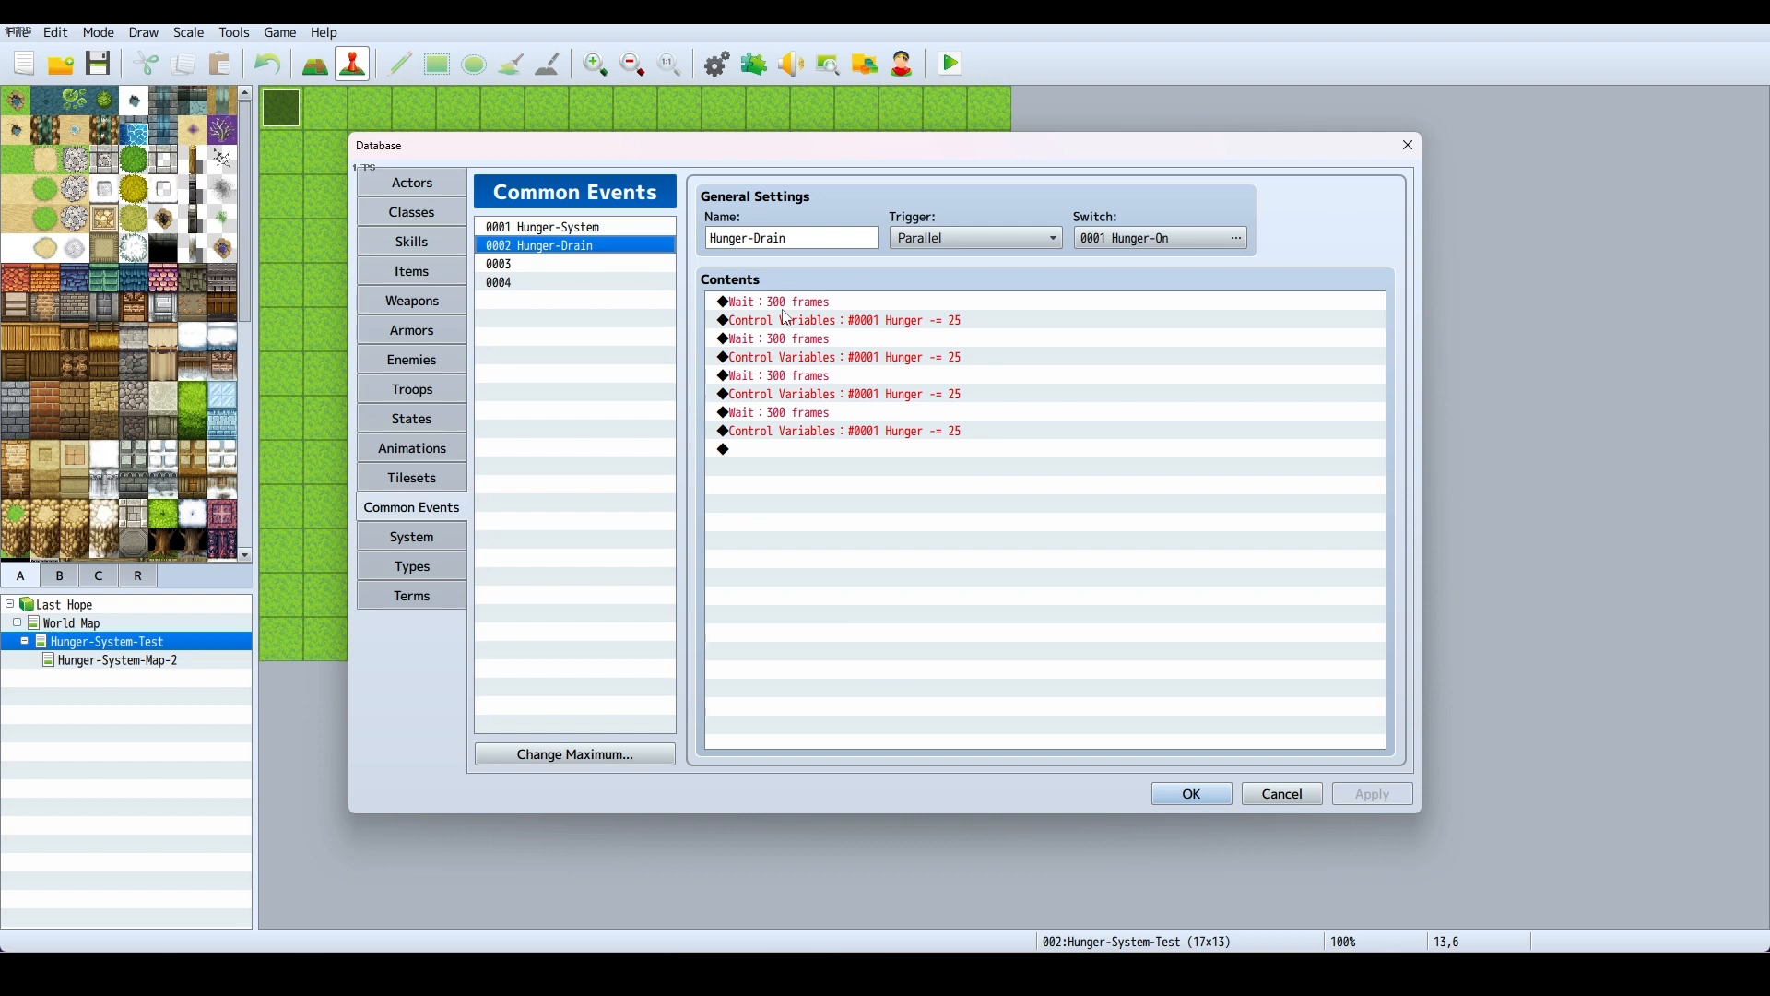
pyautogui.moveTo(804, 313)
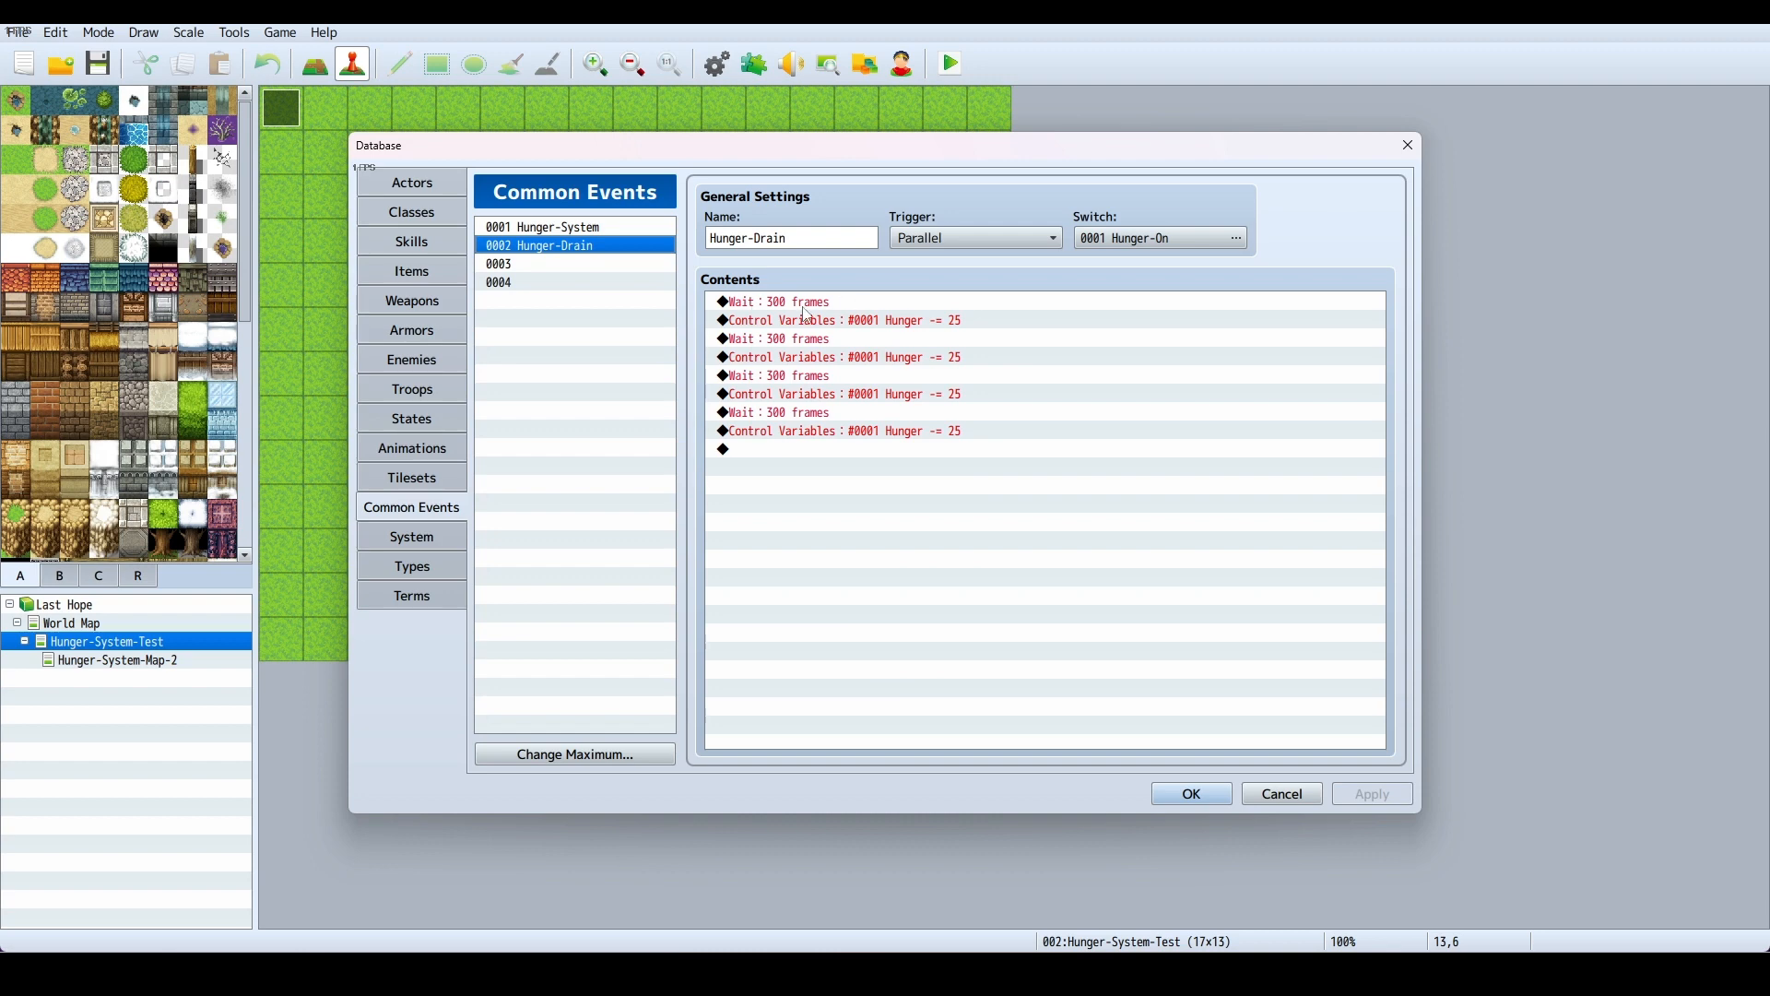
pyautogui.click(793, 236)
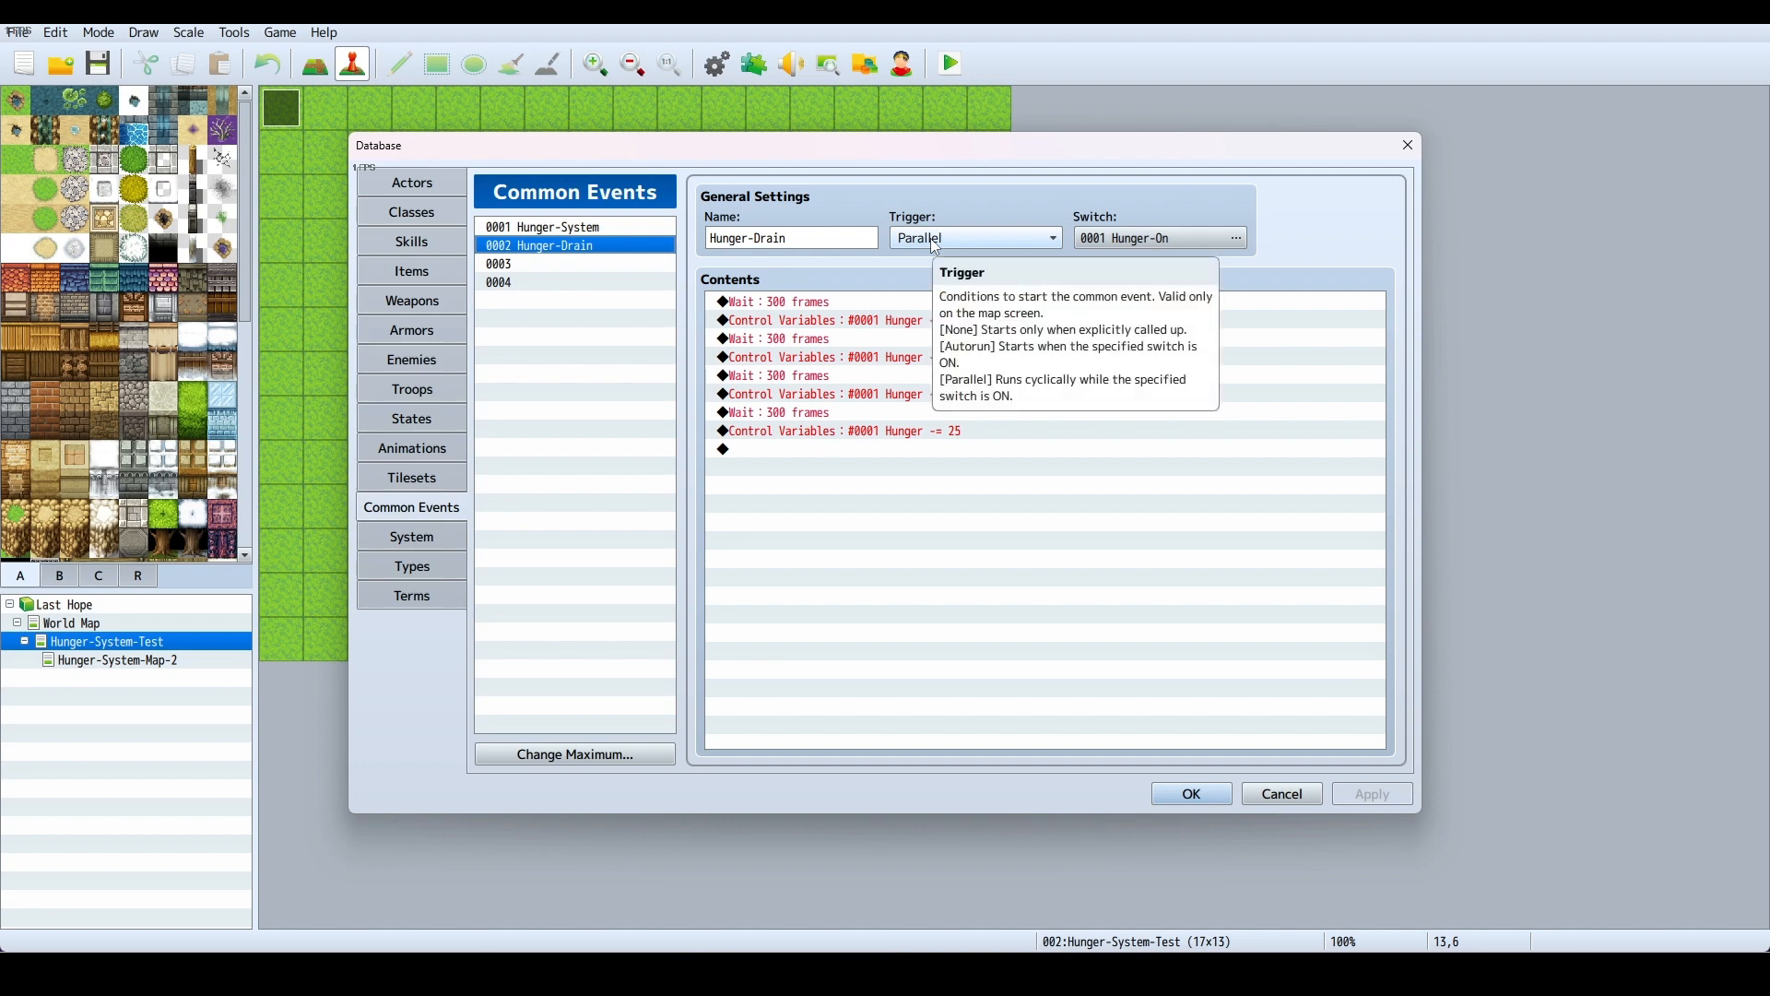
pyautogui.moveTo(950, 251)
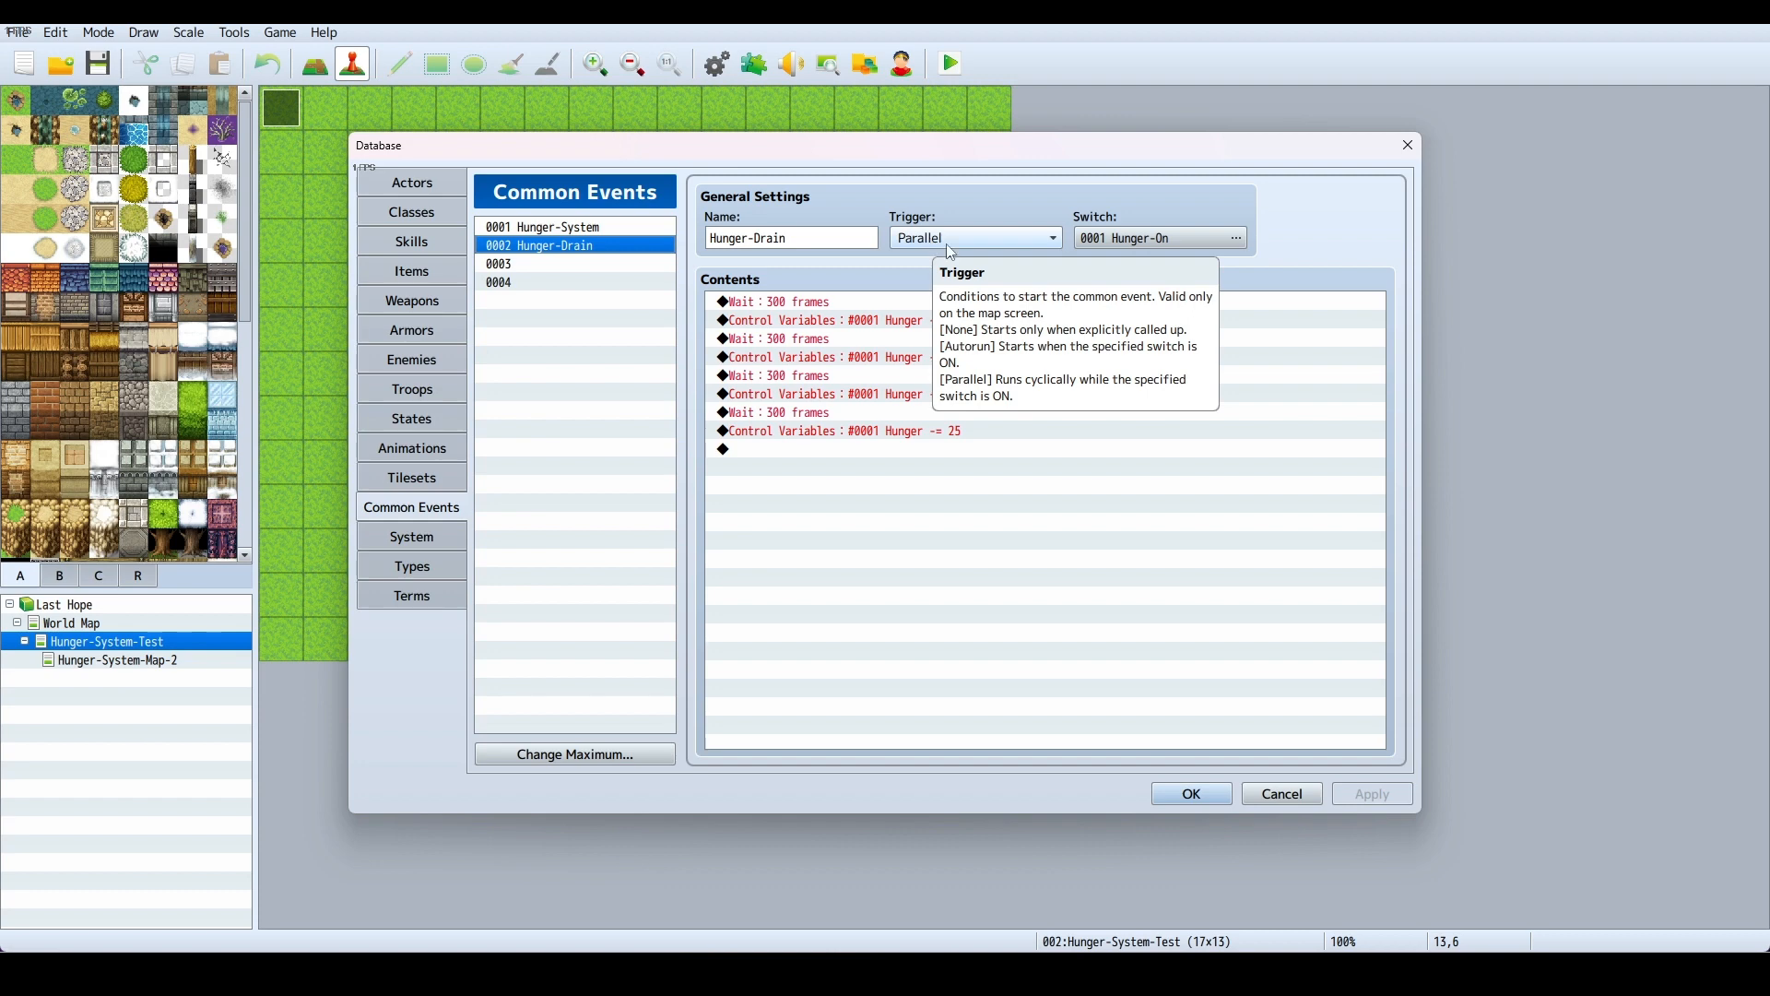
pyautogui.moveTo(1131, 241)
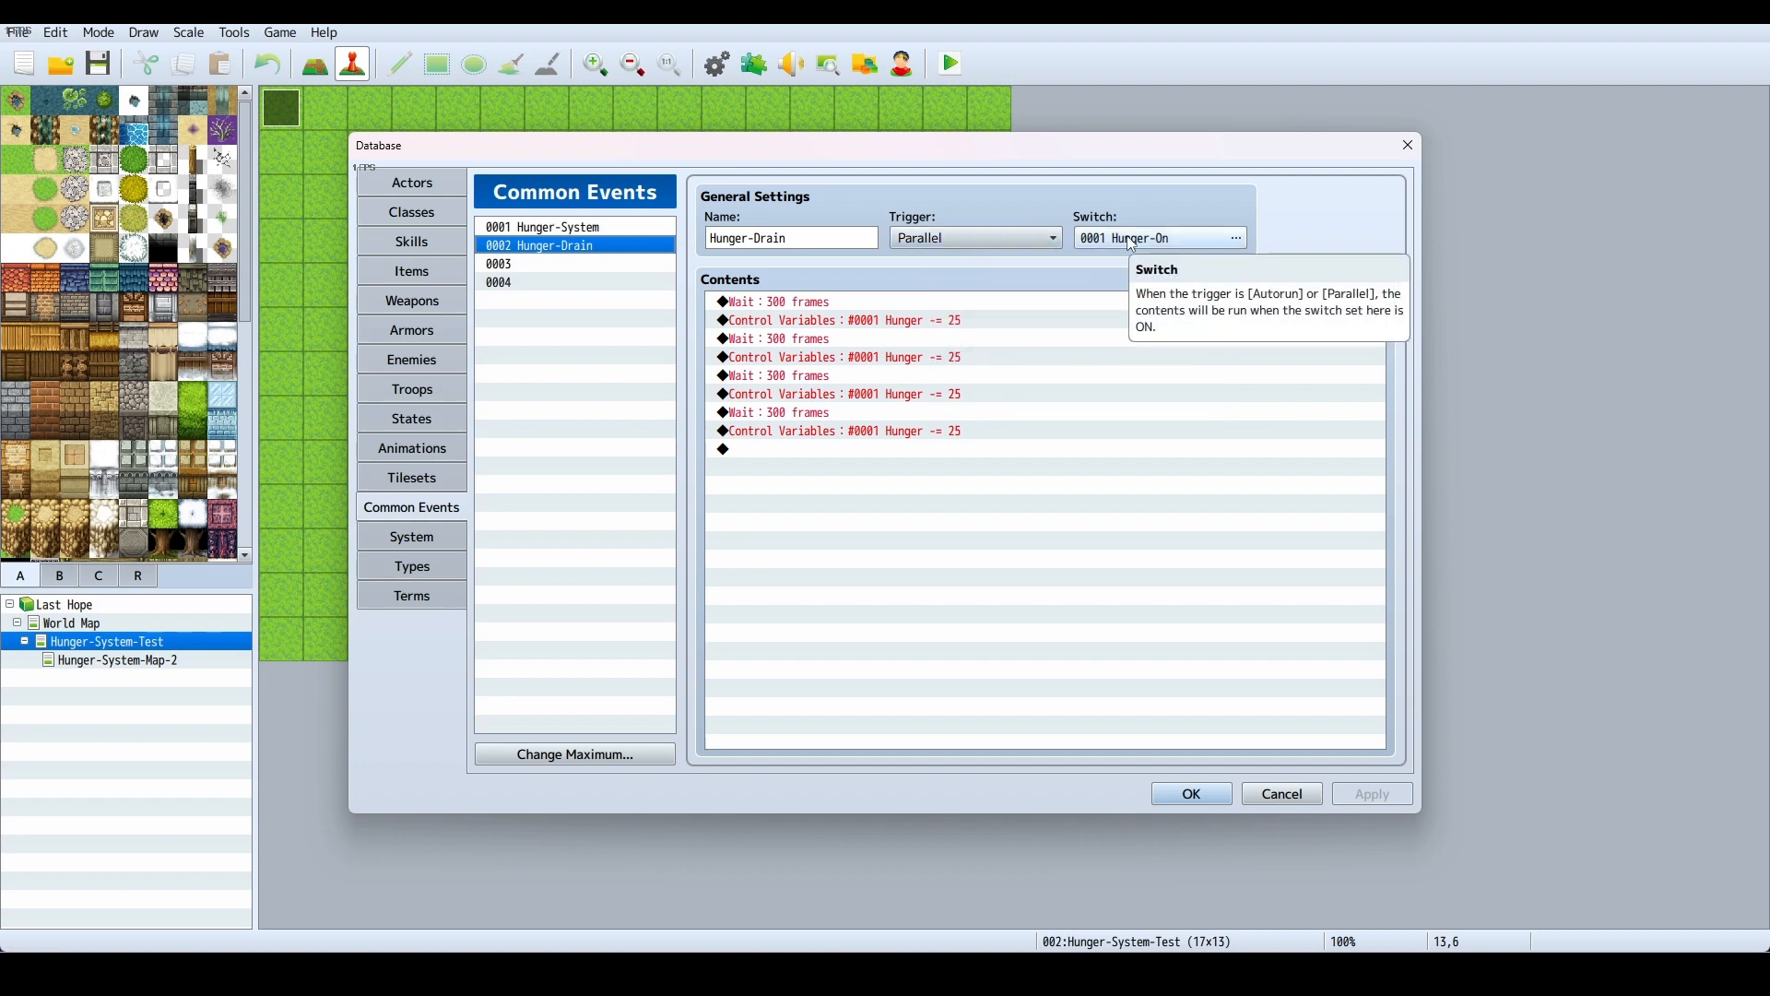
pyautogui.moveTo(1206, 247)
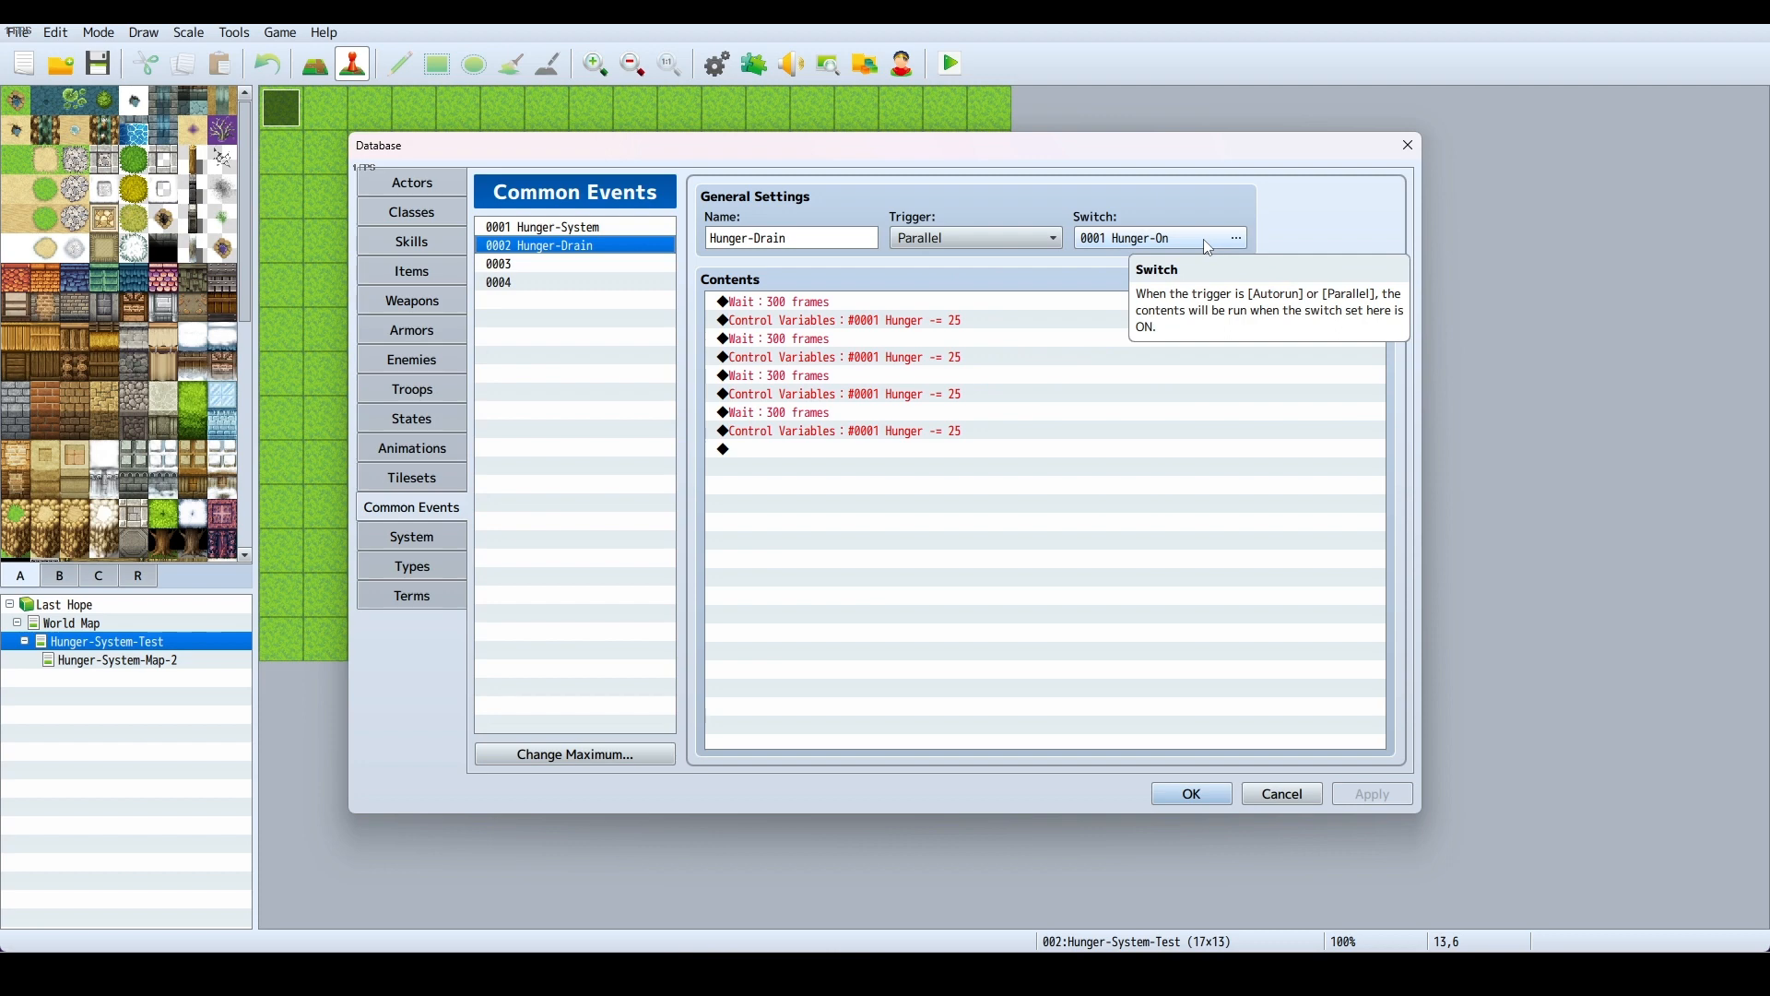
pyautogui.click(1236, 236)
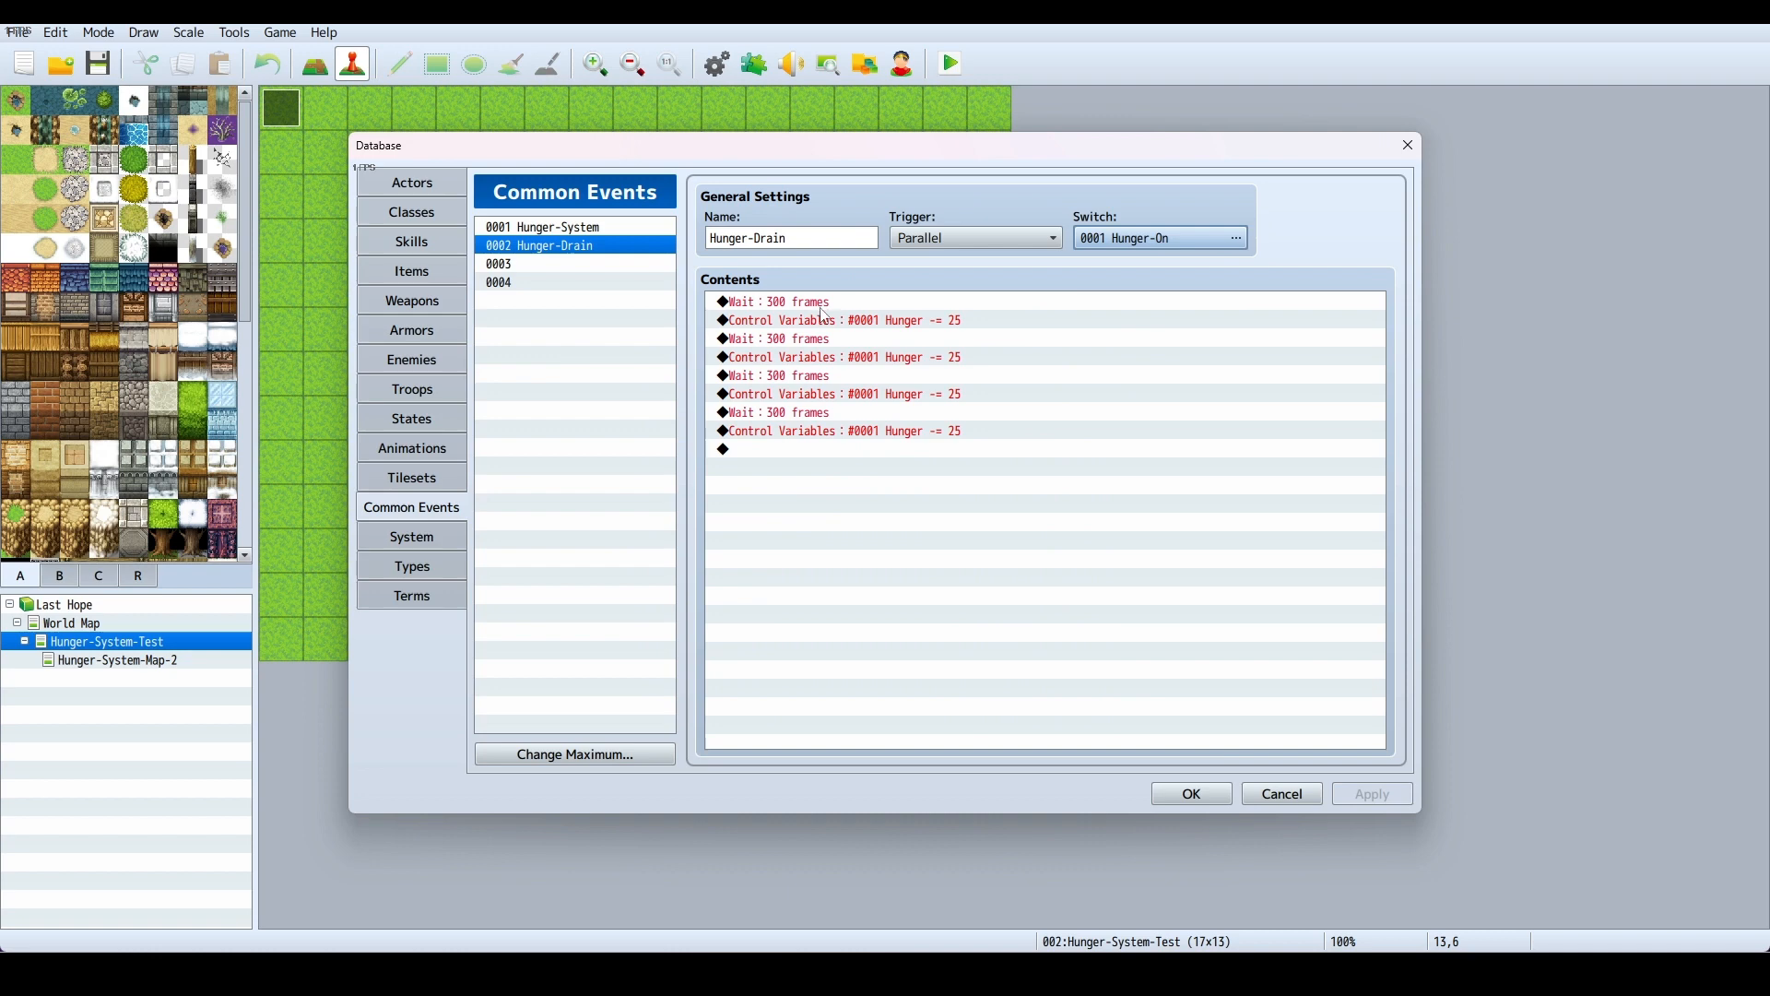
pyautogui.rightClick(822, 320)
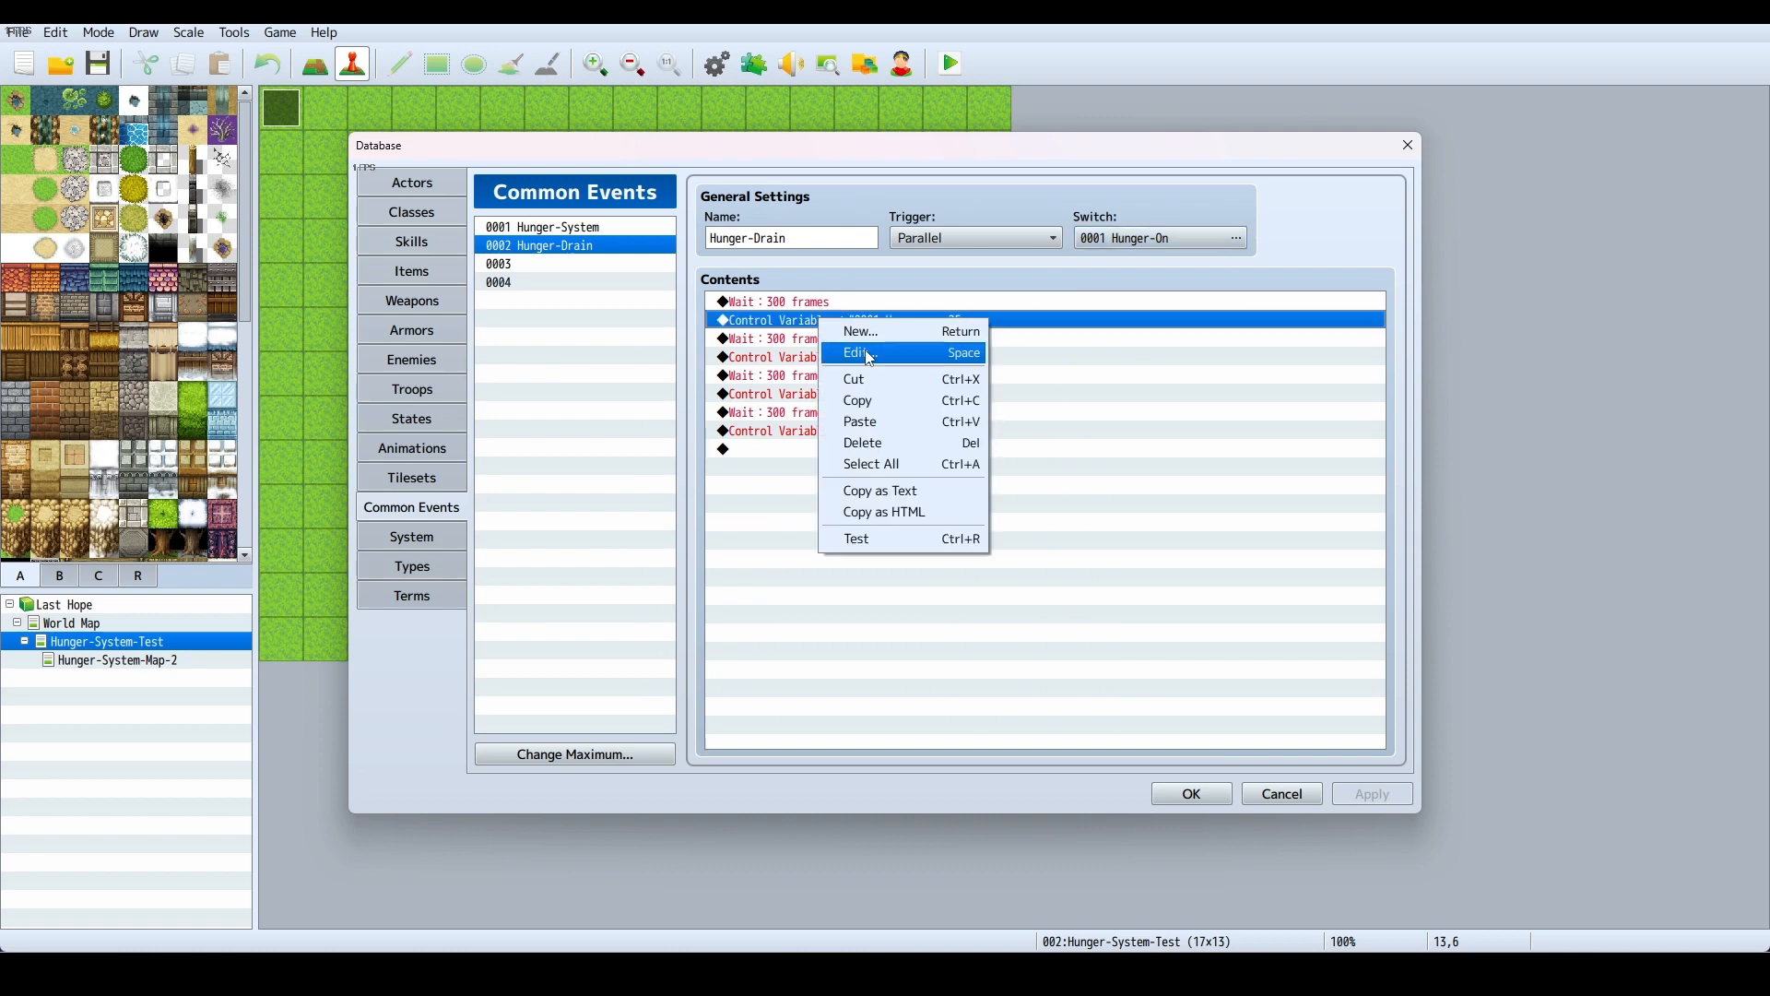
pyautogui.click(863, 352)
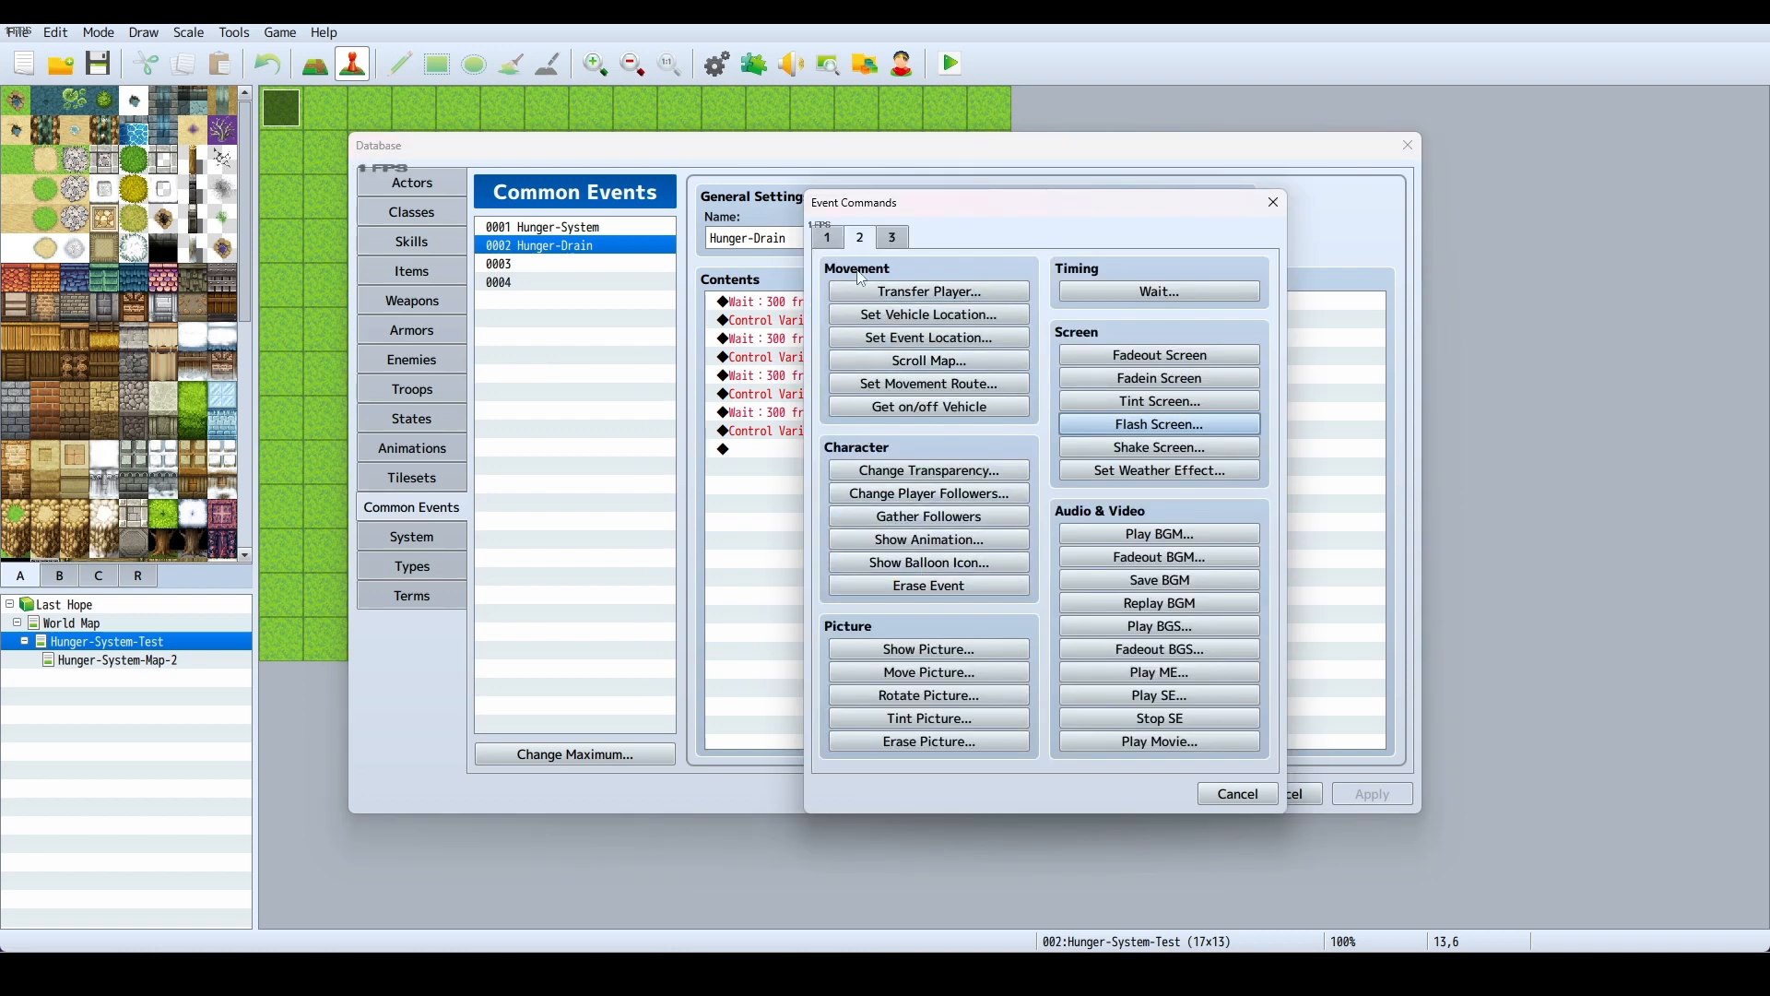
pyautogui.click(826, 236)
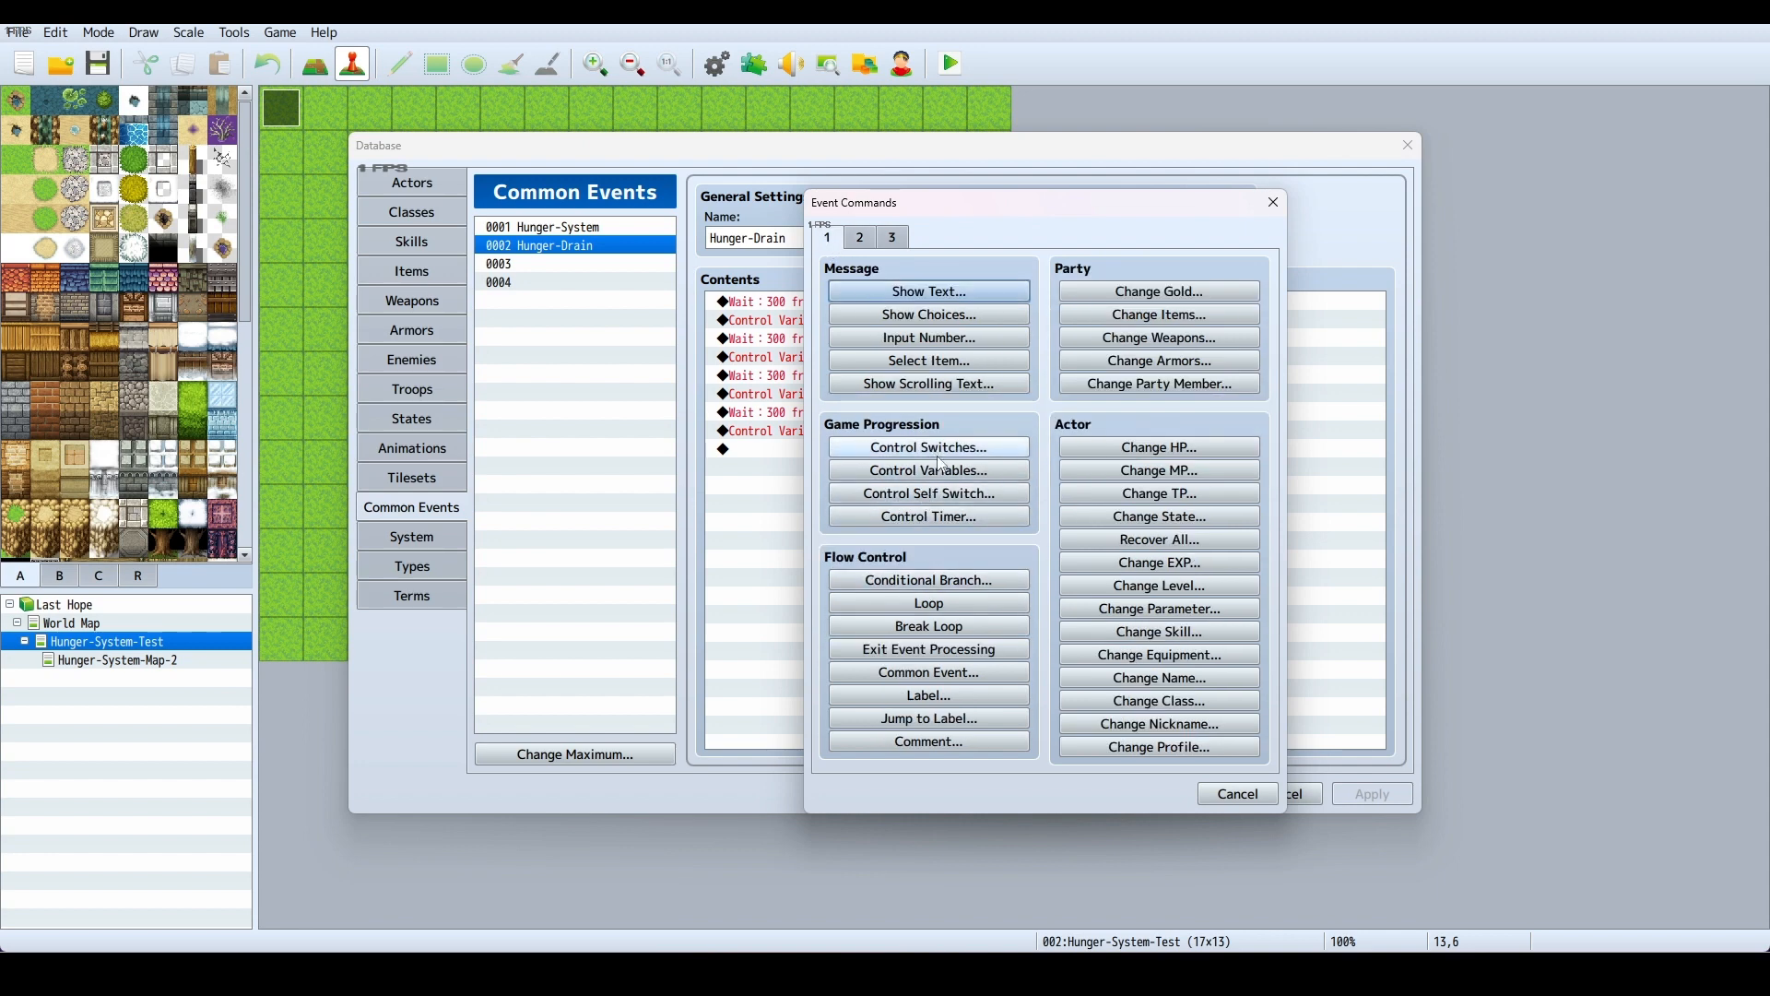
pyautogui.moveTo(927, 470)
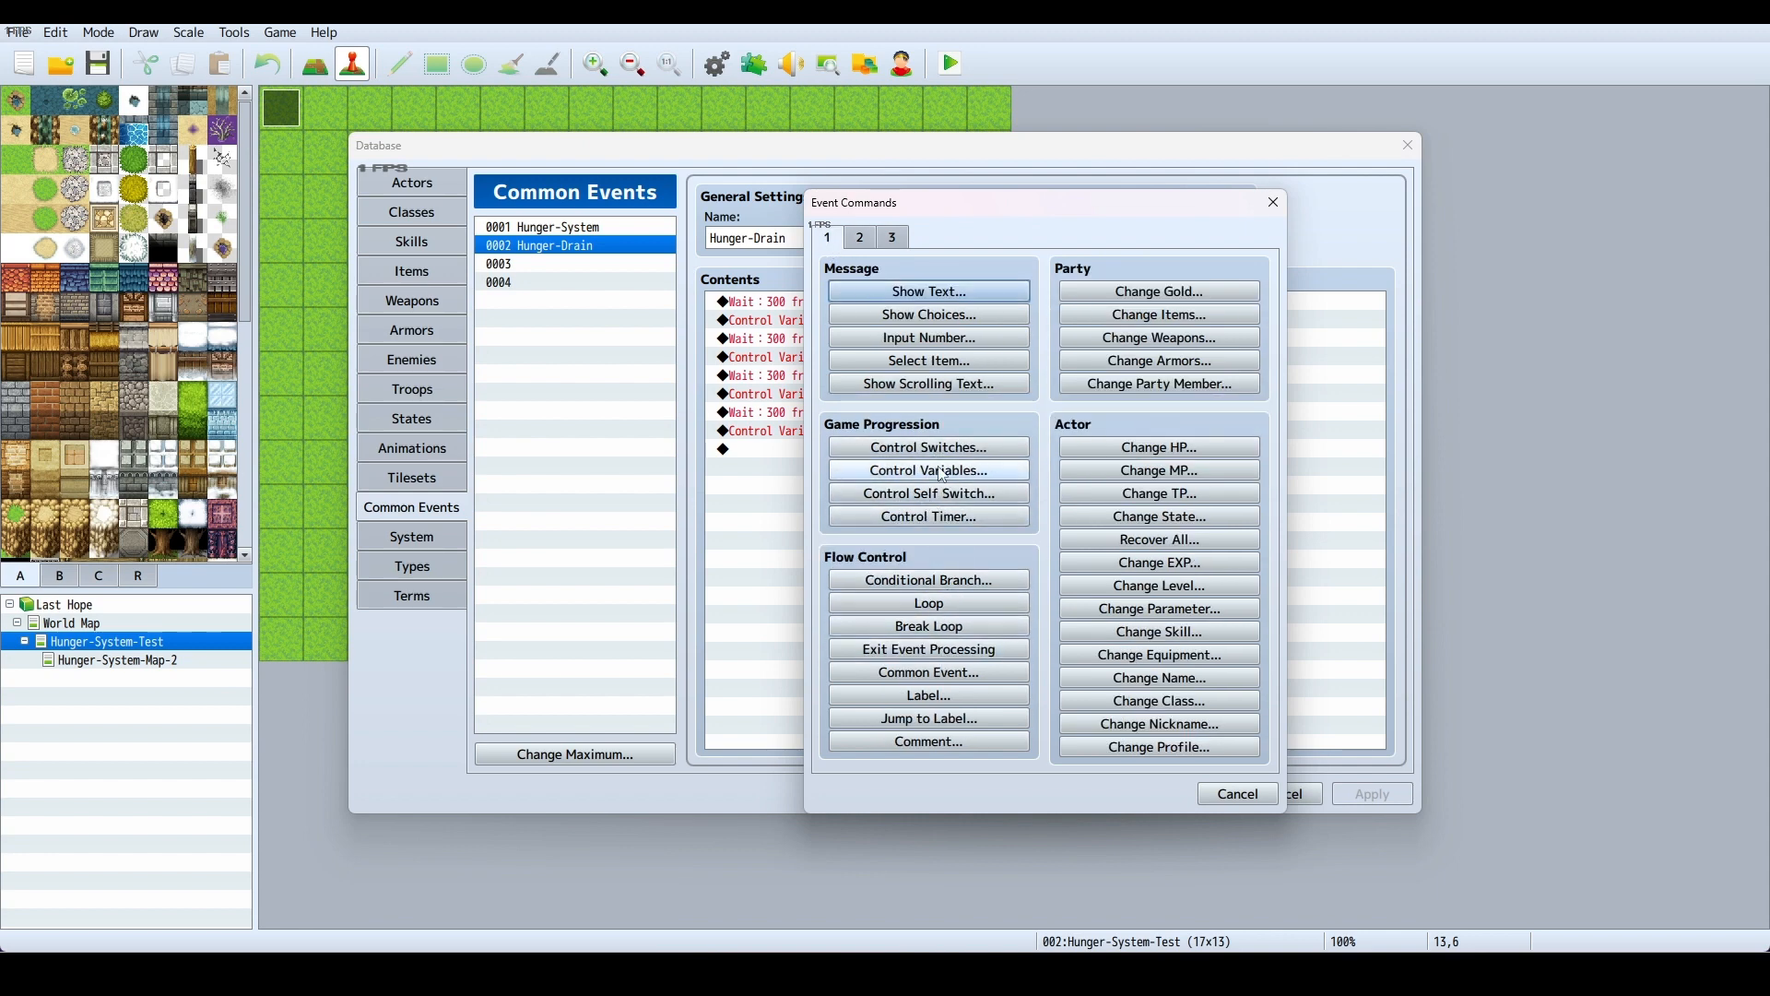
pyautogui.click(928, 470)
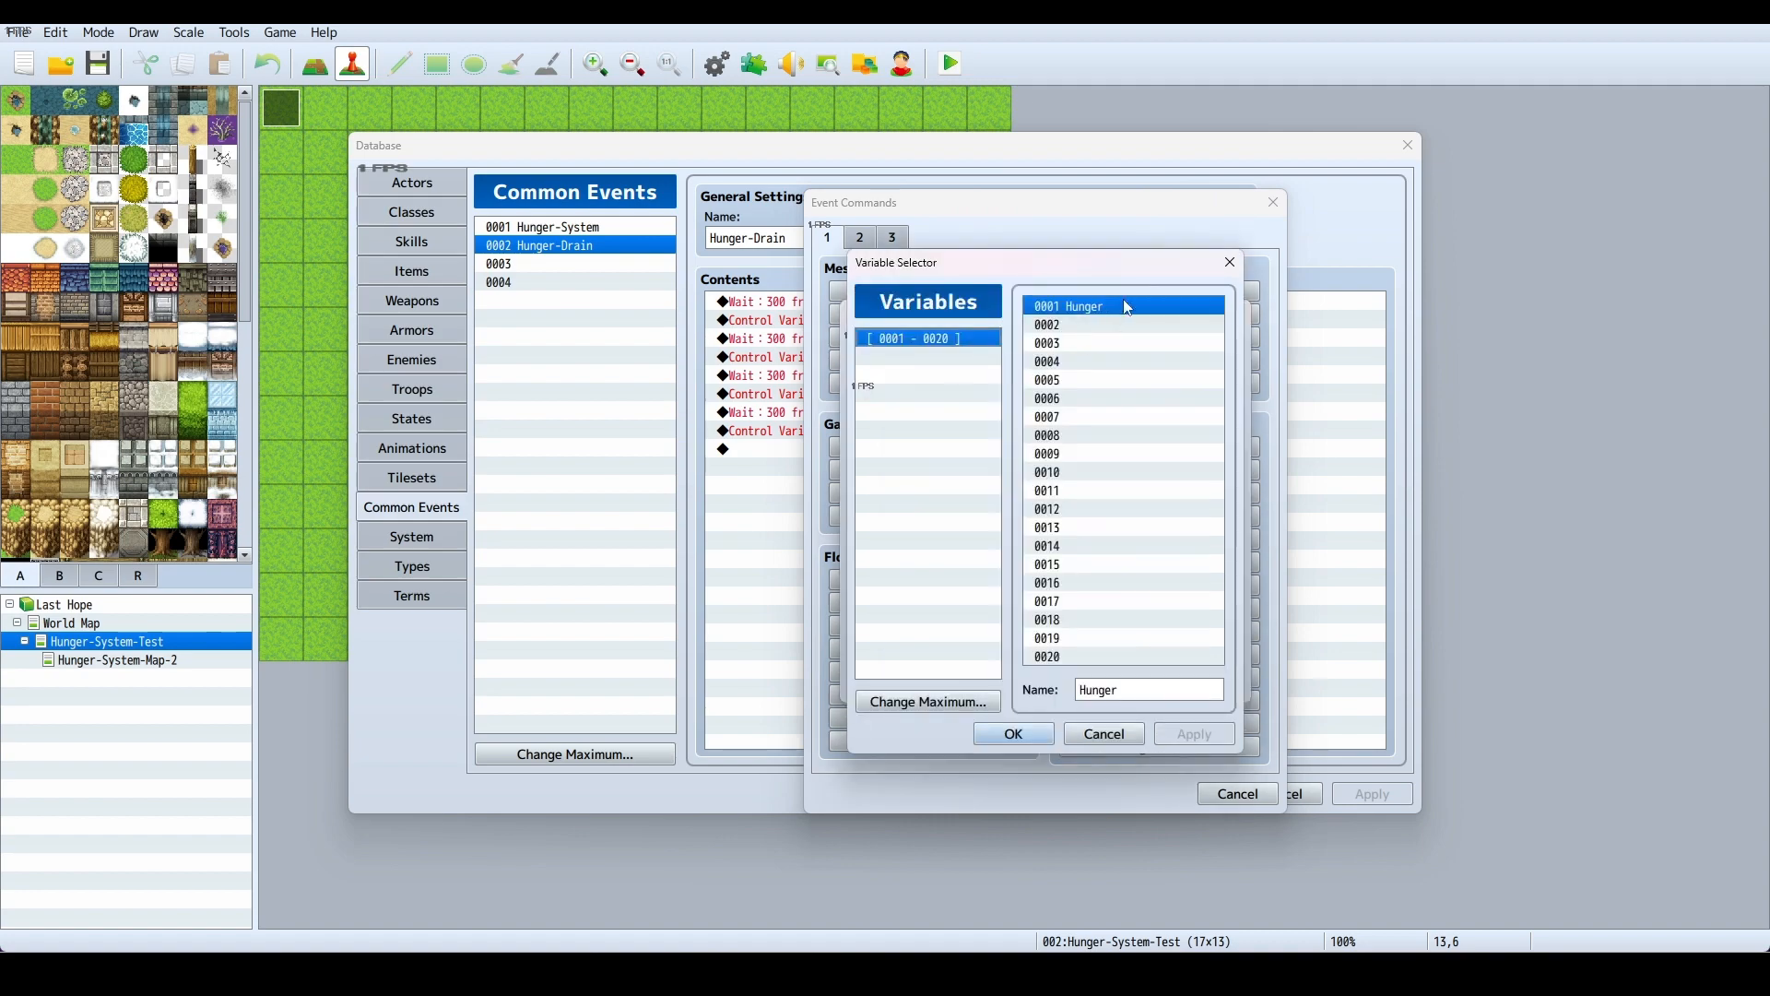
pyautogui.click(1014, 734)
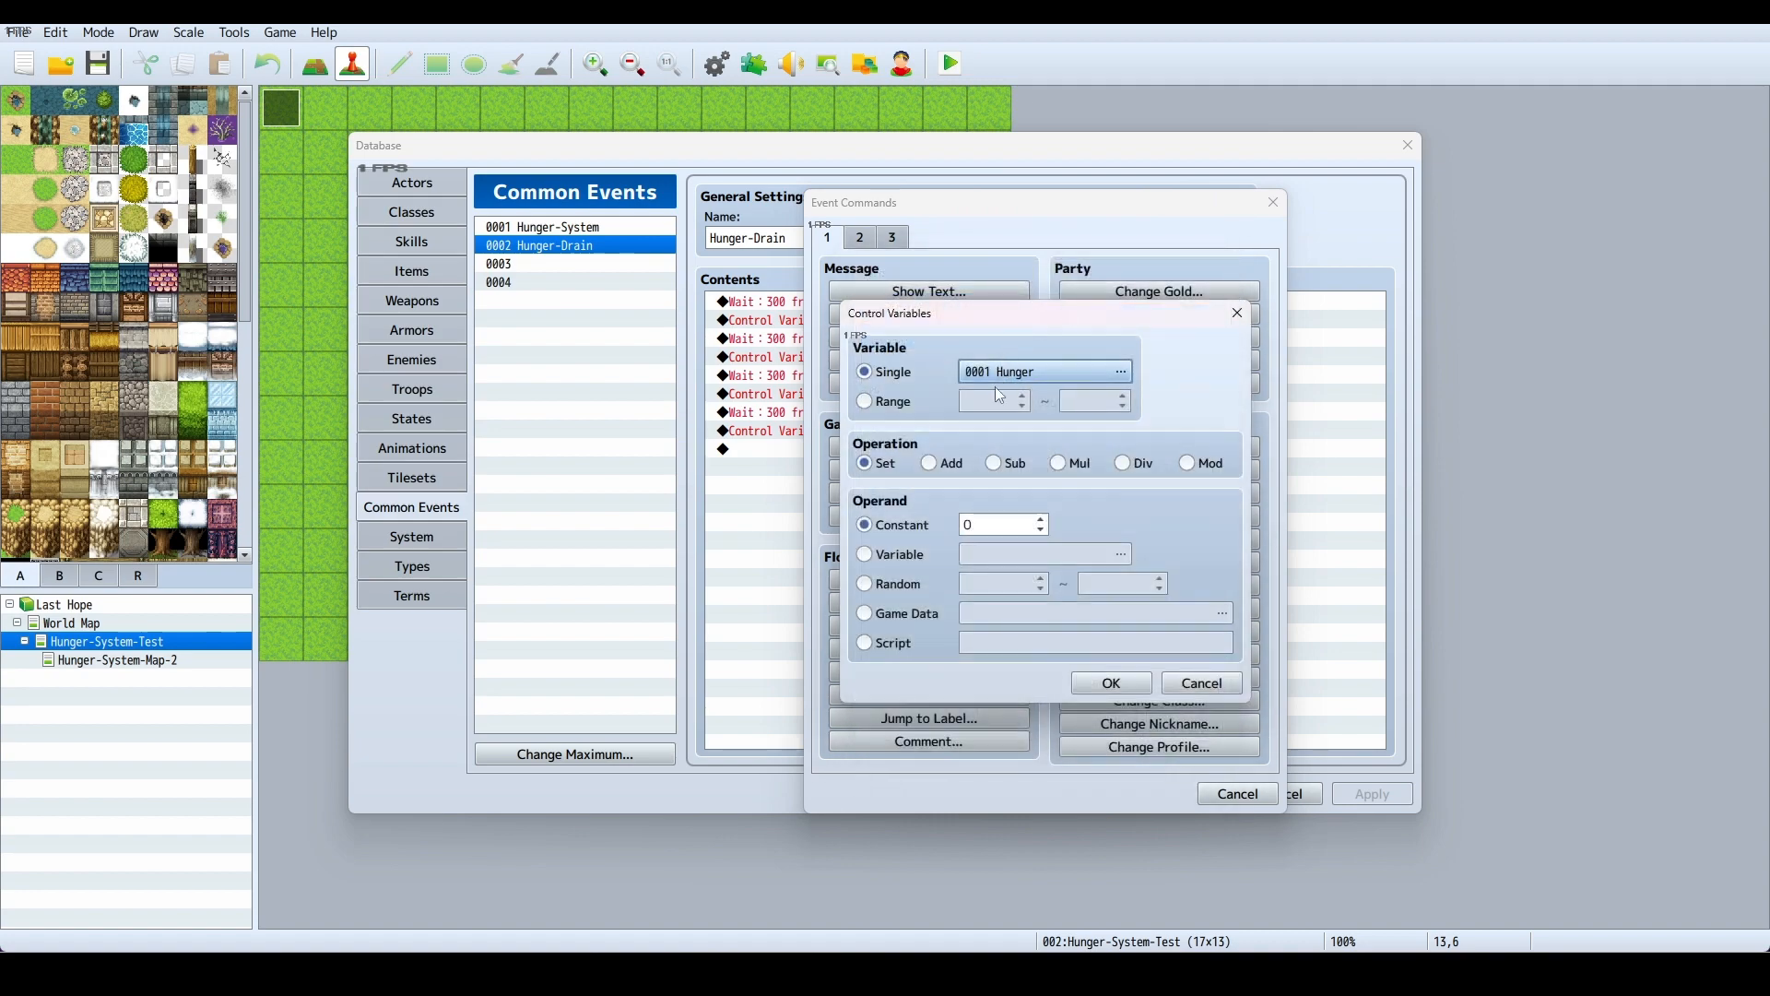
pyautogui.moveTo(985, 443)
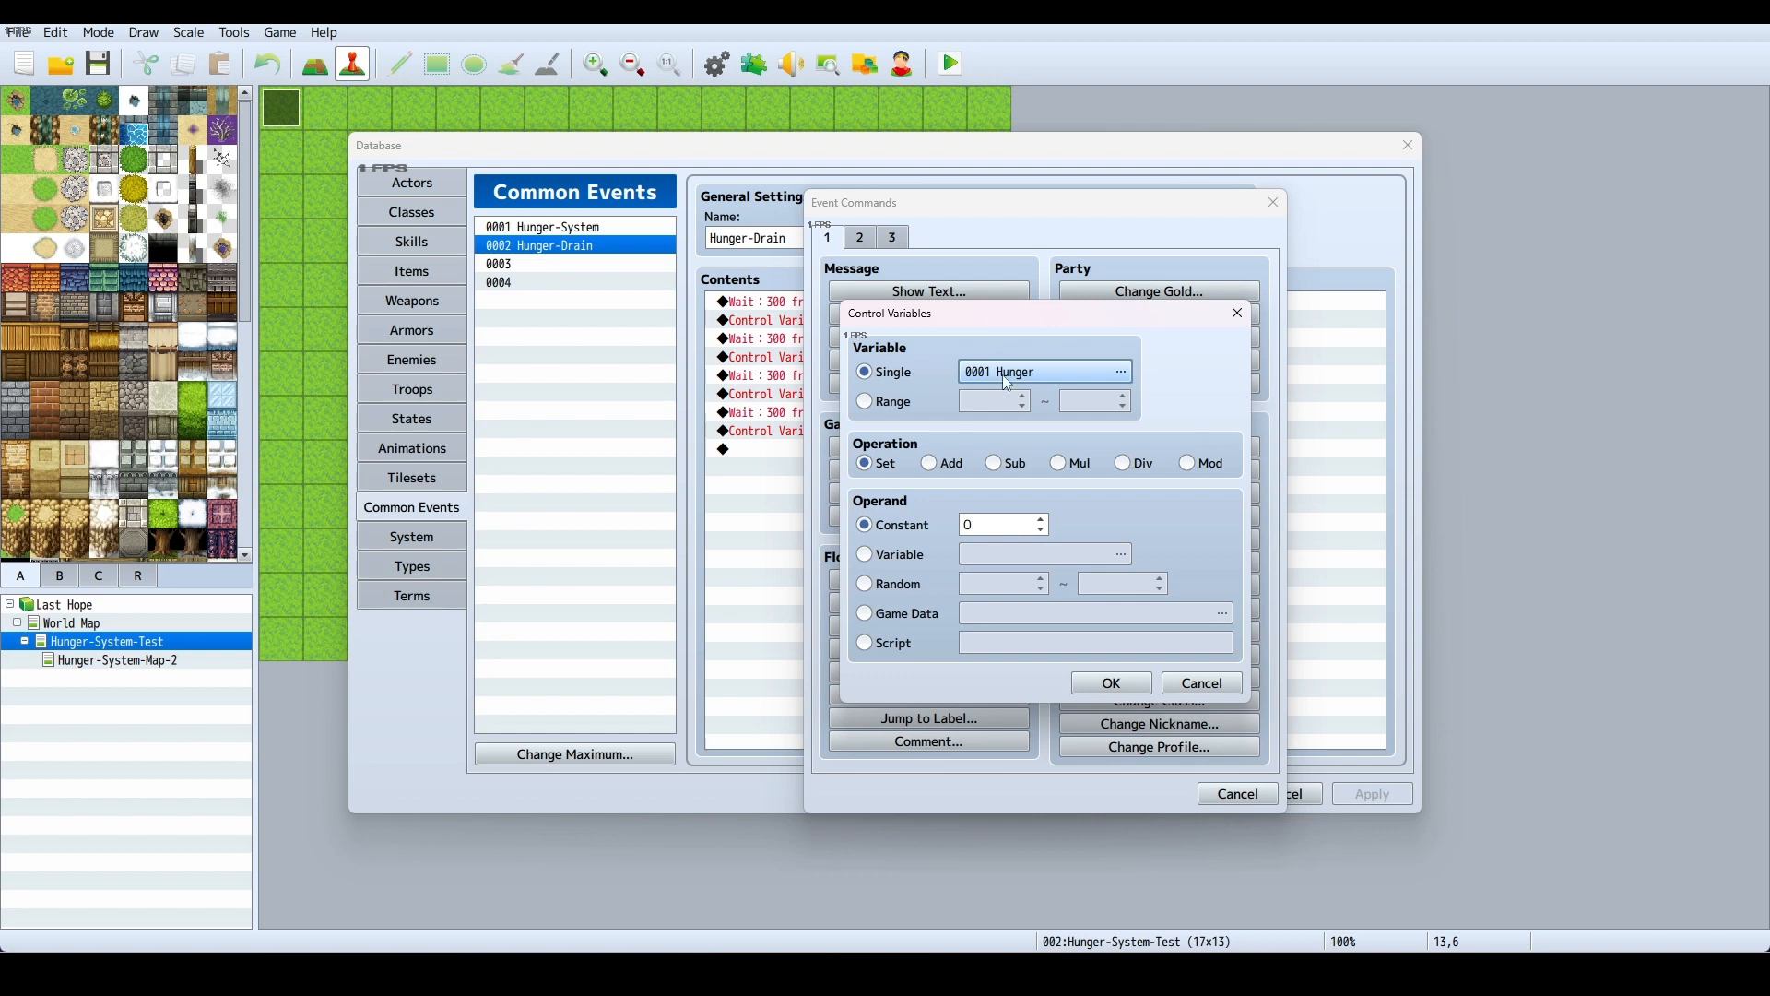
pyautogui.click(926, 463)
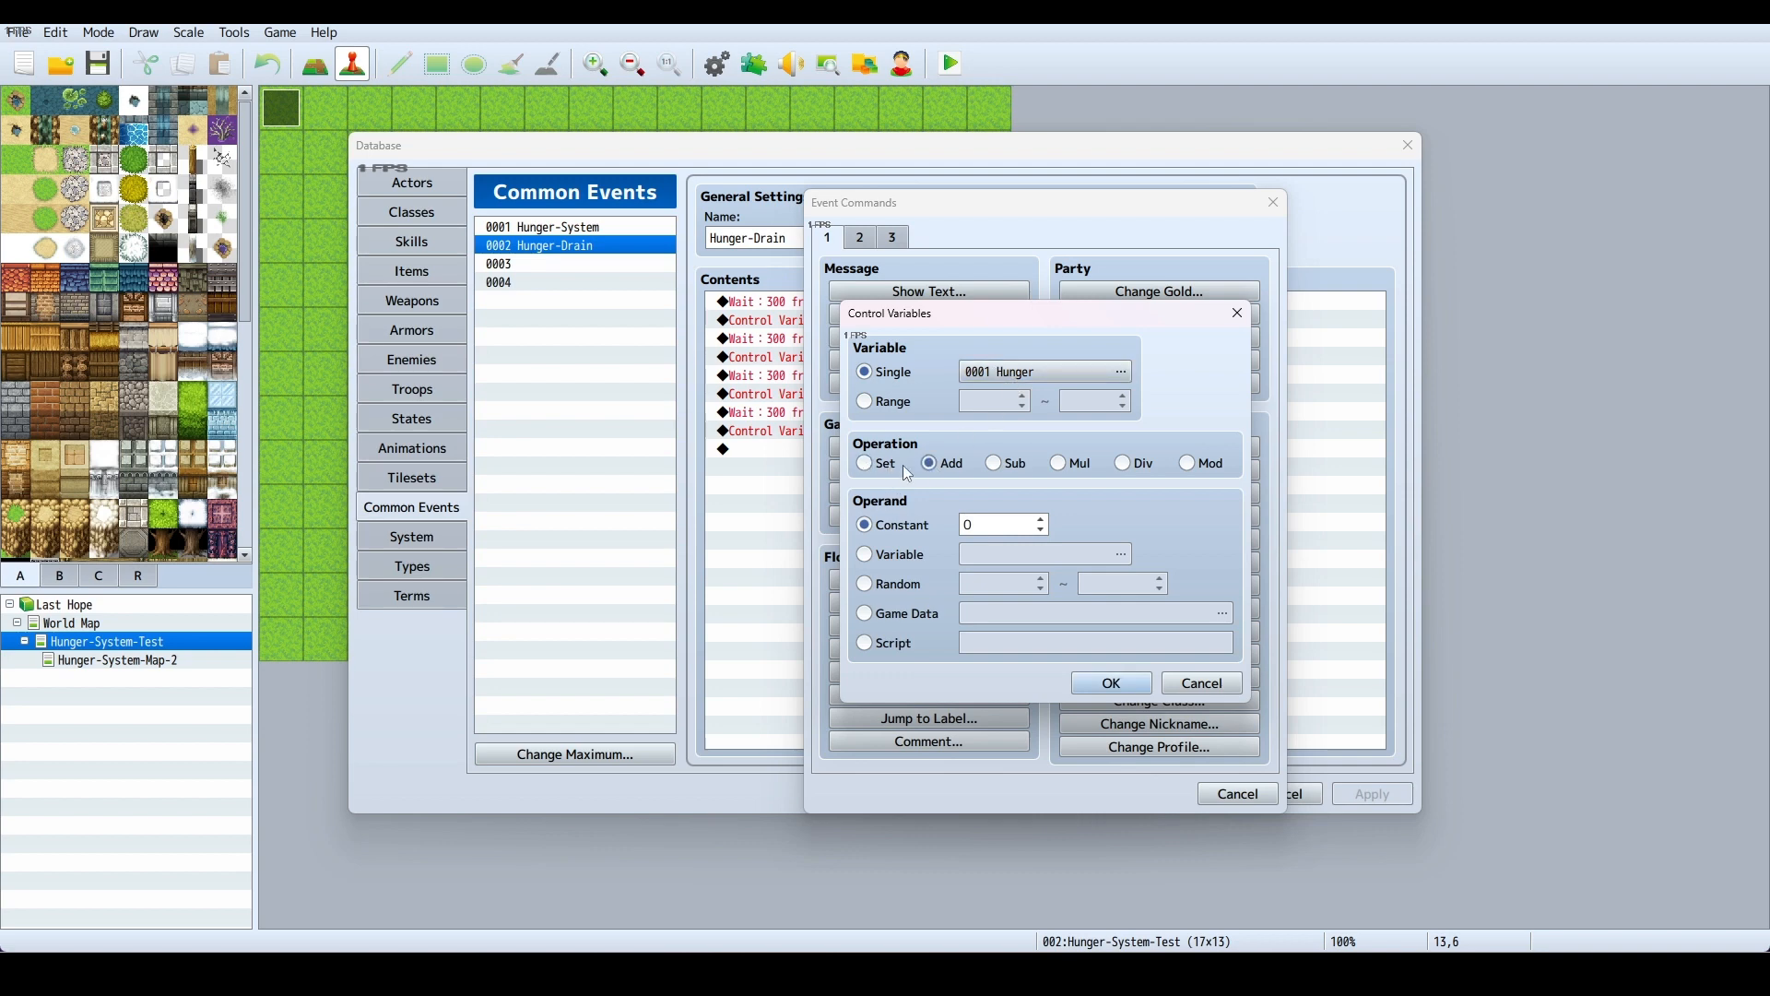
pyautogui.click(863, 462)
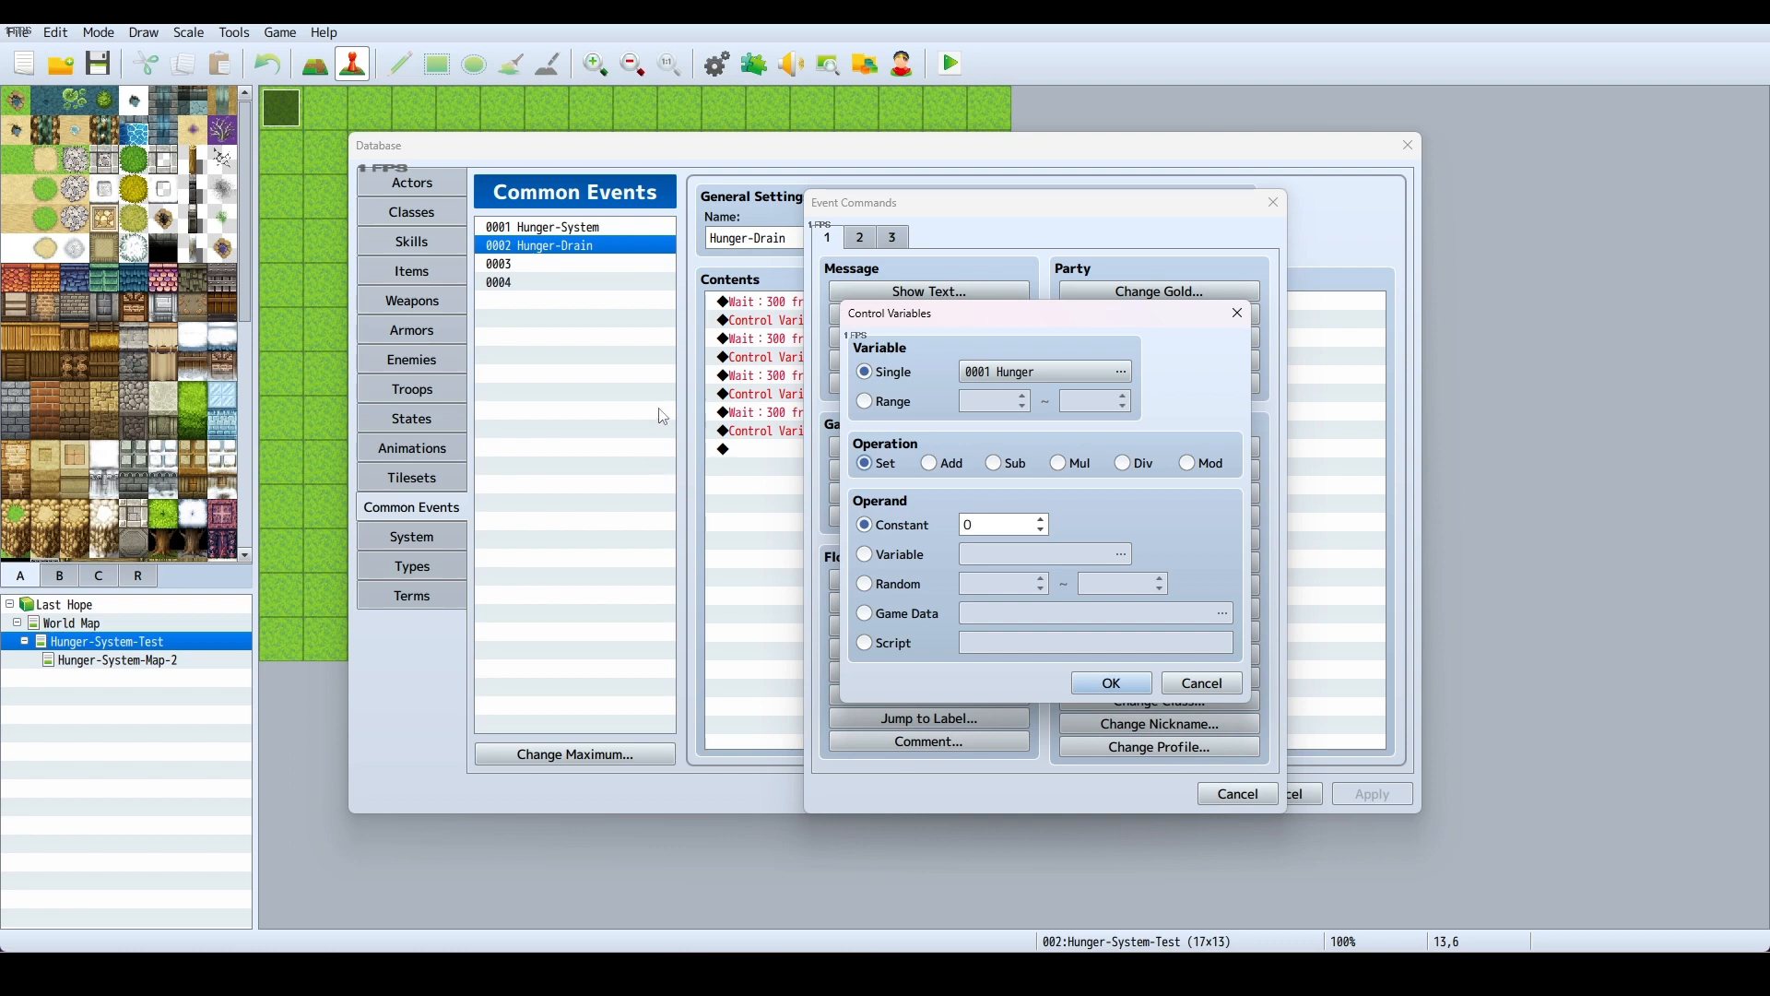
pyautogui.moveTo(993, 468)
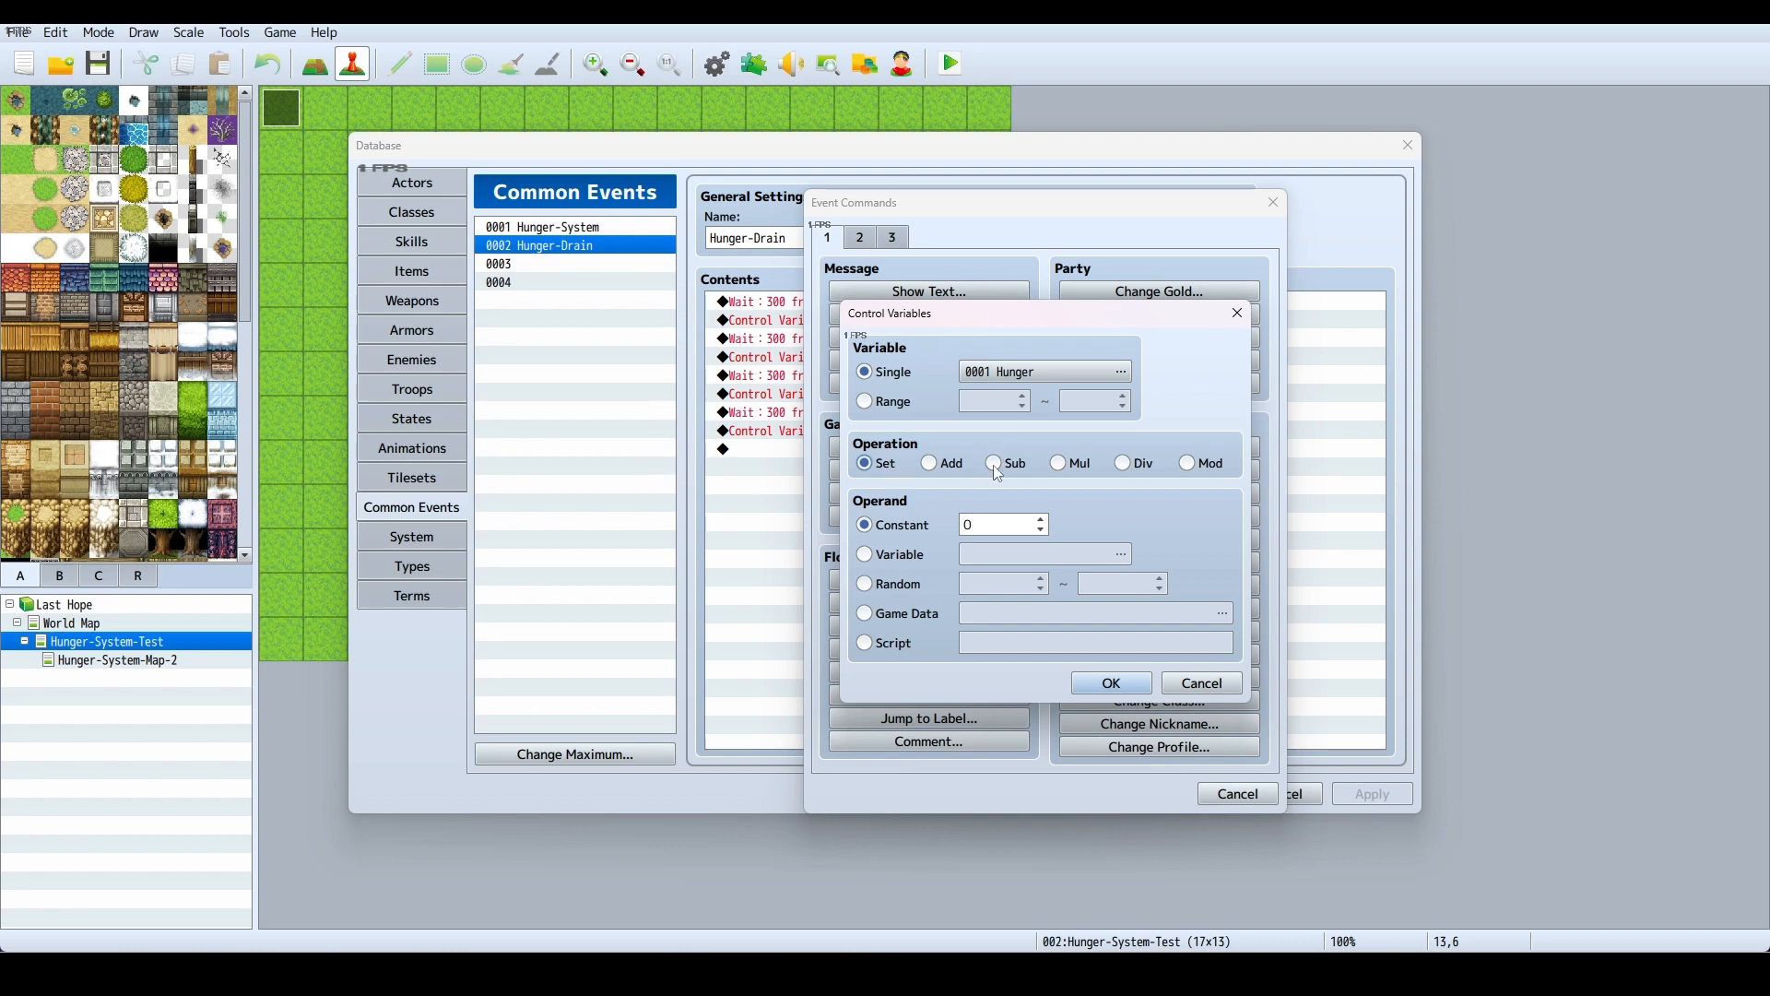
pyautogui.click(994, 463)
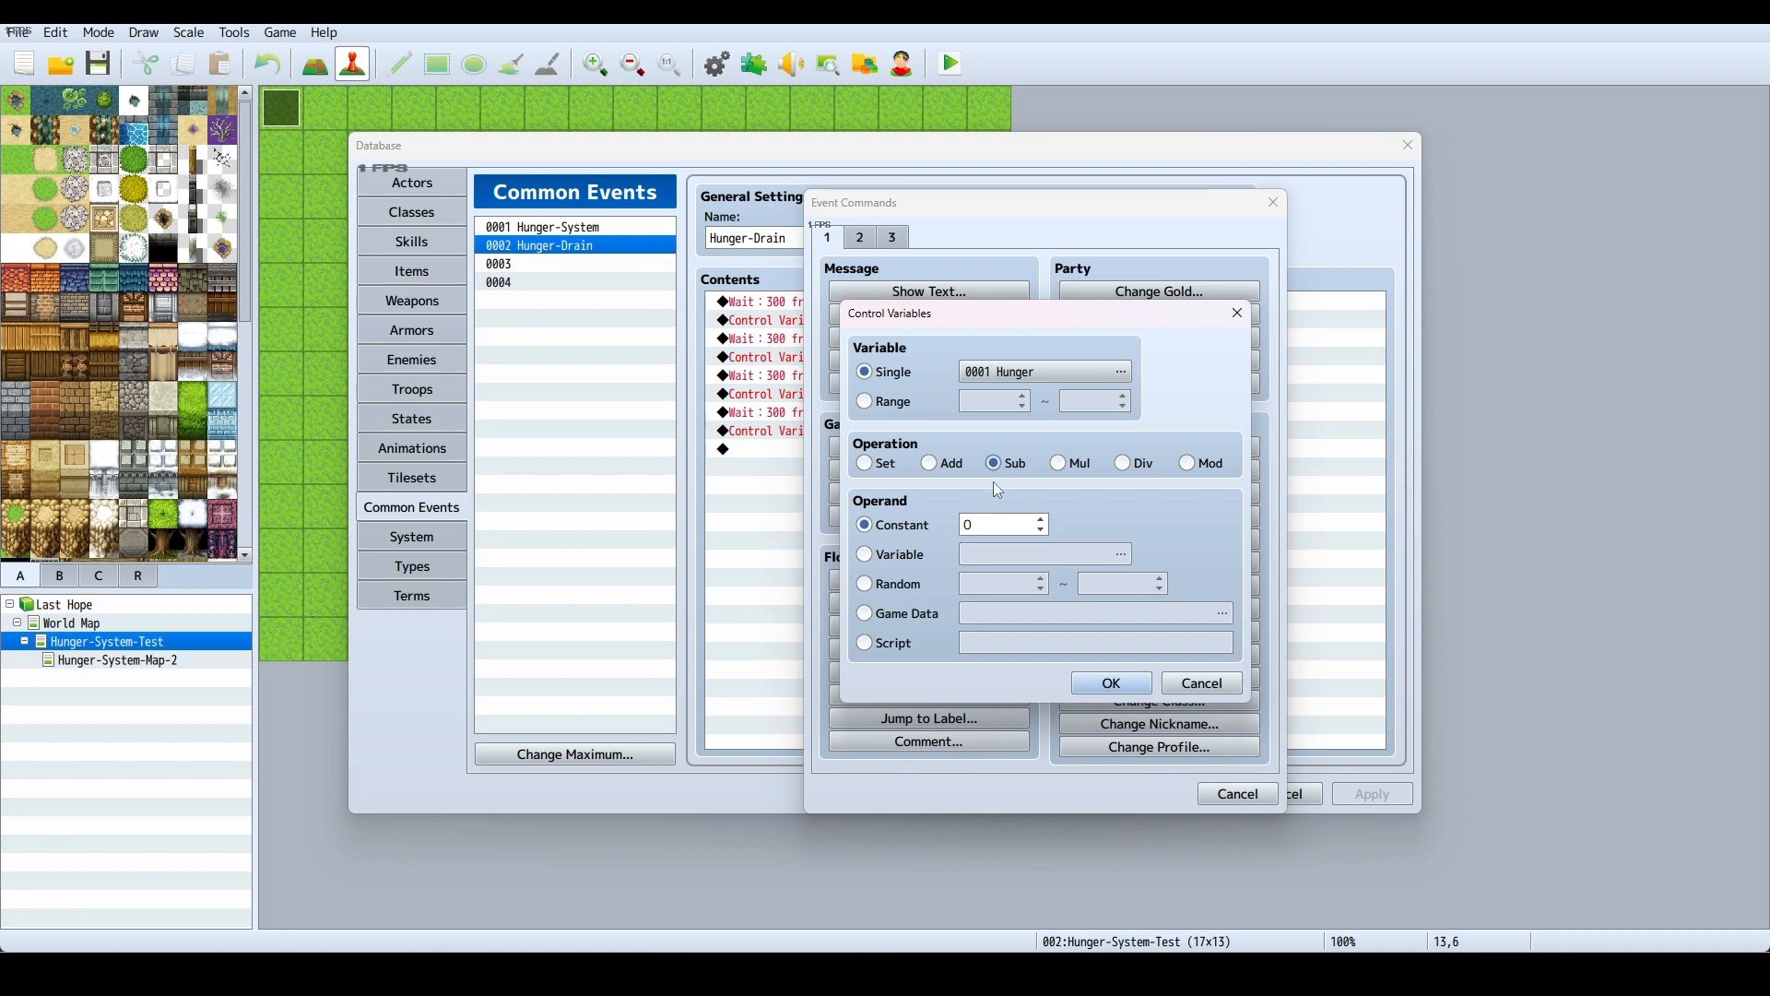
pyautogui.click(994, 523)
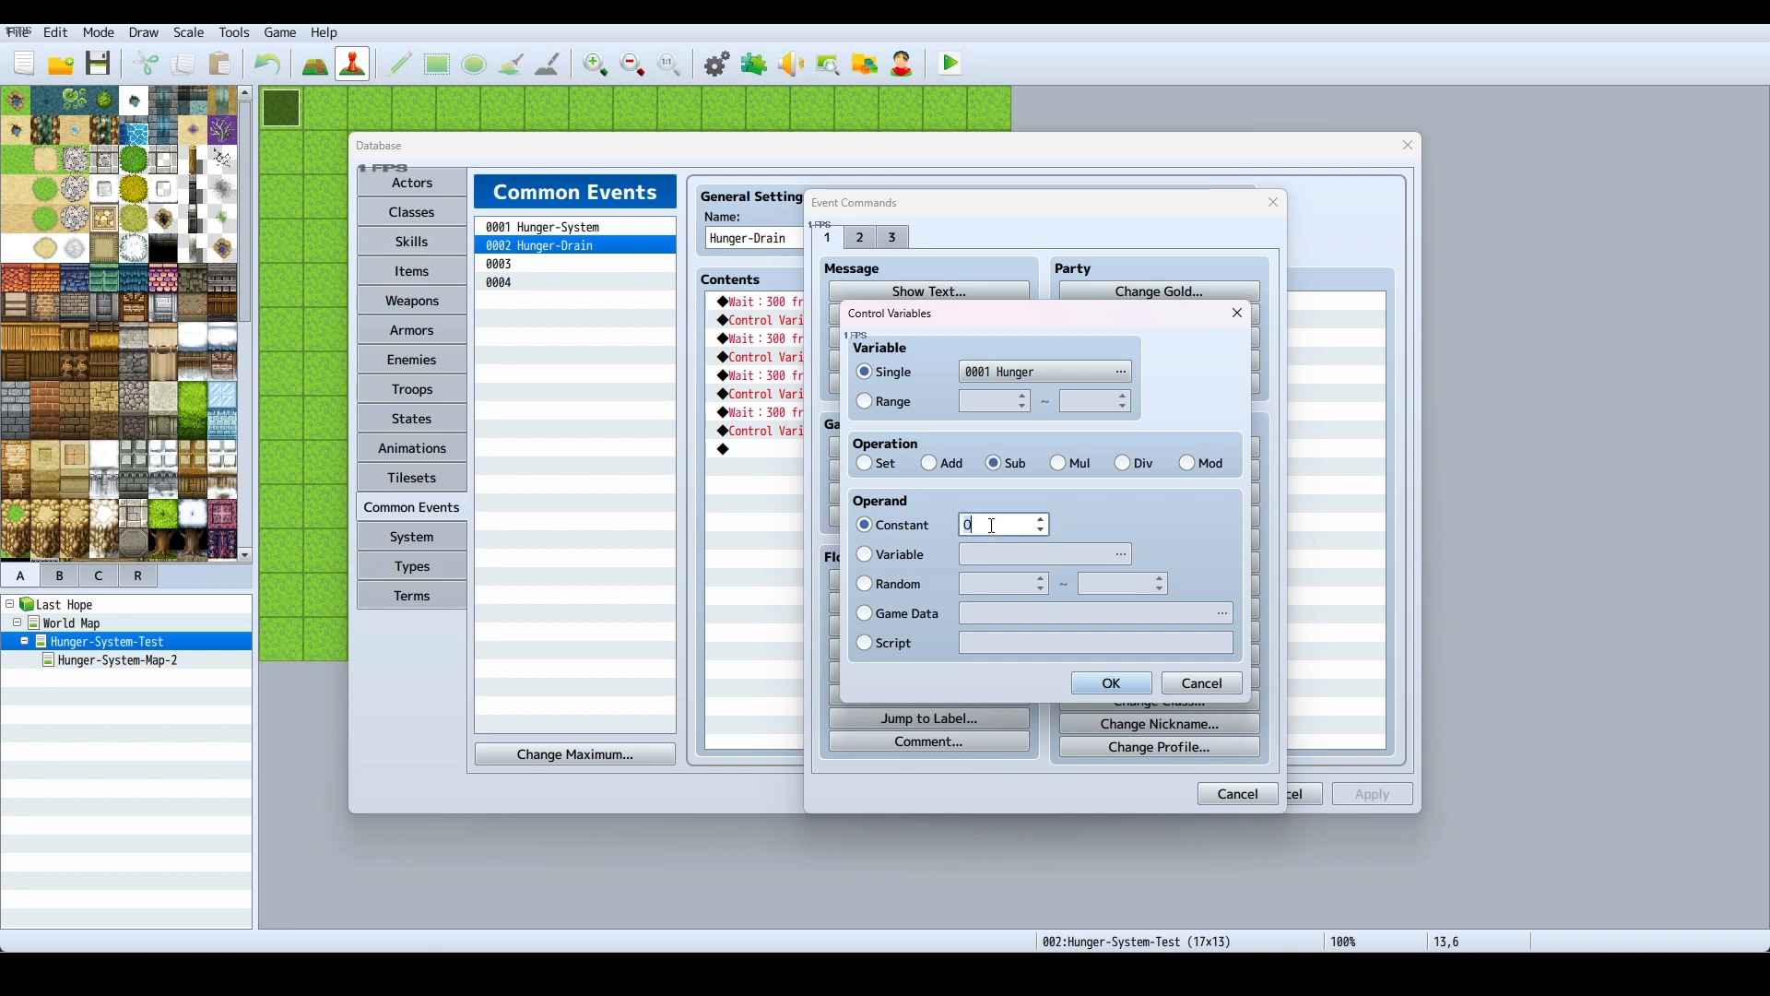
pyautogui.write('25')
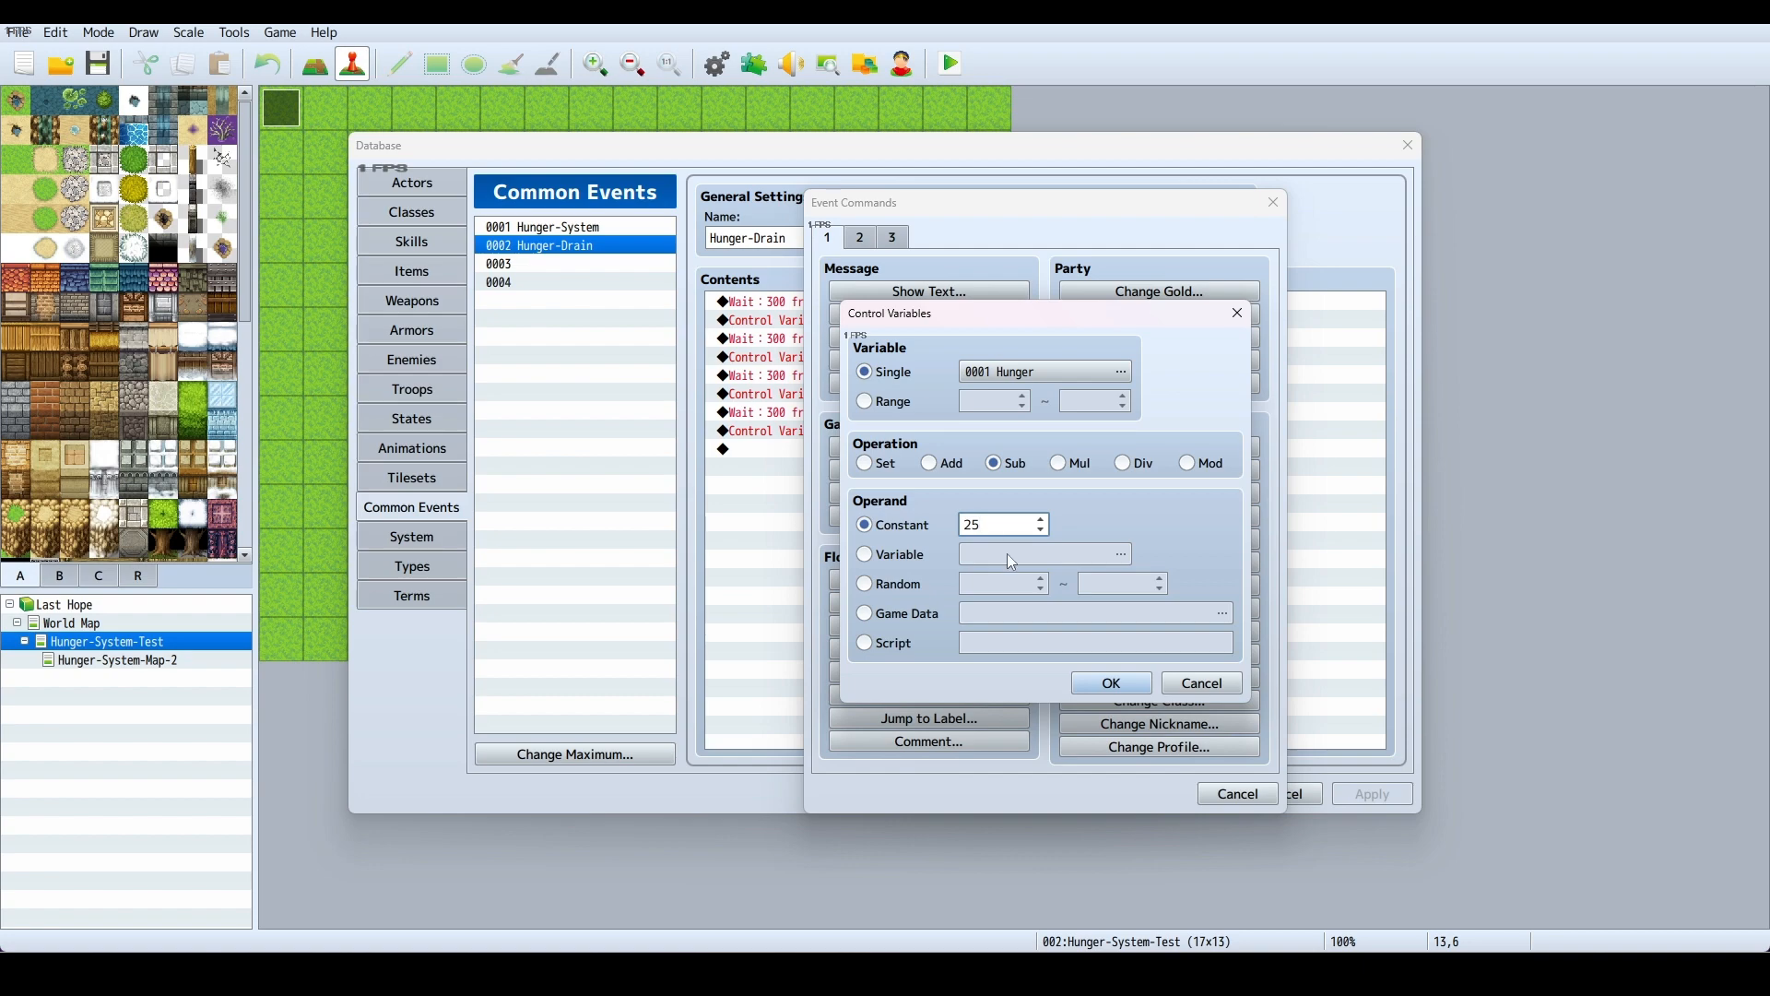
pyautogui.click(1110, 682)
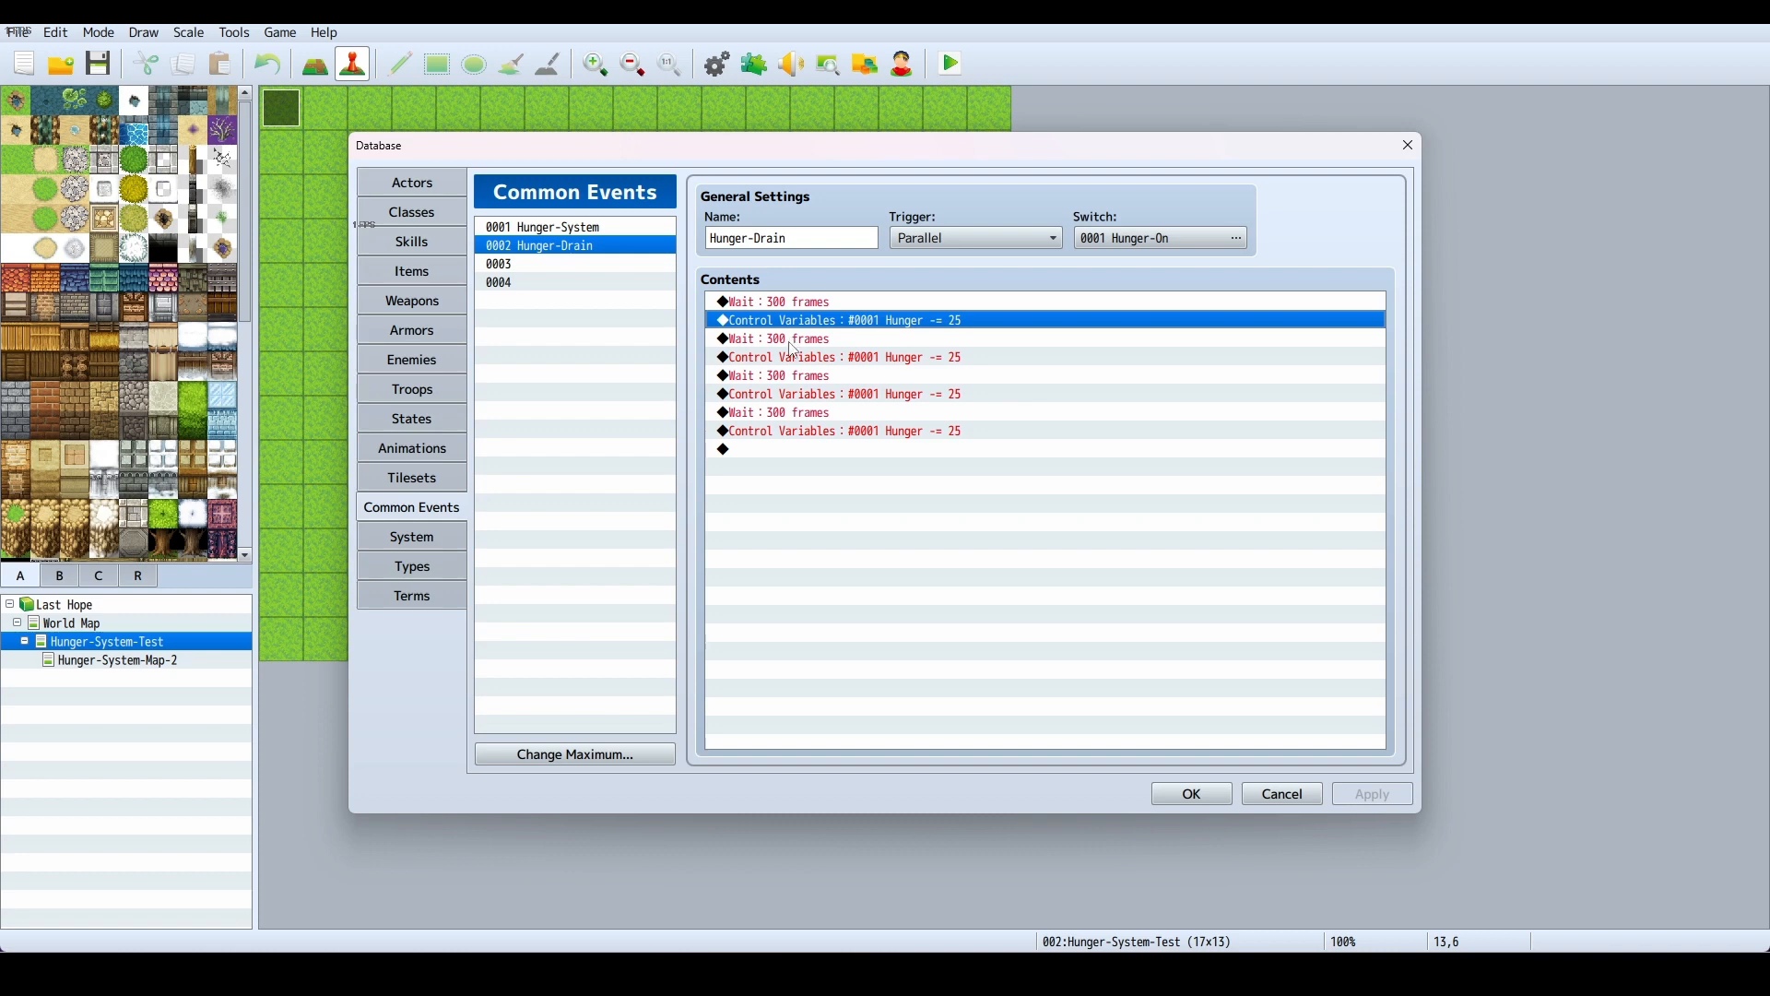
pyautogui.moveTo(815, 343)
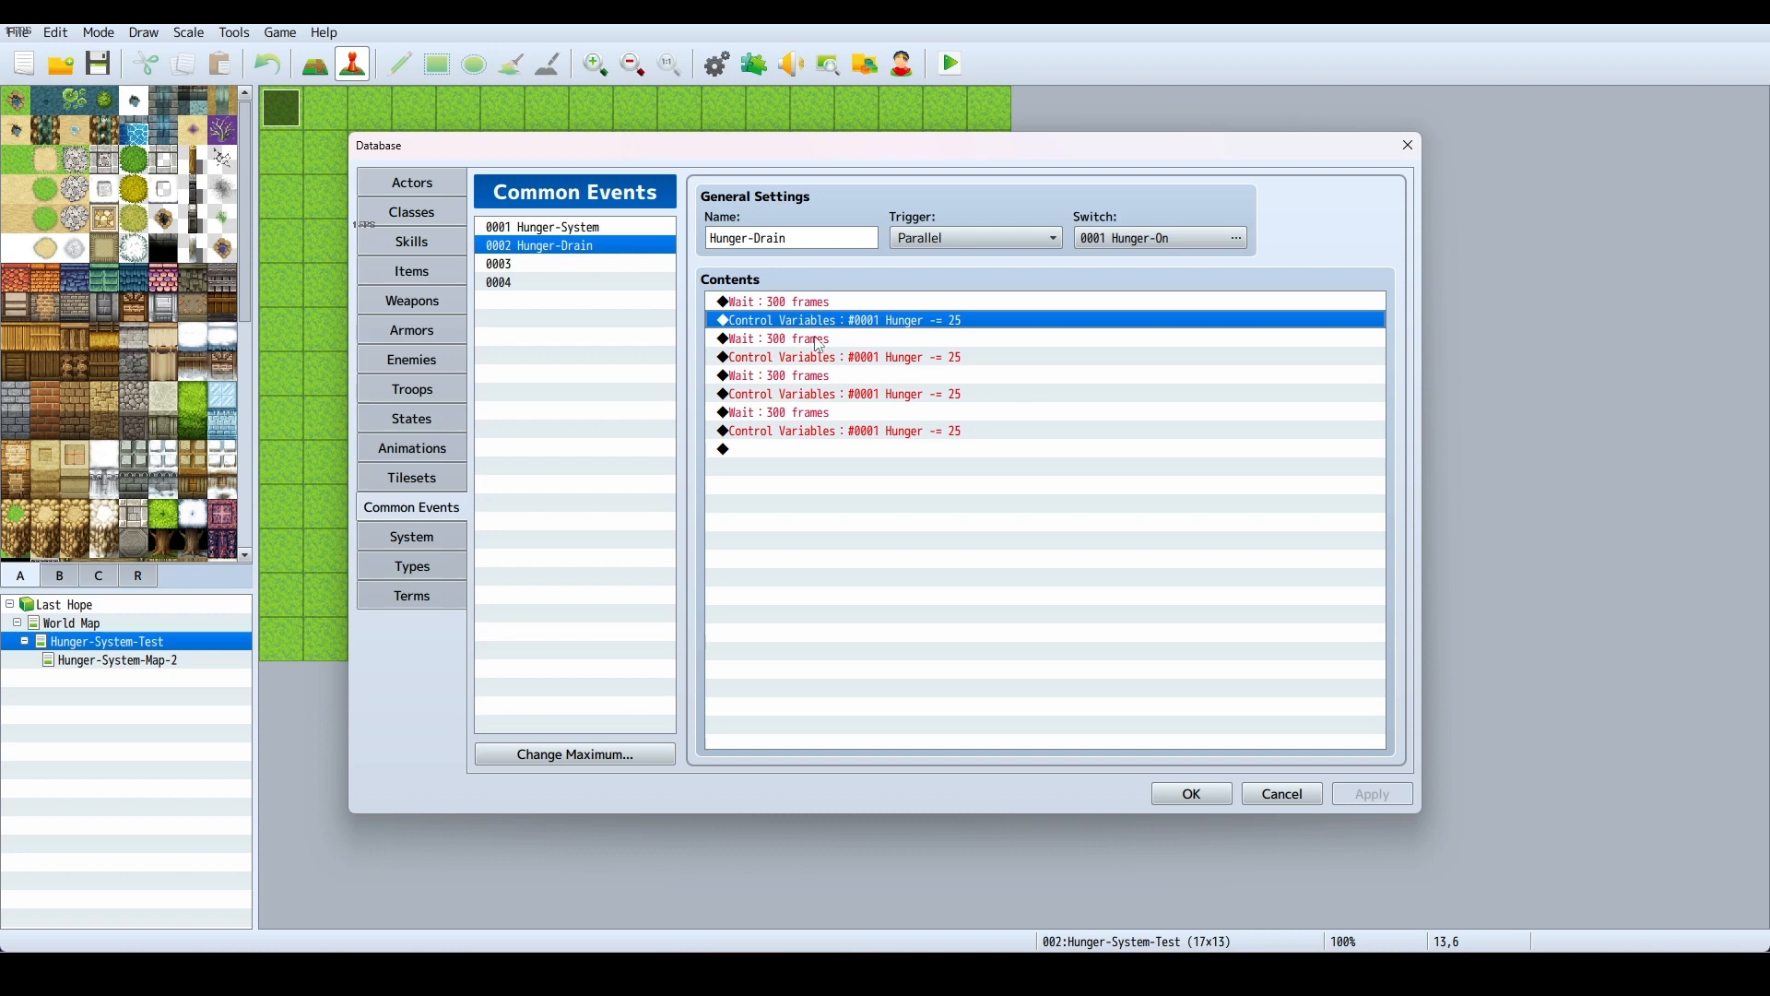
pyautogui.moveTo(845, 348)
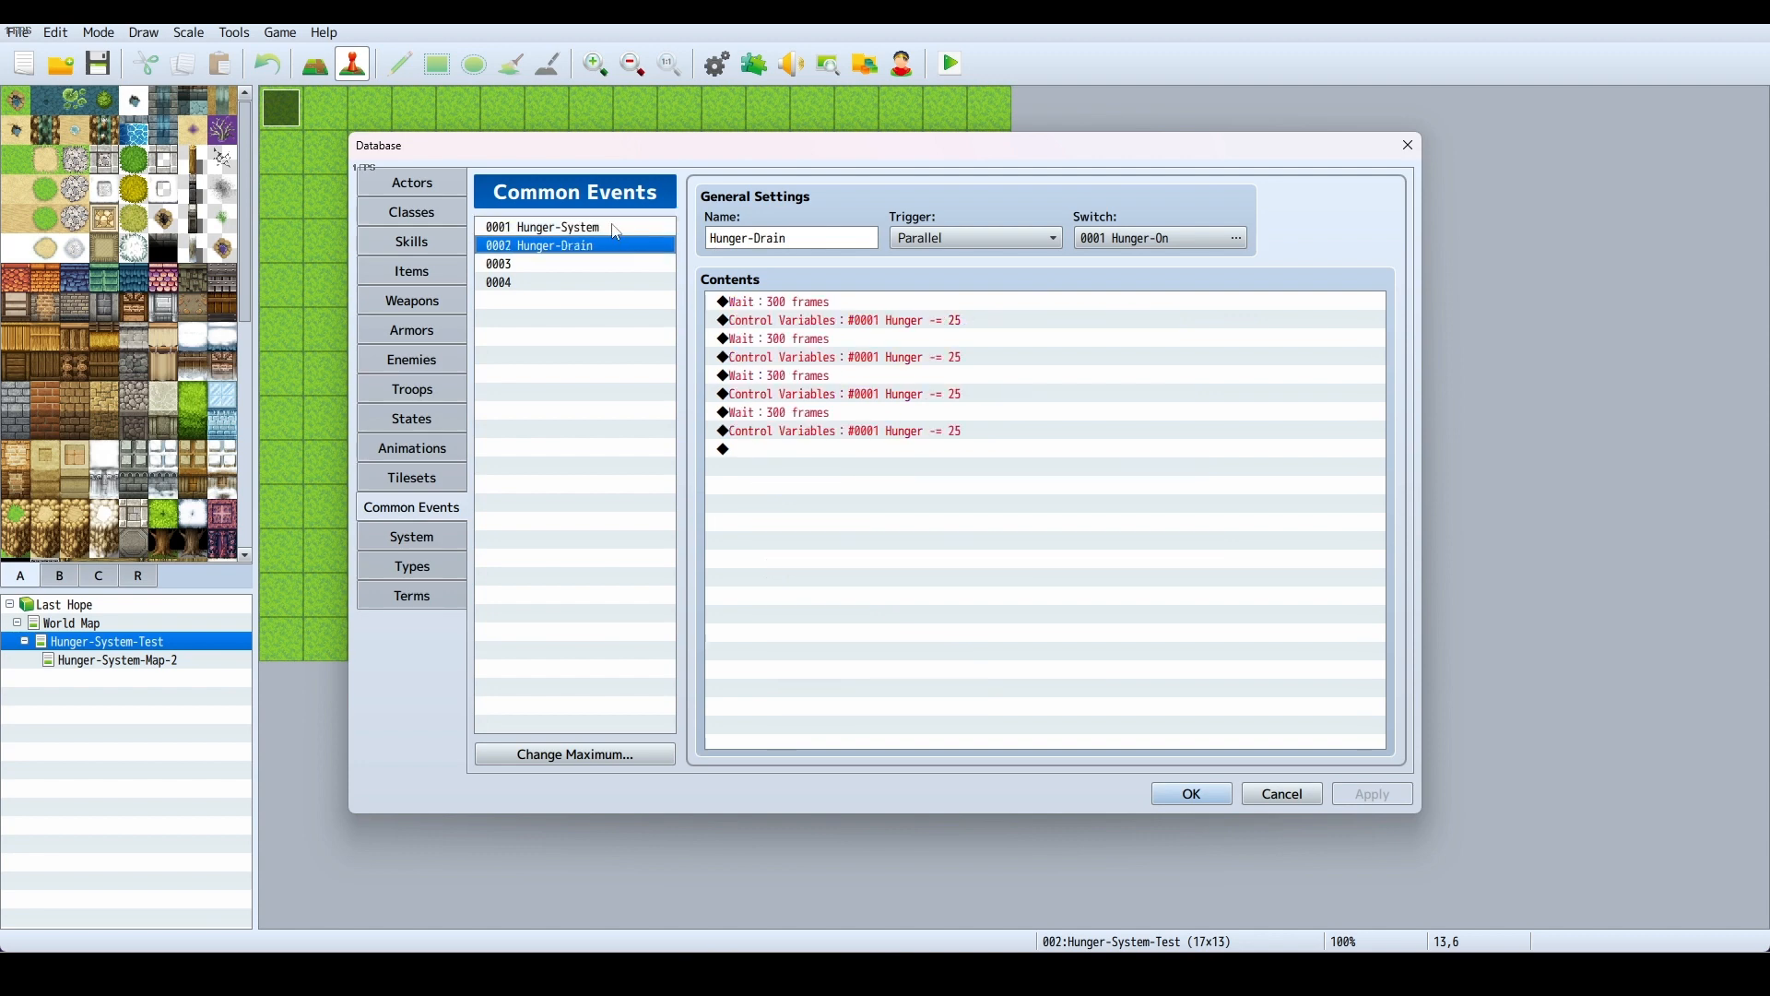
# Select 0001 Hunger-System in the Common Events list to view its contents
pyautogui.click(542, 227)
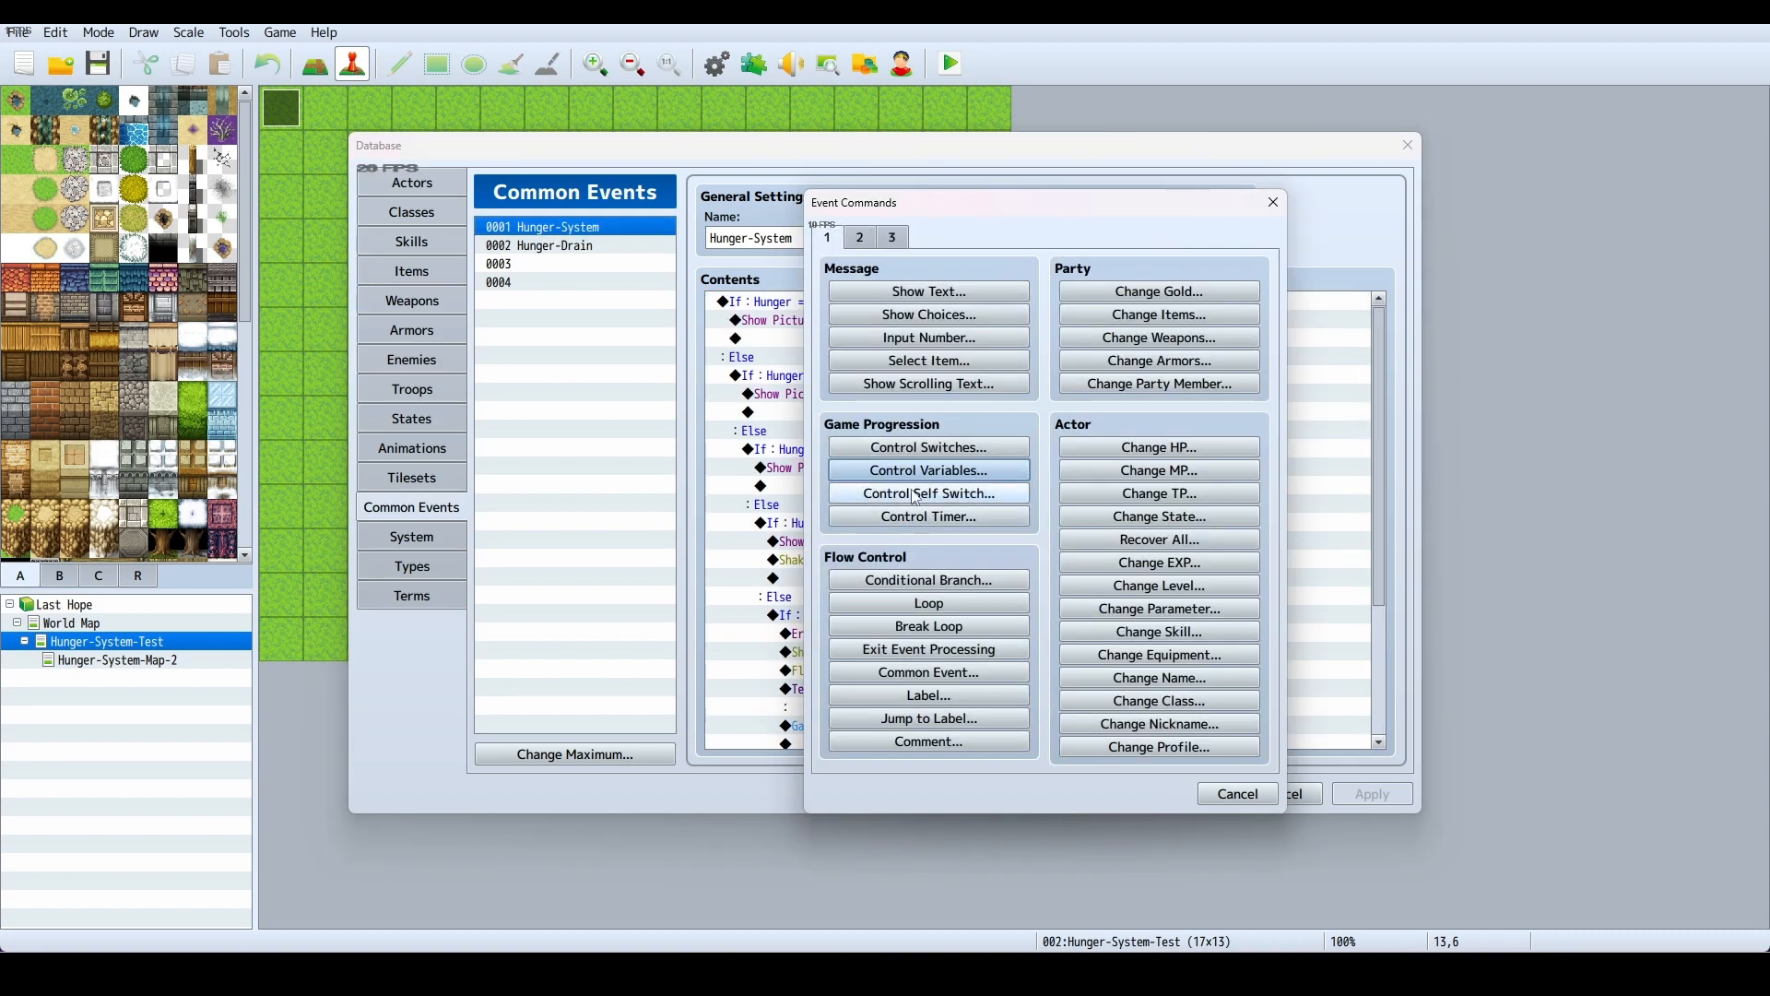
pyautogui.click(928, 579)
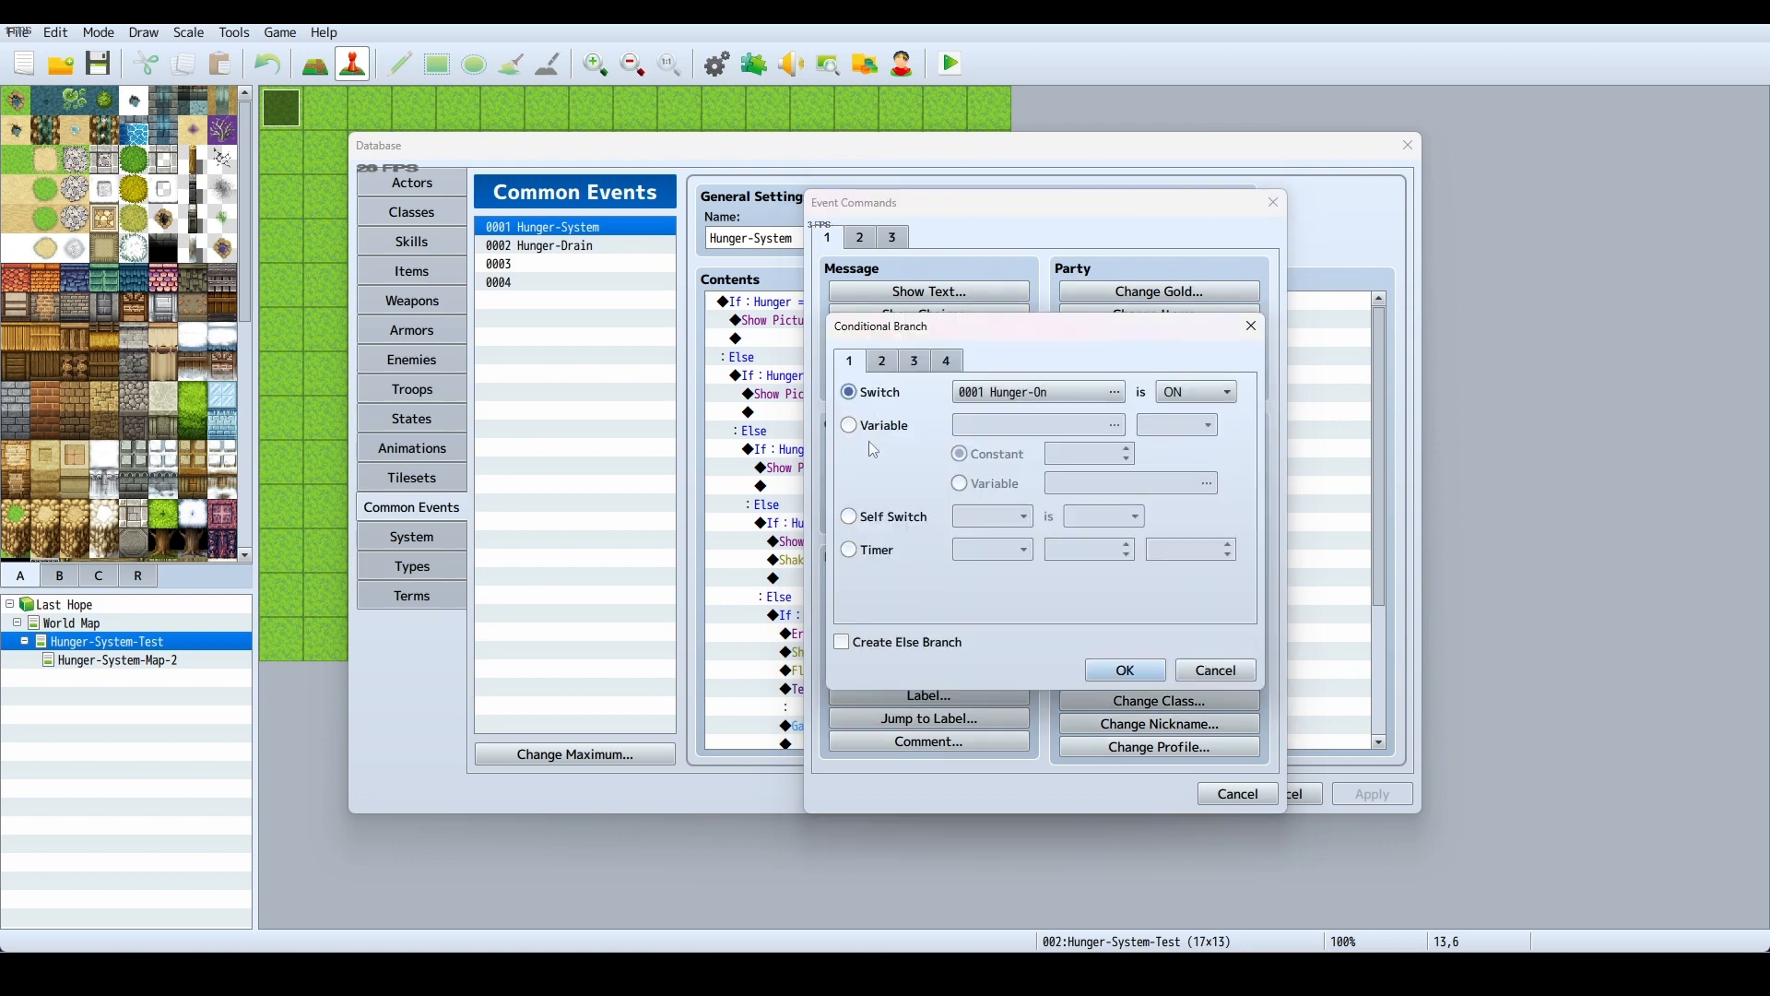
pyautogui.click(848, 424)
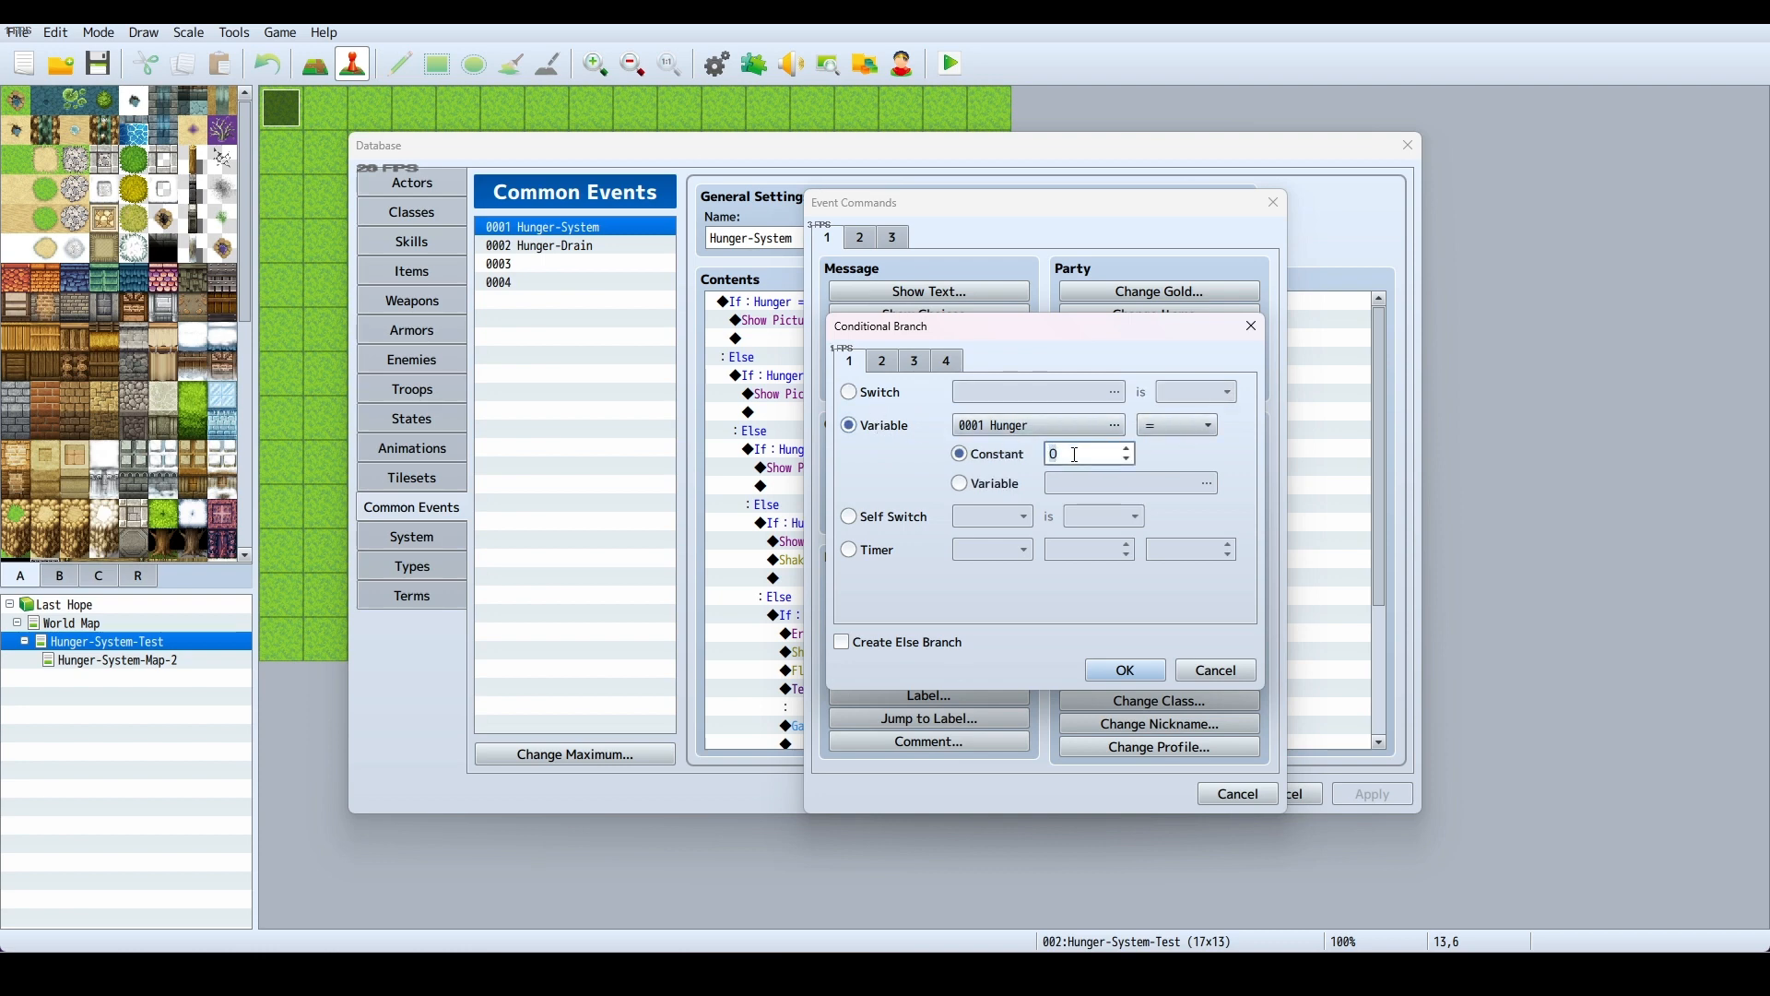
pyautogui.write('100')
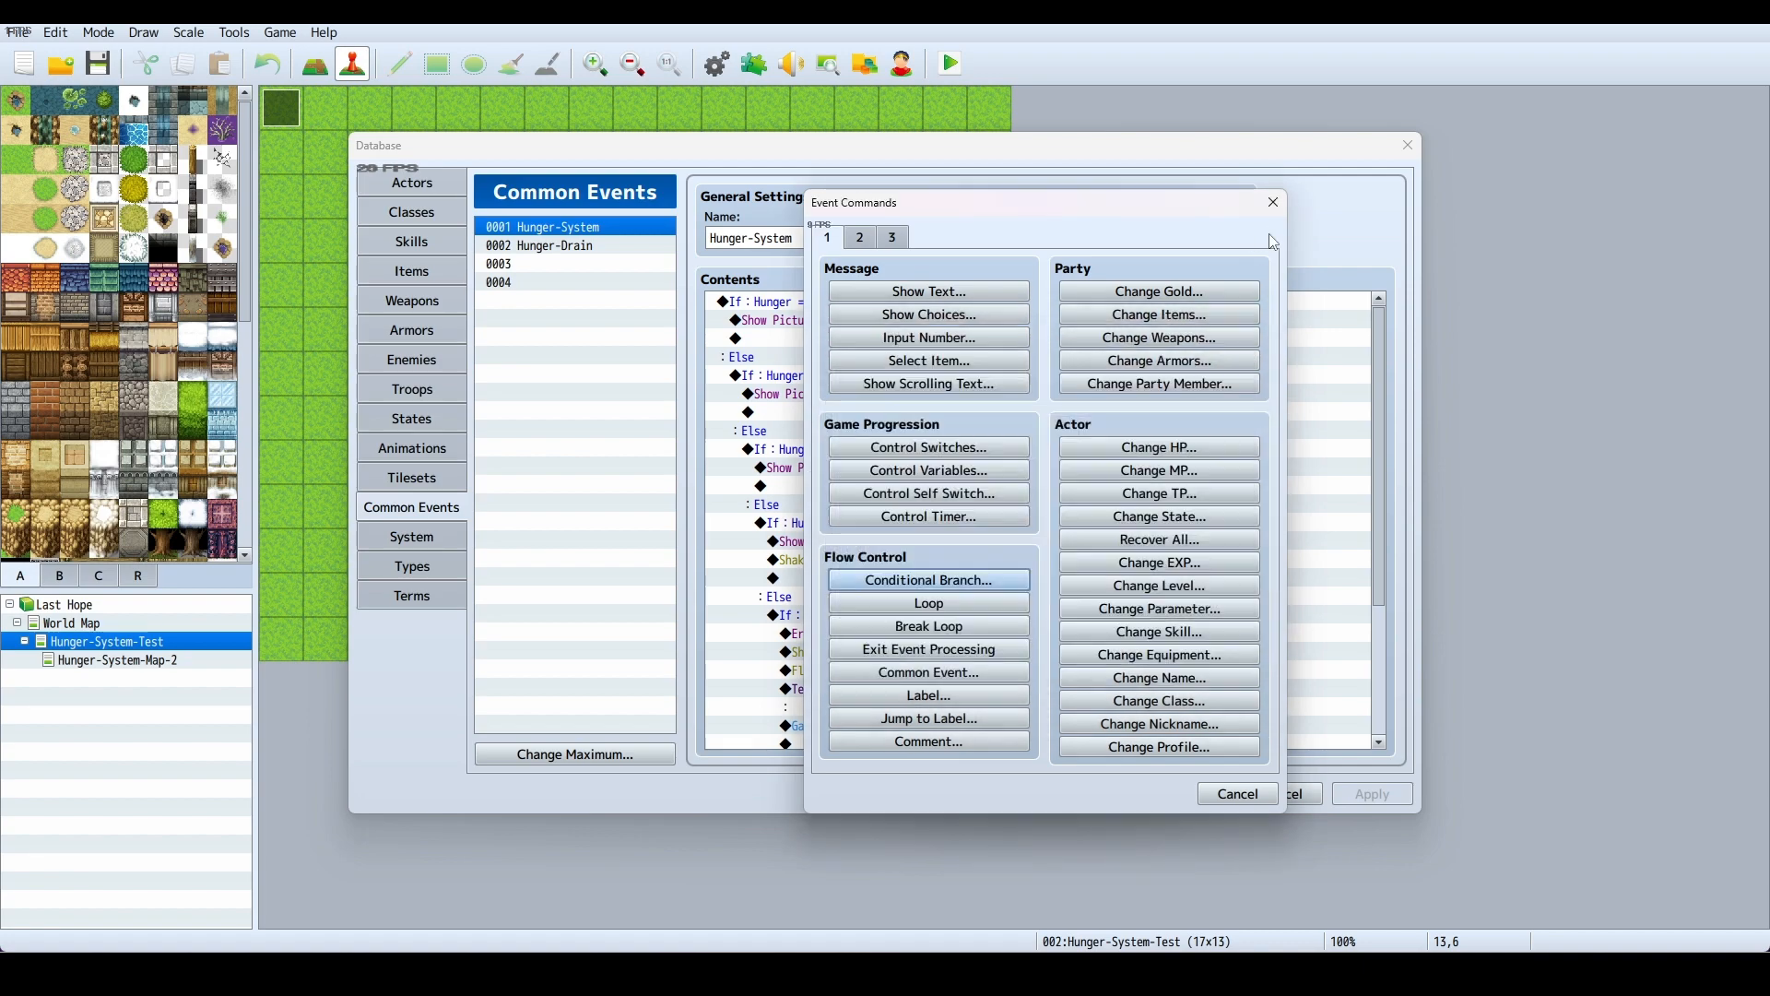
pyautogui.click(1272, 201)
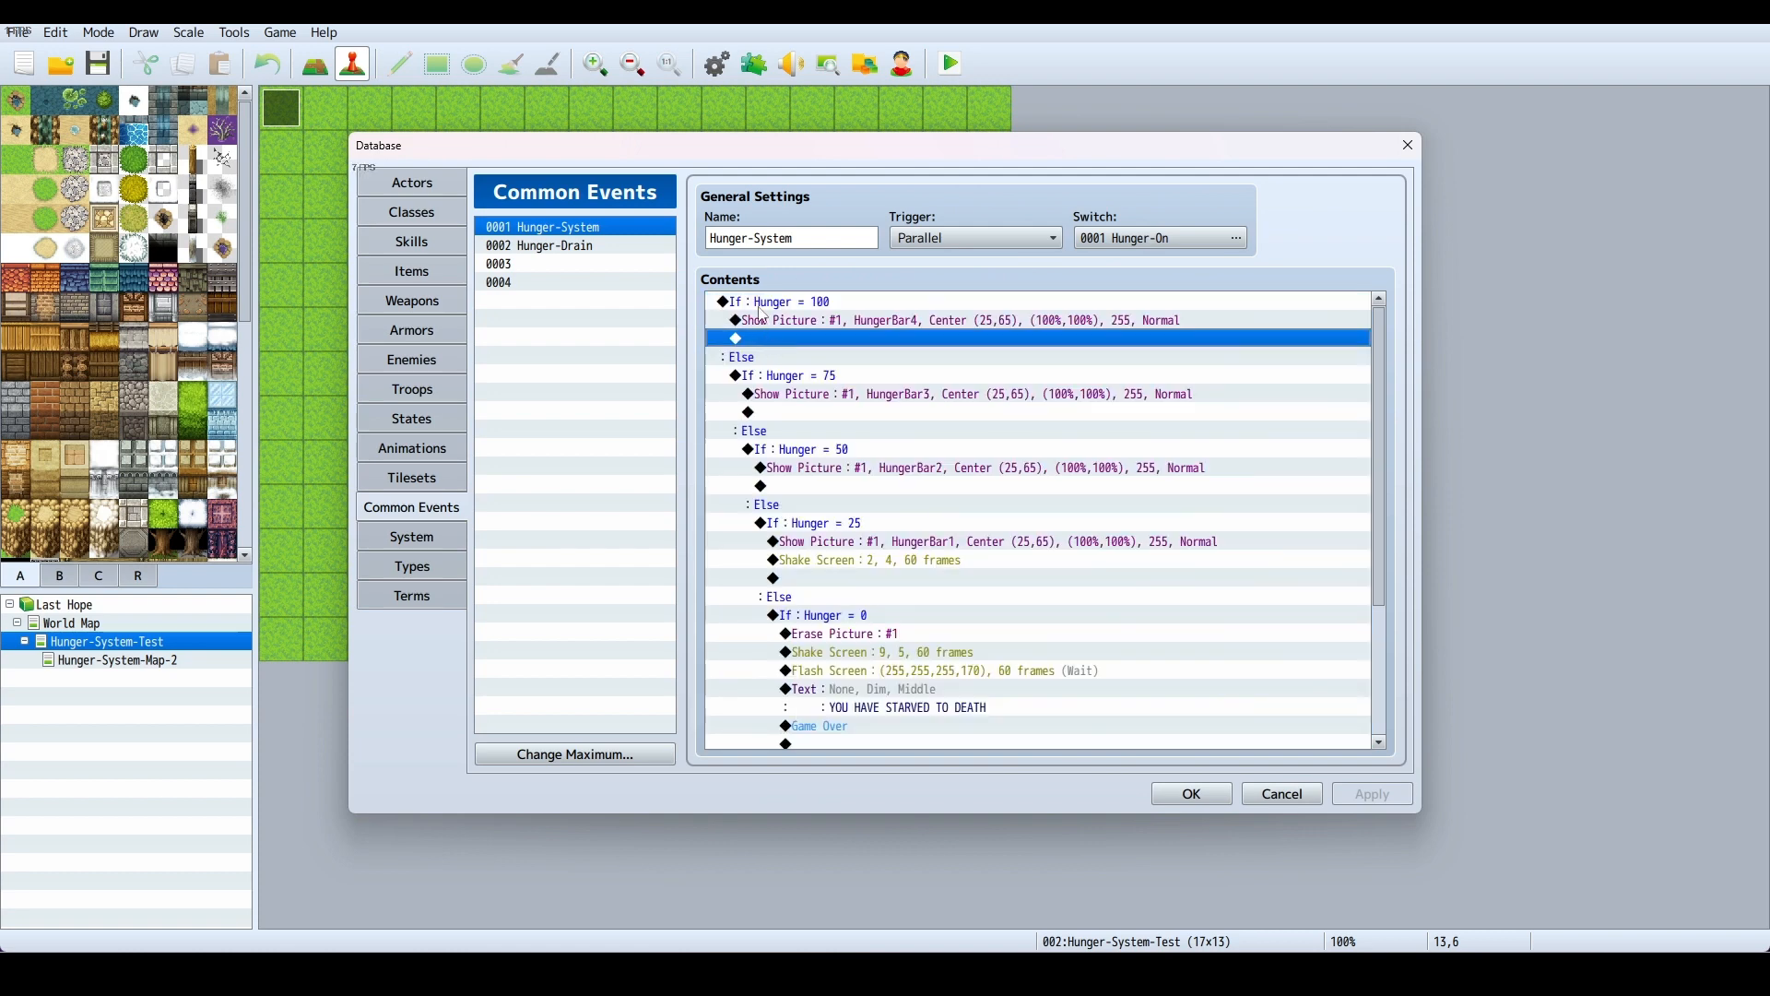
# Add a Show Picture command in the Hunger = 100 branch
pyautogui.rightClick(830, 321)
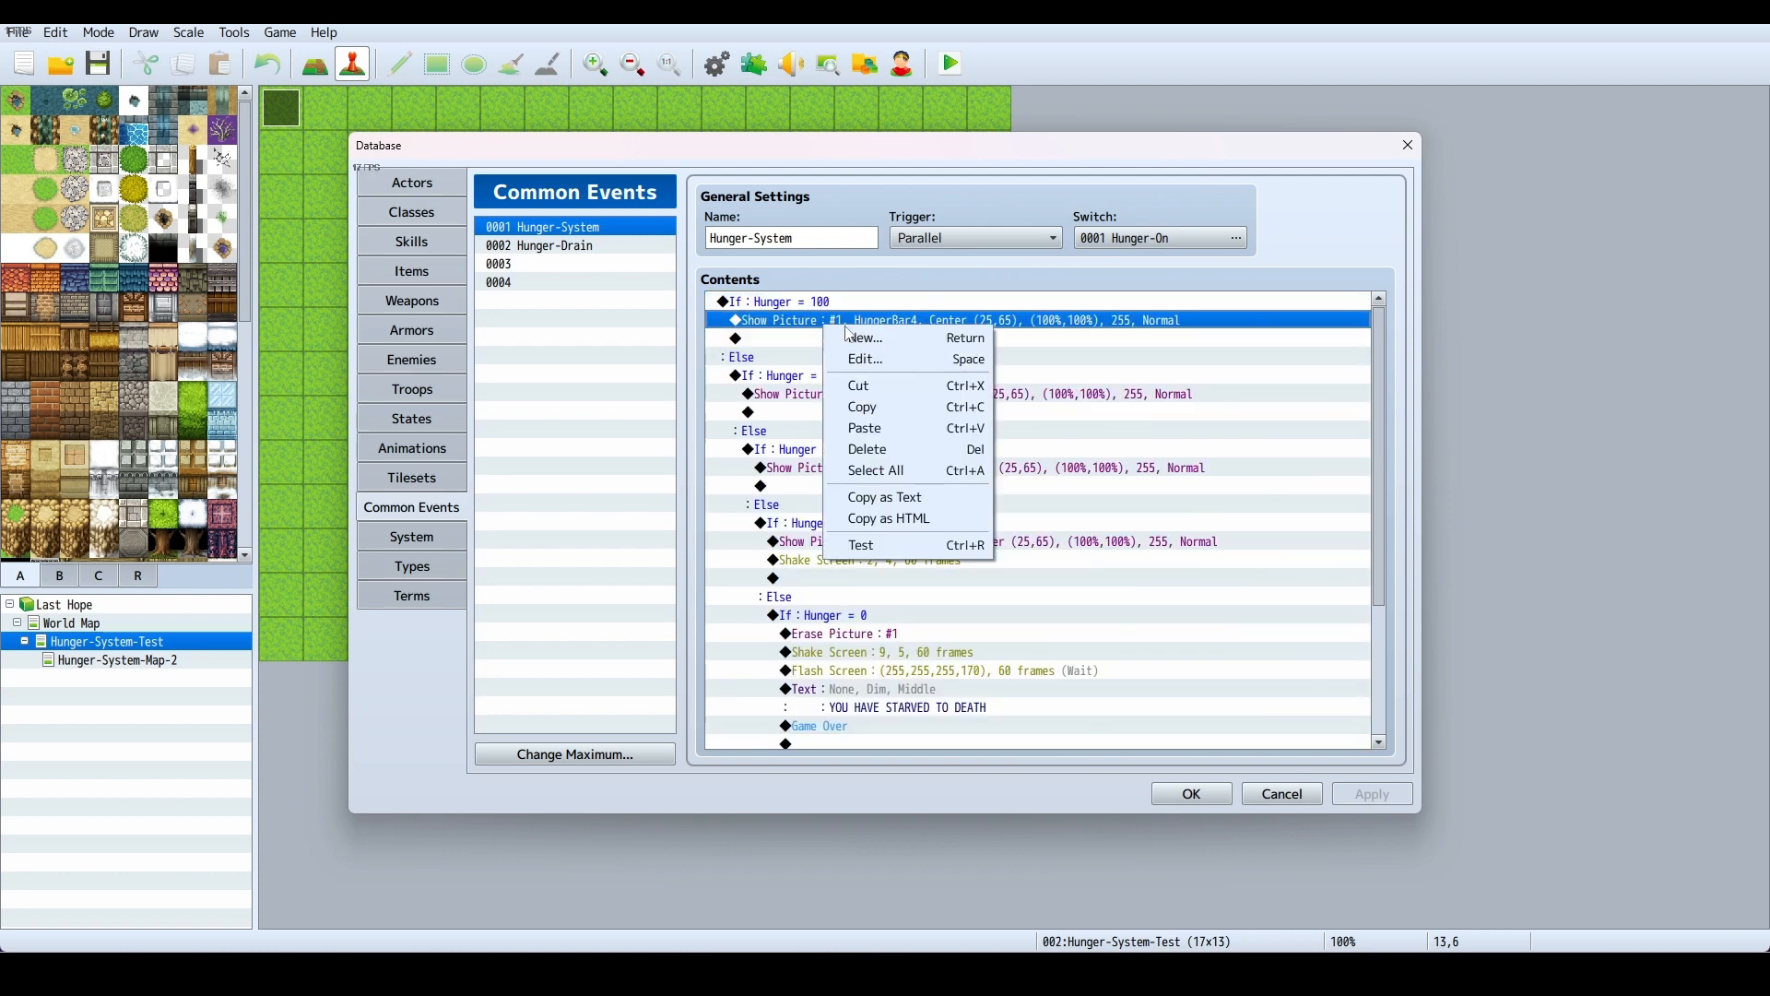
pyautogui.click(863, 357)
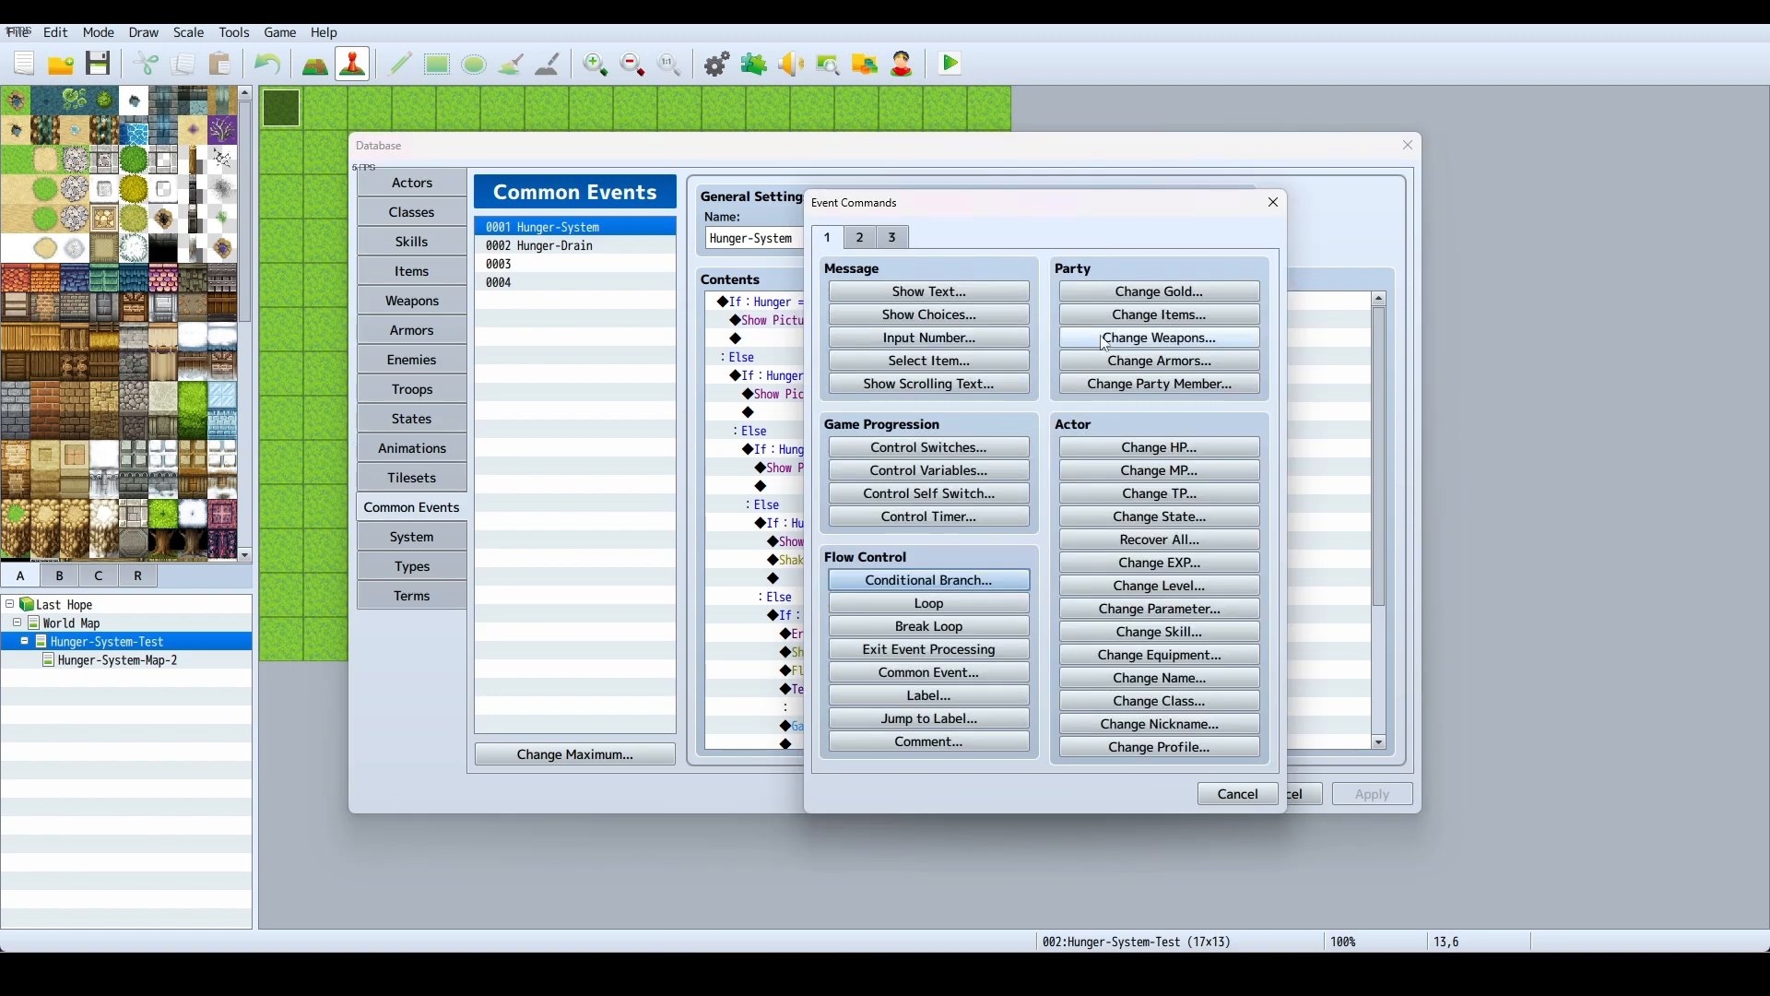
pyautogui.click(859, 236)
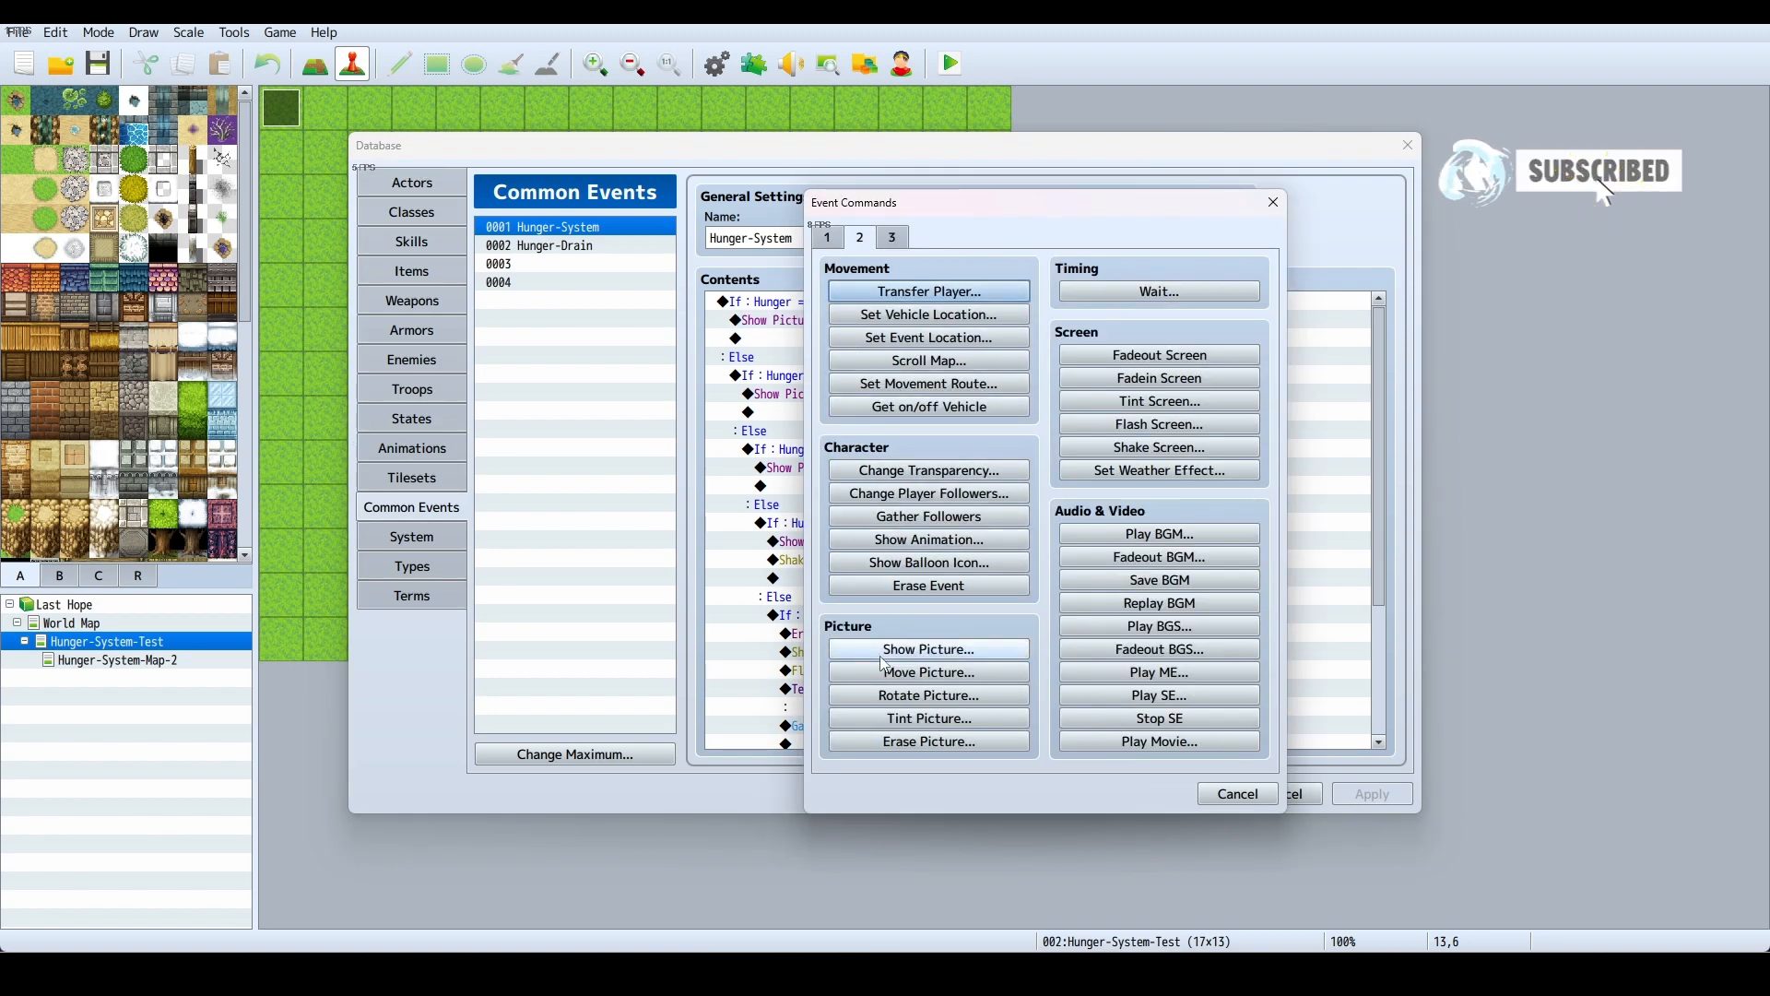
pyautogui.click(928, 649)
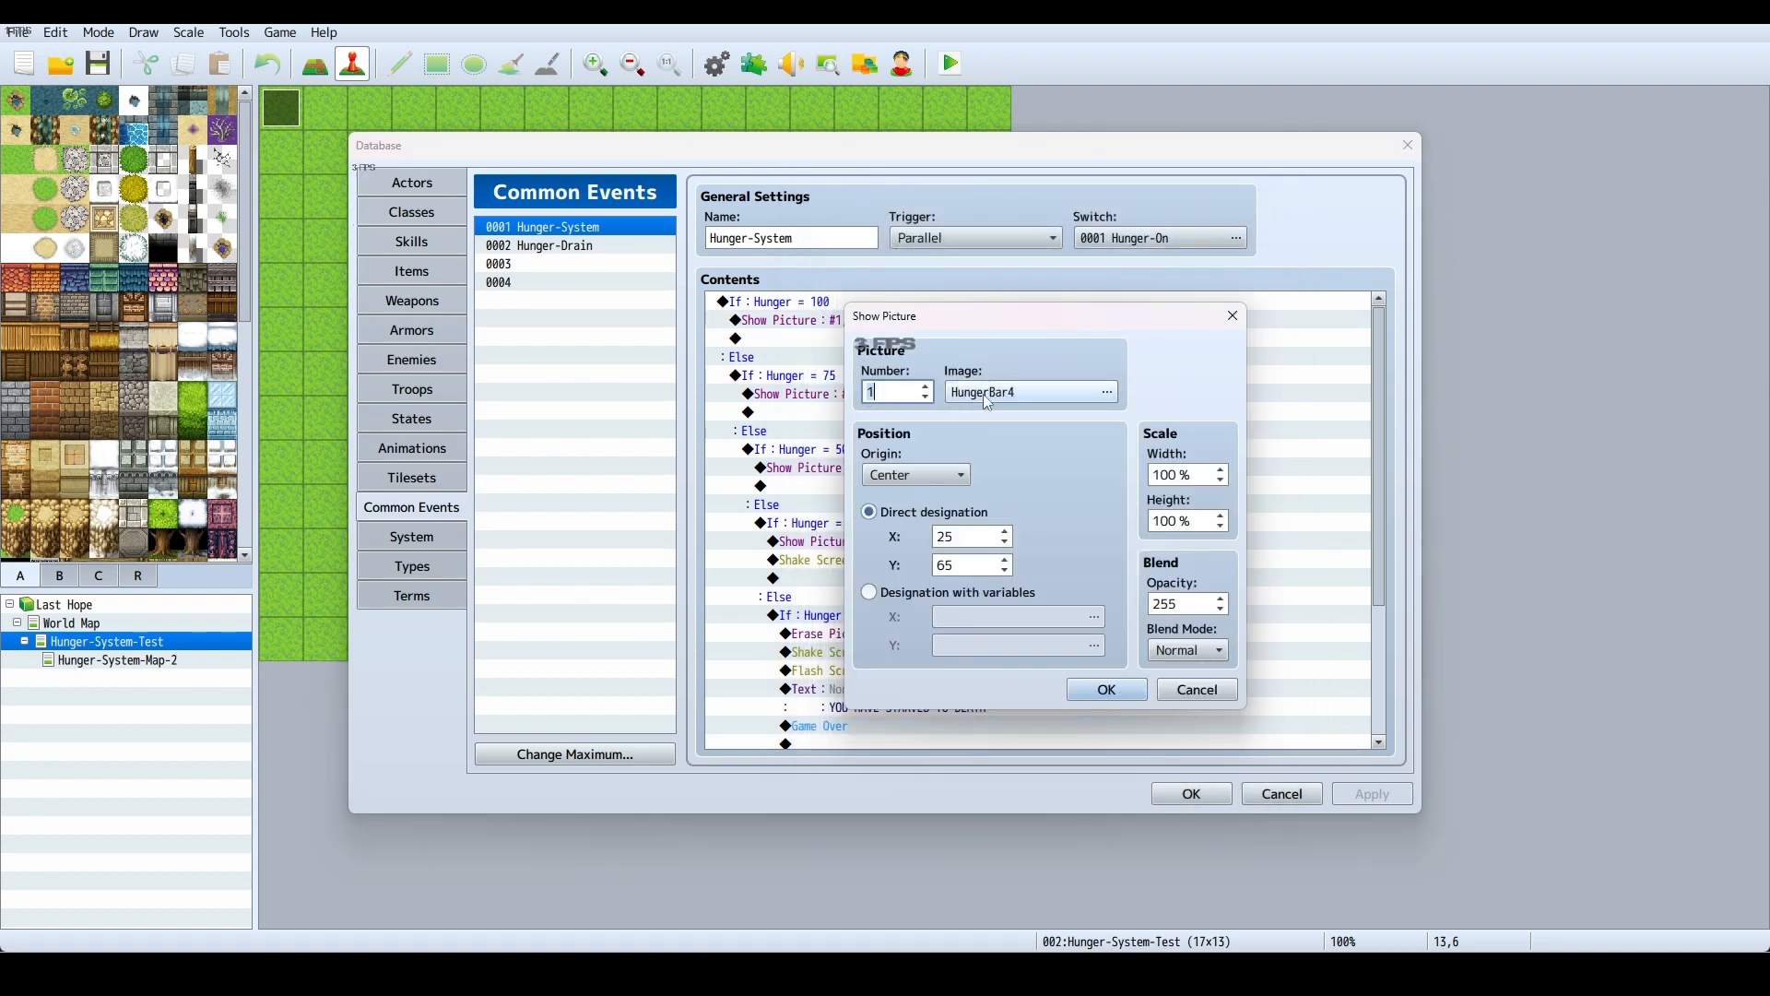
# Set the picture to HungerBar4, centred at X 25, Y 65, 100% scale, opacity 255
pyautogui.click(1105, 391)
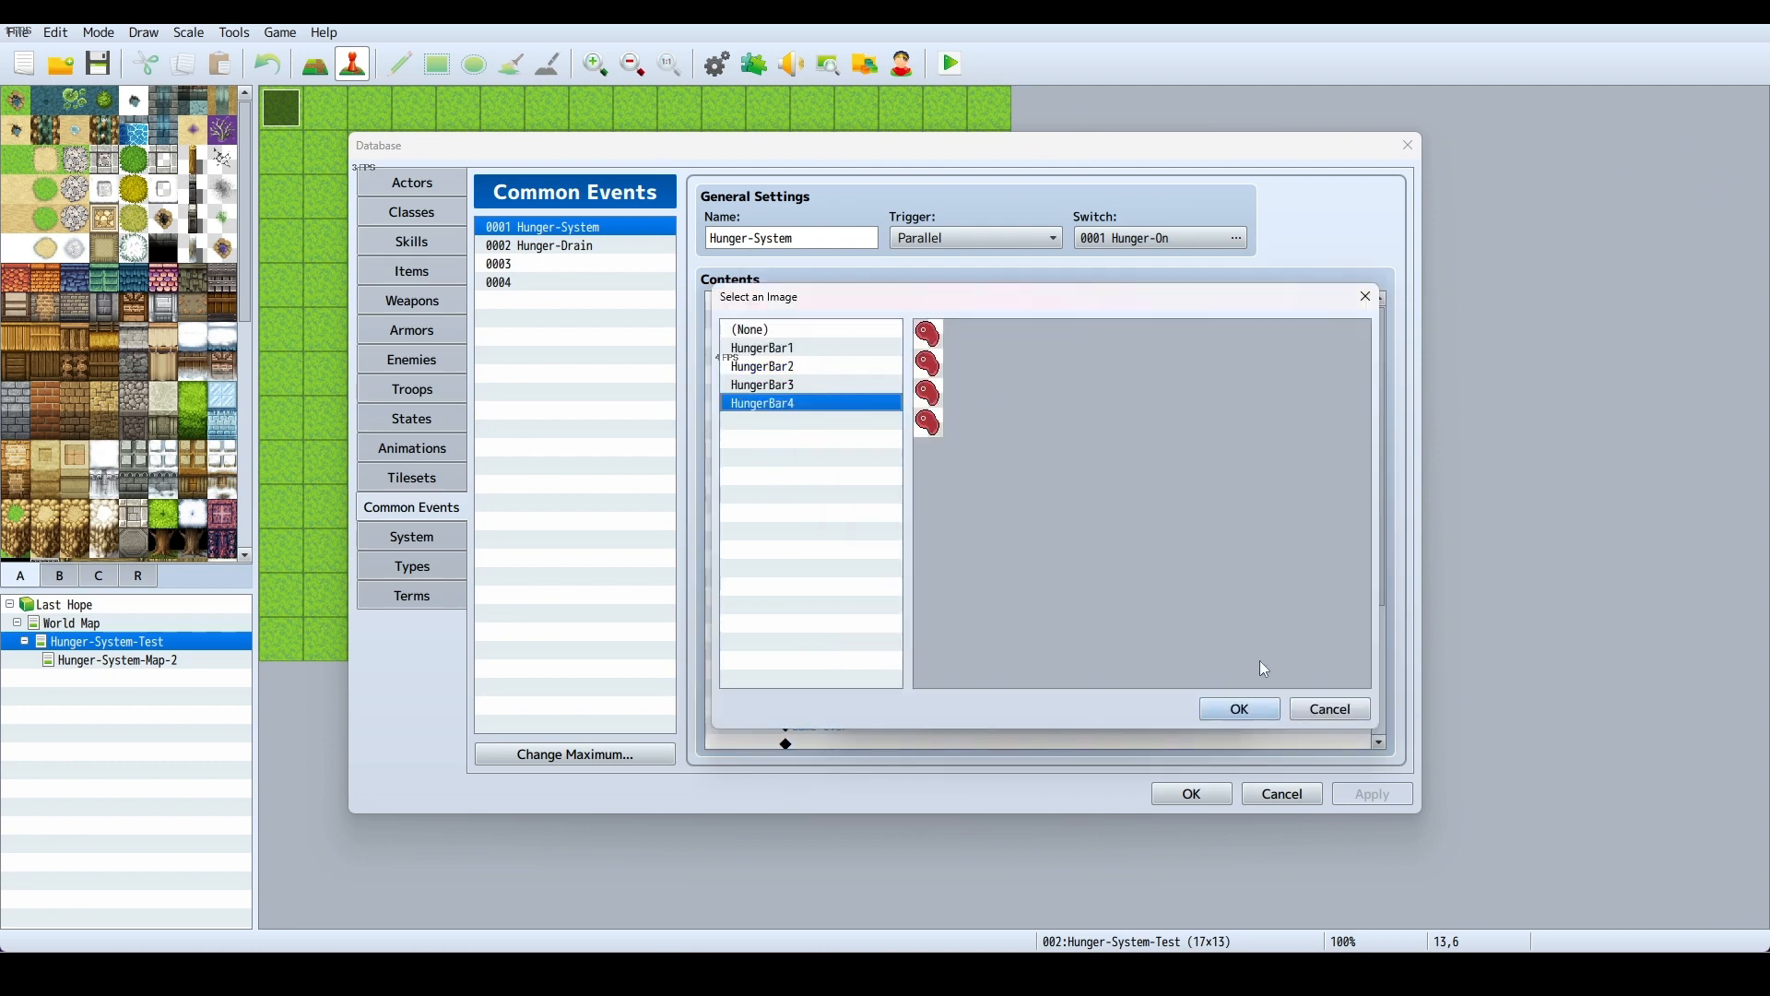
pyautogui.moveTo(1239, 715)
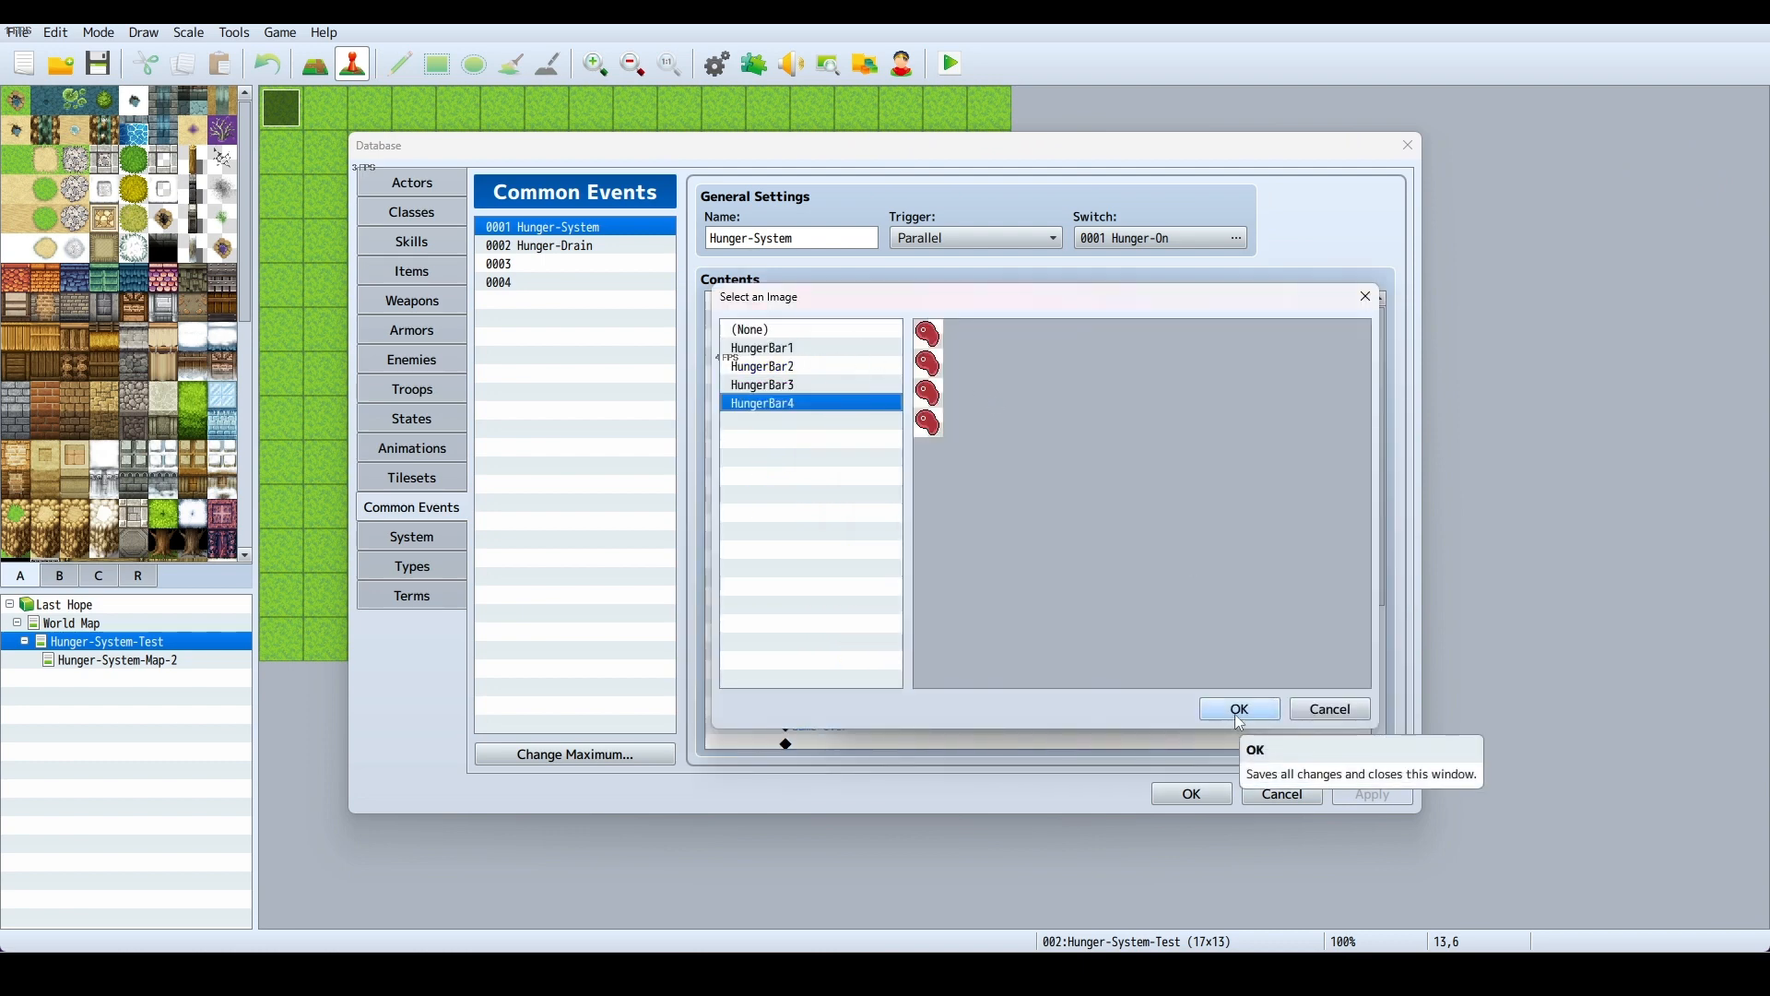
pyautogui.click(1239, 708)
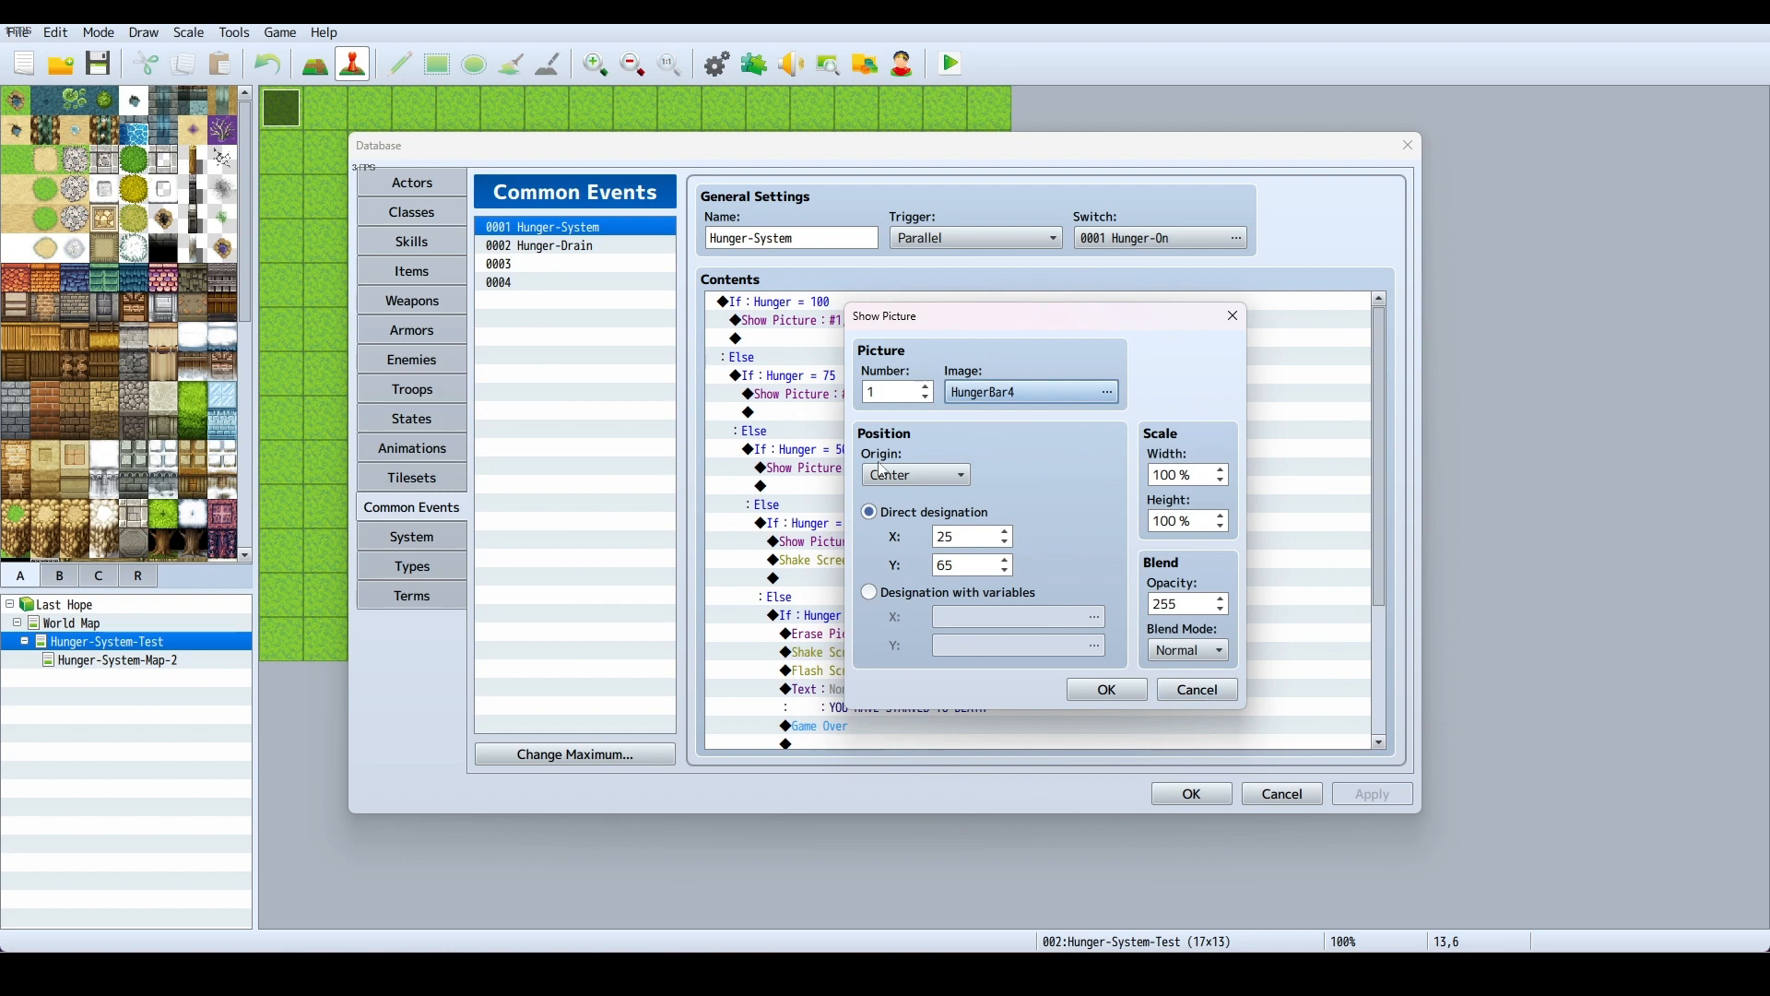
pyautogui.click(959, 537)
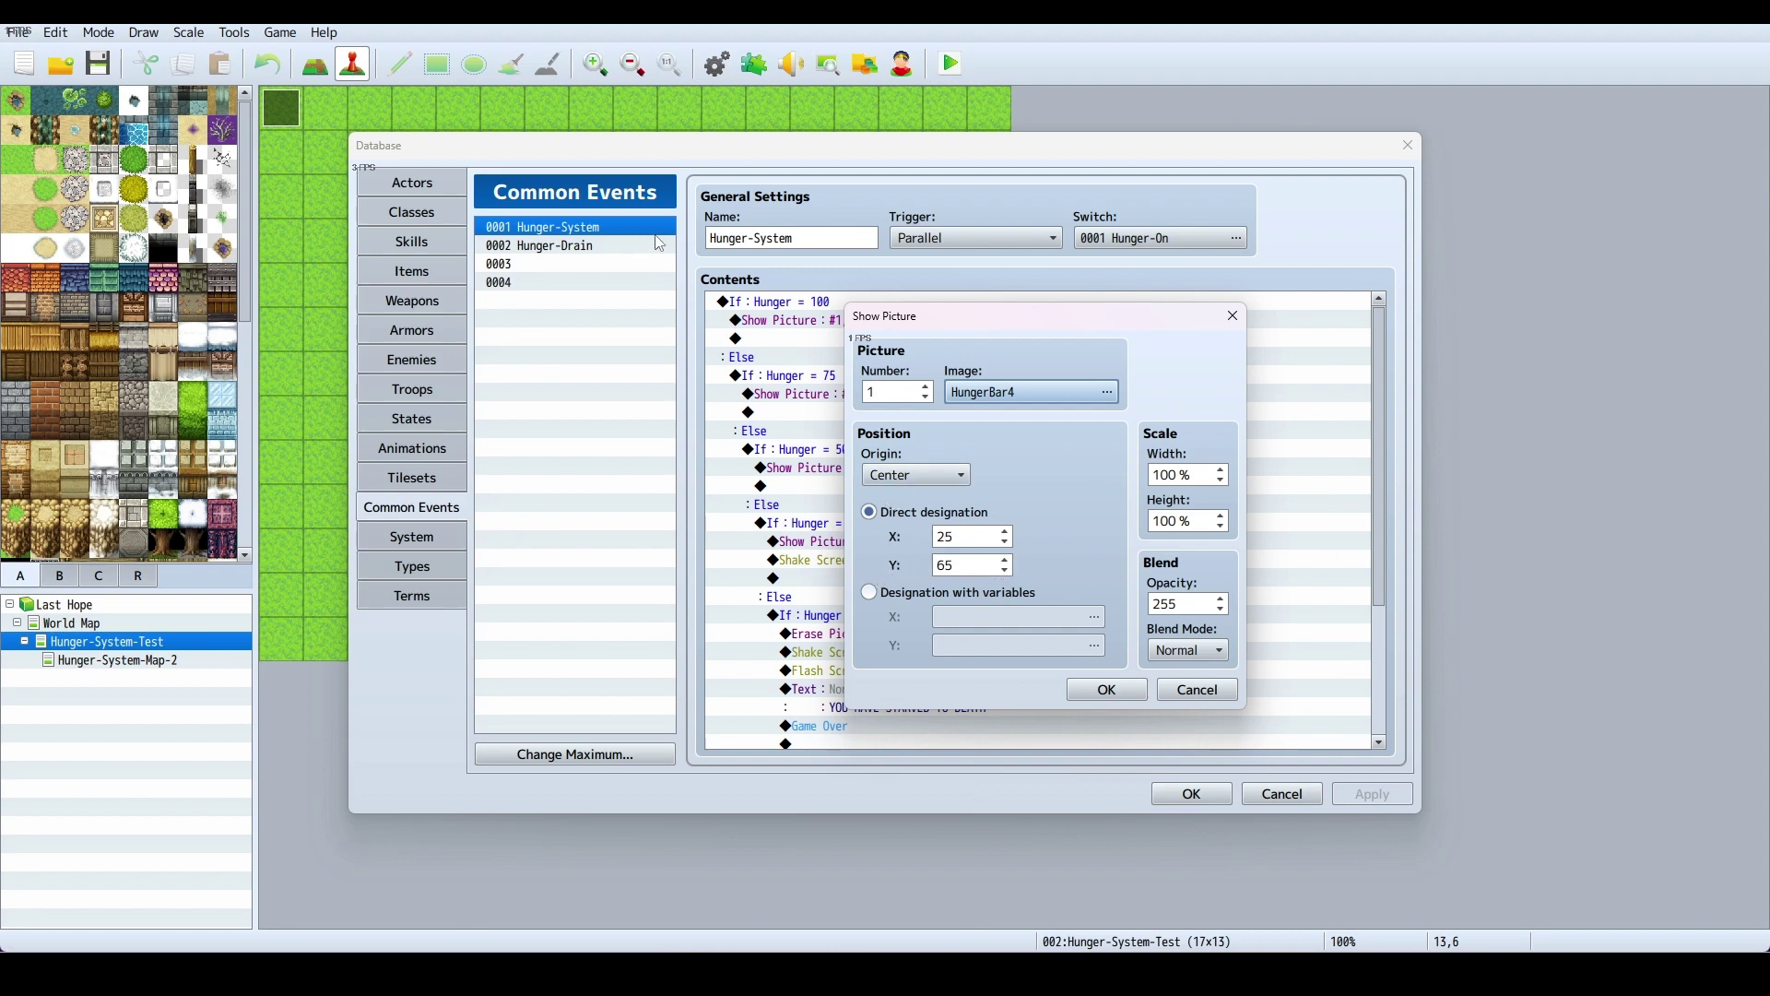
pyautogui.moveTo(537, 353)
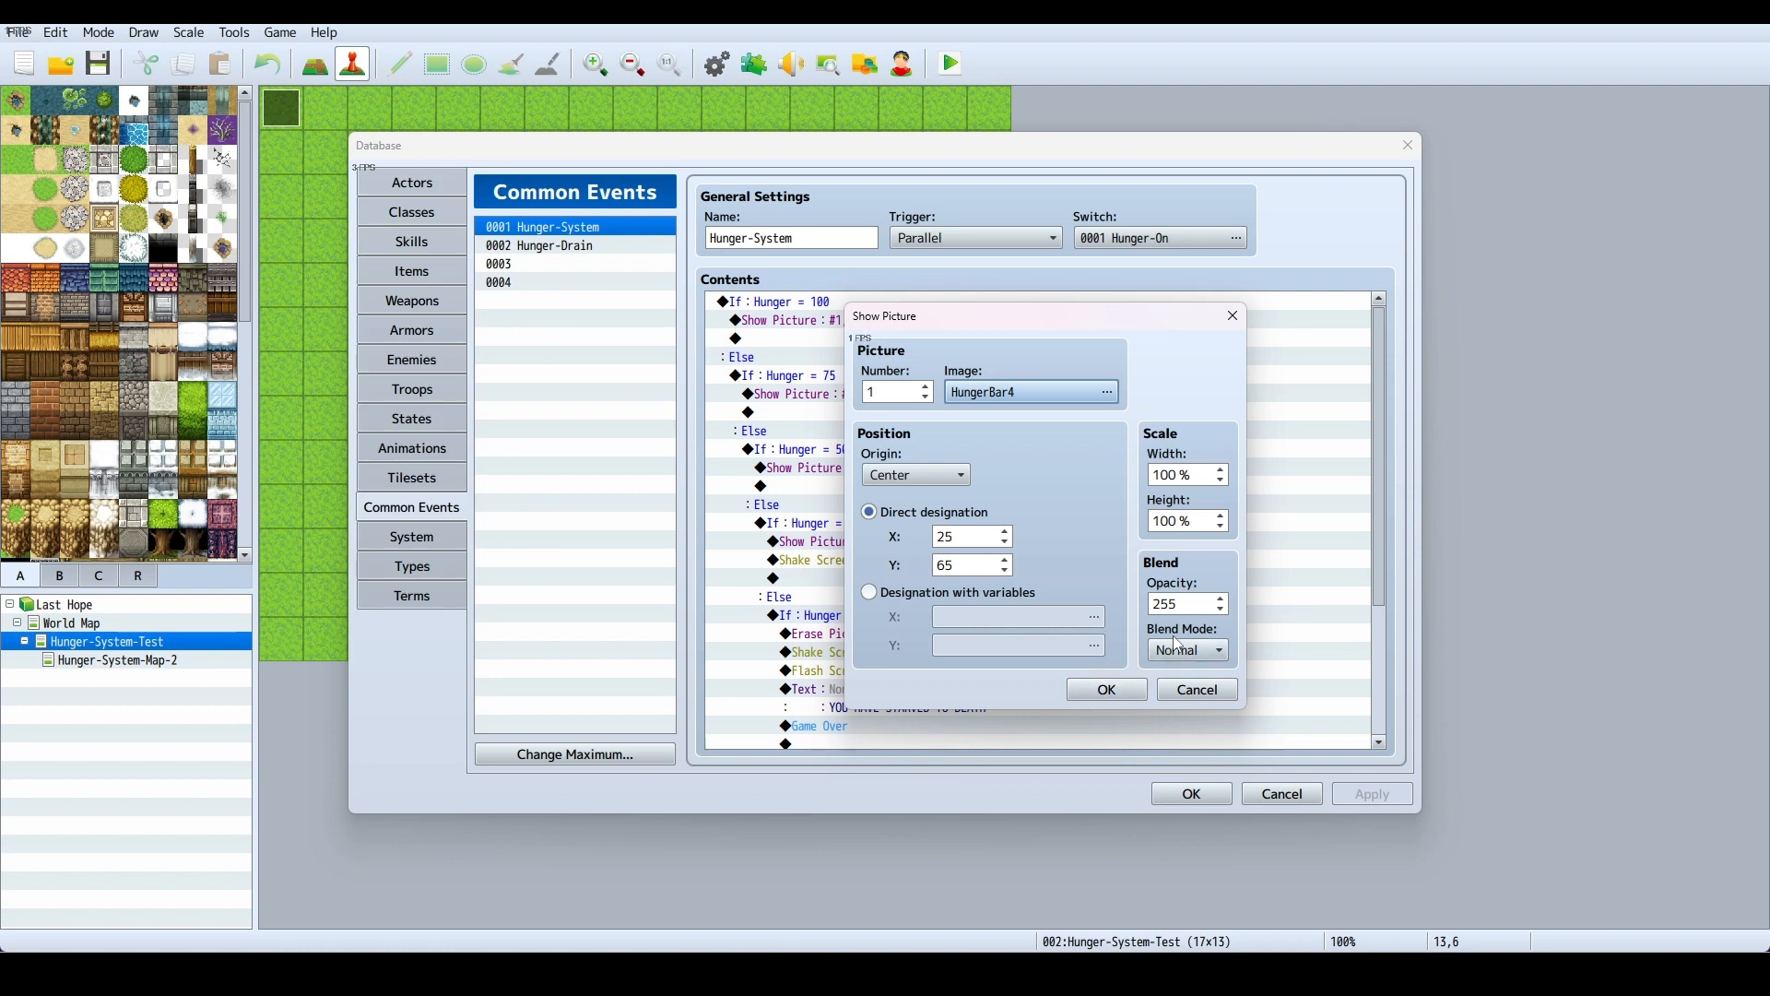
pyautogui.moveTo(1206, 647)
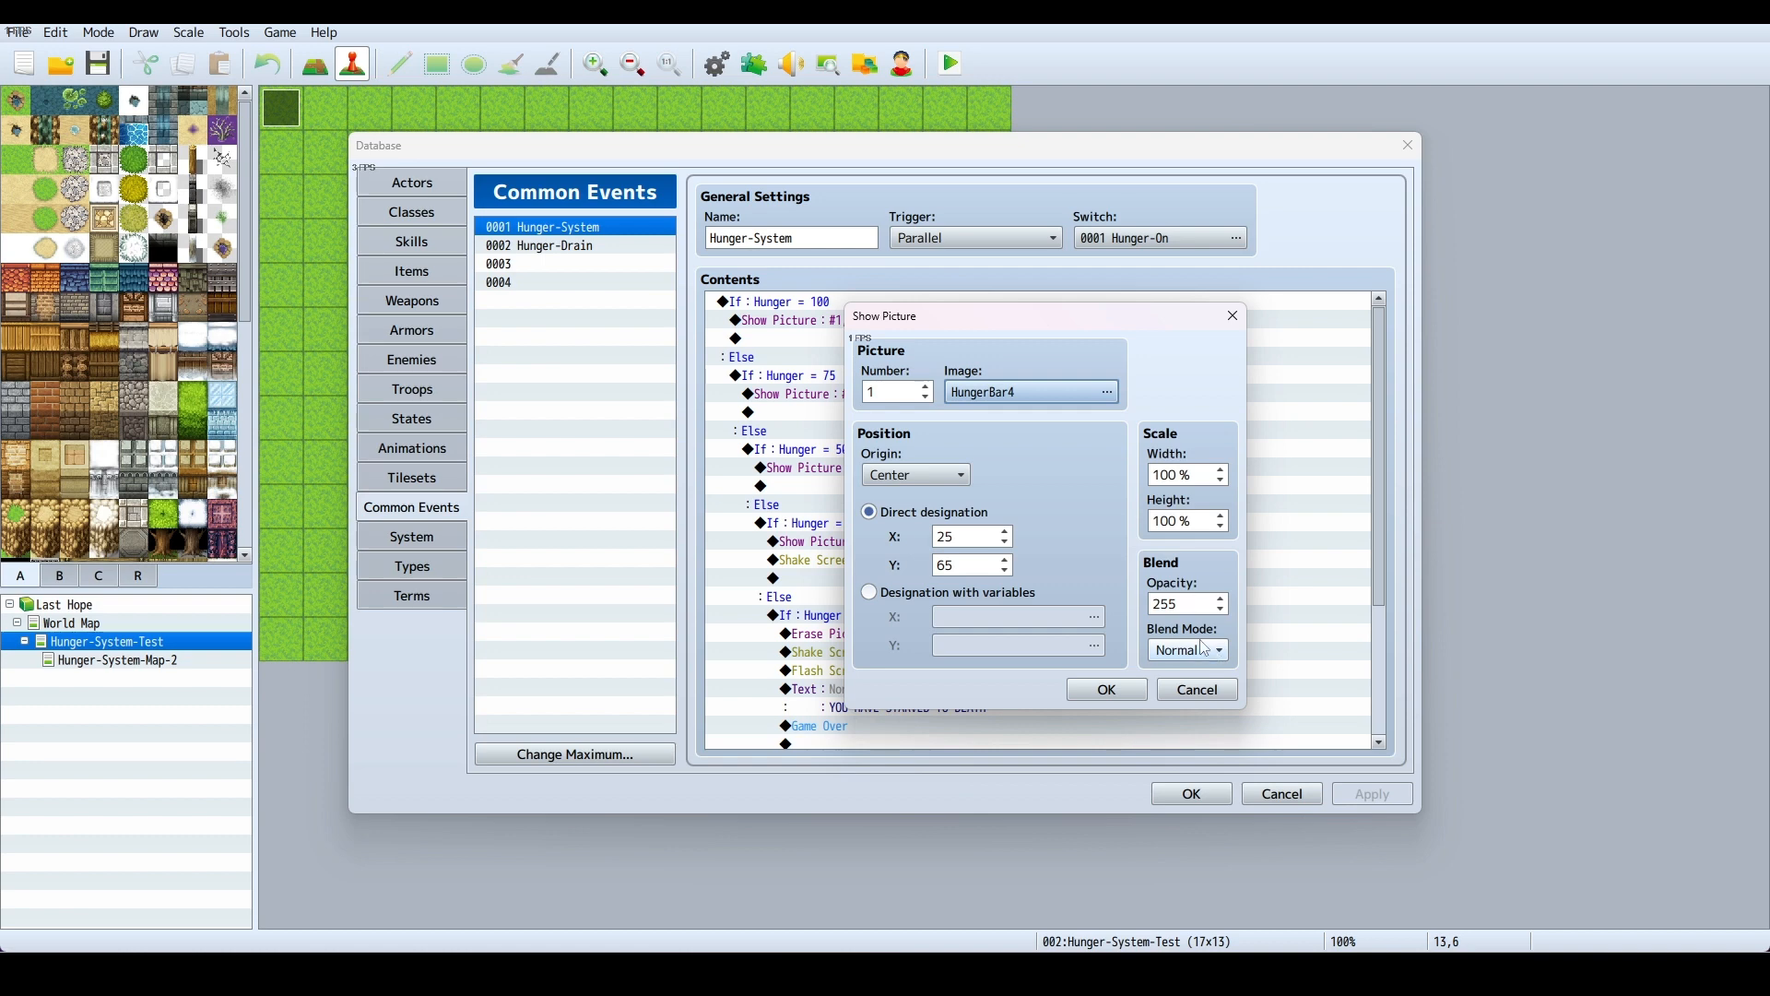
pyautogui.click(1107, 690)
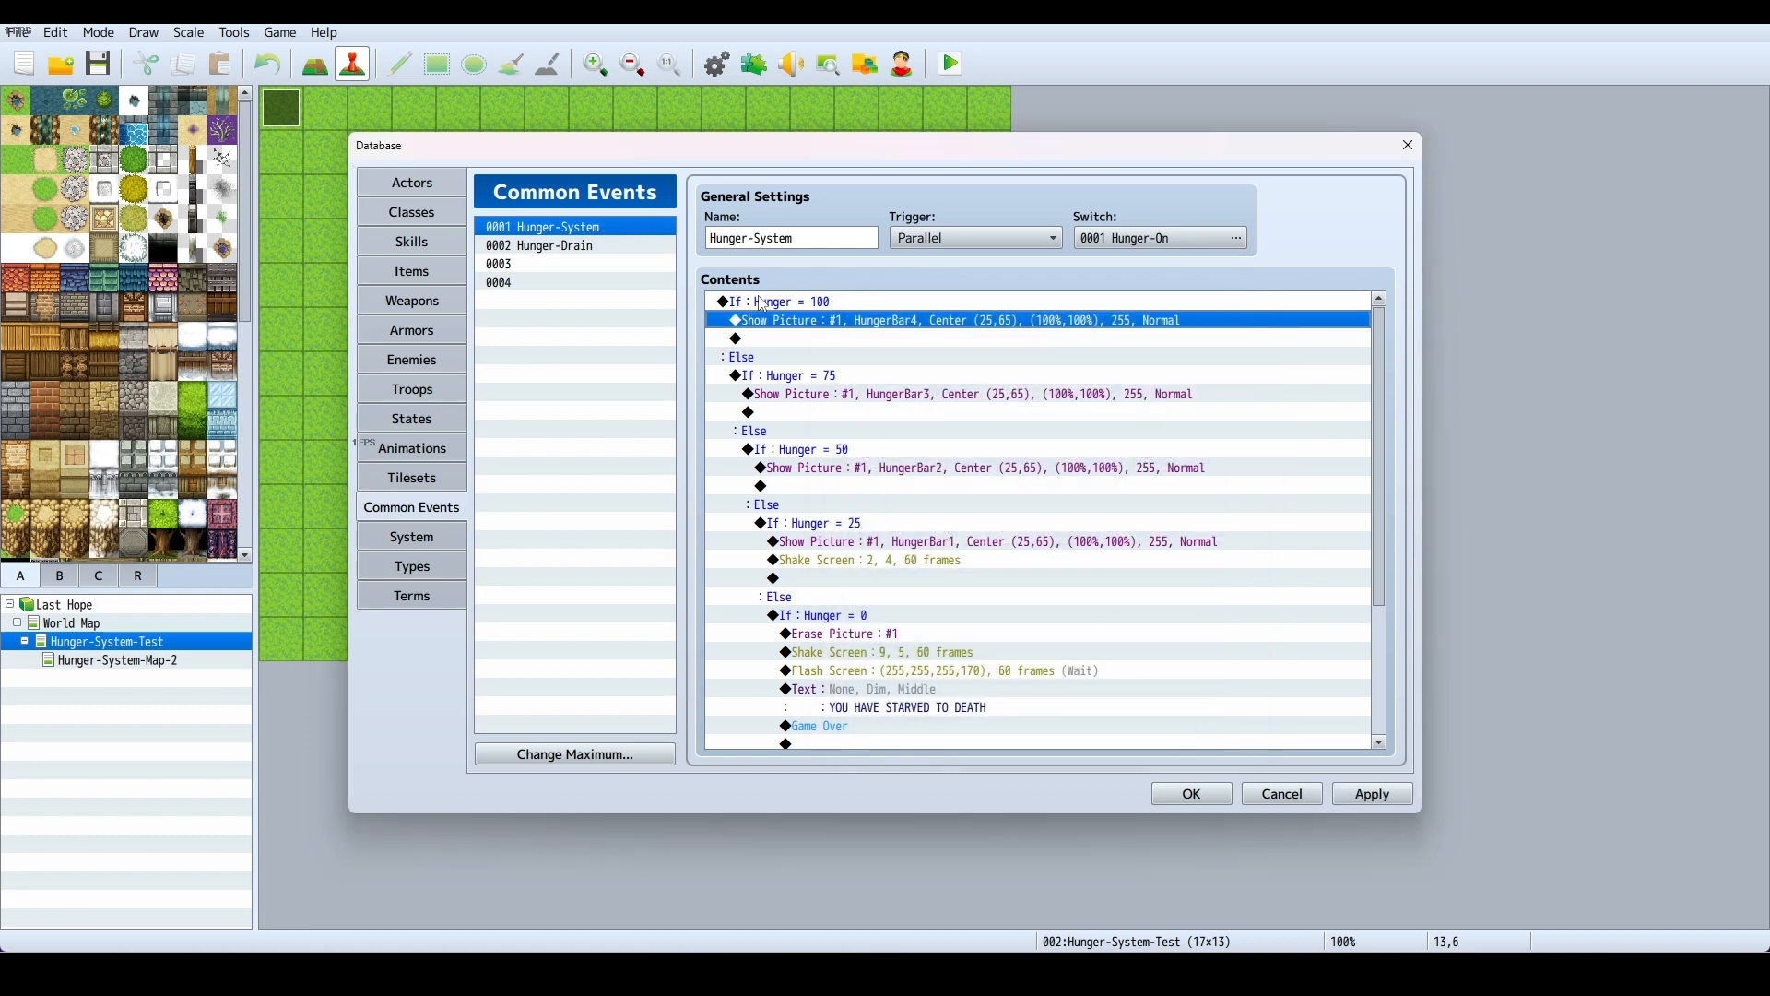
# Set the Hunger = 75 branch's Show Picture to HungerBar3, centred at 25,65
pyautogui.doubleClick(775, 302)
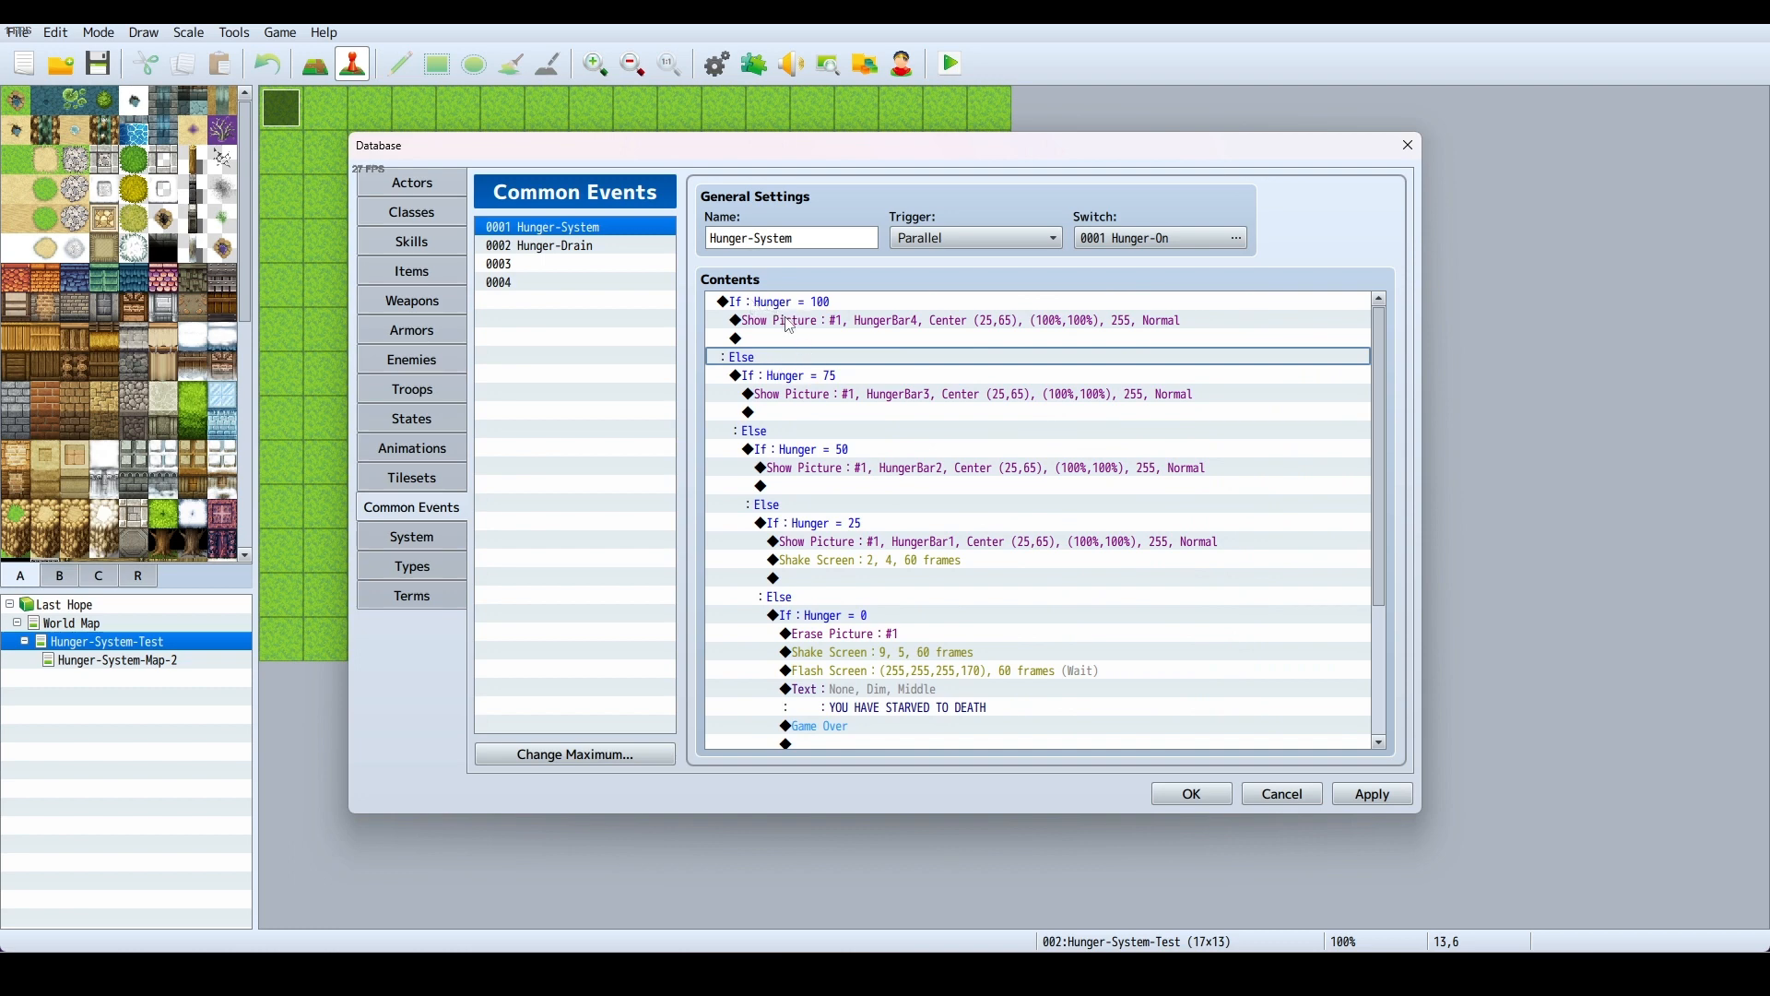
pyautogui.moveTo(989, 324)
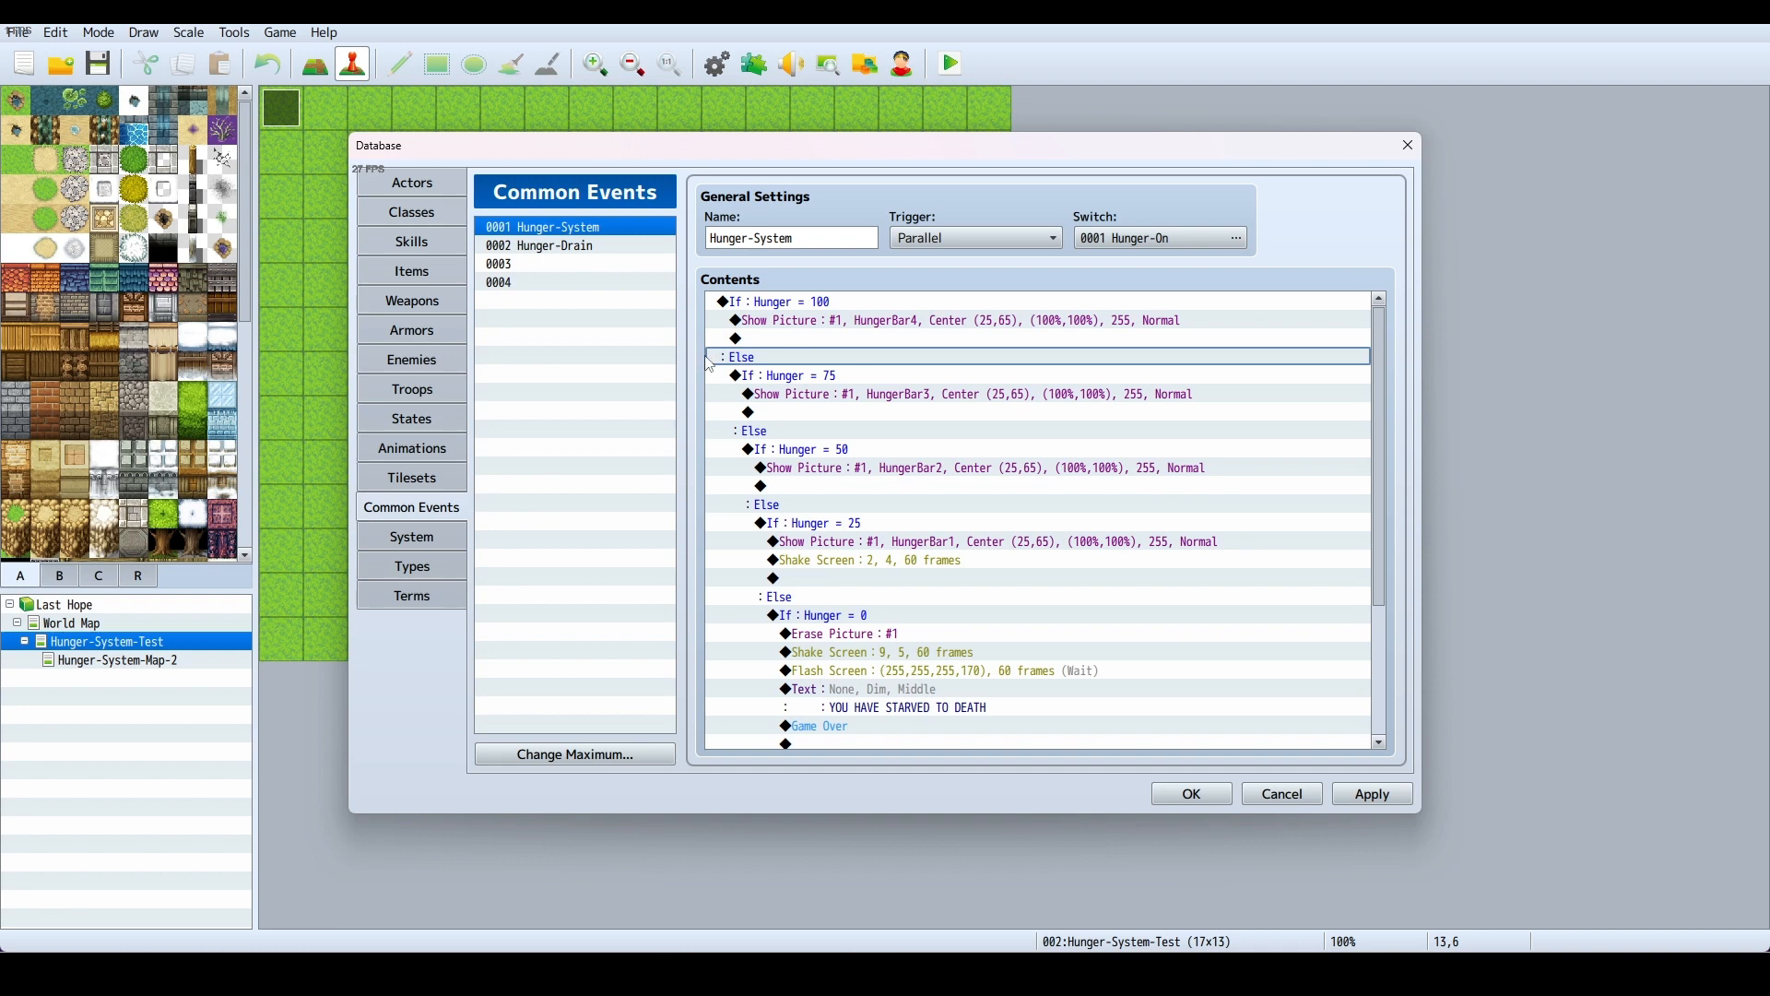
pyautogui.moveTo(826, 363)
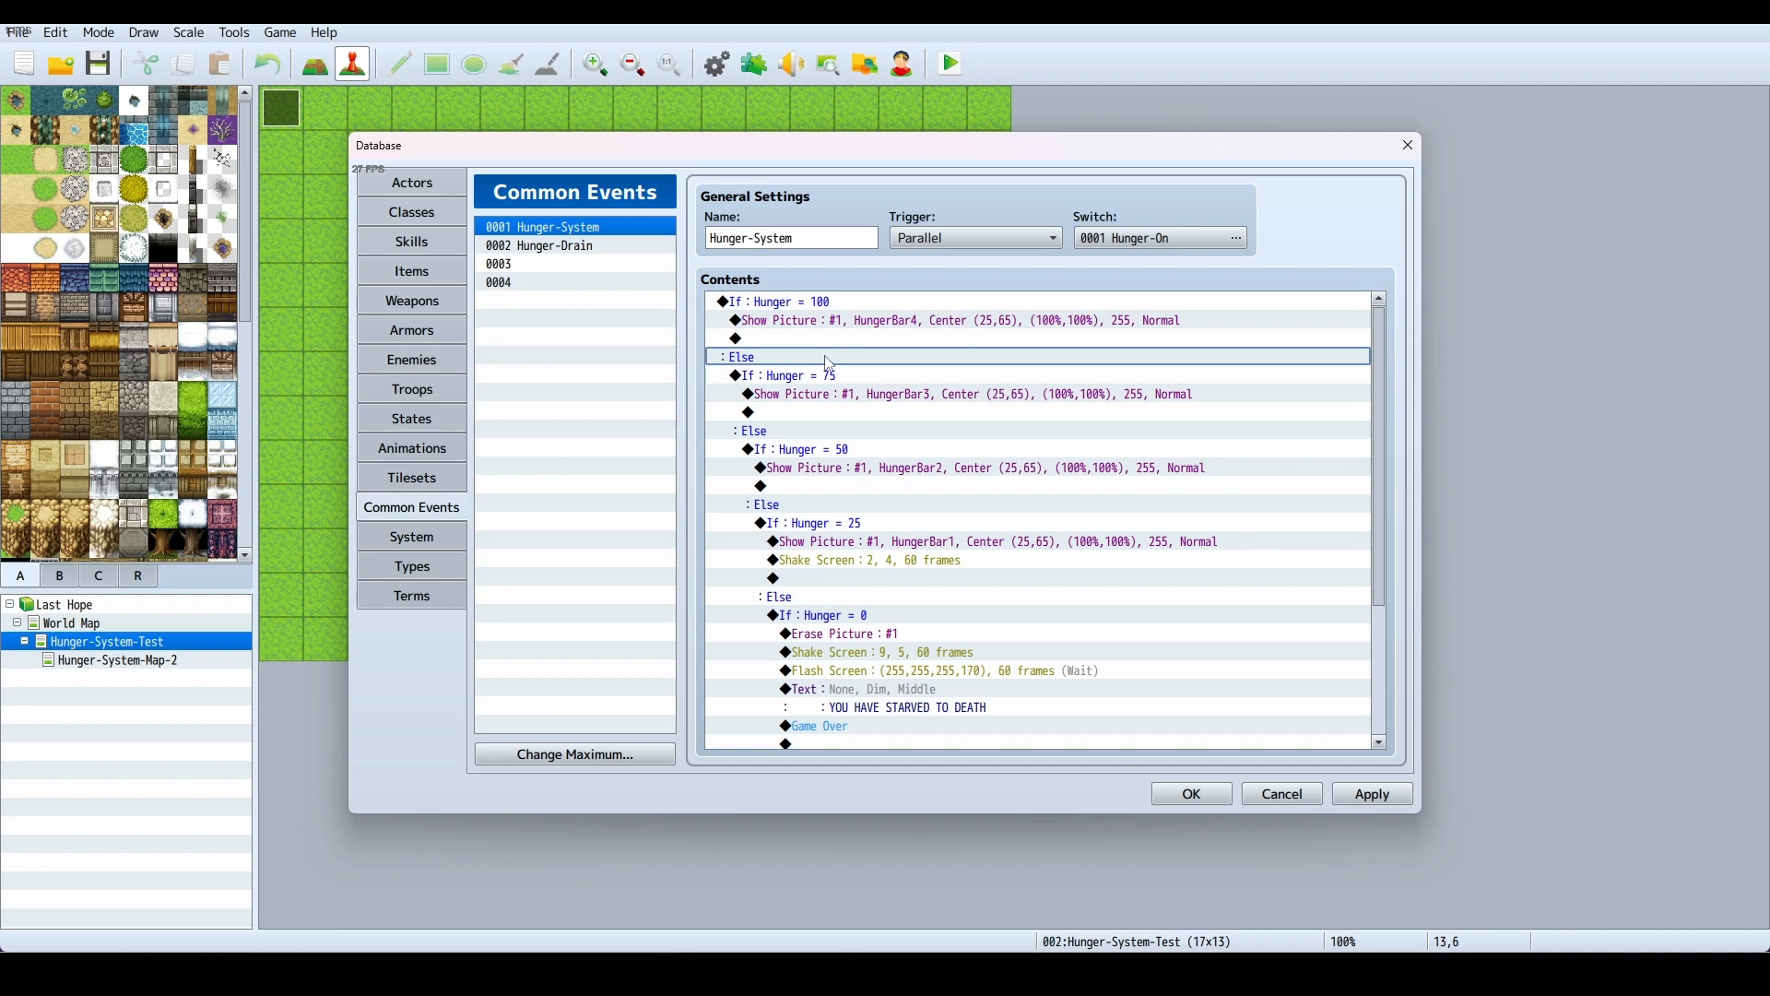
pyautogui.moveTo(740, 387)
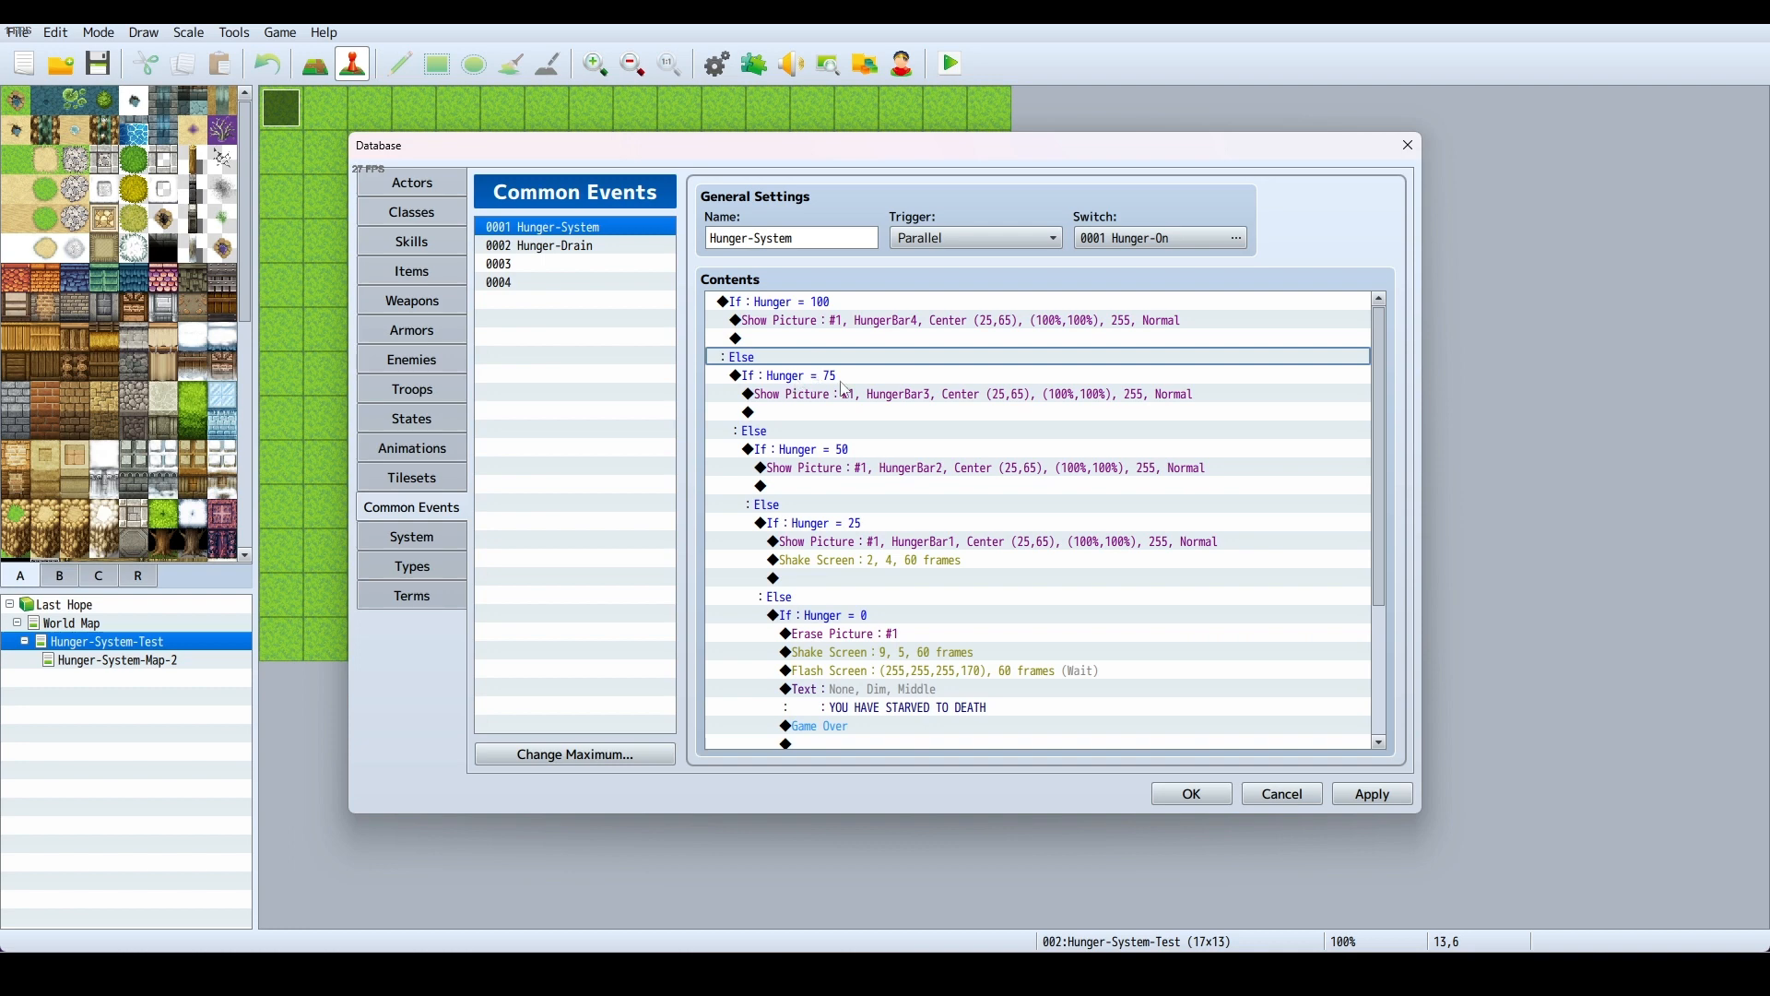
pyautogui.moveTo(869, 404)
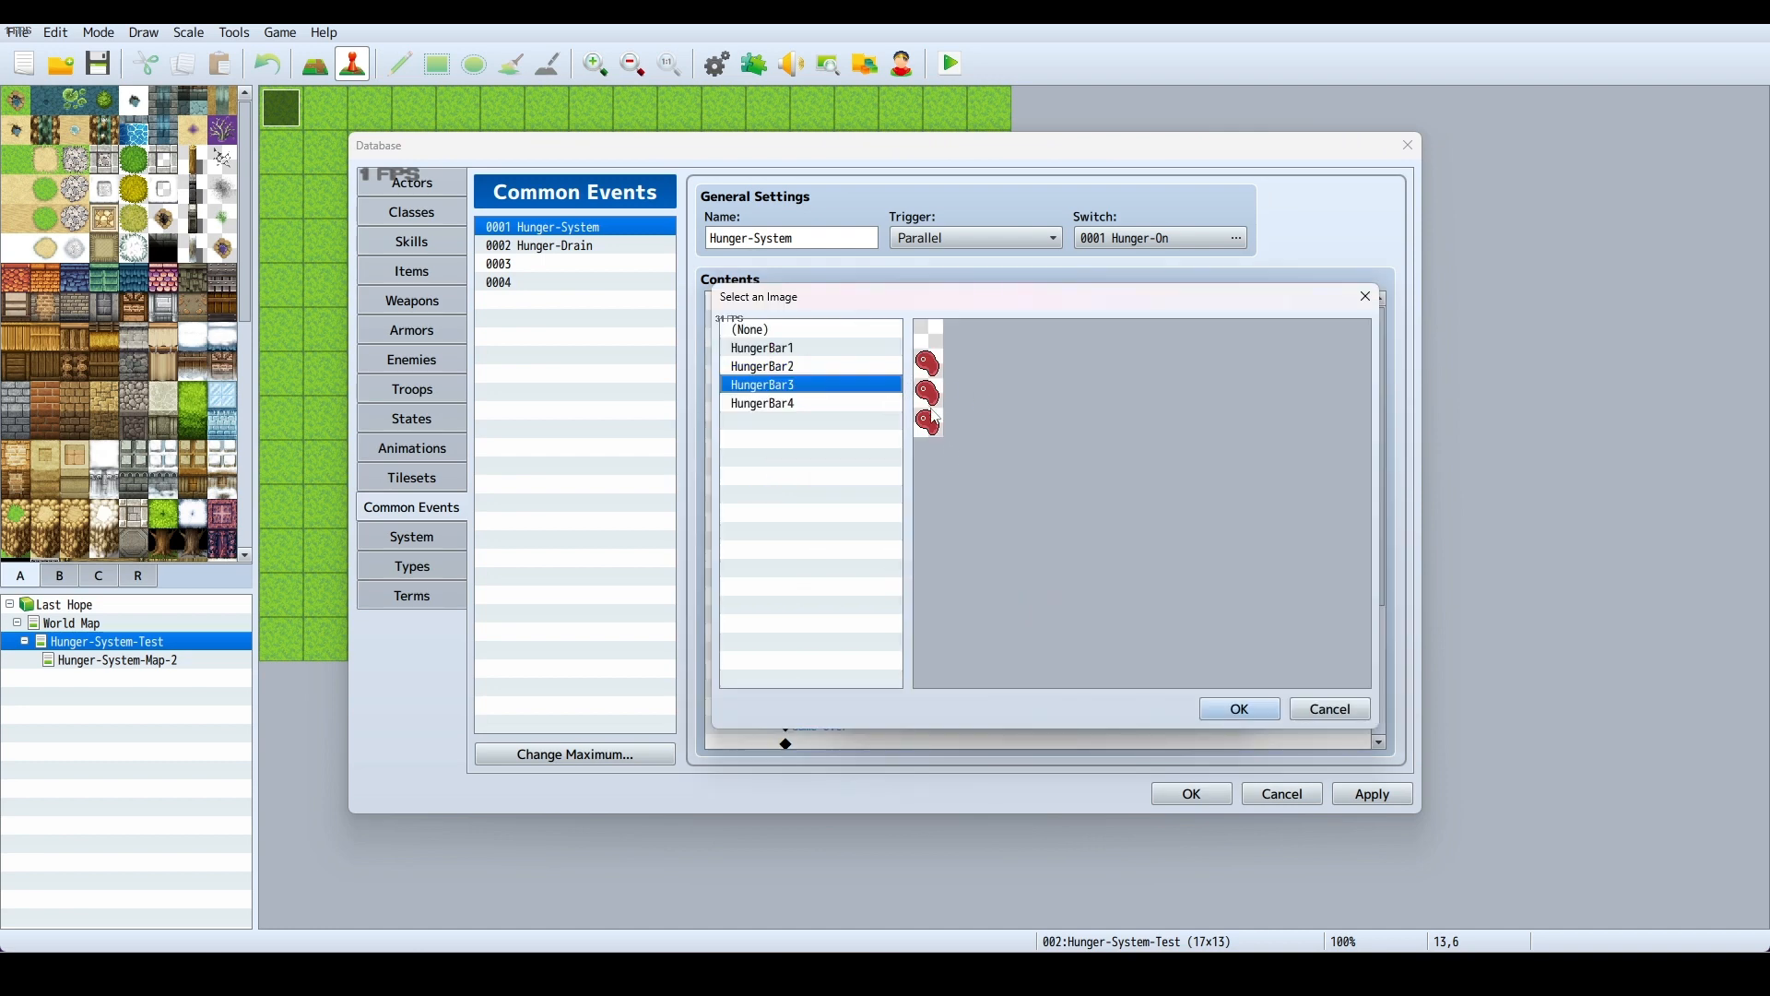
pyautogui.click(1239, 708)
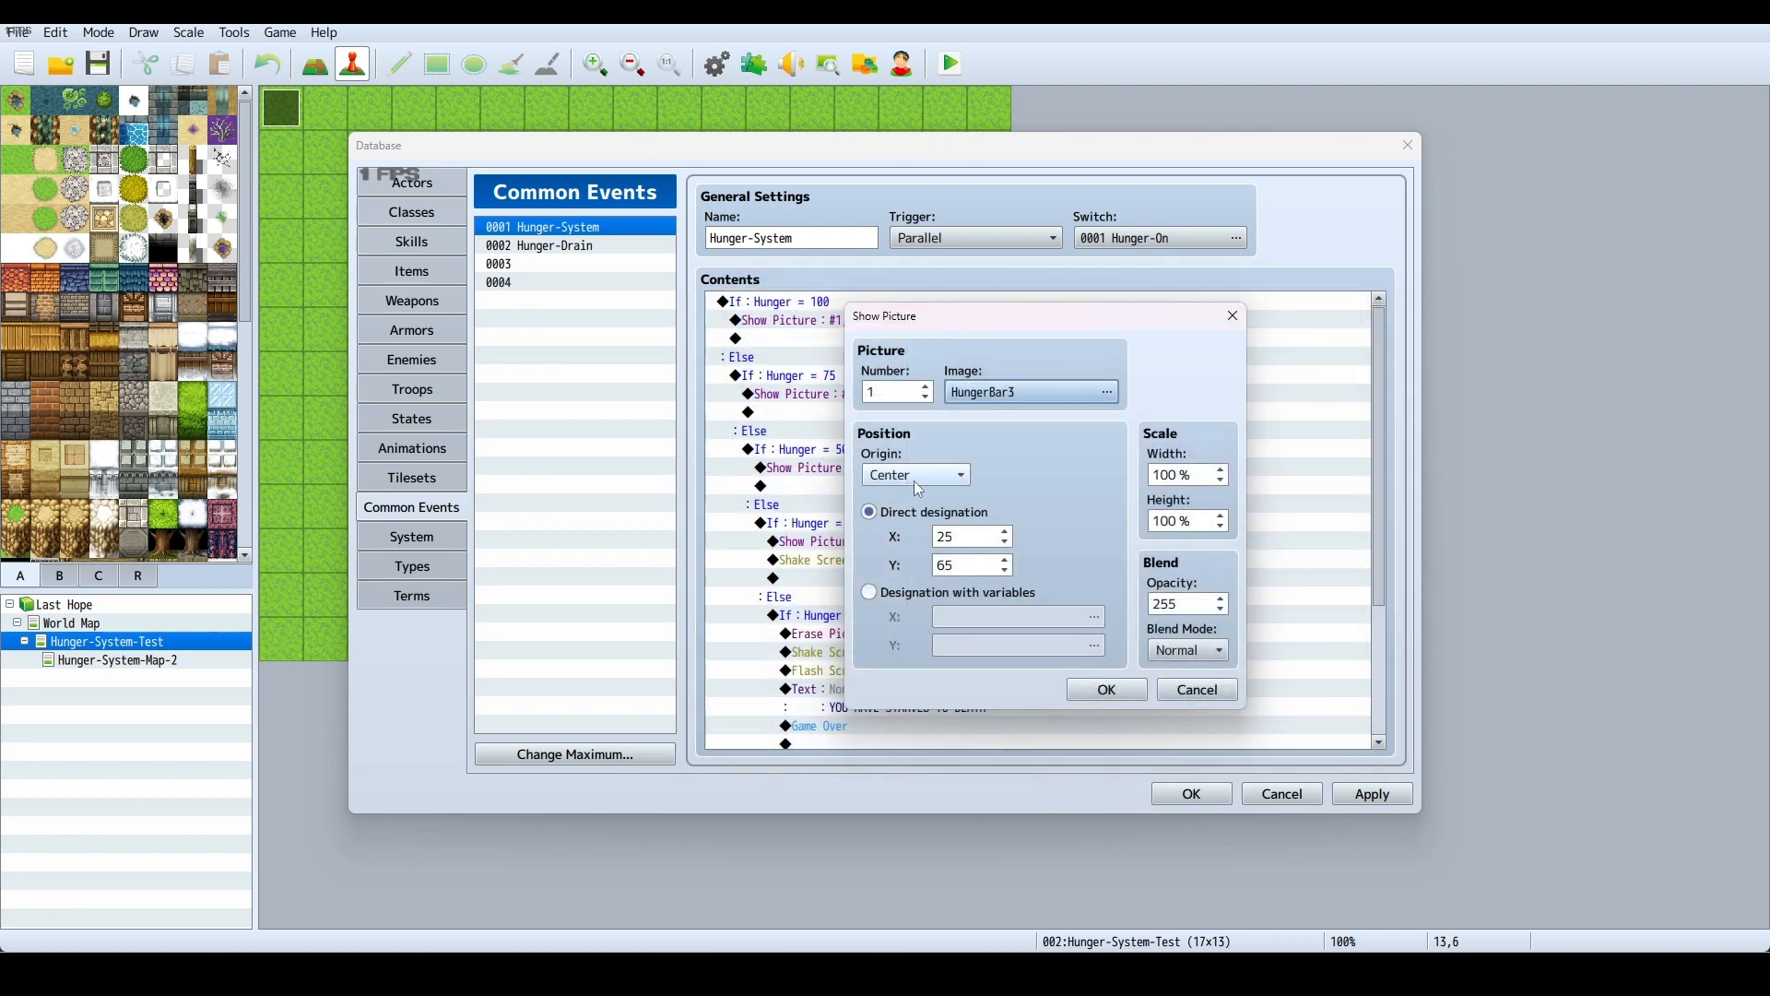
pyautogui.click(1093, 391)
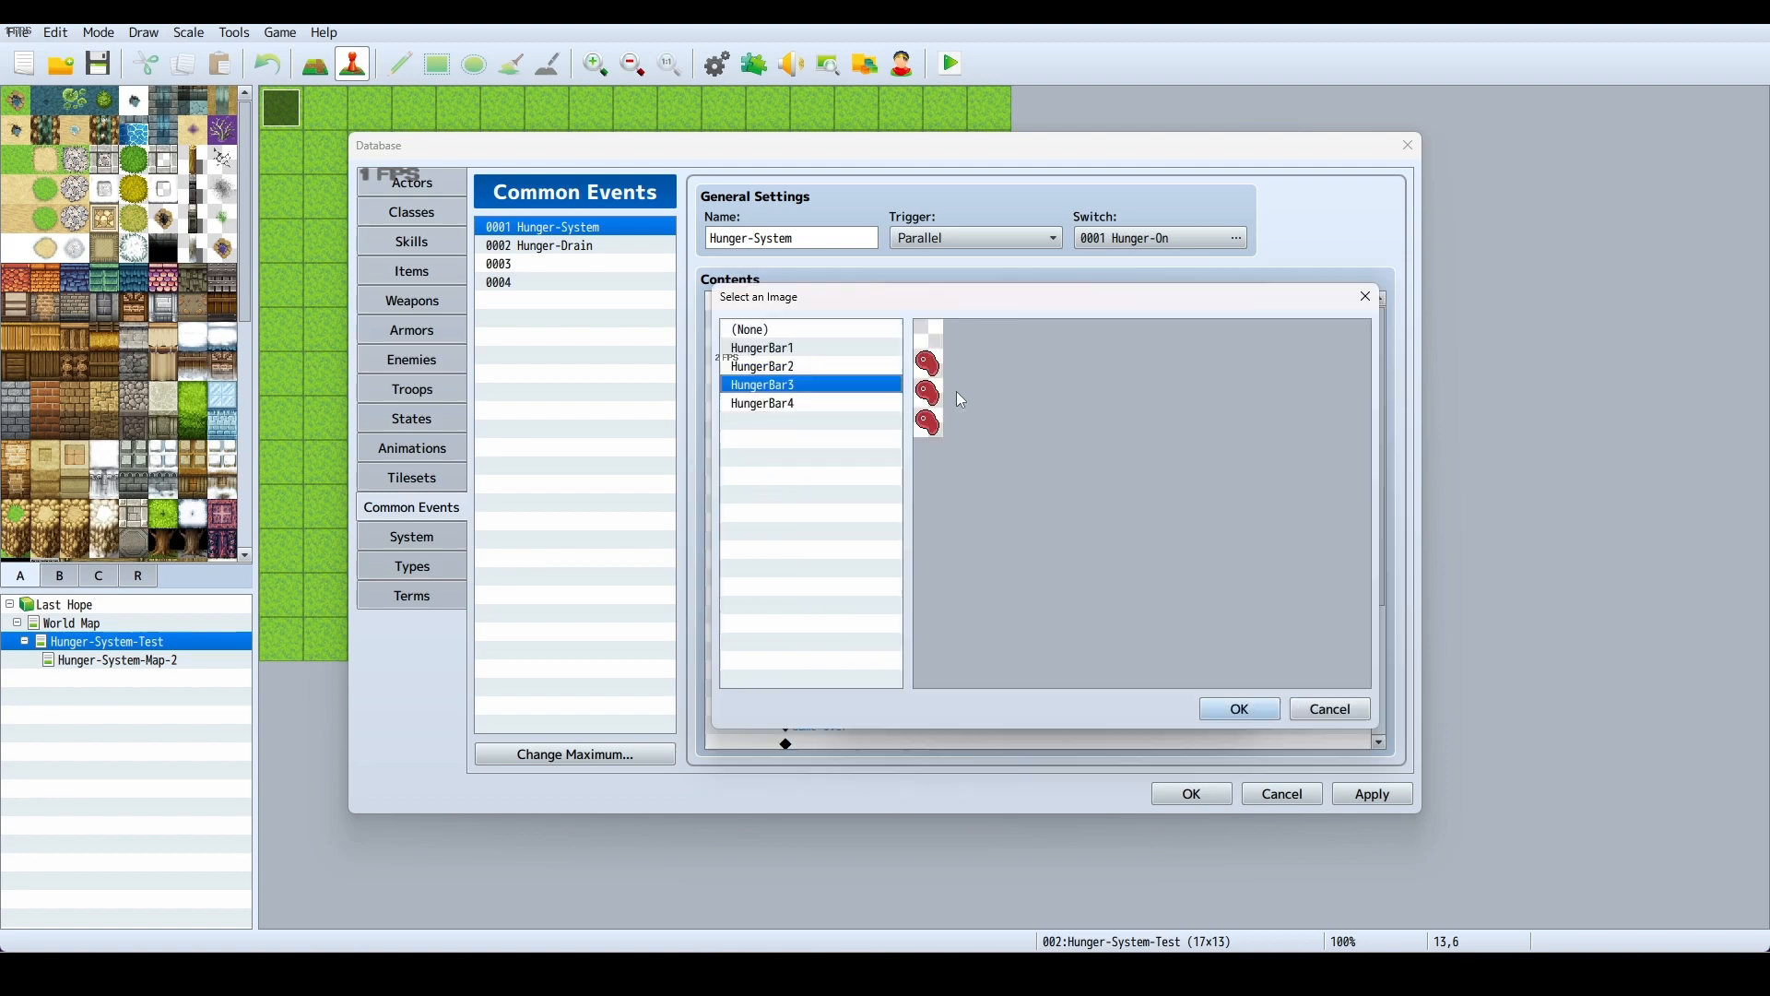
pyautogui.click(1239, 708)
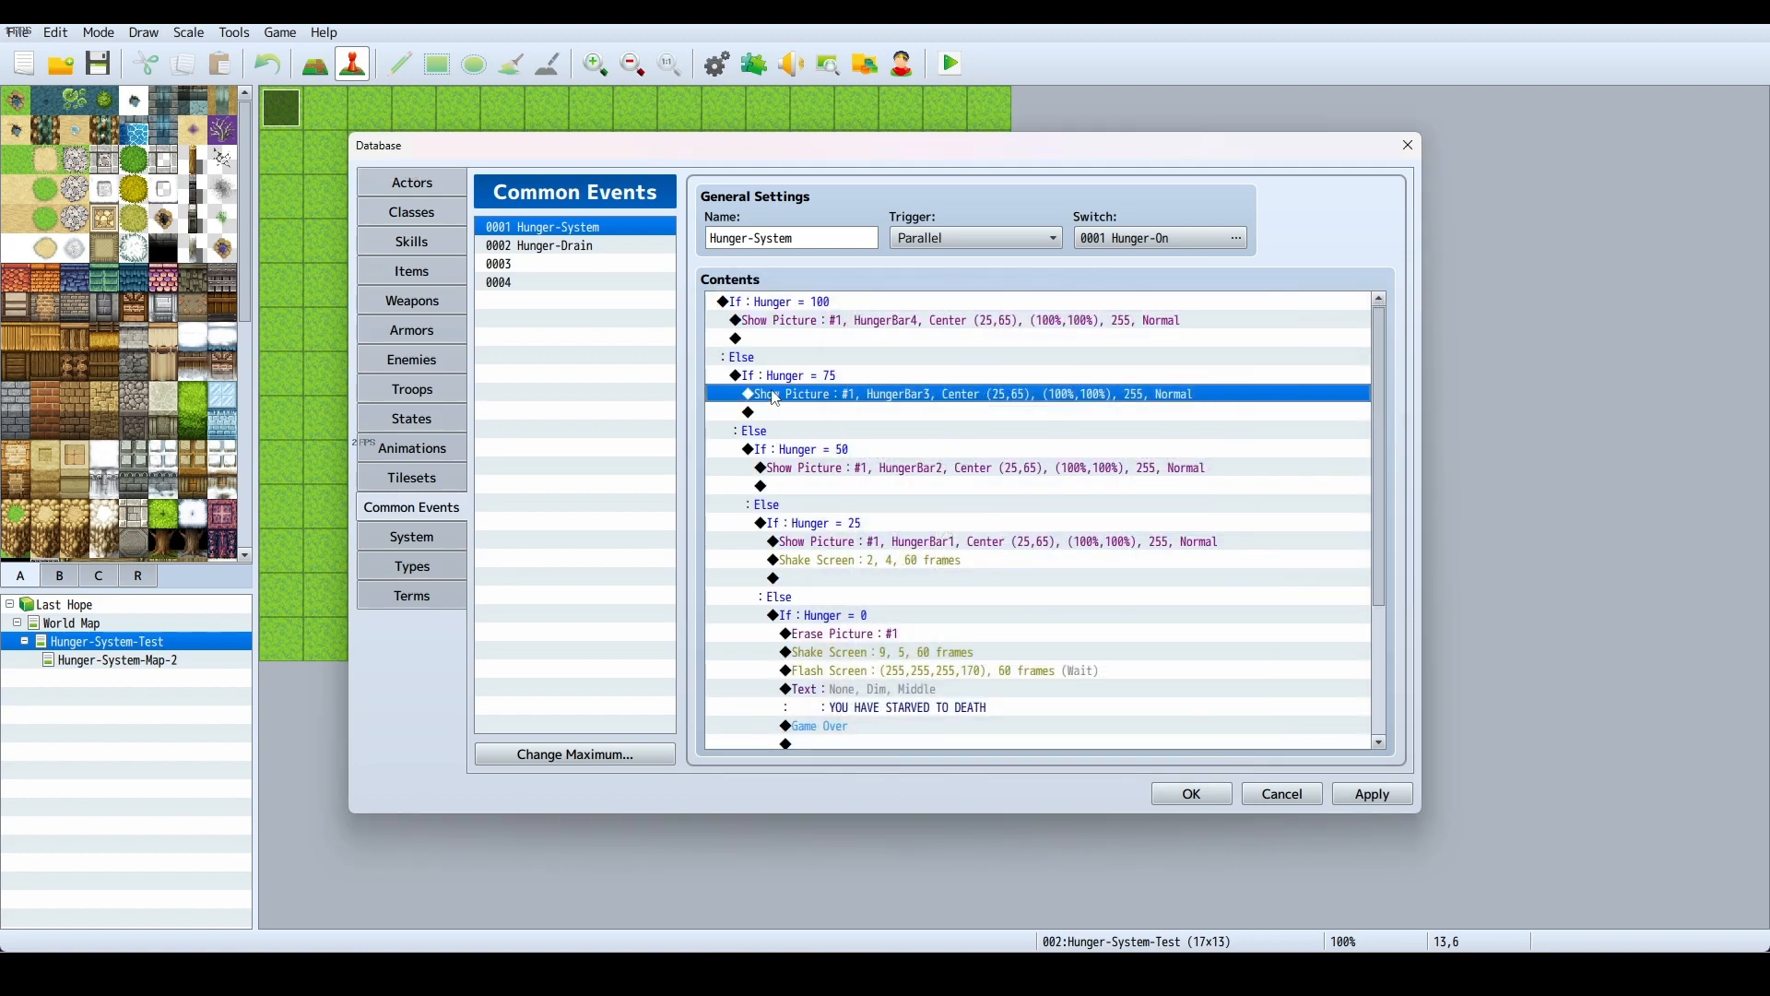
pyautogui.moveTo(810, 448)
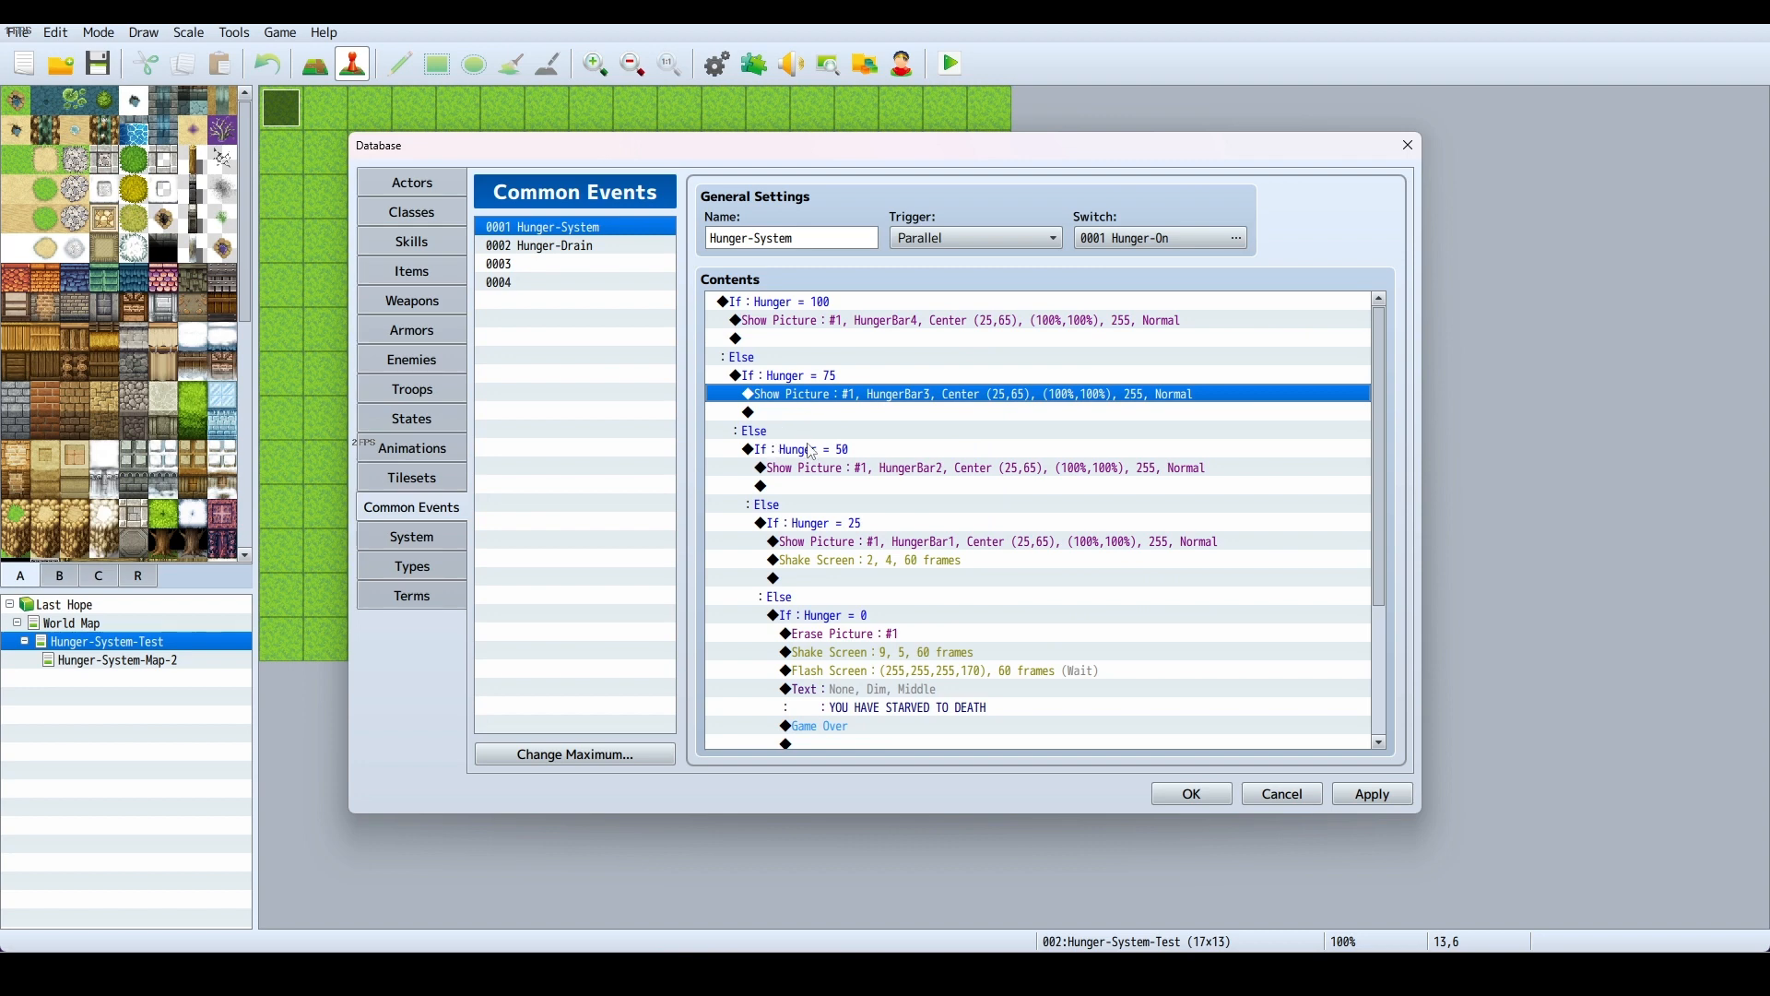
pyautogui.rightClick(793, 448)
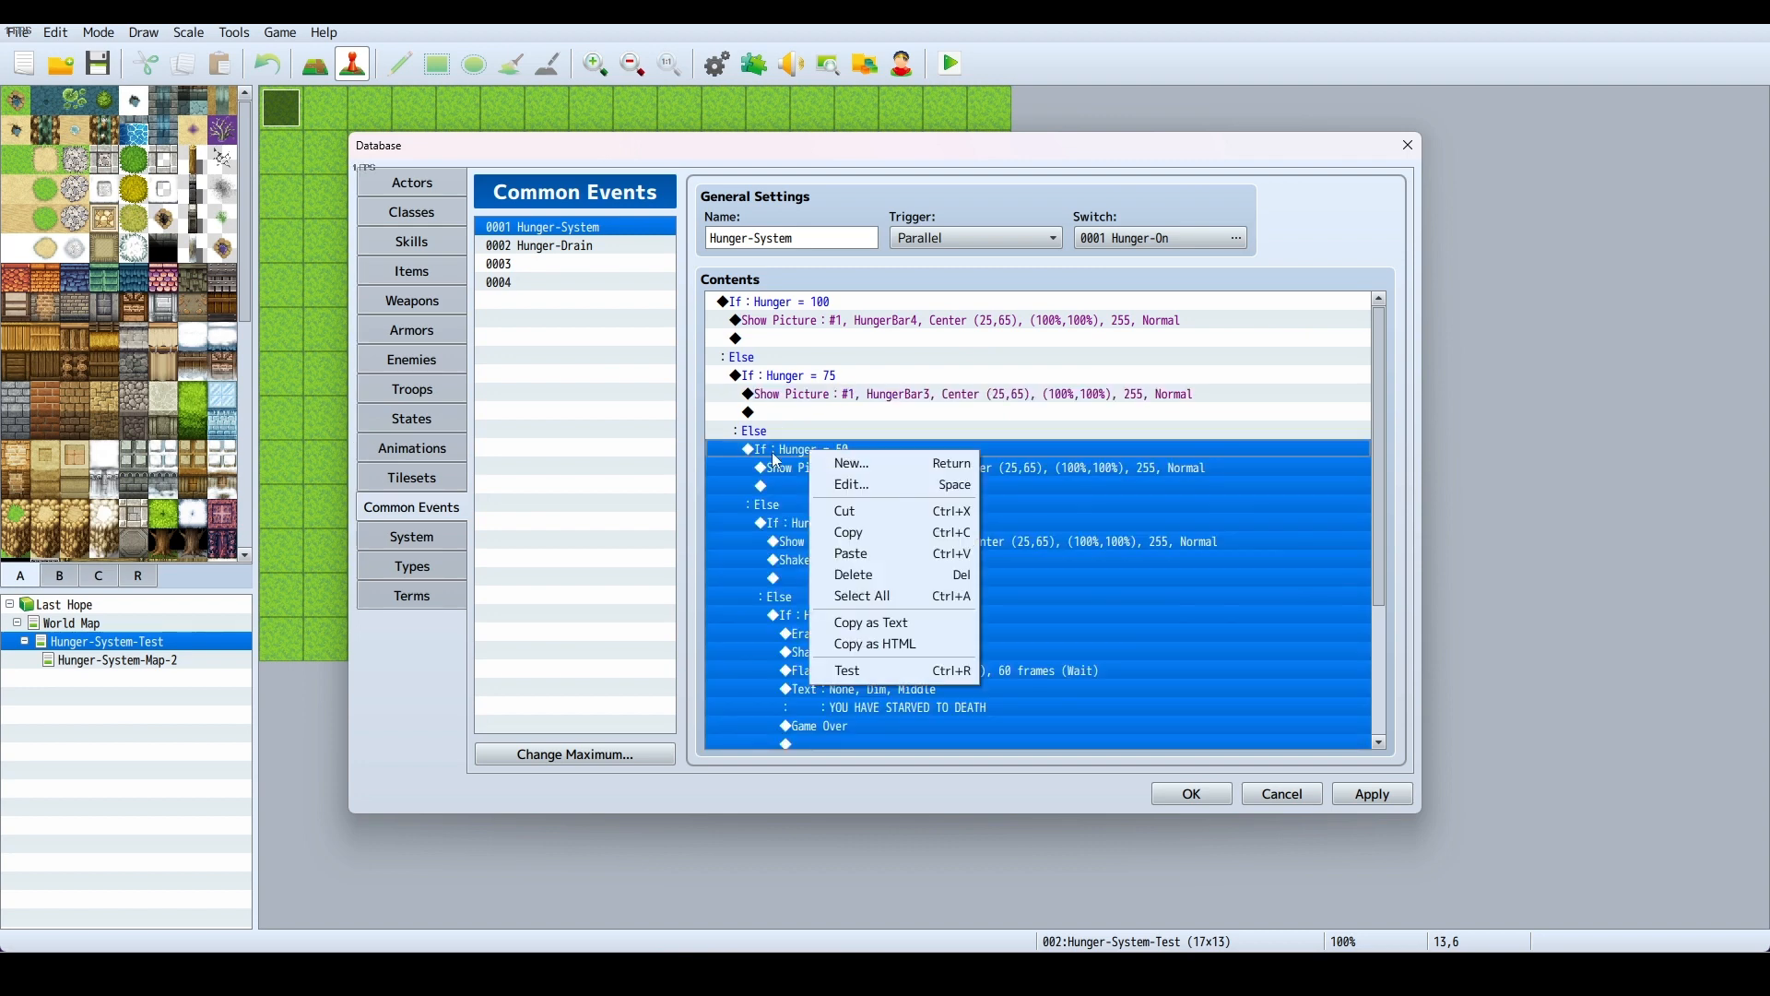
pyautogui.moveTo(850, 483)
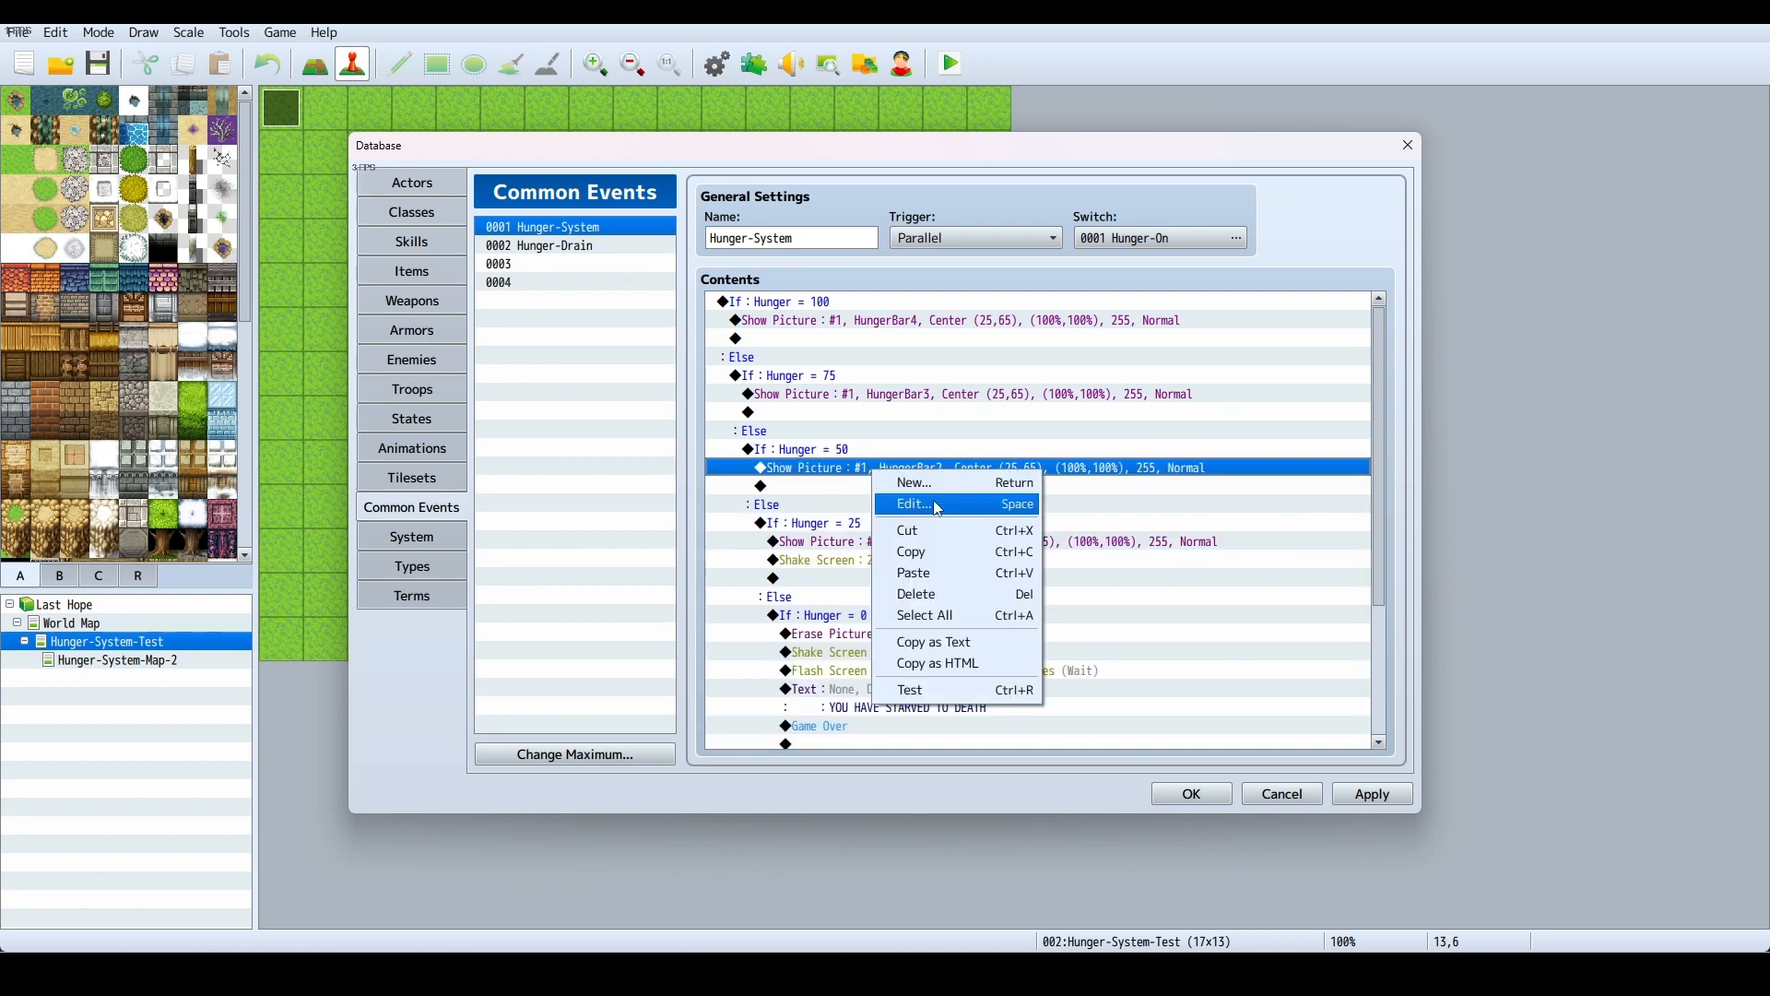
pyautogui.click(911, 504)
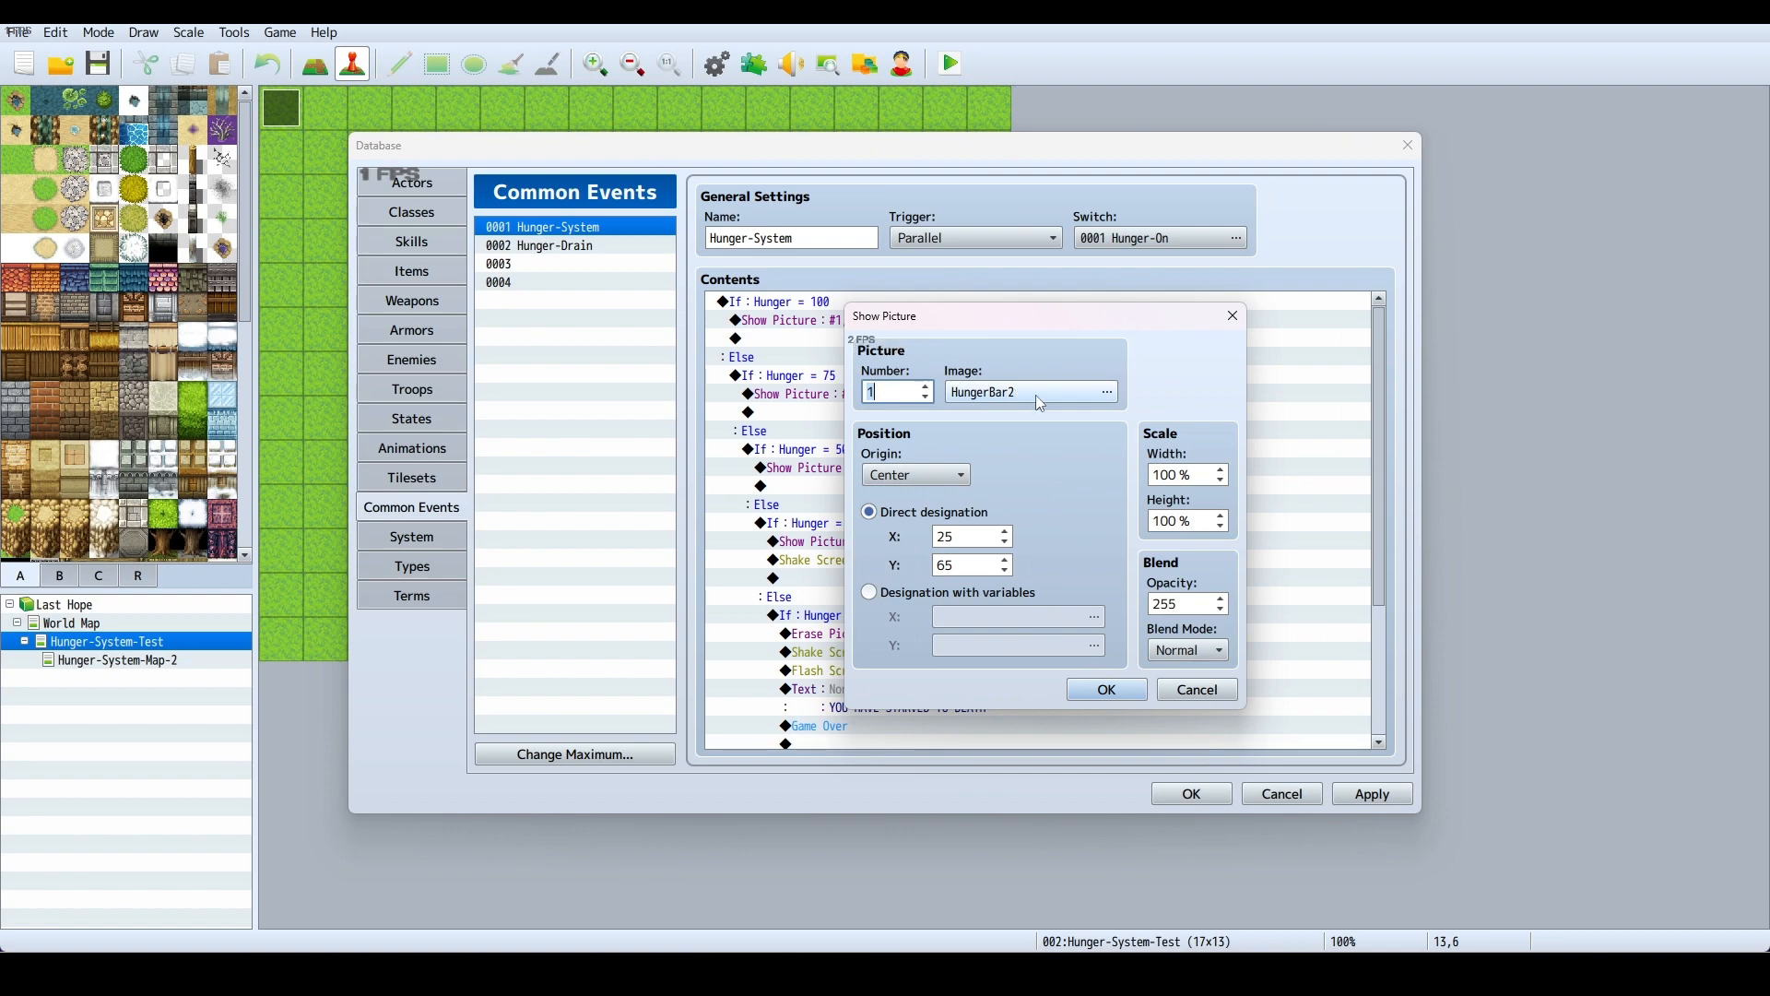
pyautogui.click(1107, 391)
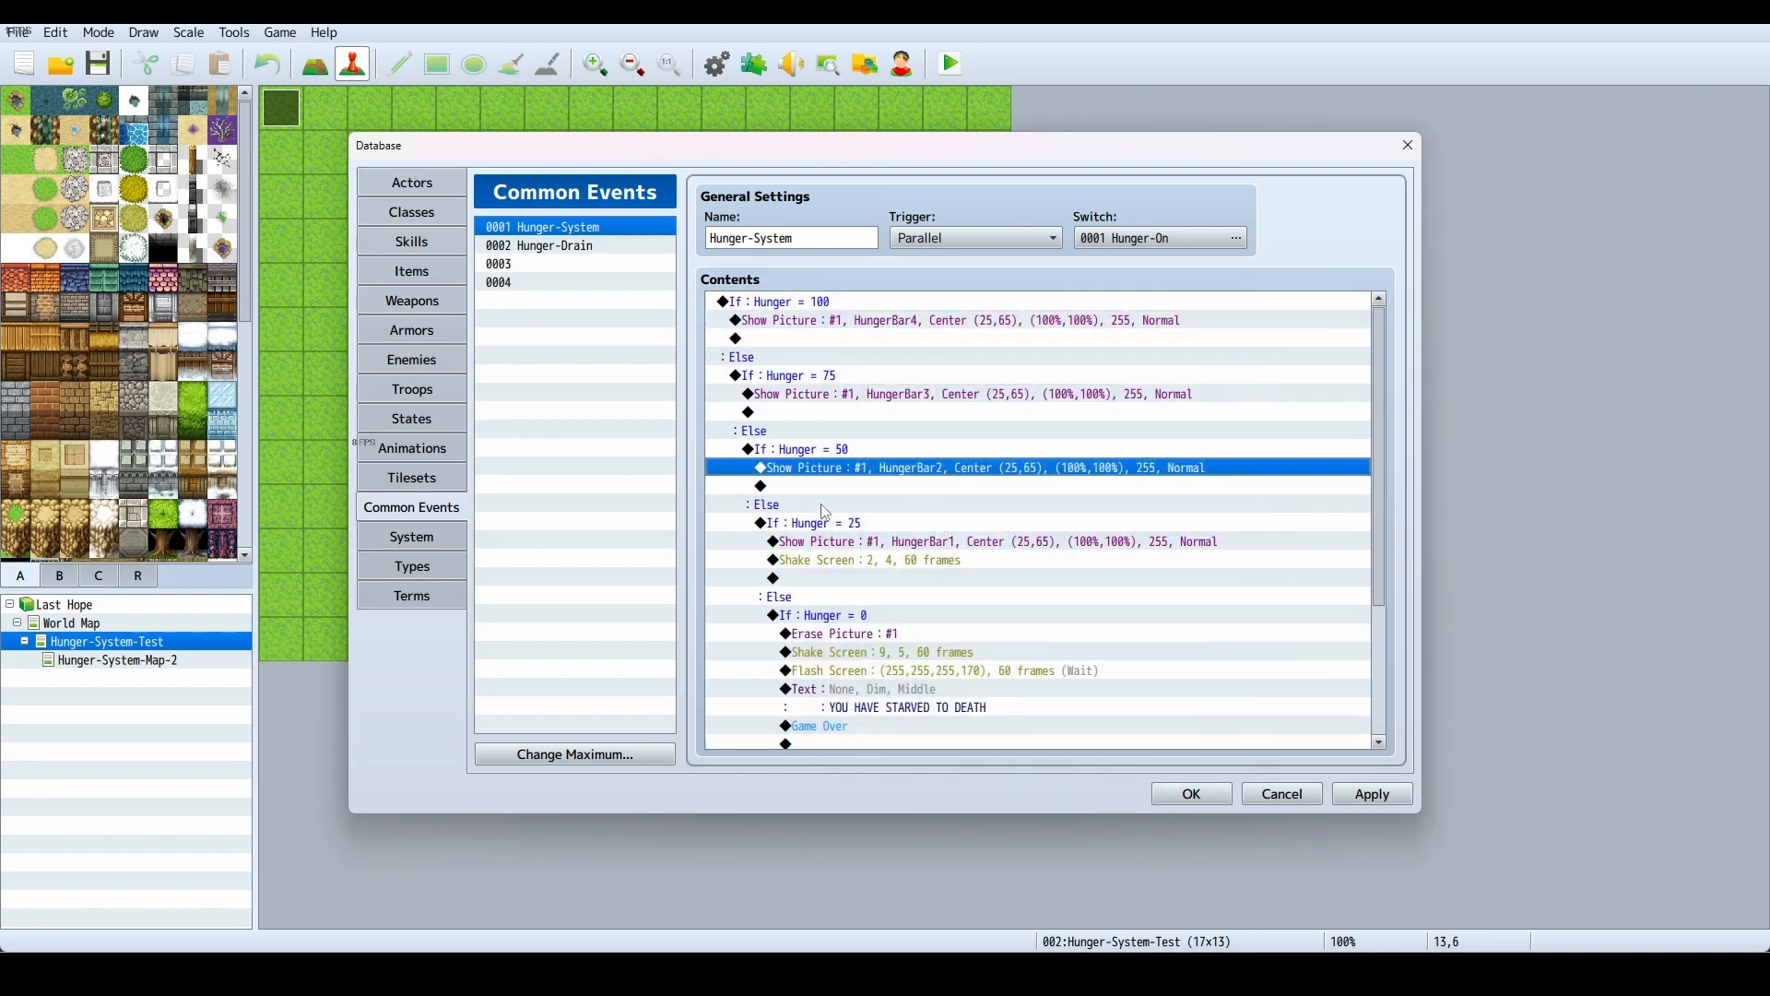
pyautogui.click(765, 504)
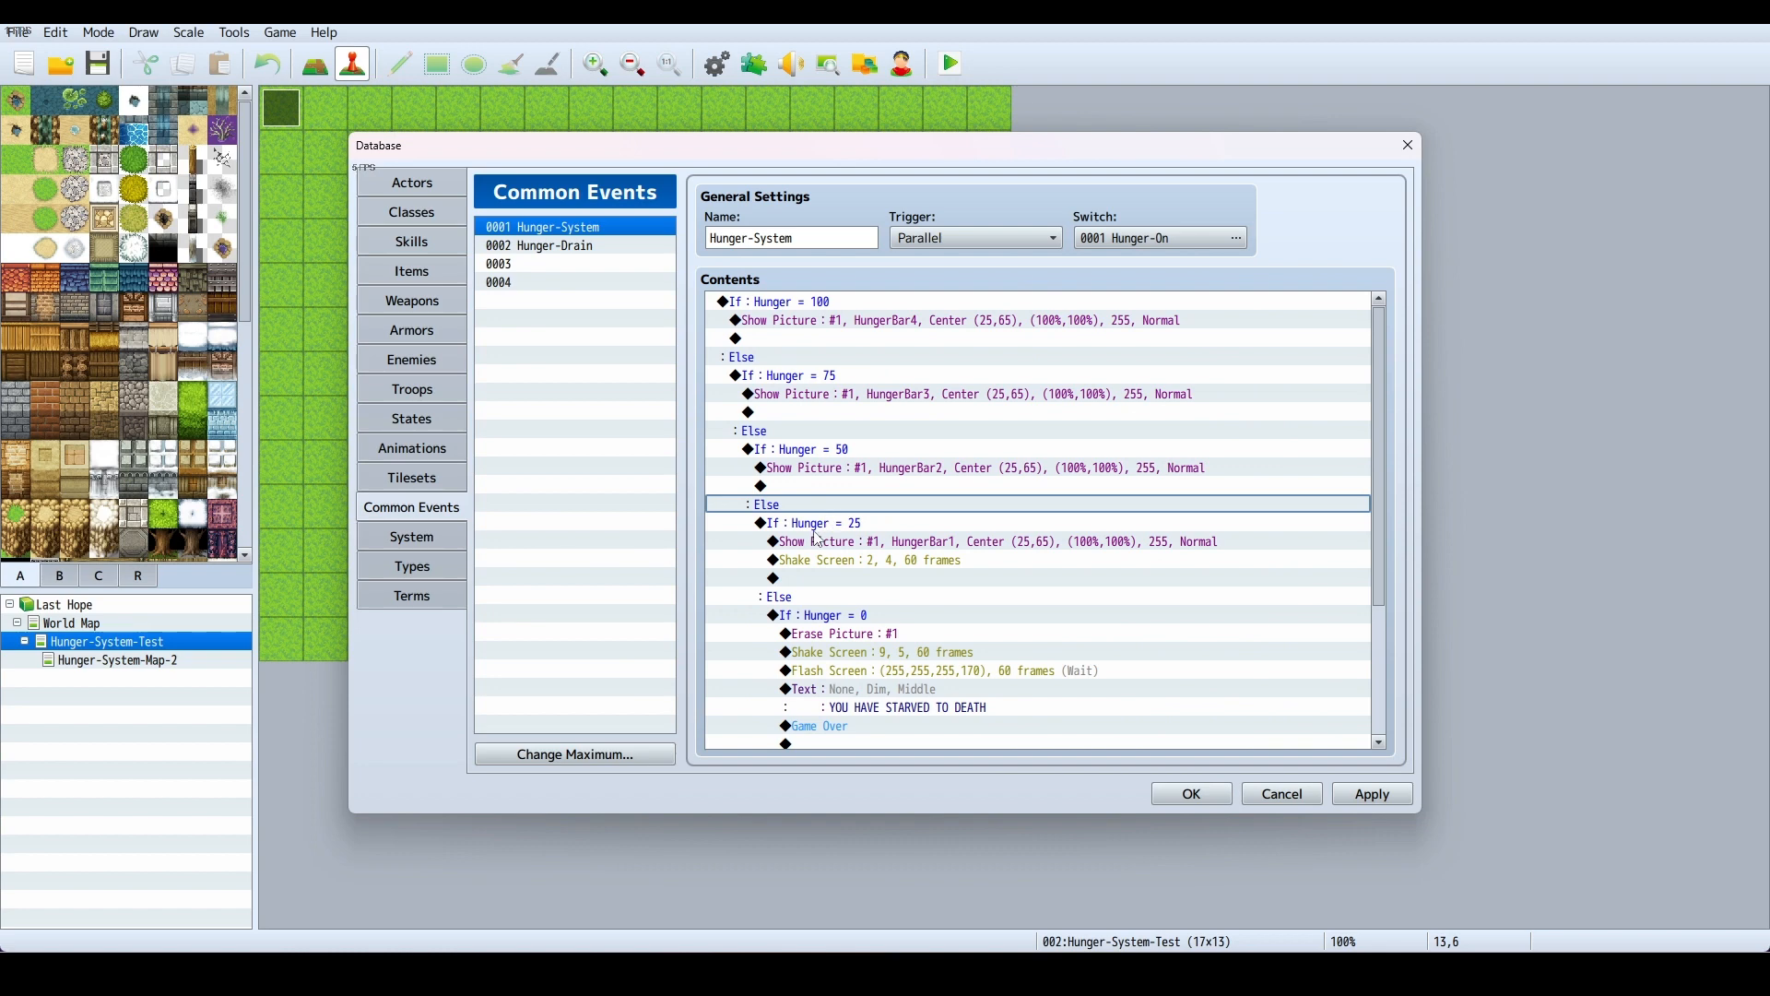
pyautogui.rightClick(817, 524)
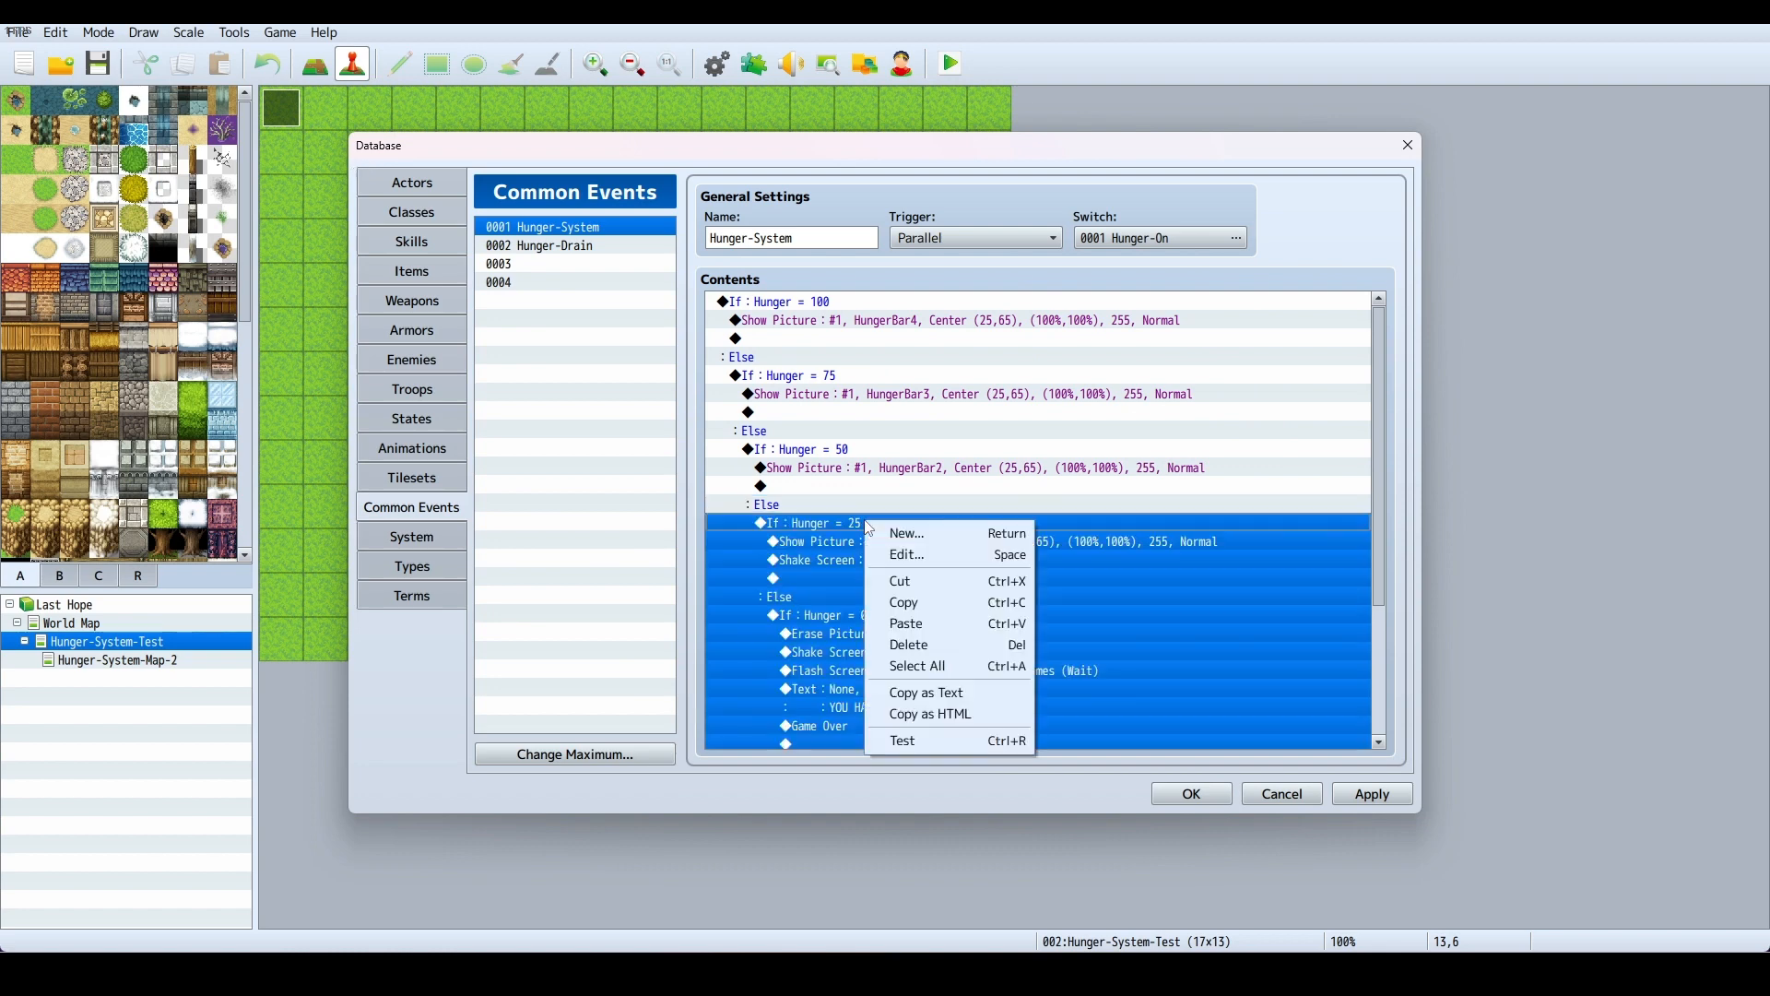
pyautogui.click(907, 553)
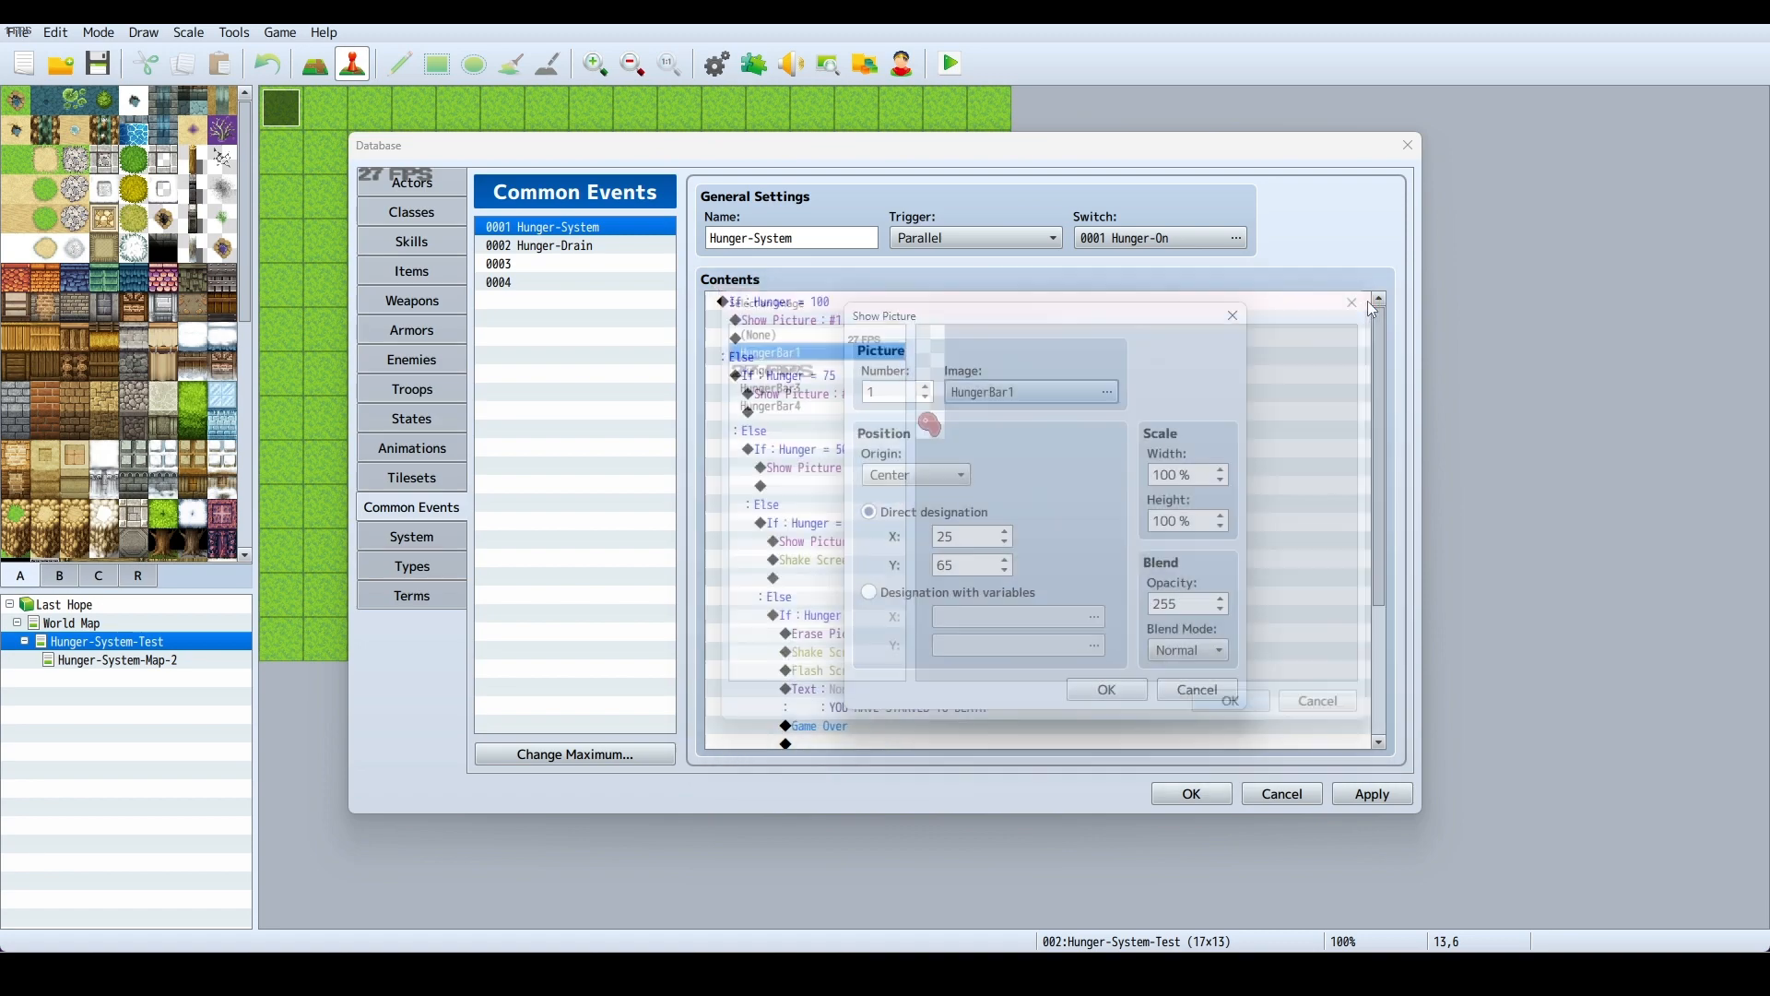
pyautogui.click(1106, 690)
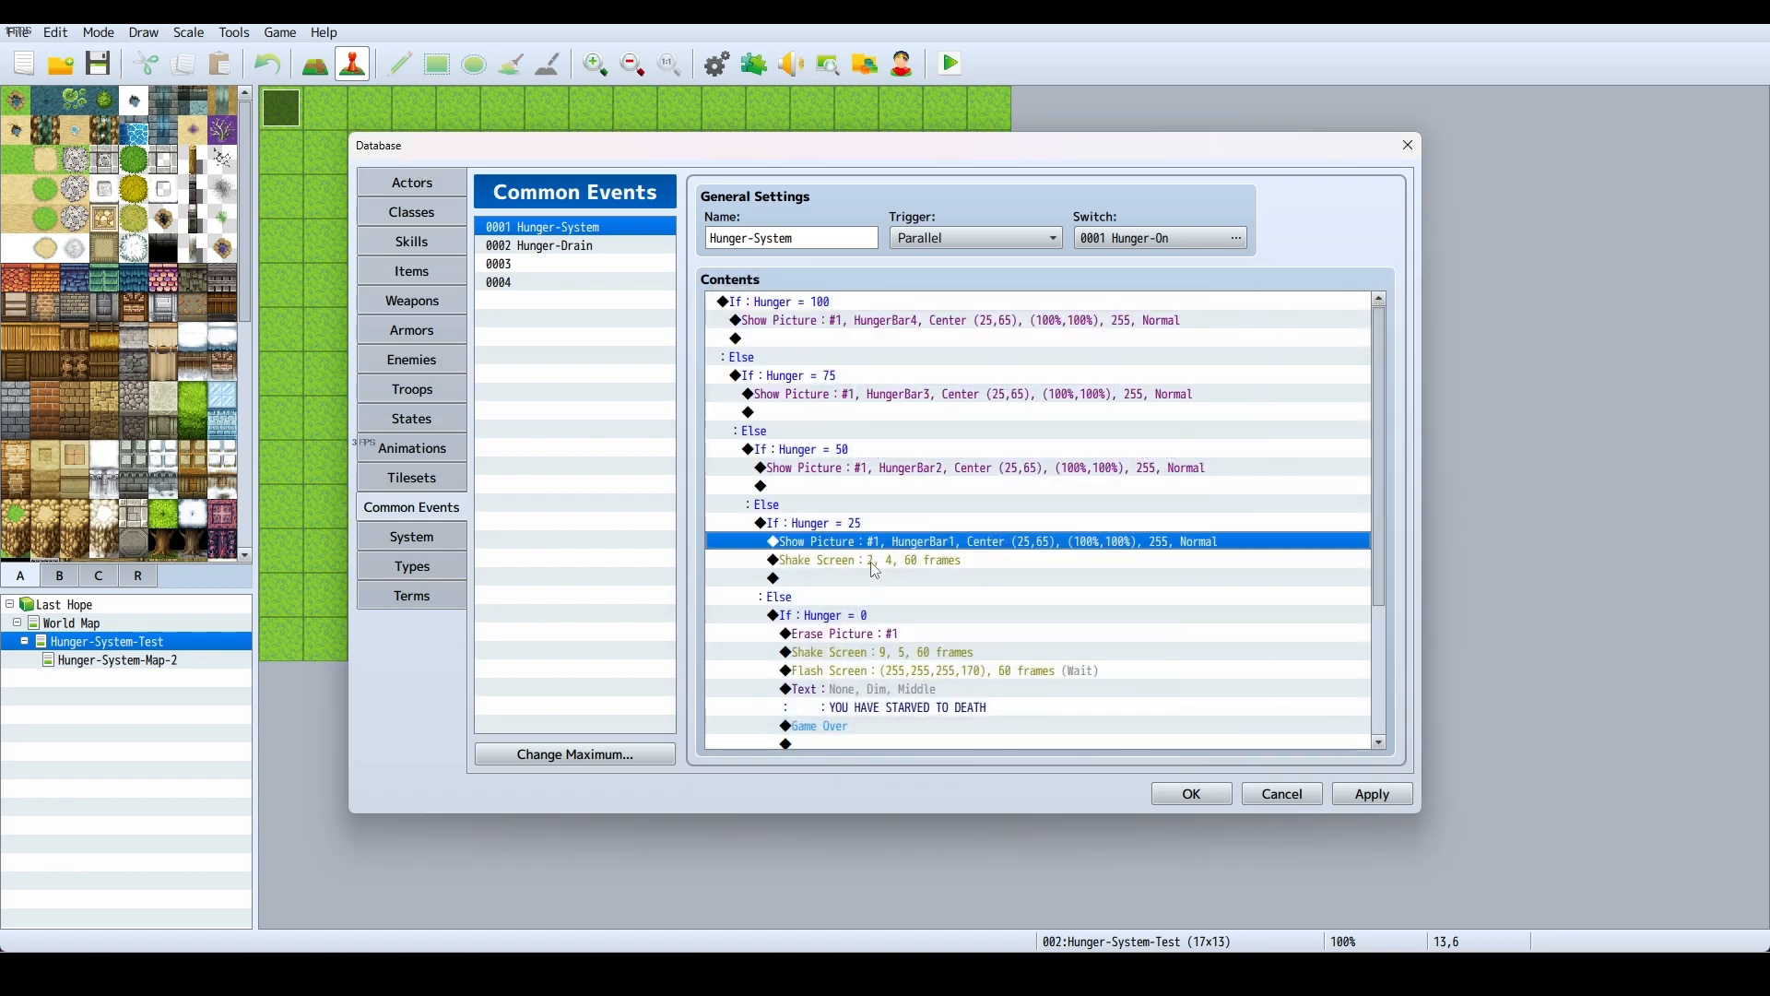
pyautogui.click(874, 560)
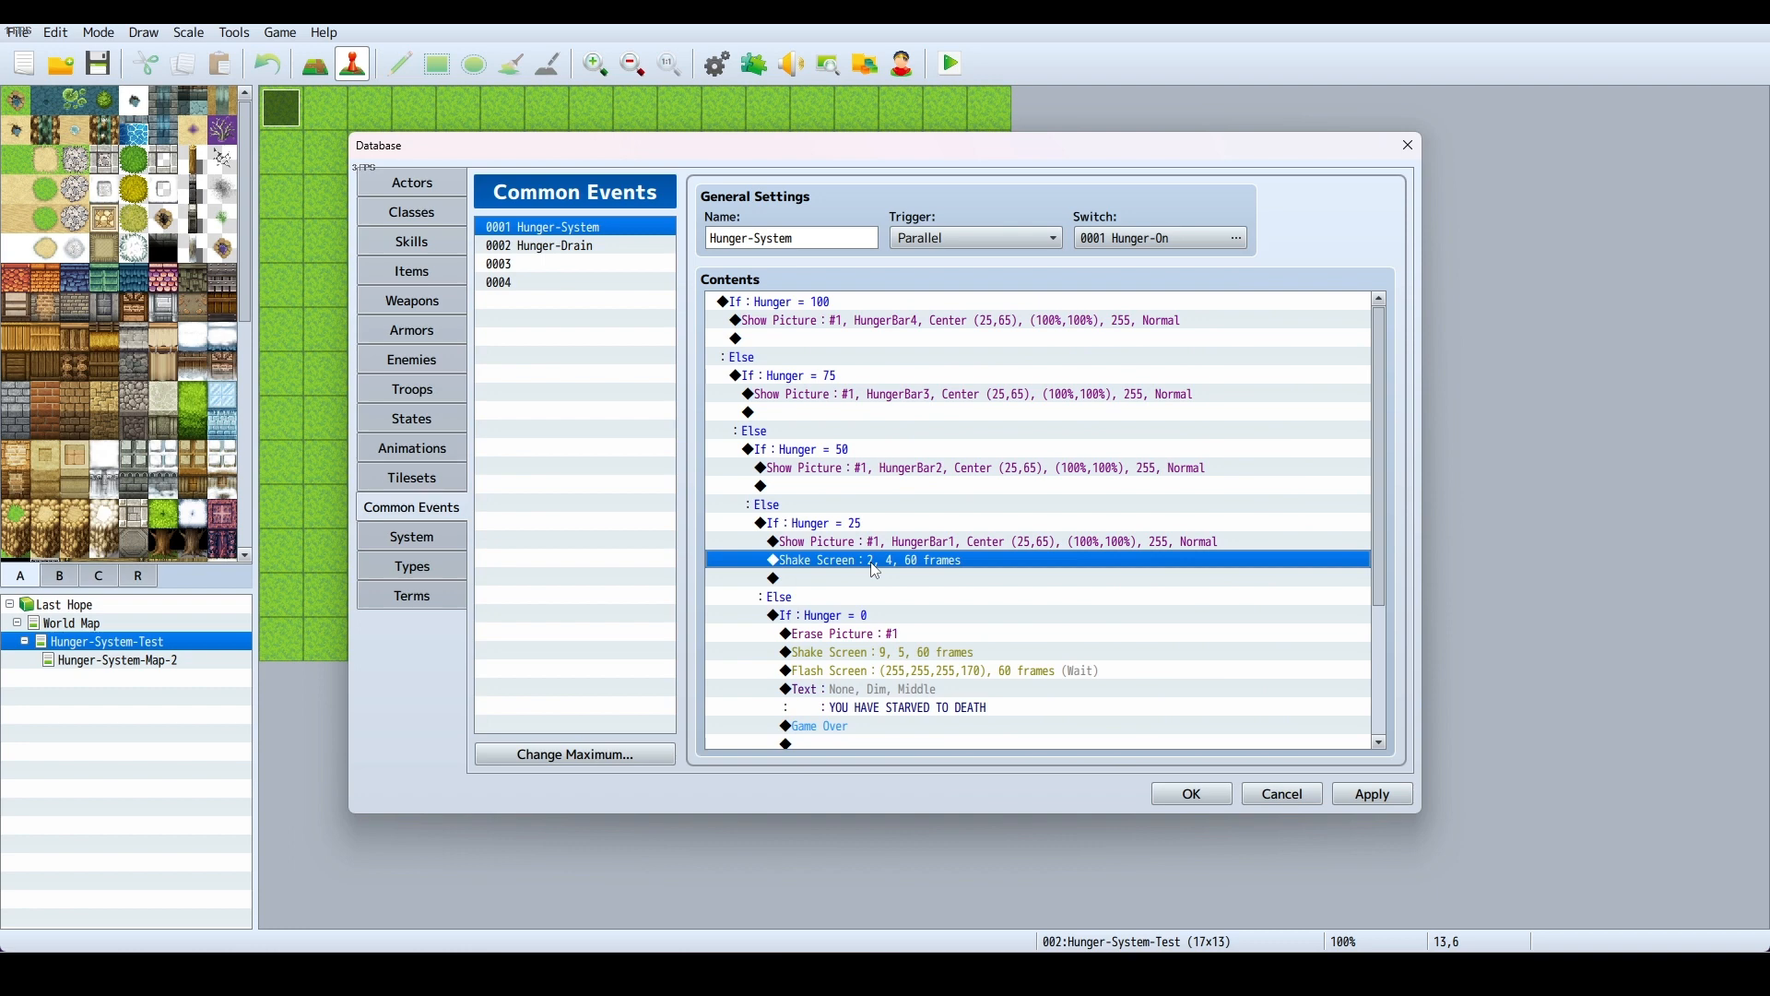
pyautogui.moveTo(863, 577)
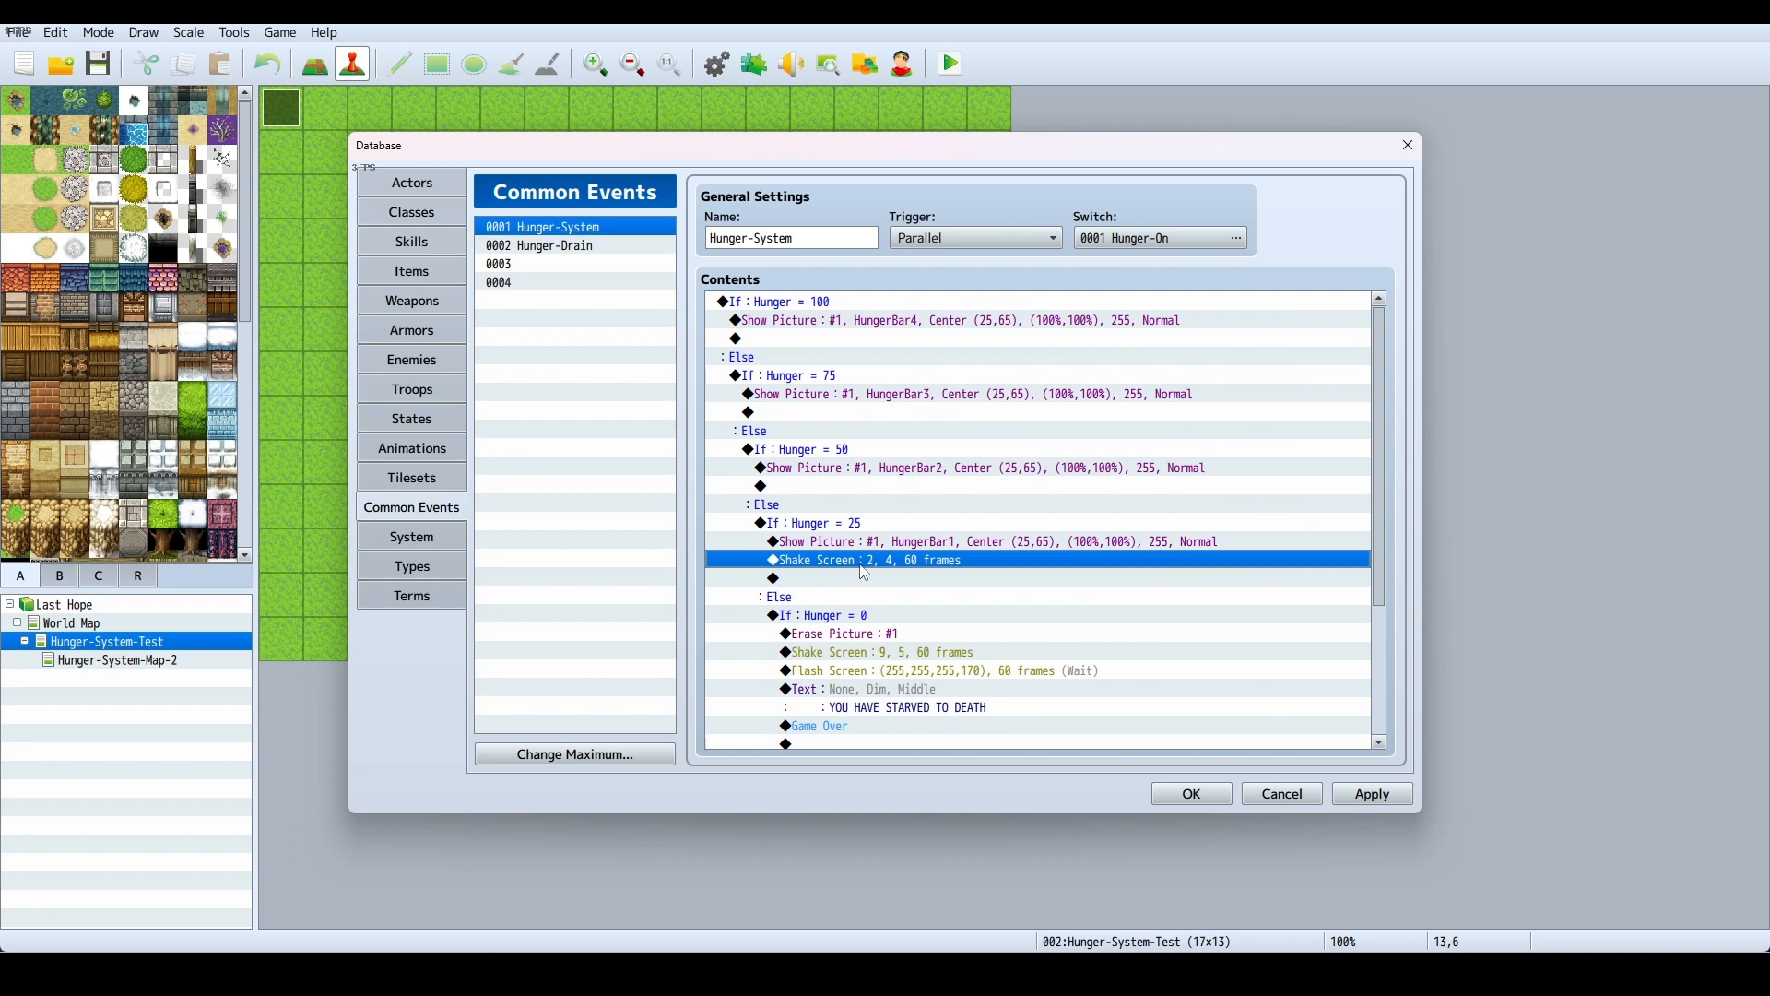
pyautogui.moveTo(892, 585)
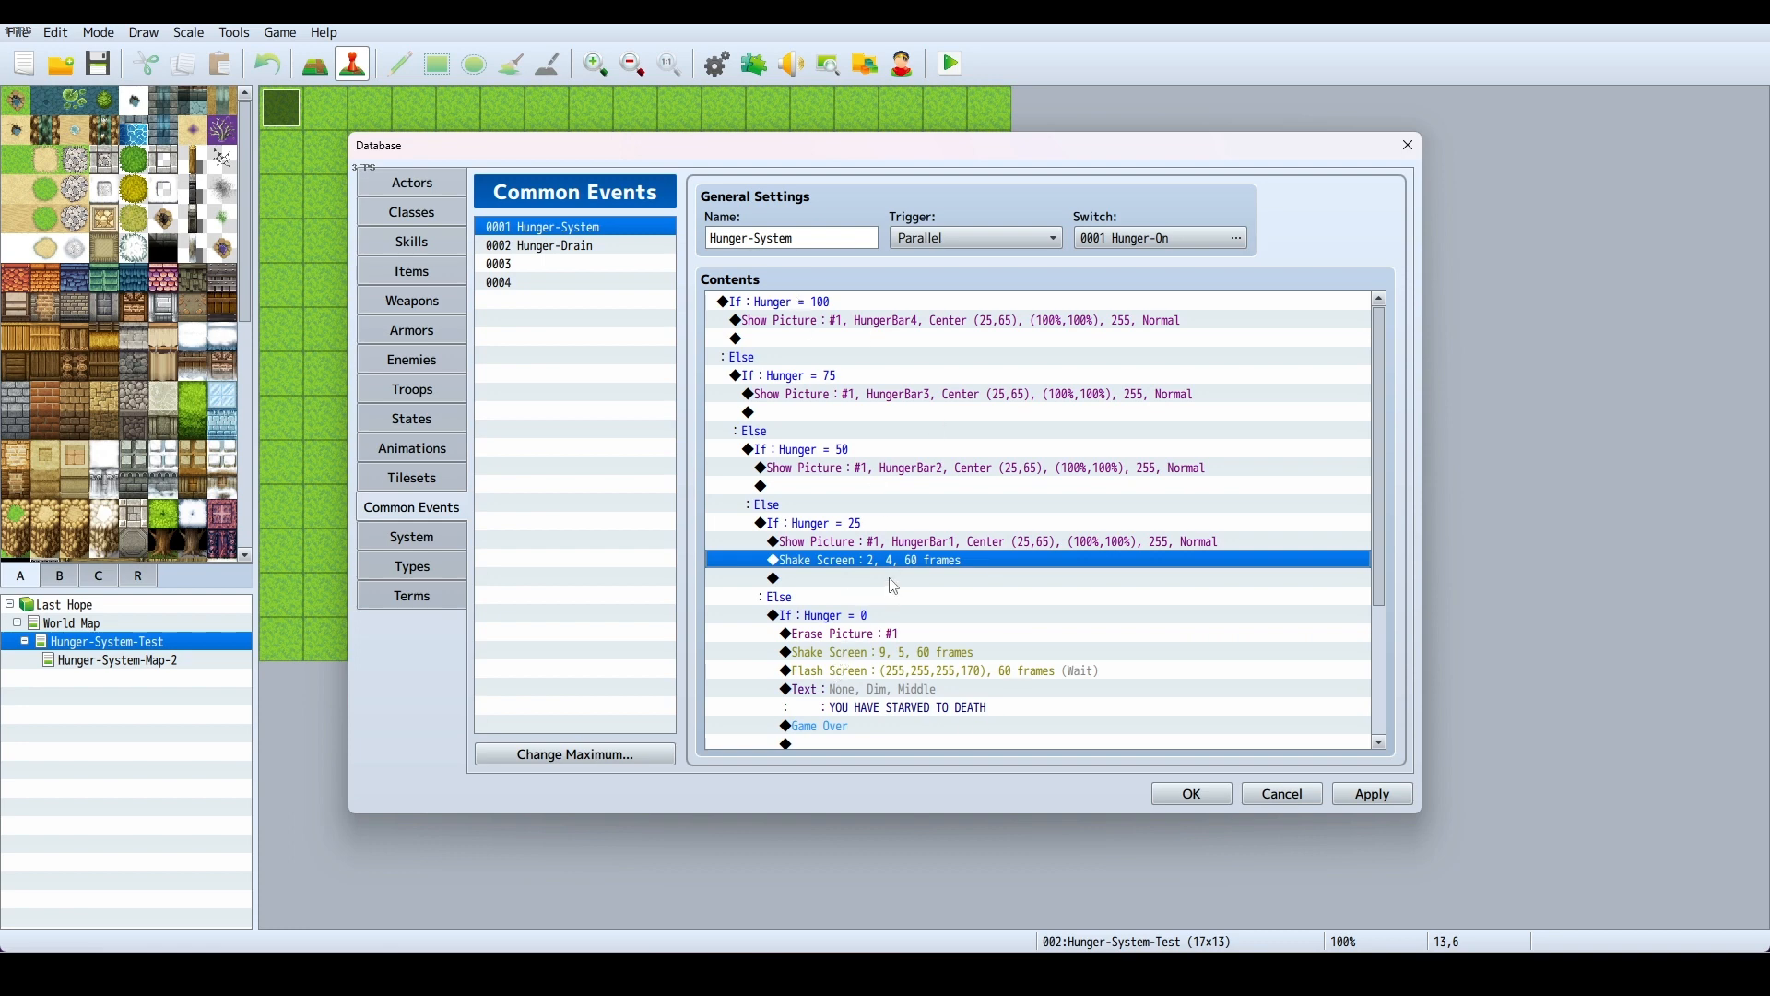
pyautogui.moveTo(900, 572)
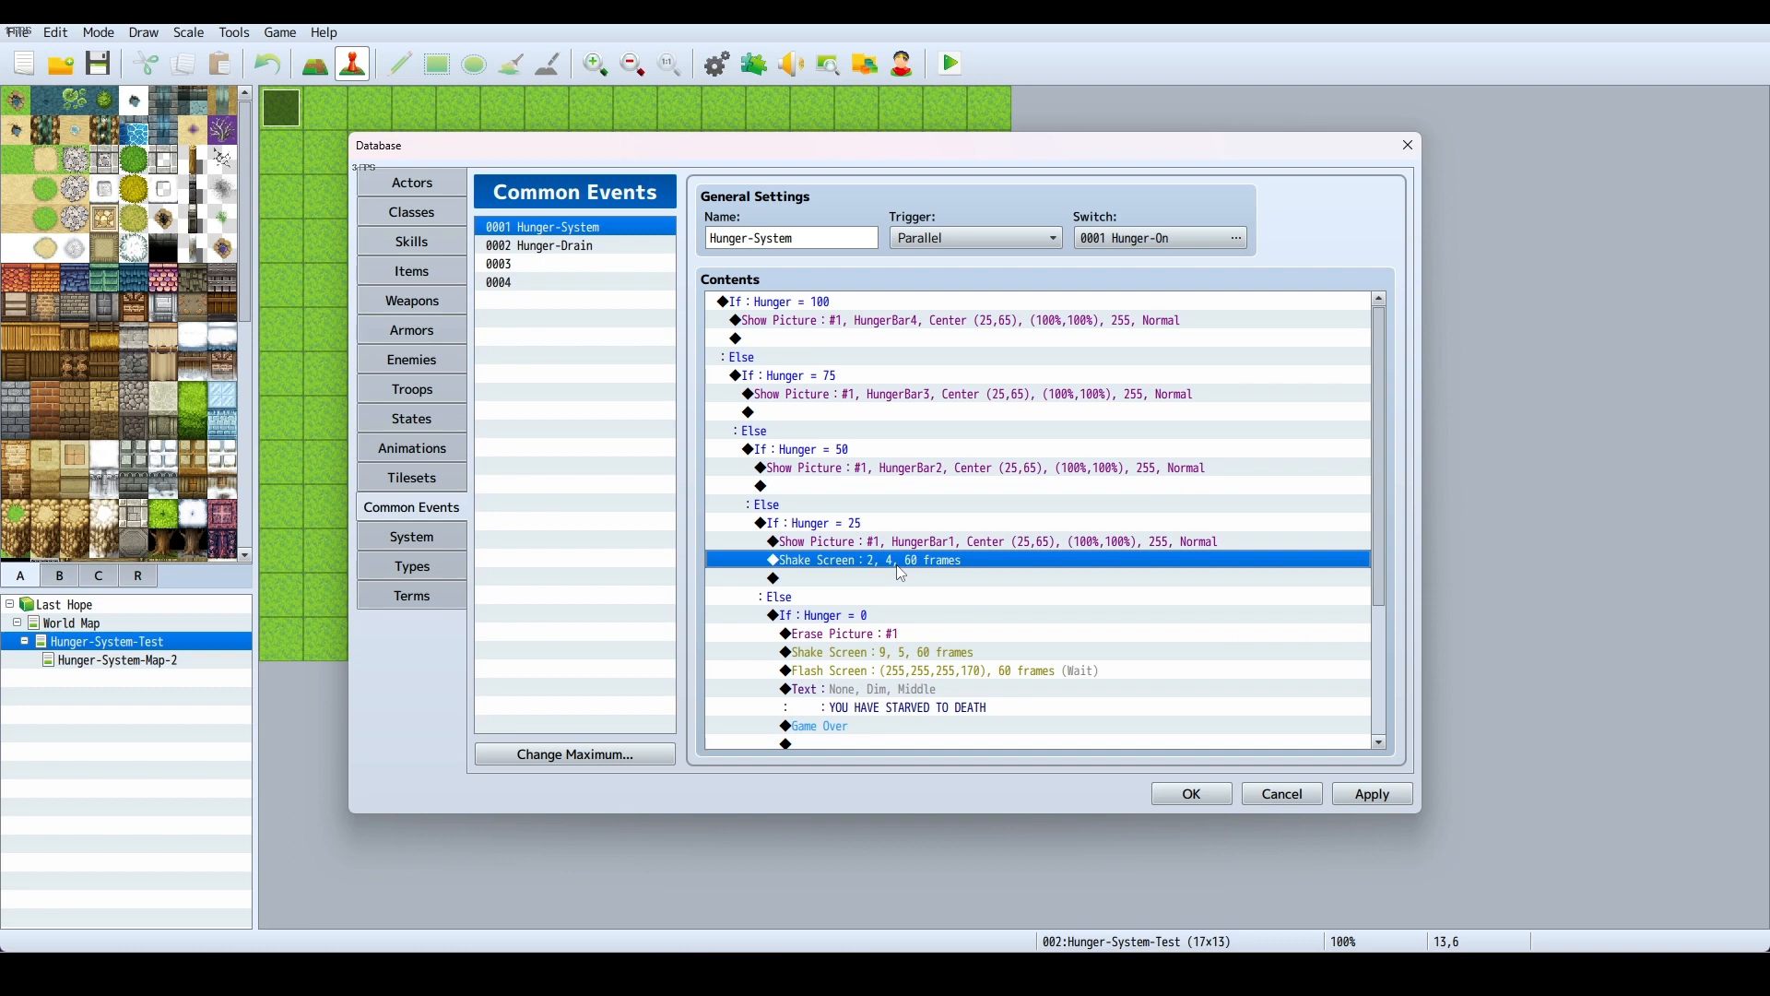
pyautogui.scroll(-3)
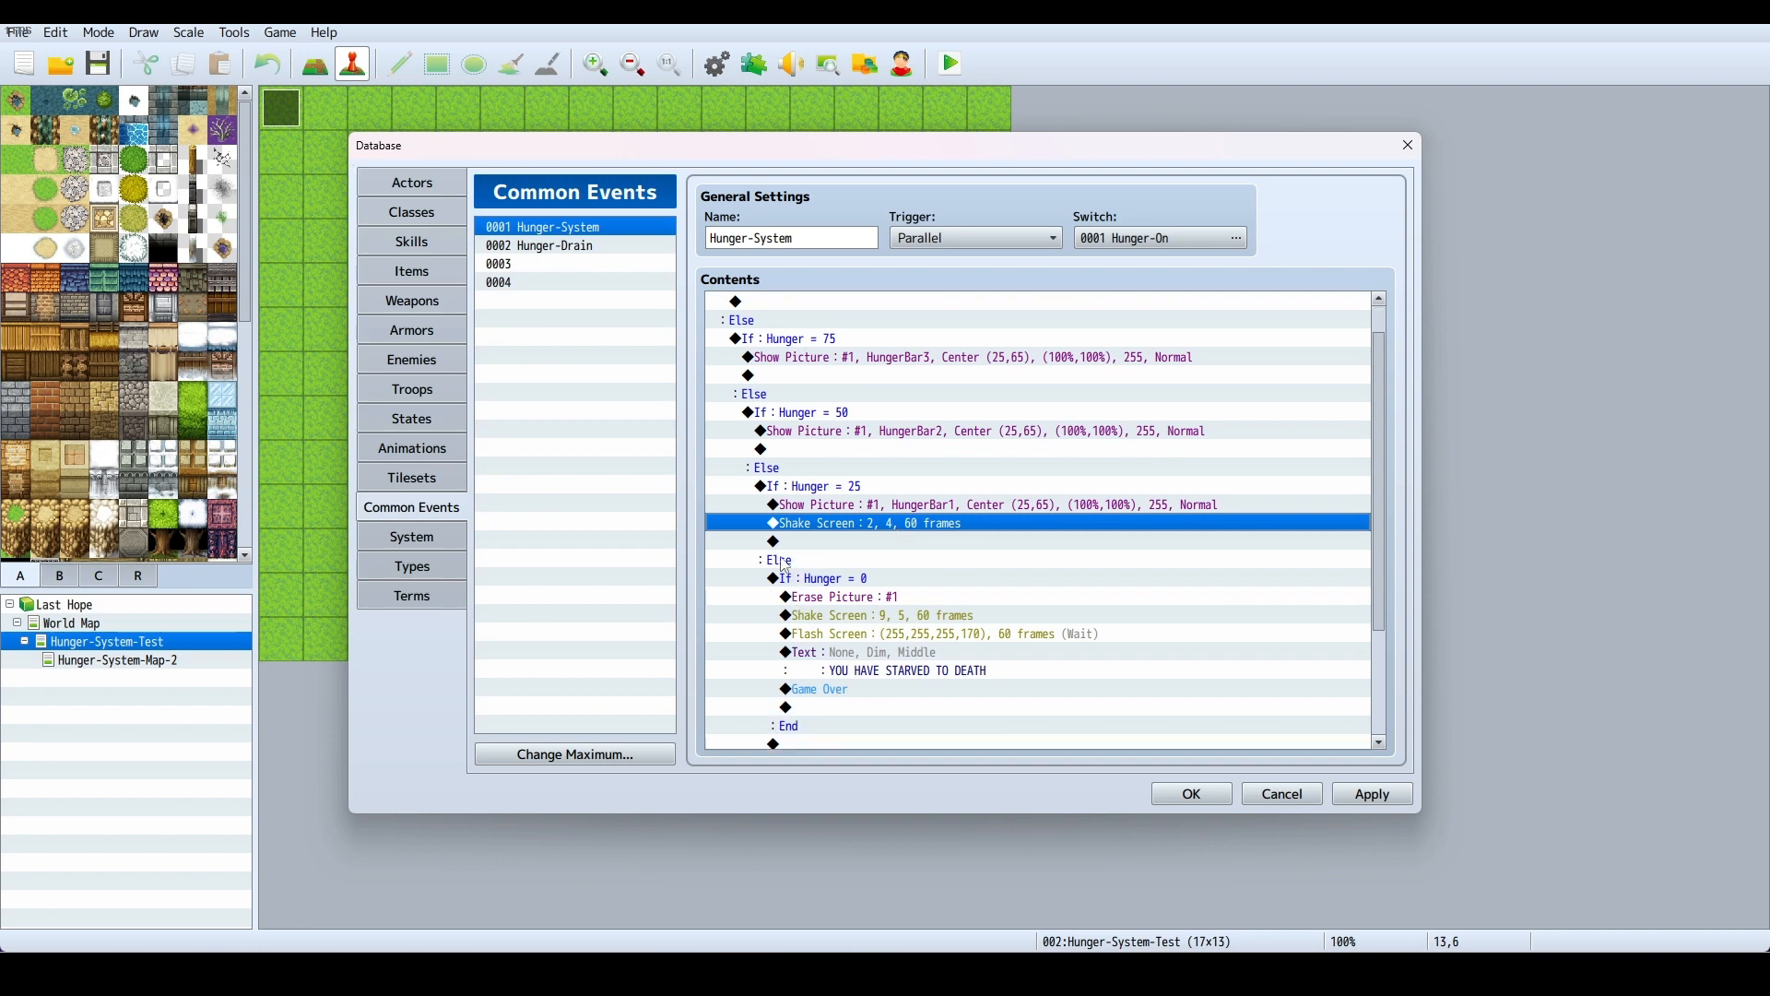
pyautogui.moveTo(868, 578)
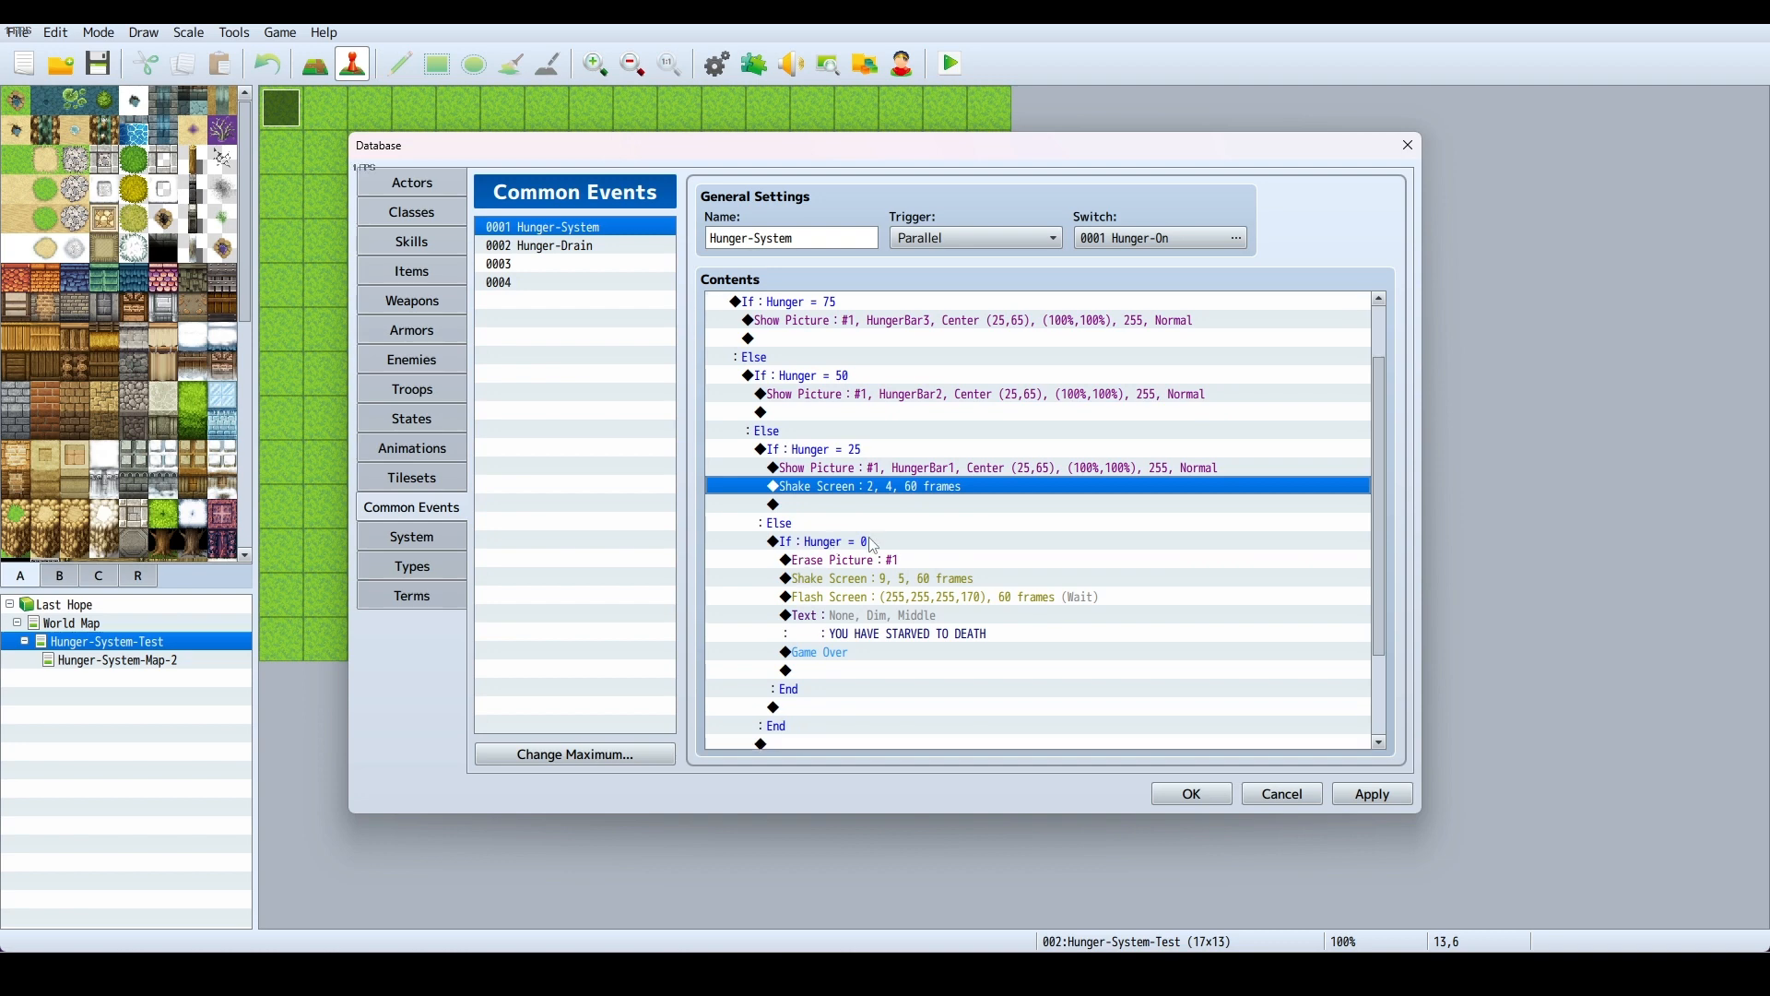
pyautogui.moveTo(904, 568)
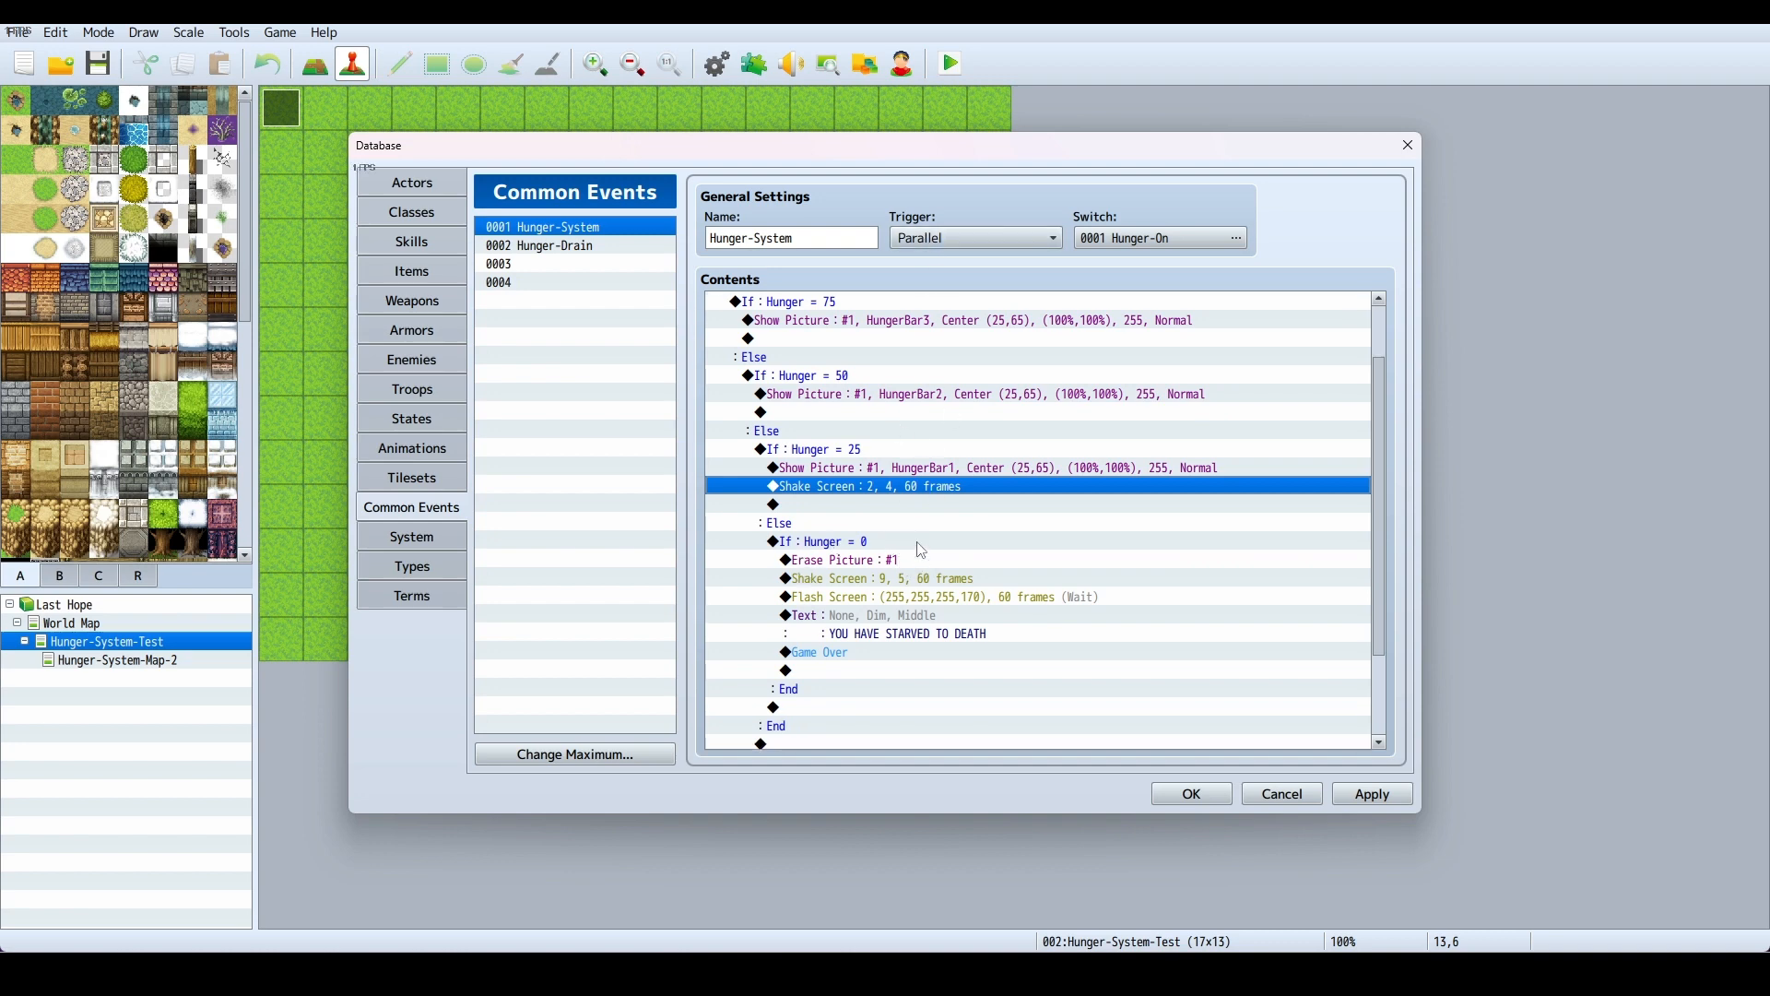
pyautogui.moveTo(960, 575)
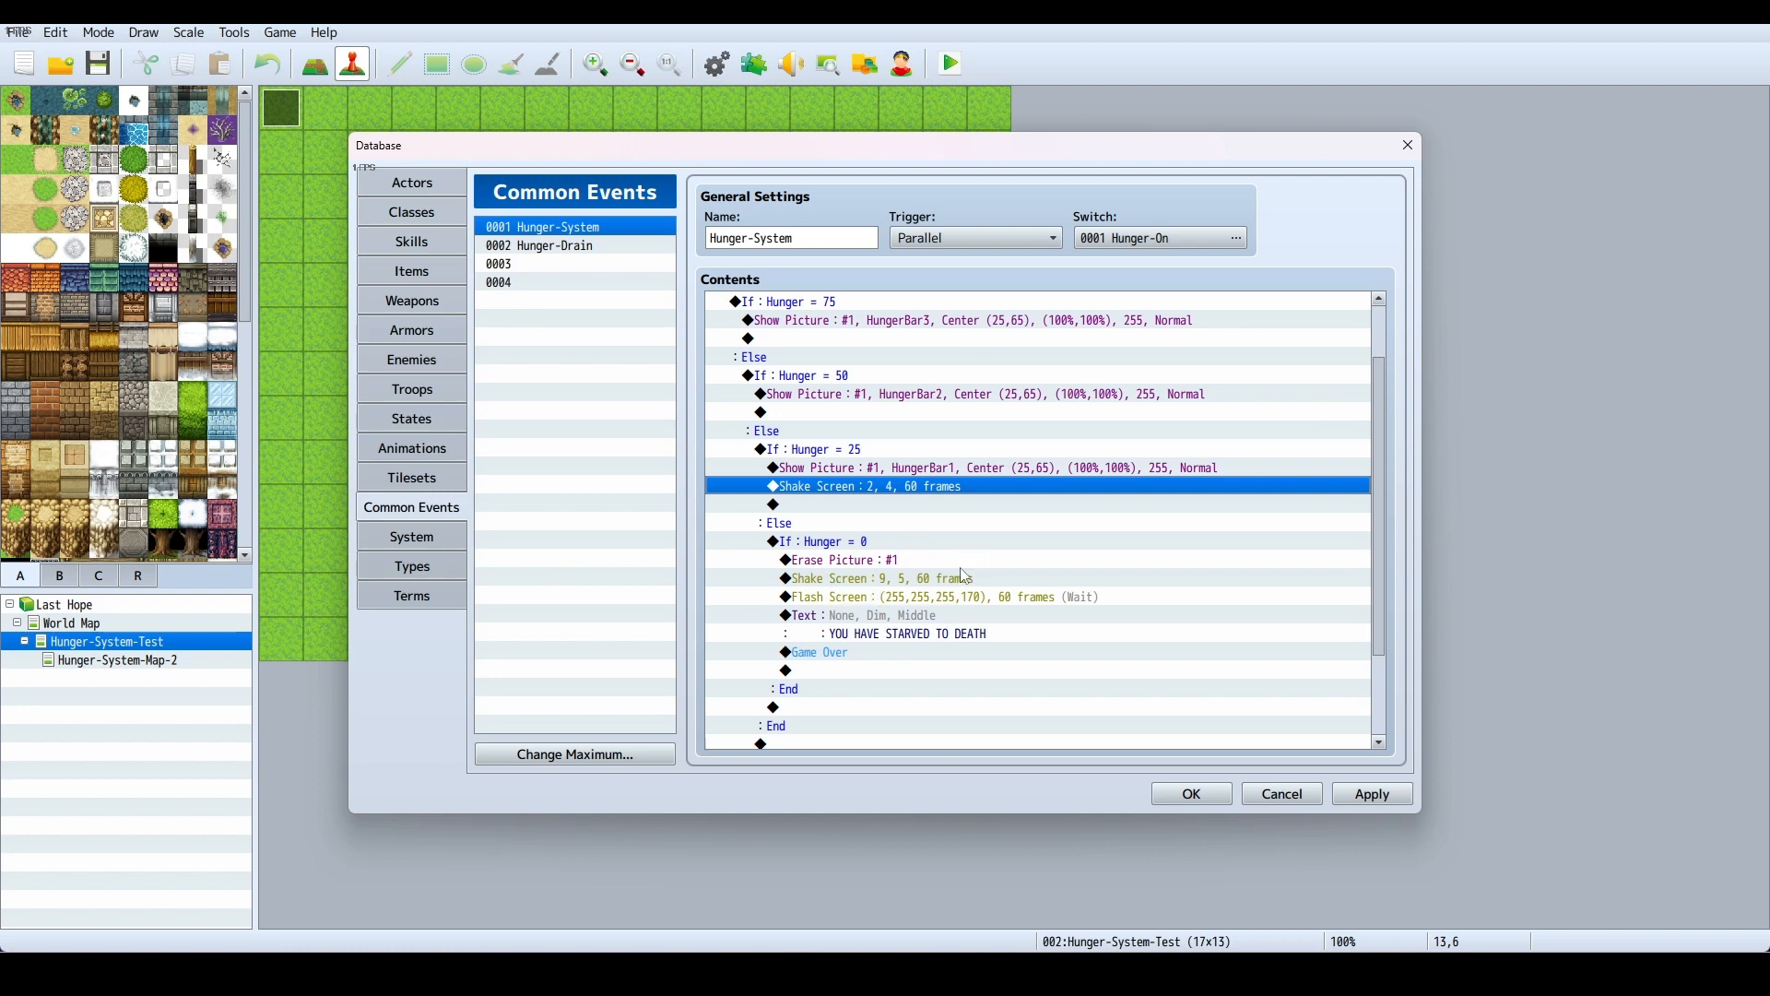
pyautogui.moveTo(955, 603)
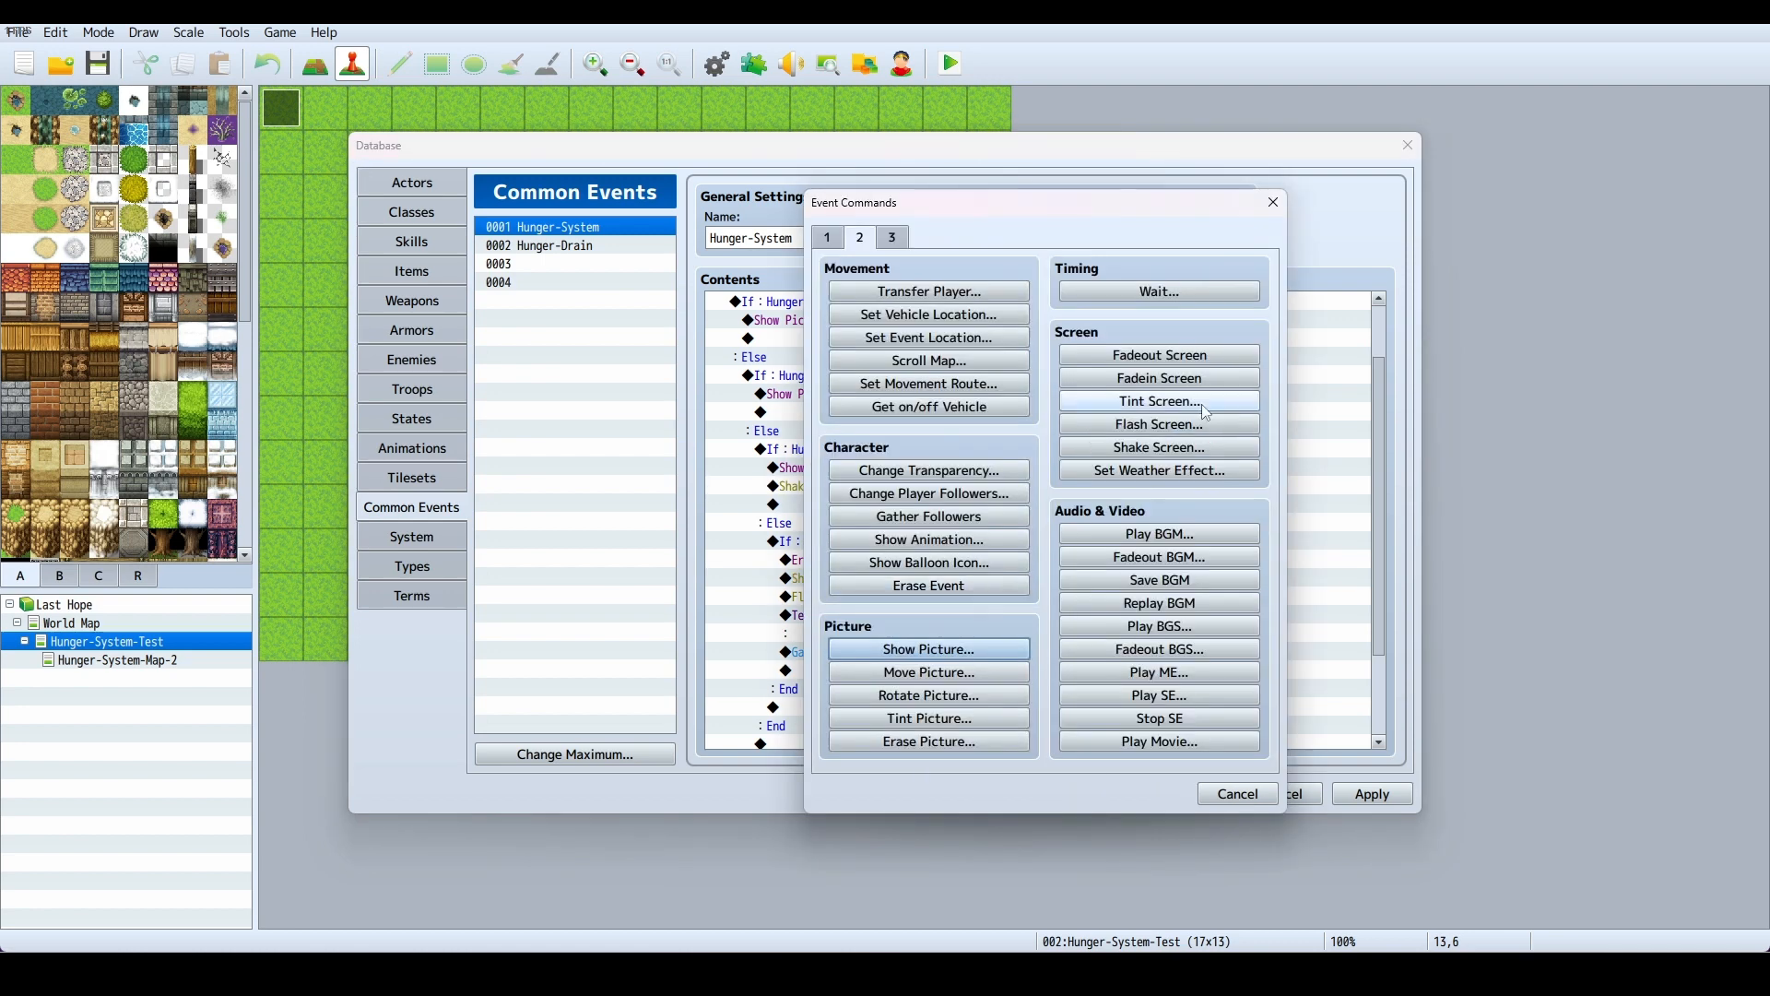
pyautogui.moveTo(1075, 317)
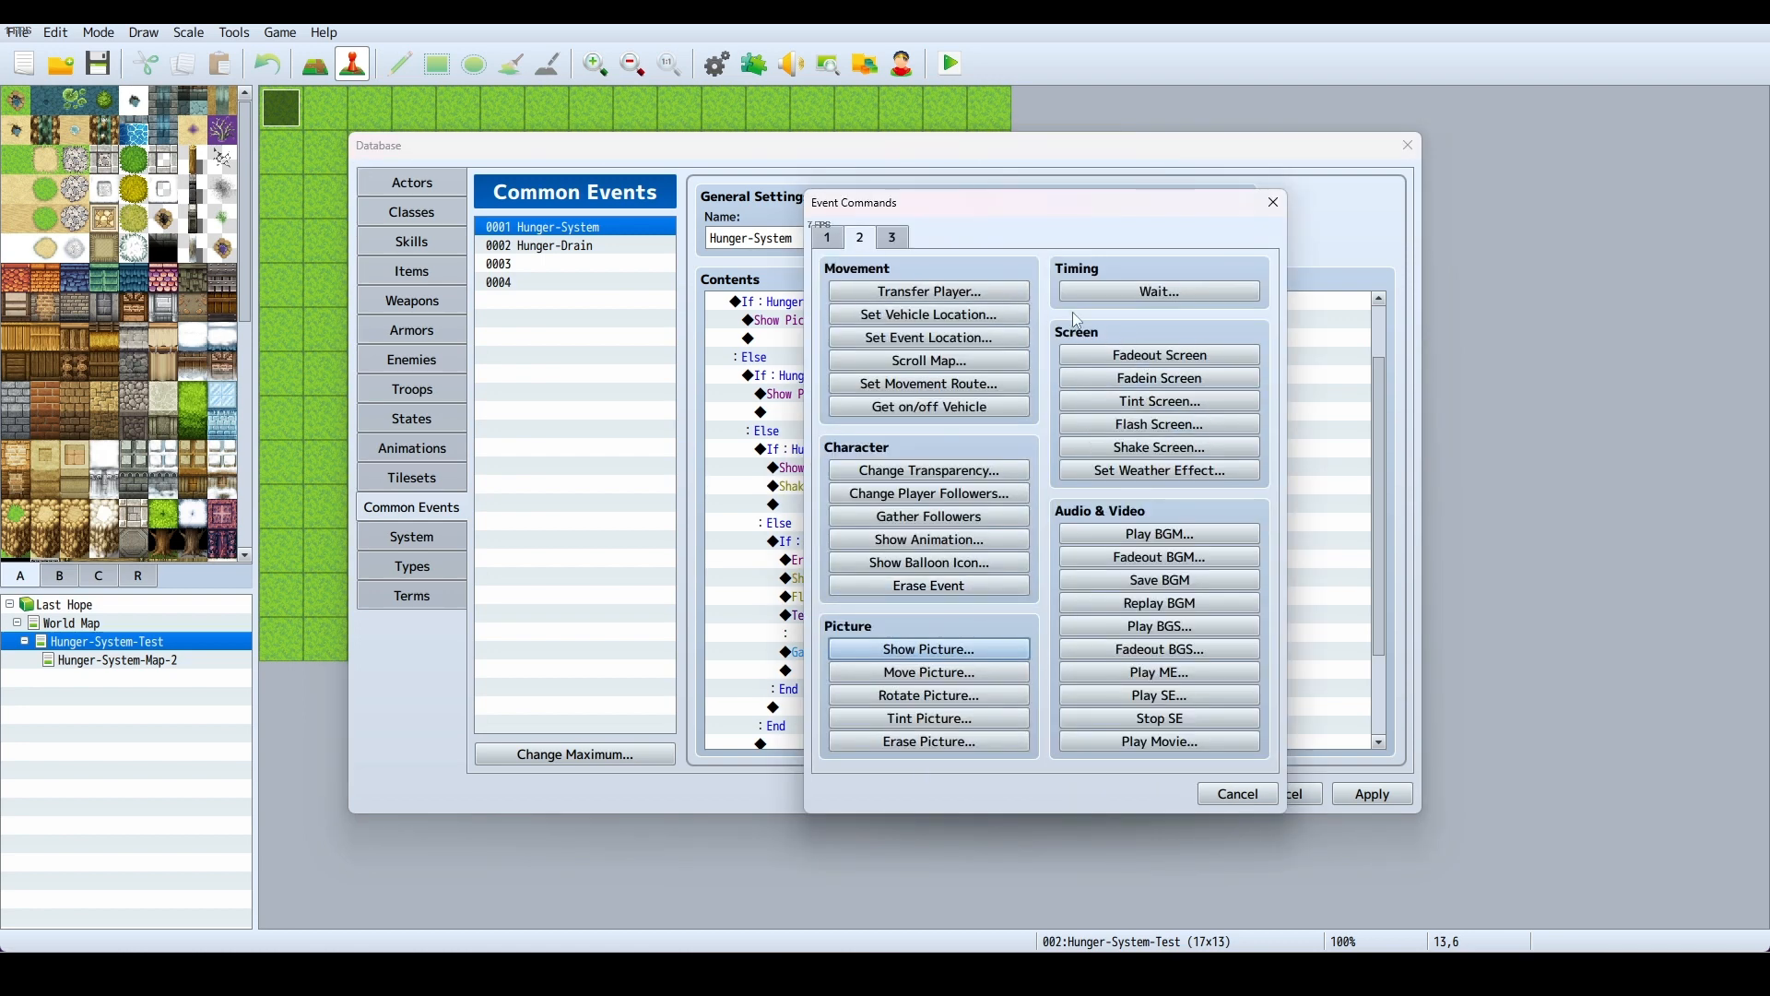
pyautogui.moveTo(1140, 446)
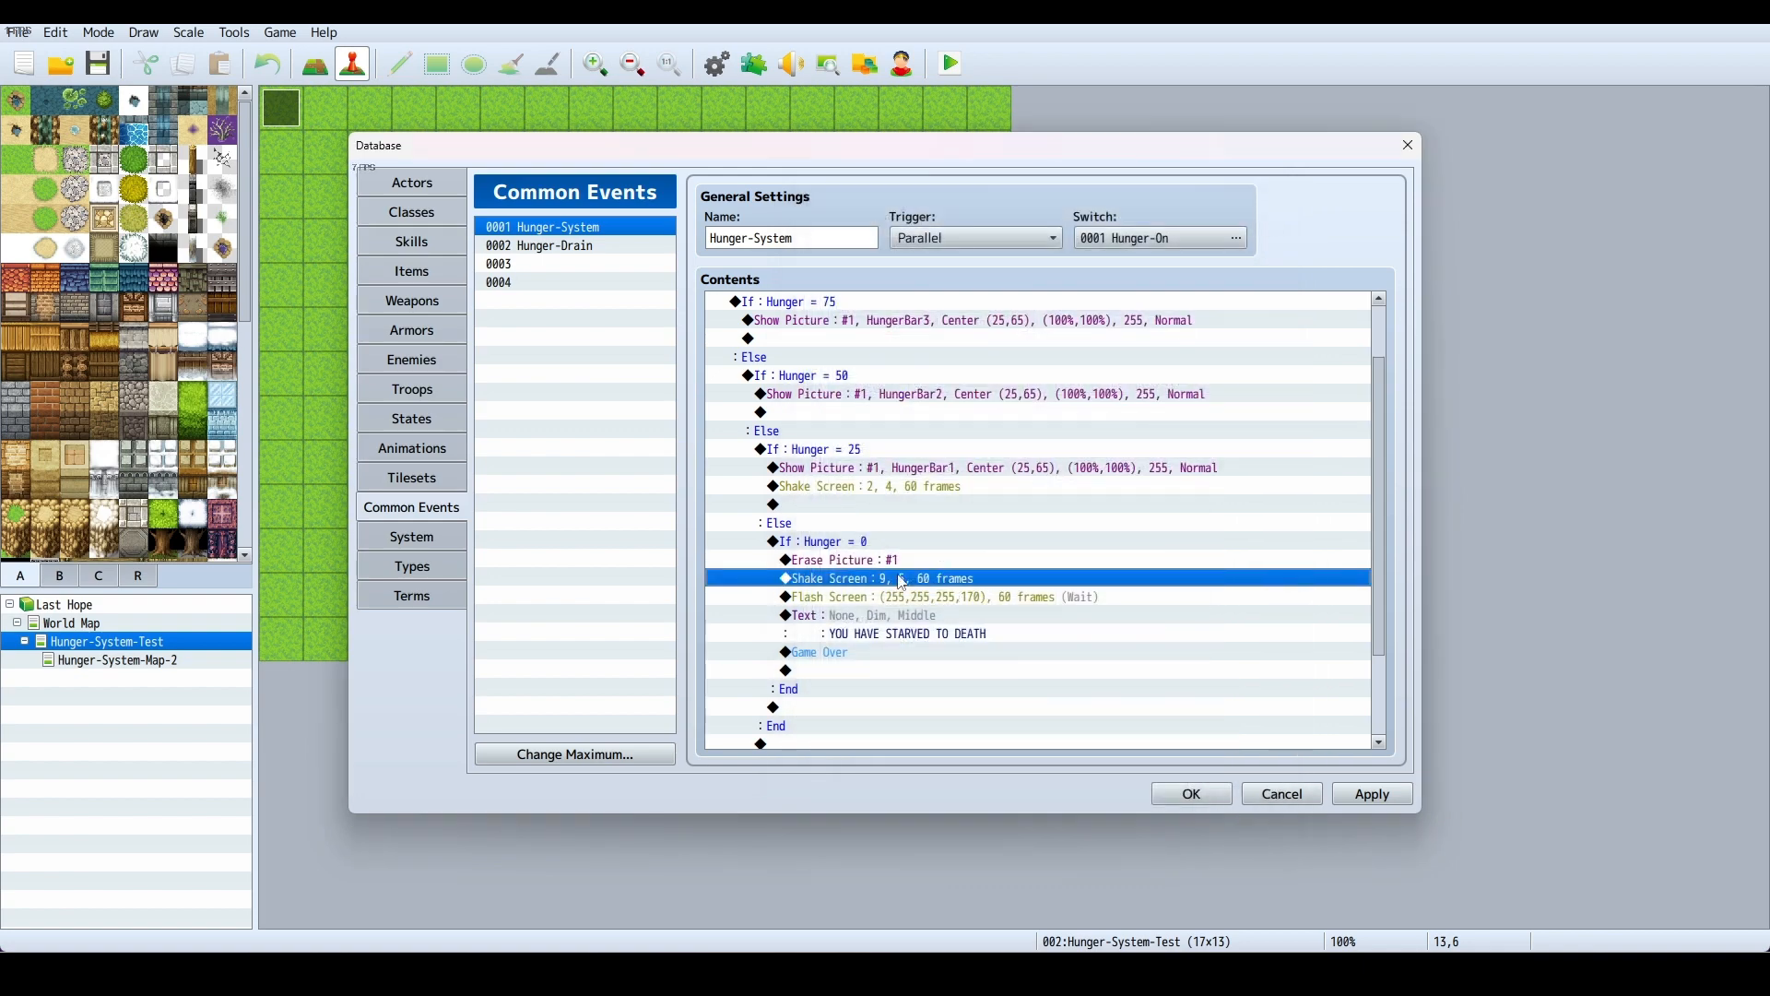
pyautogui.click(953, 598)
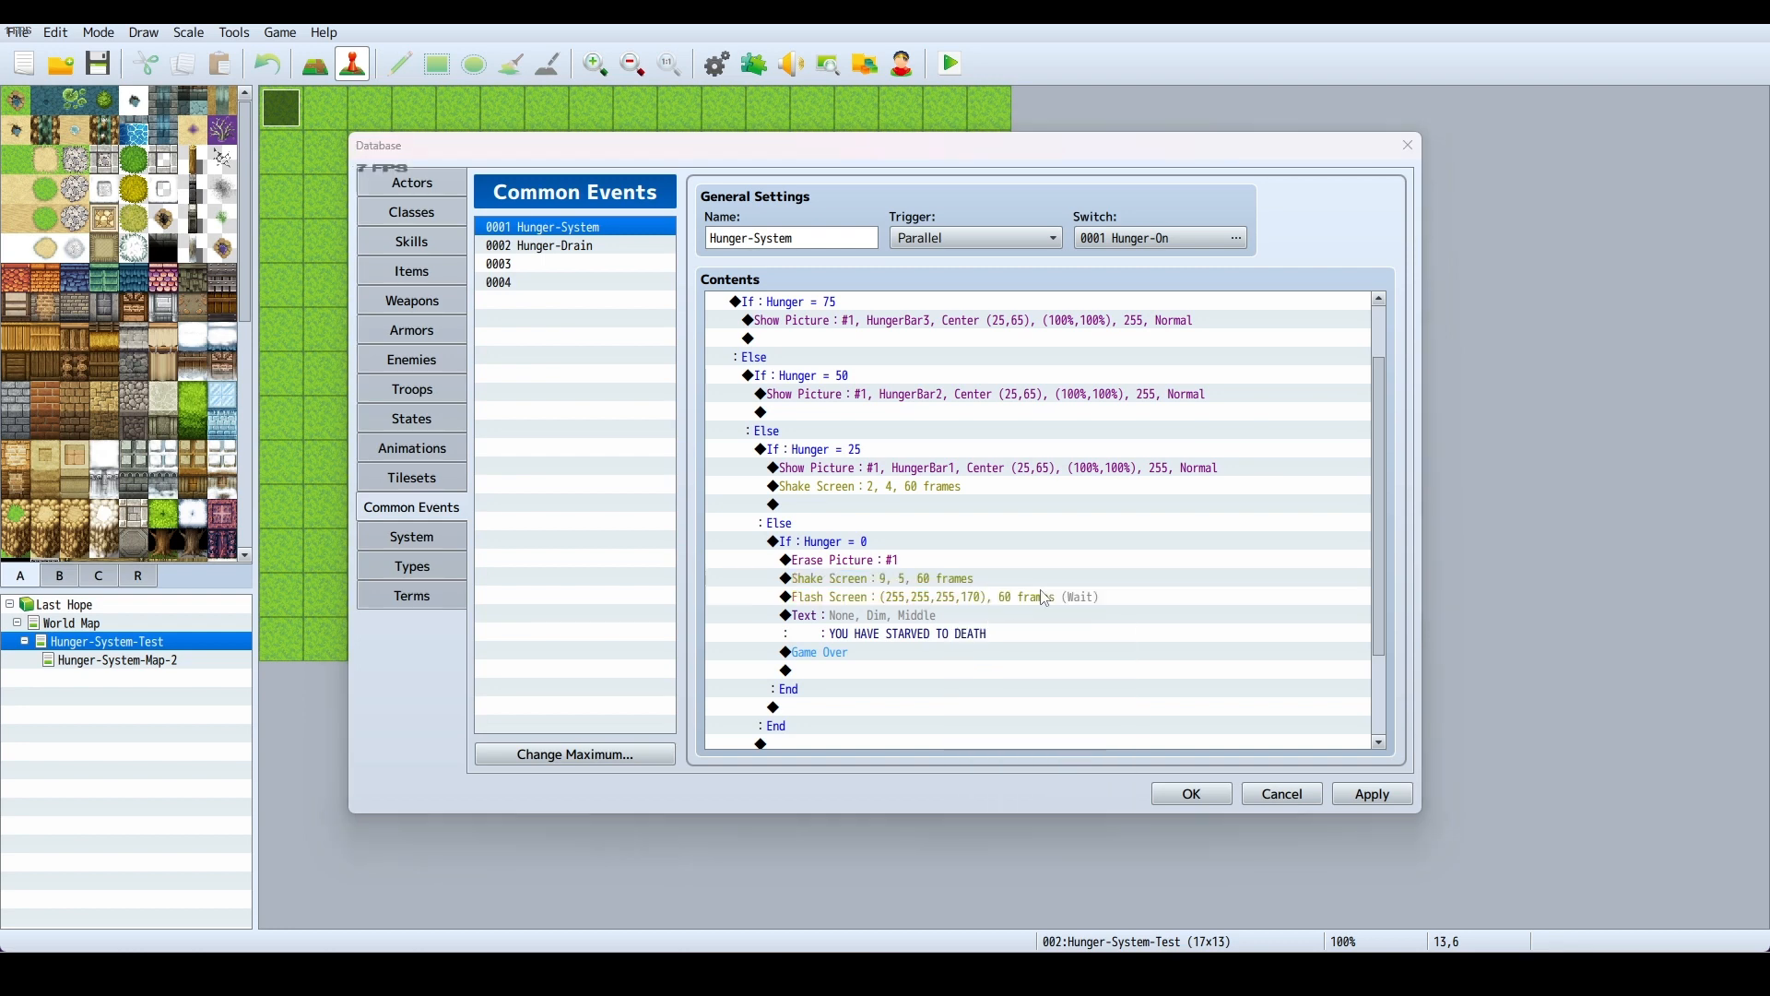
pyautogui.doubleClick(889, 597)
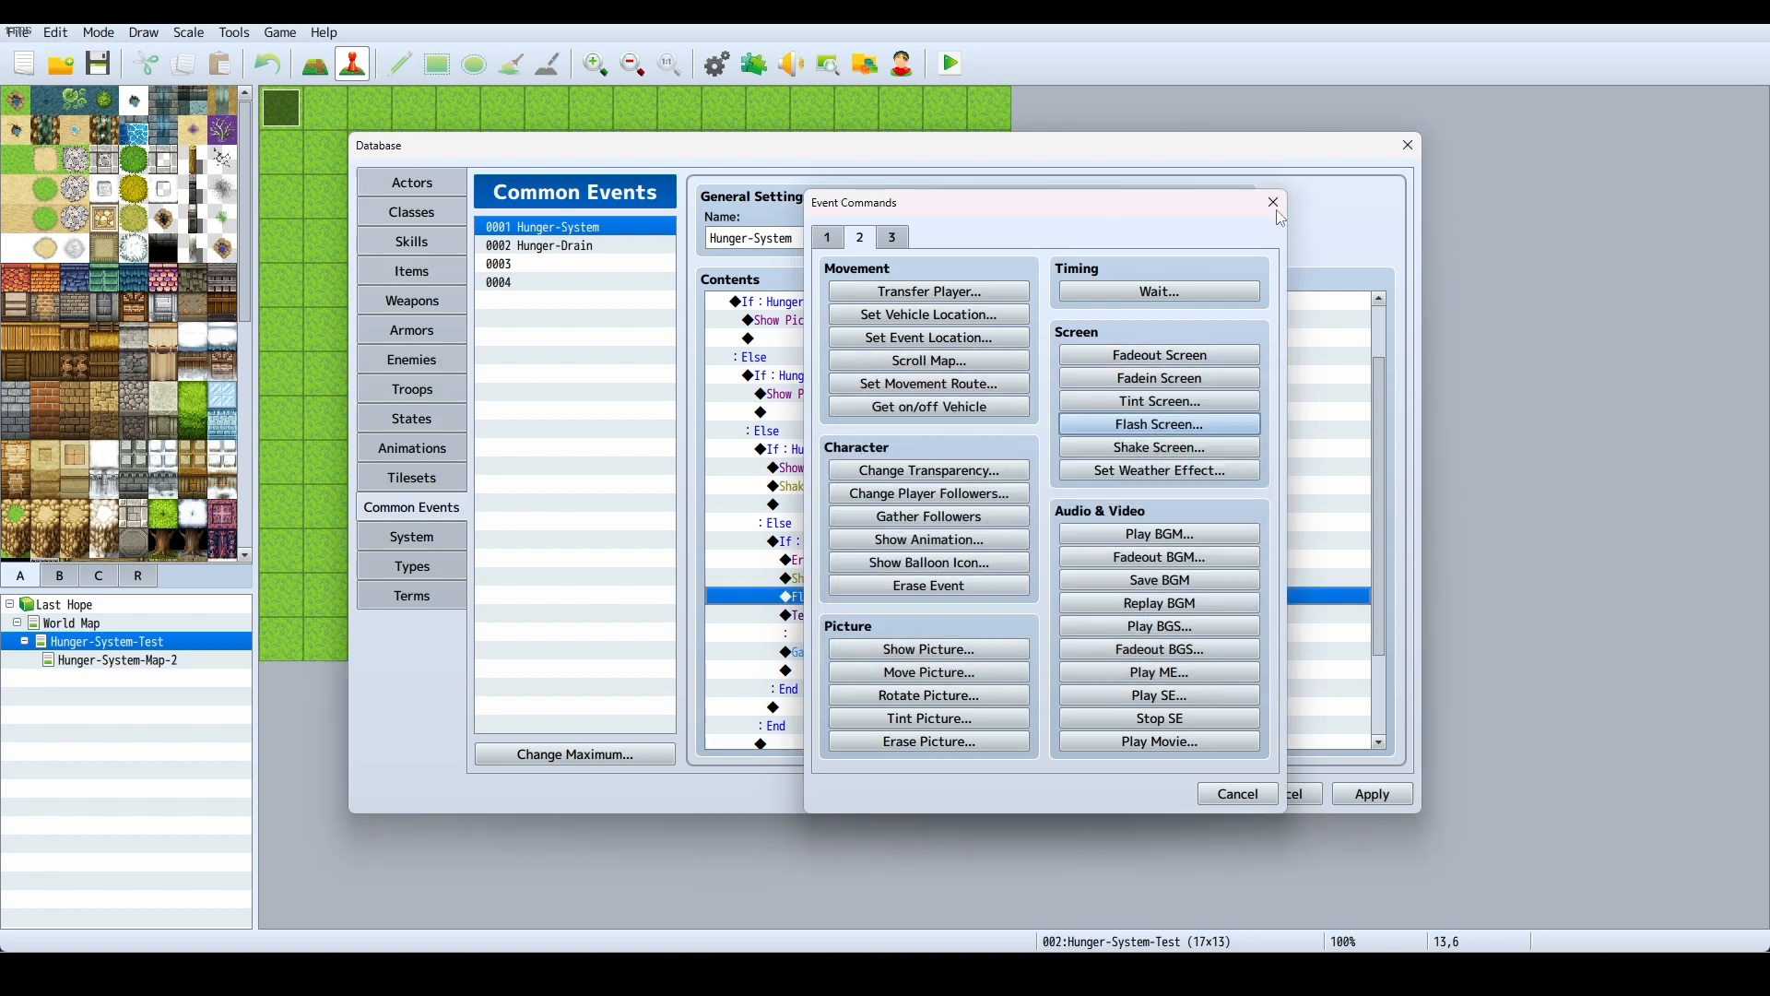
pyautogui.click(1272, 201)
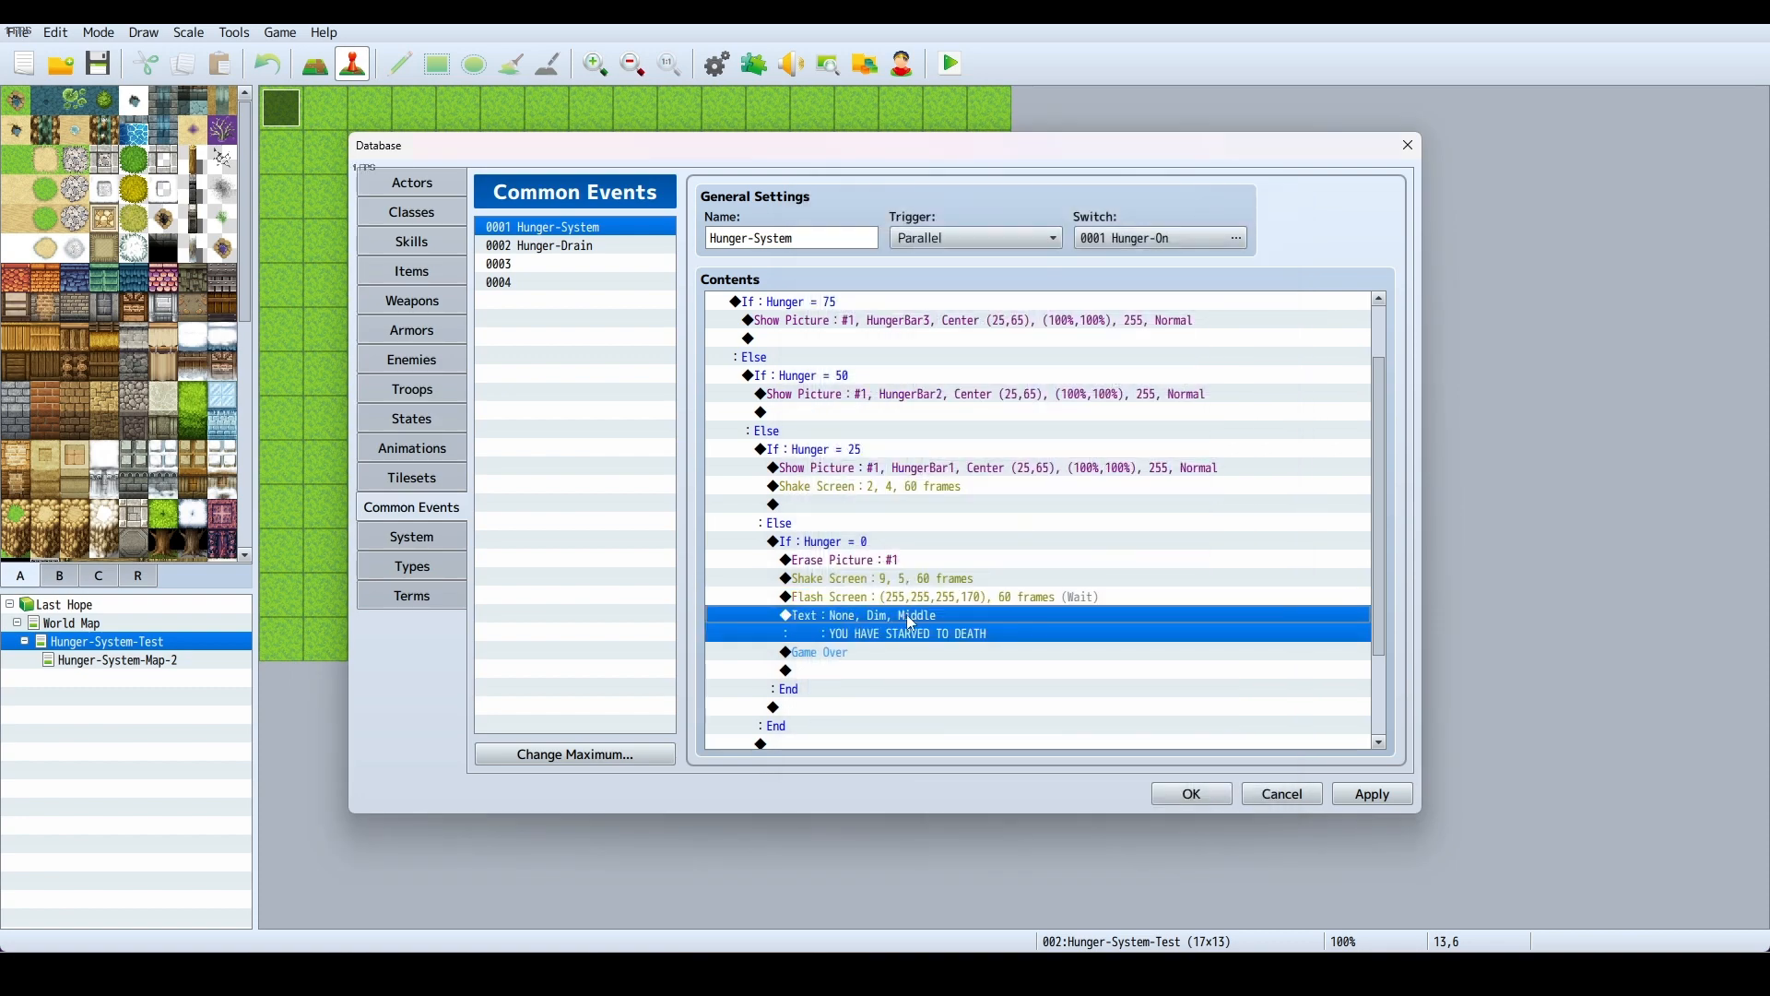
pyautogui.doubleClick(909, 616)
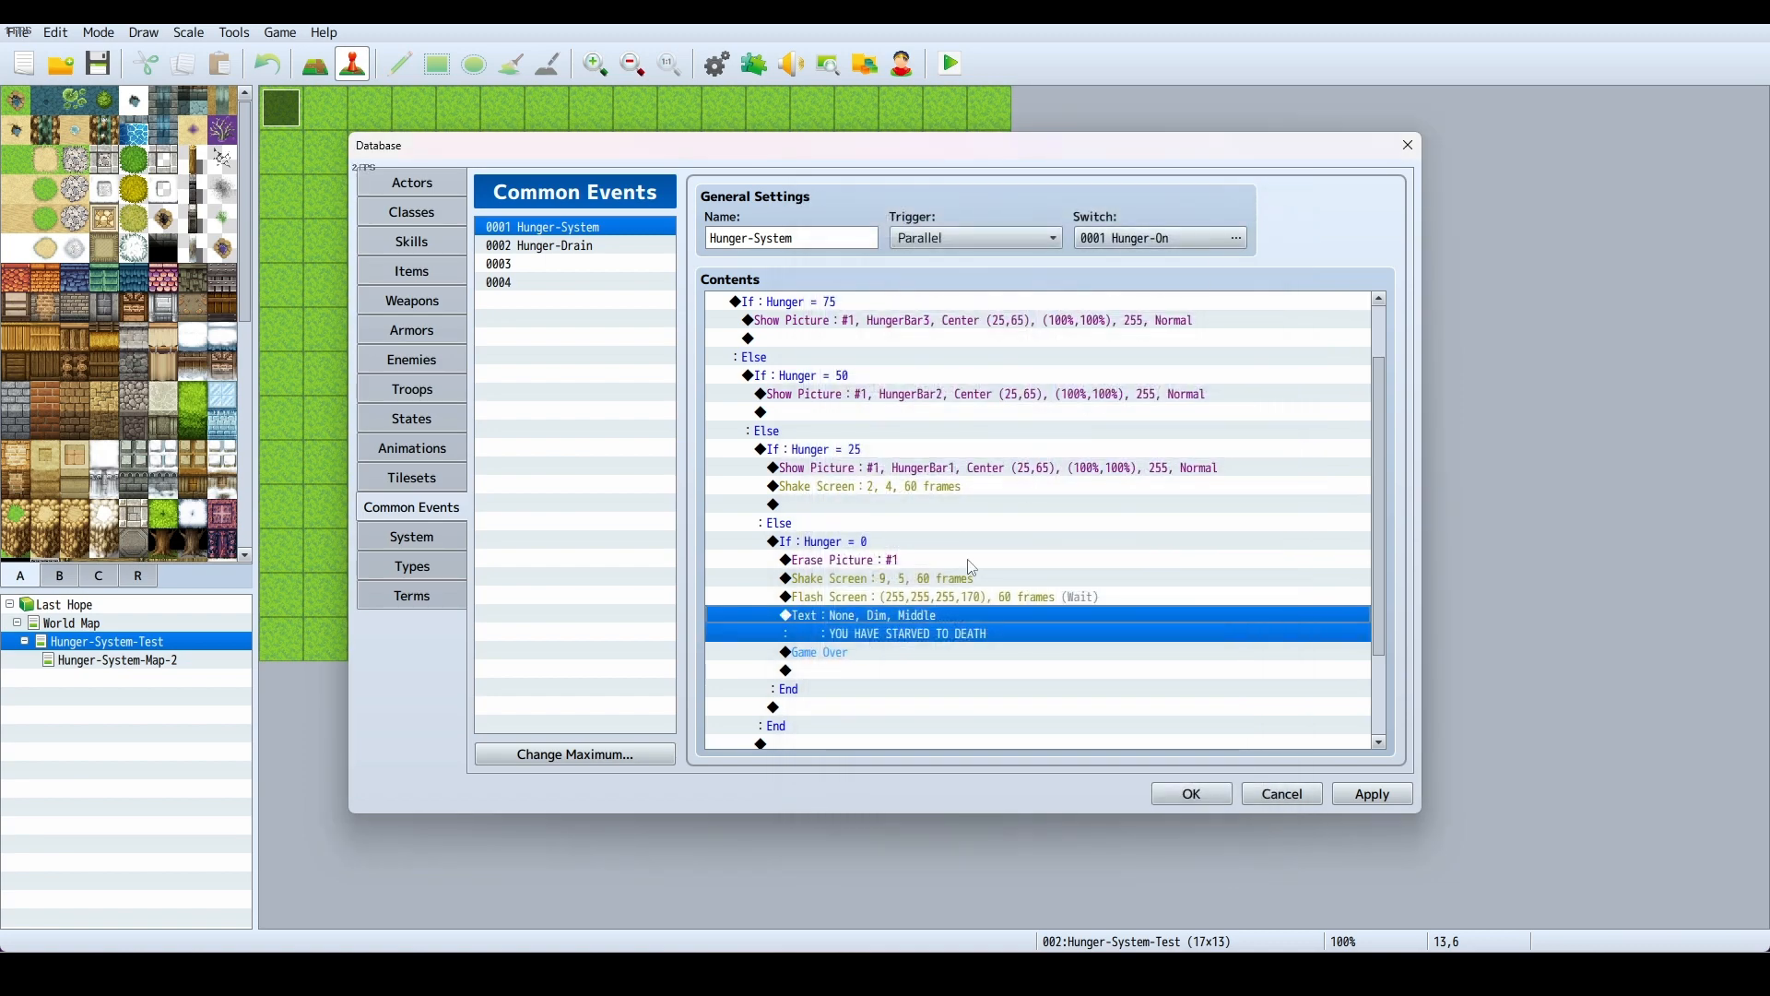
pyautogui.moveTo(852, 664)
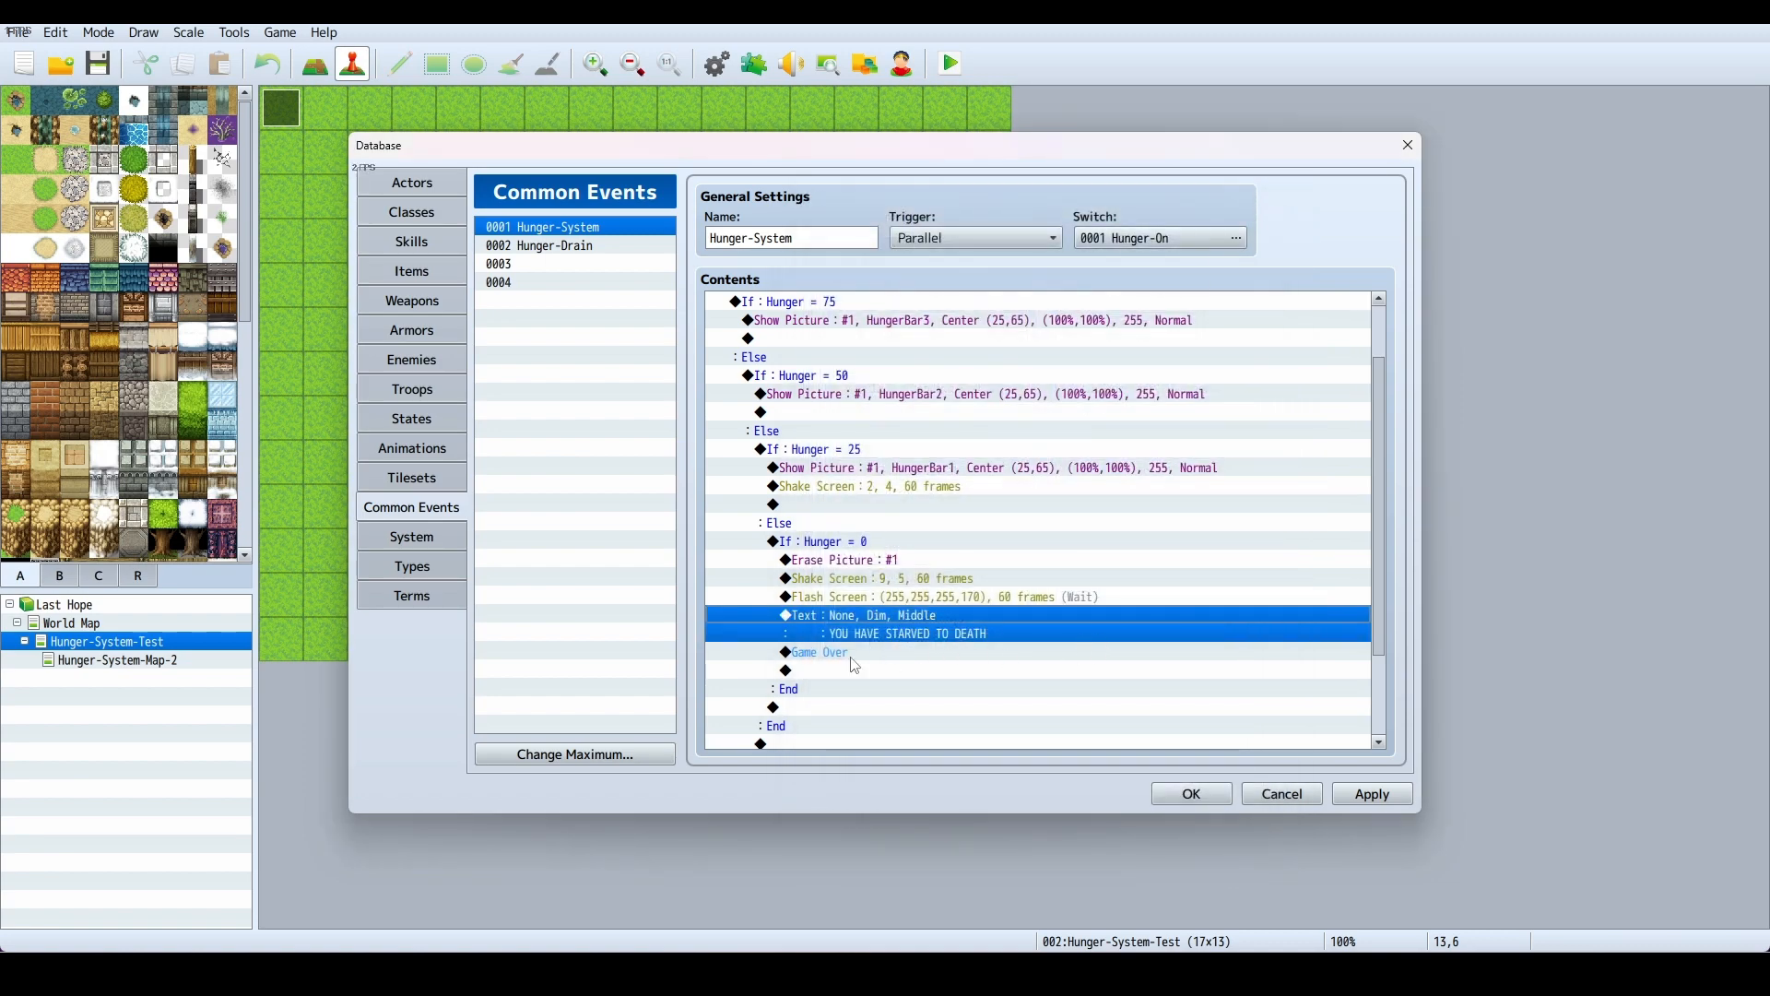
pyautogui.click(819, 653)
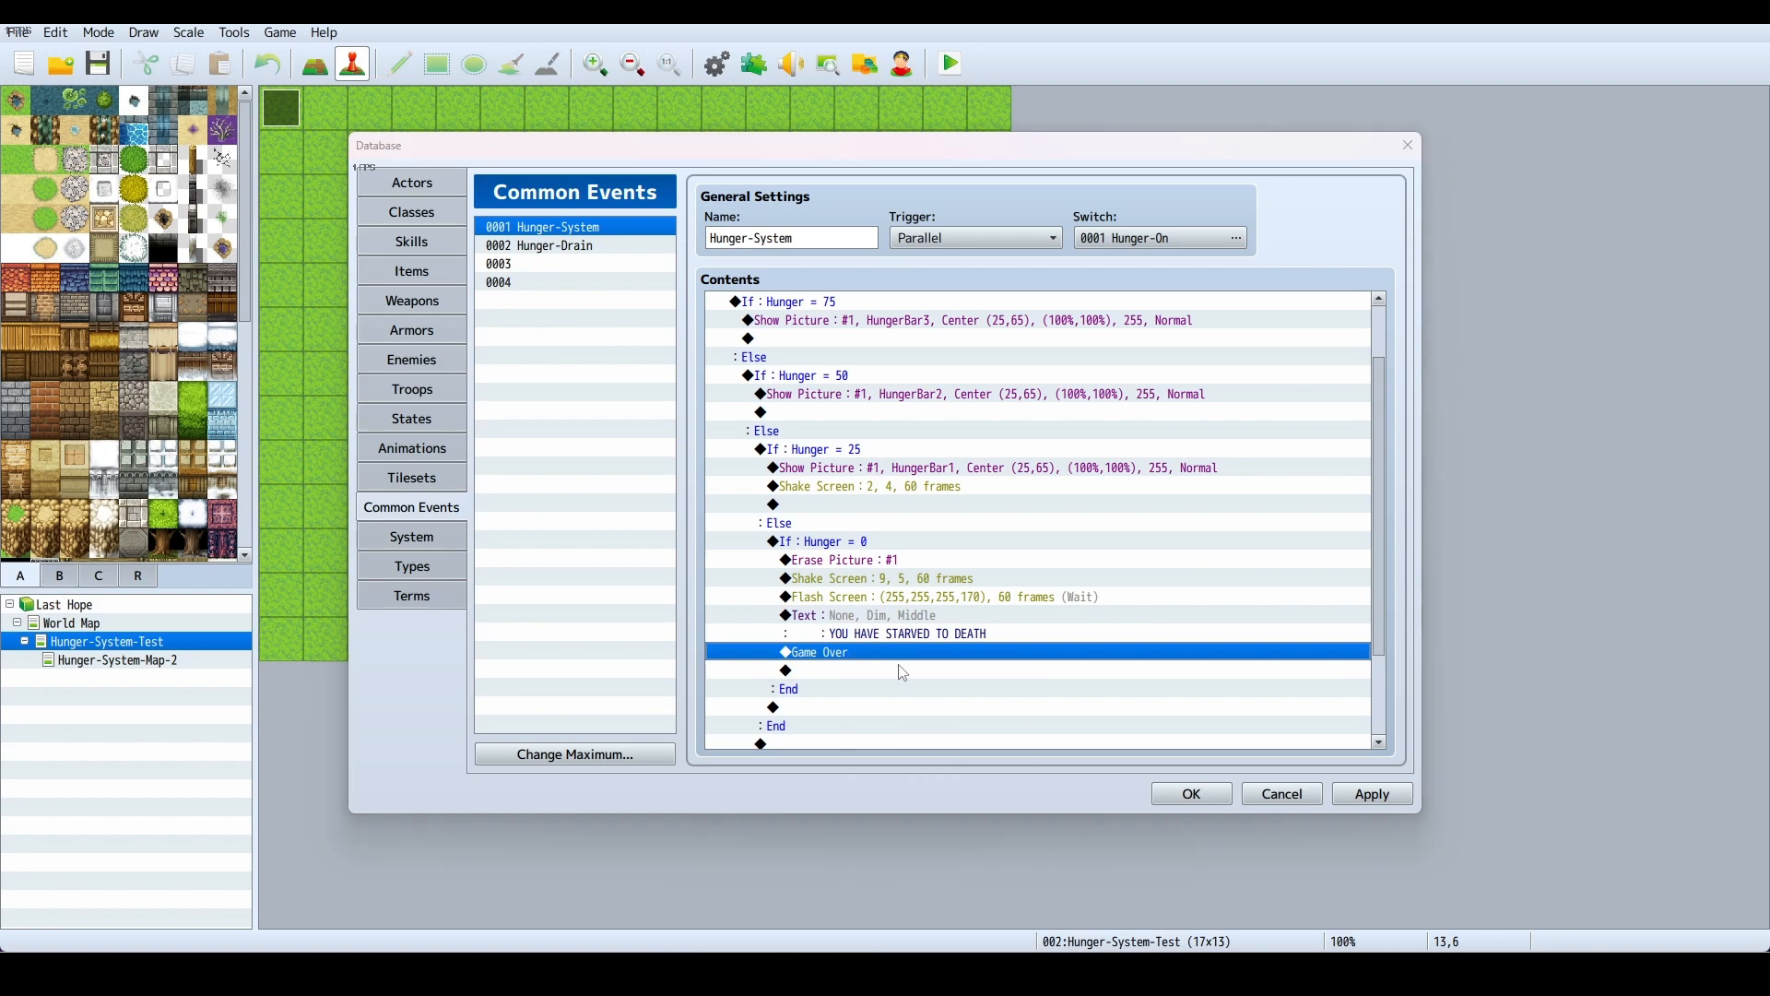
pyautogui.doubleClick(811, 653)
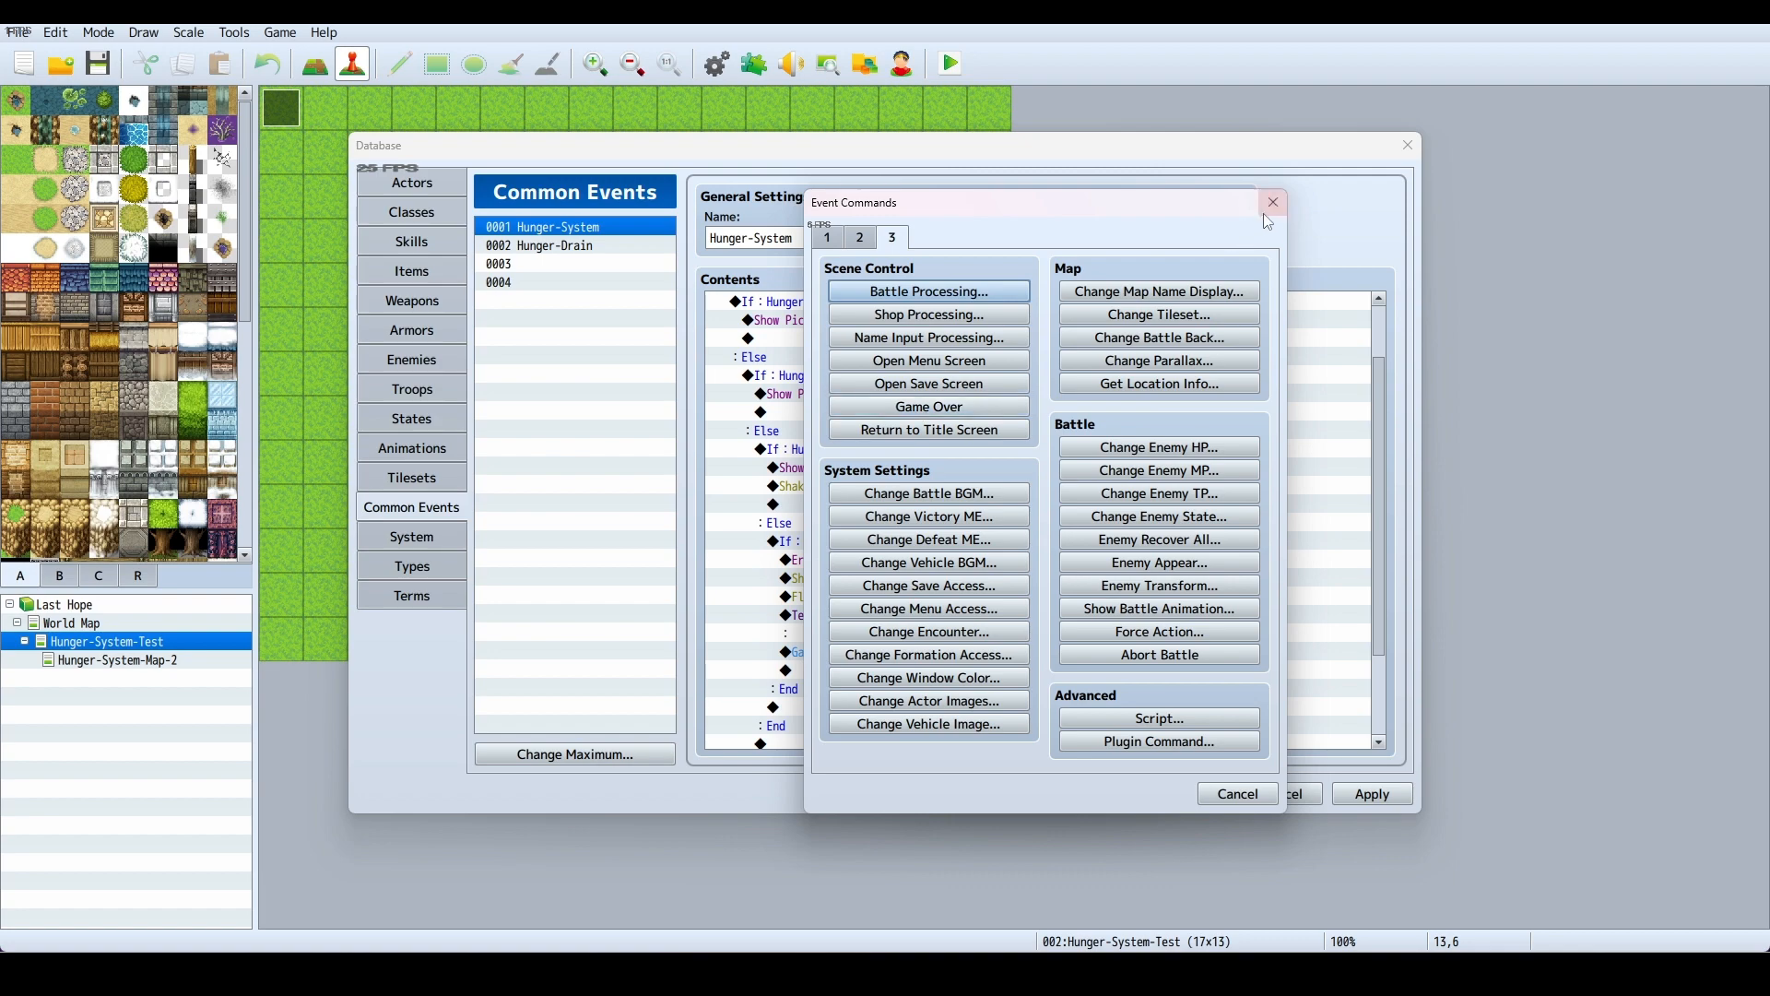
pyautogui.click(1272, 203)
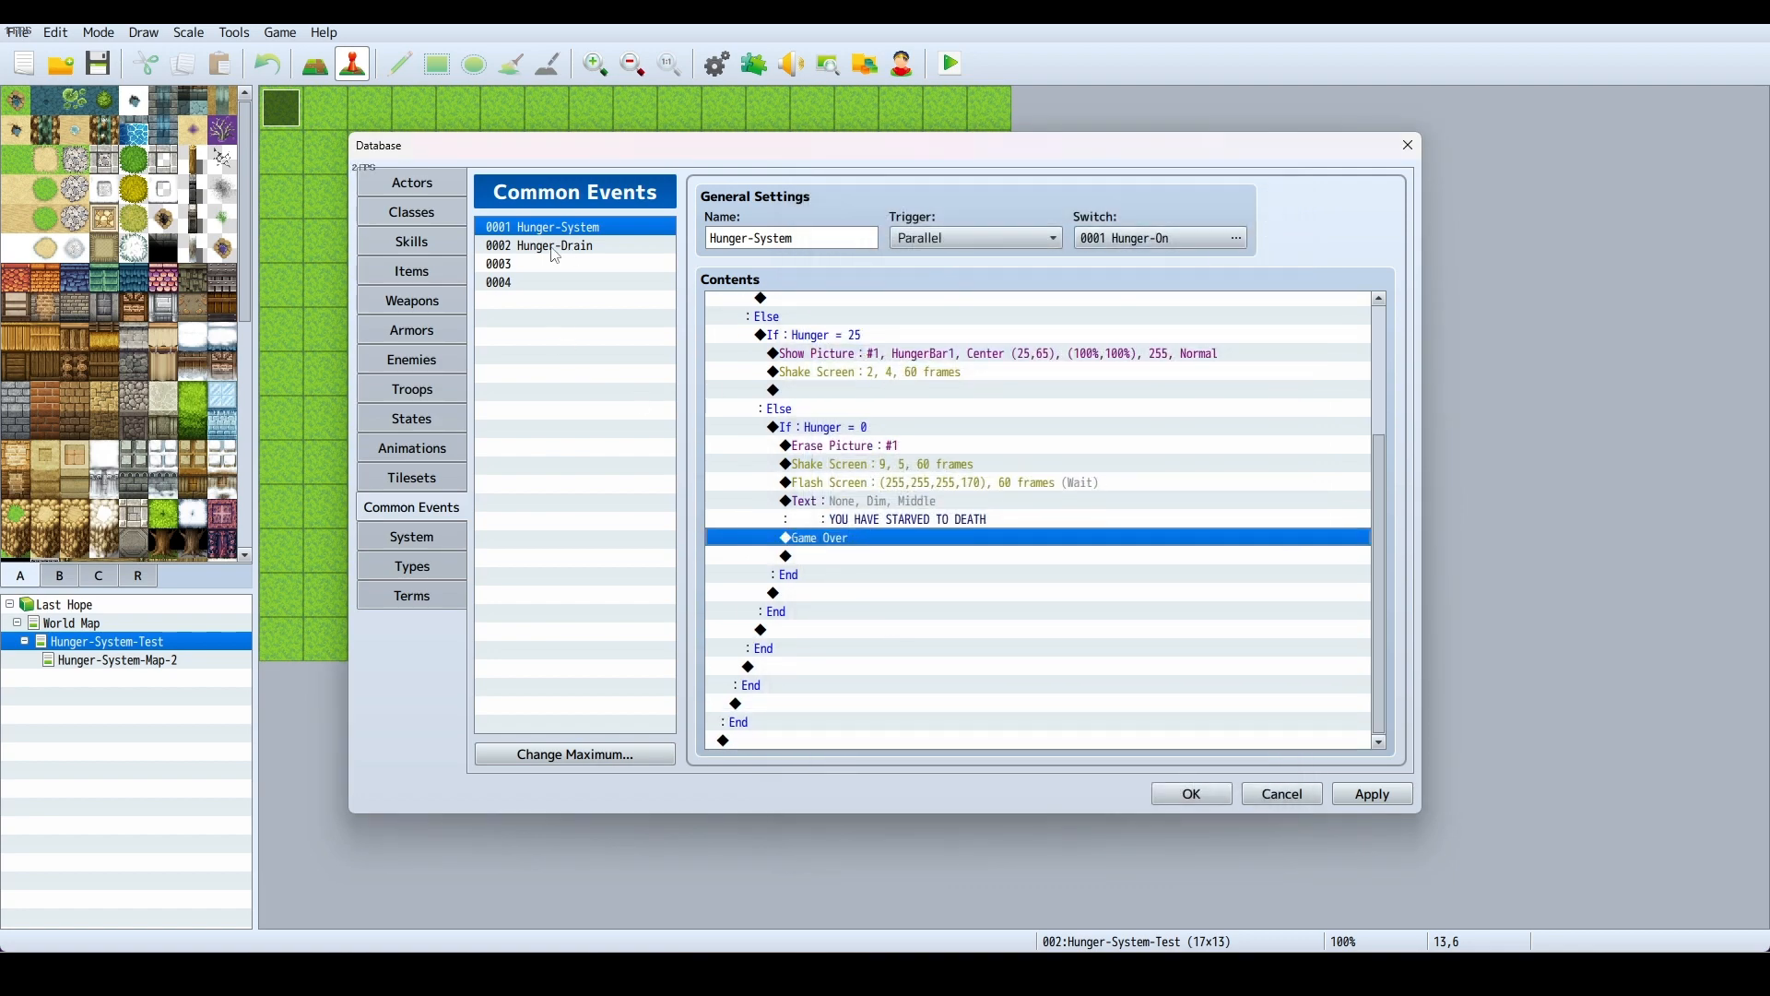
pyautogui.click(553, 245)
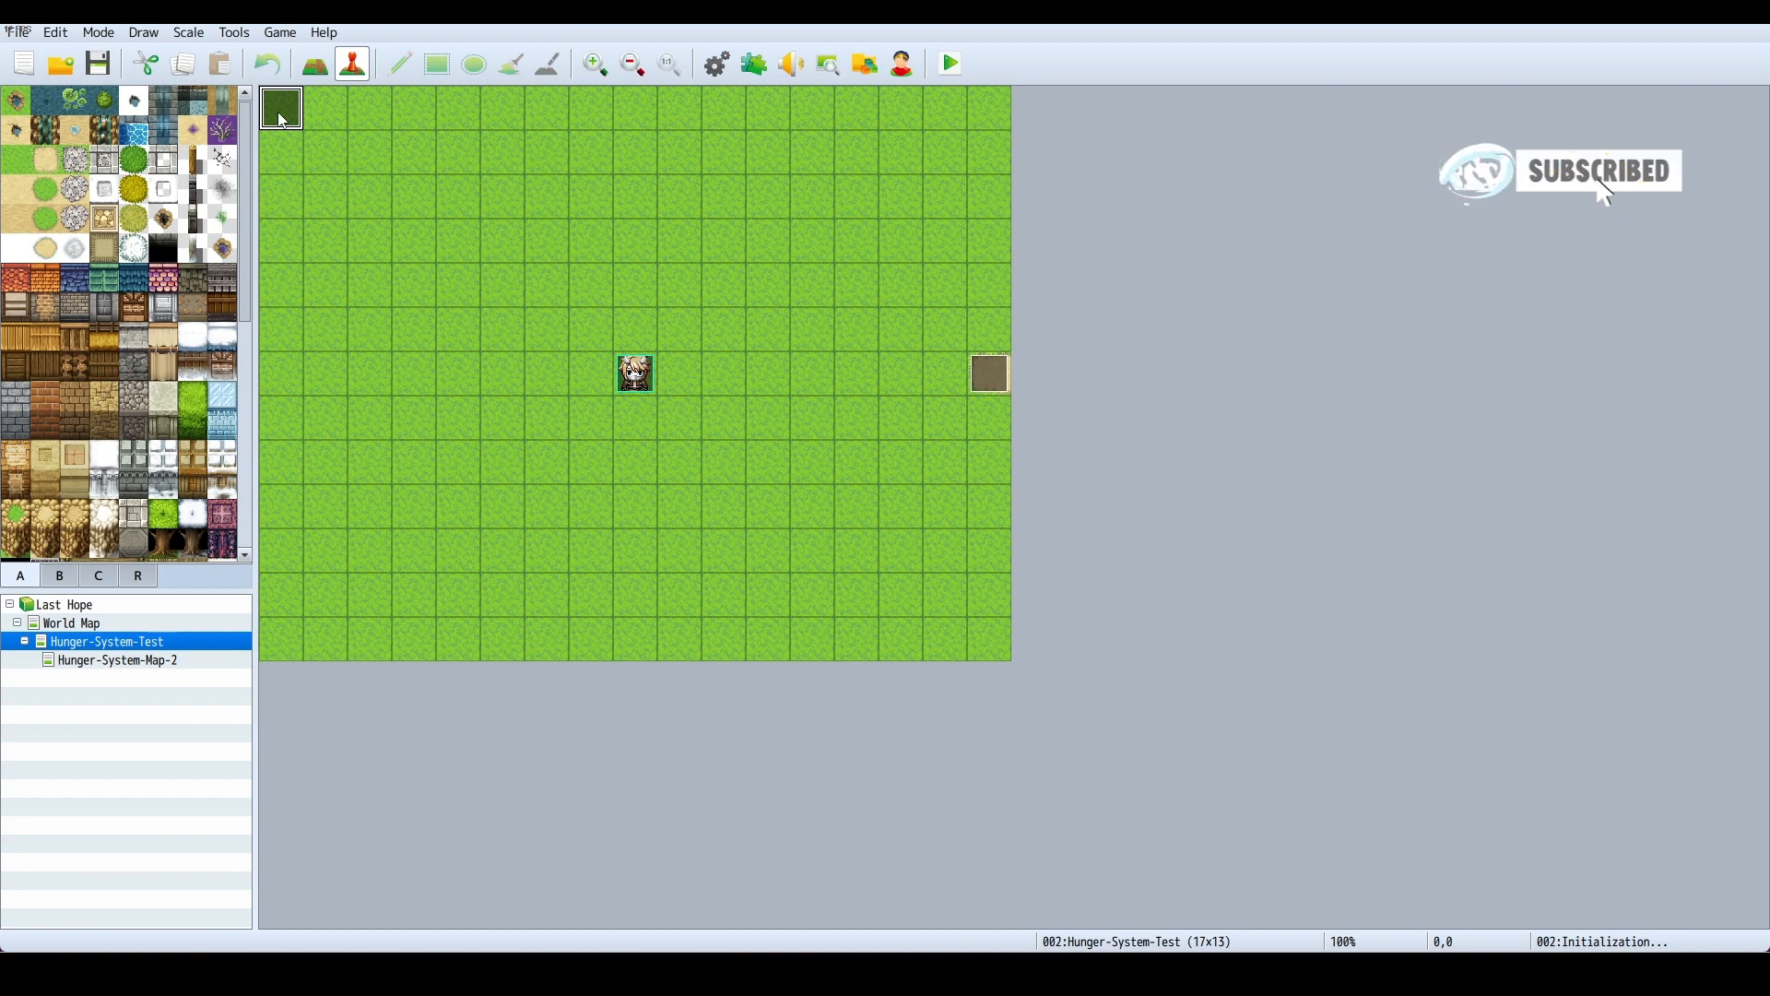
pyautogui.doubleClick(635, 372)
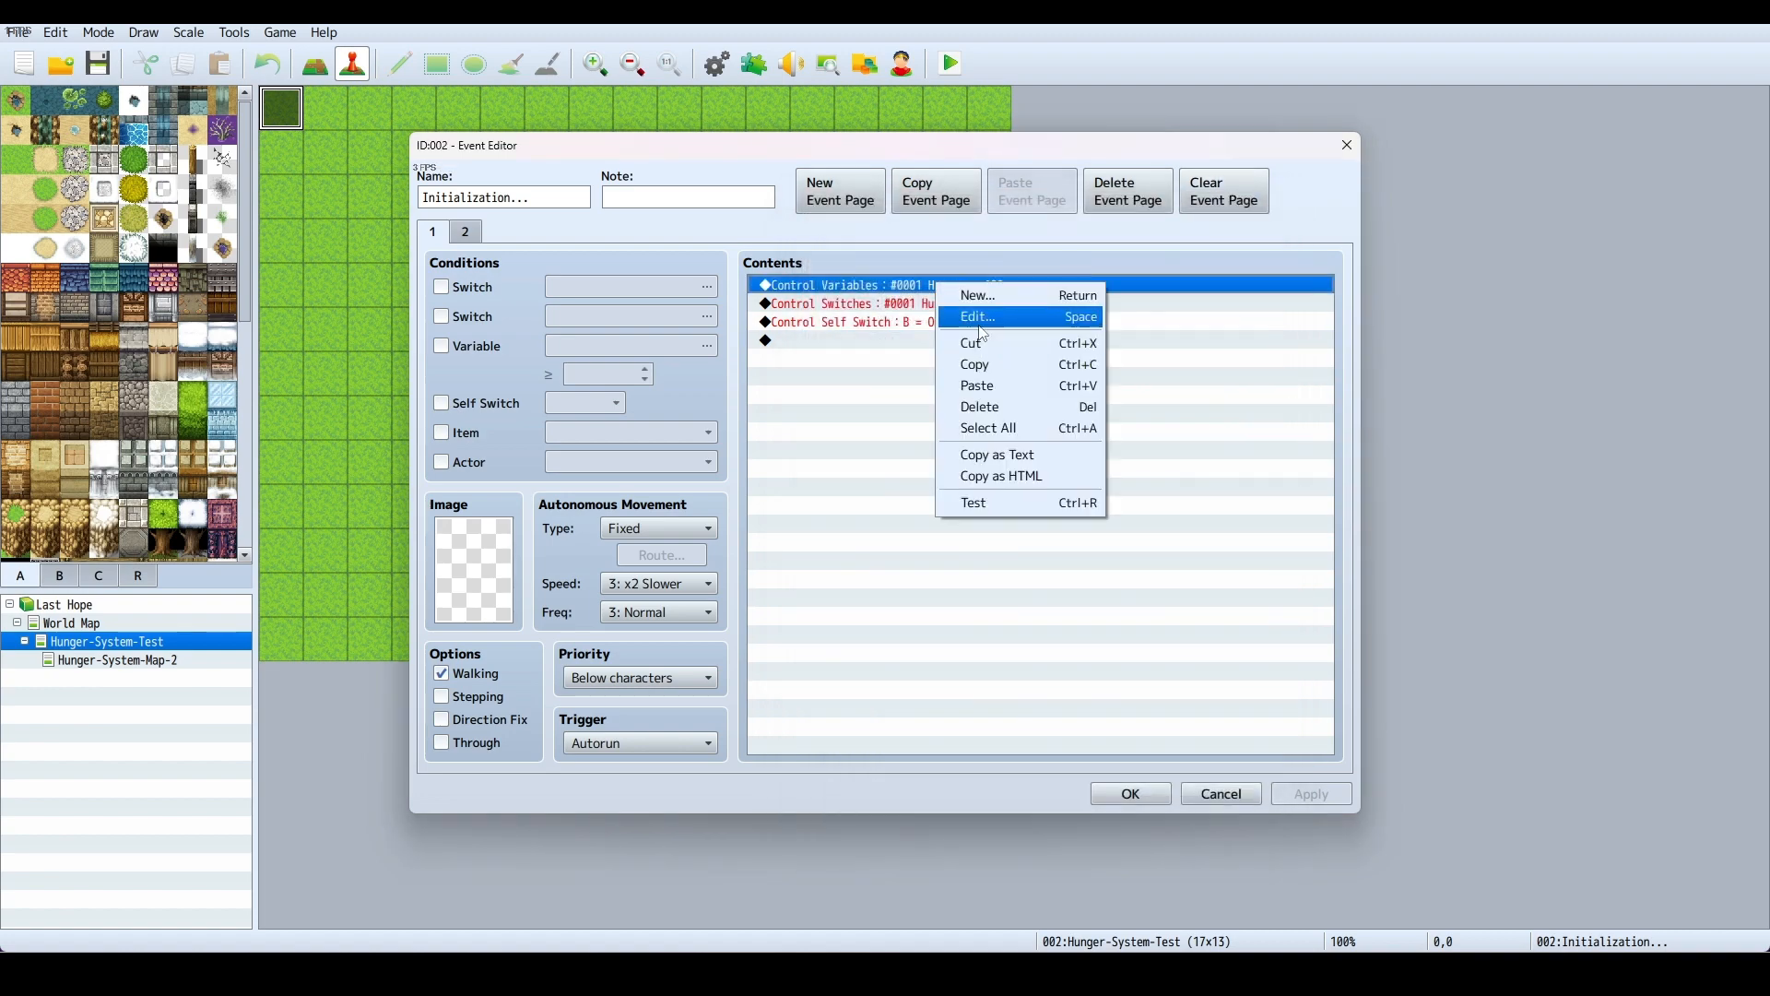
pyautogui.click(977, 318)
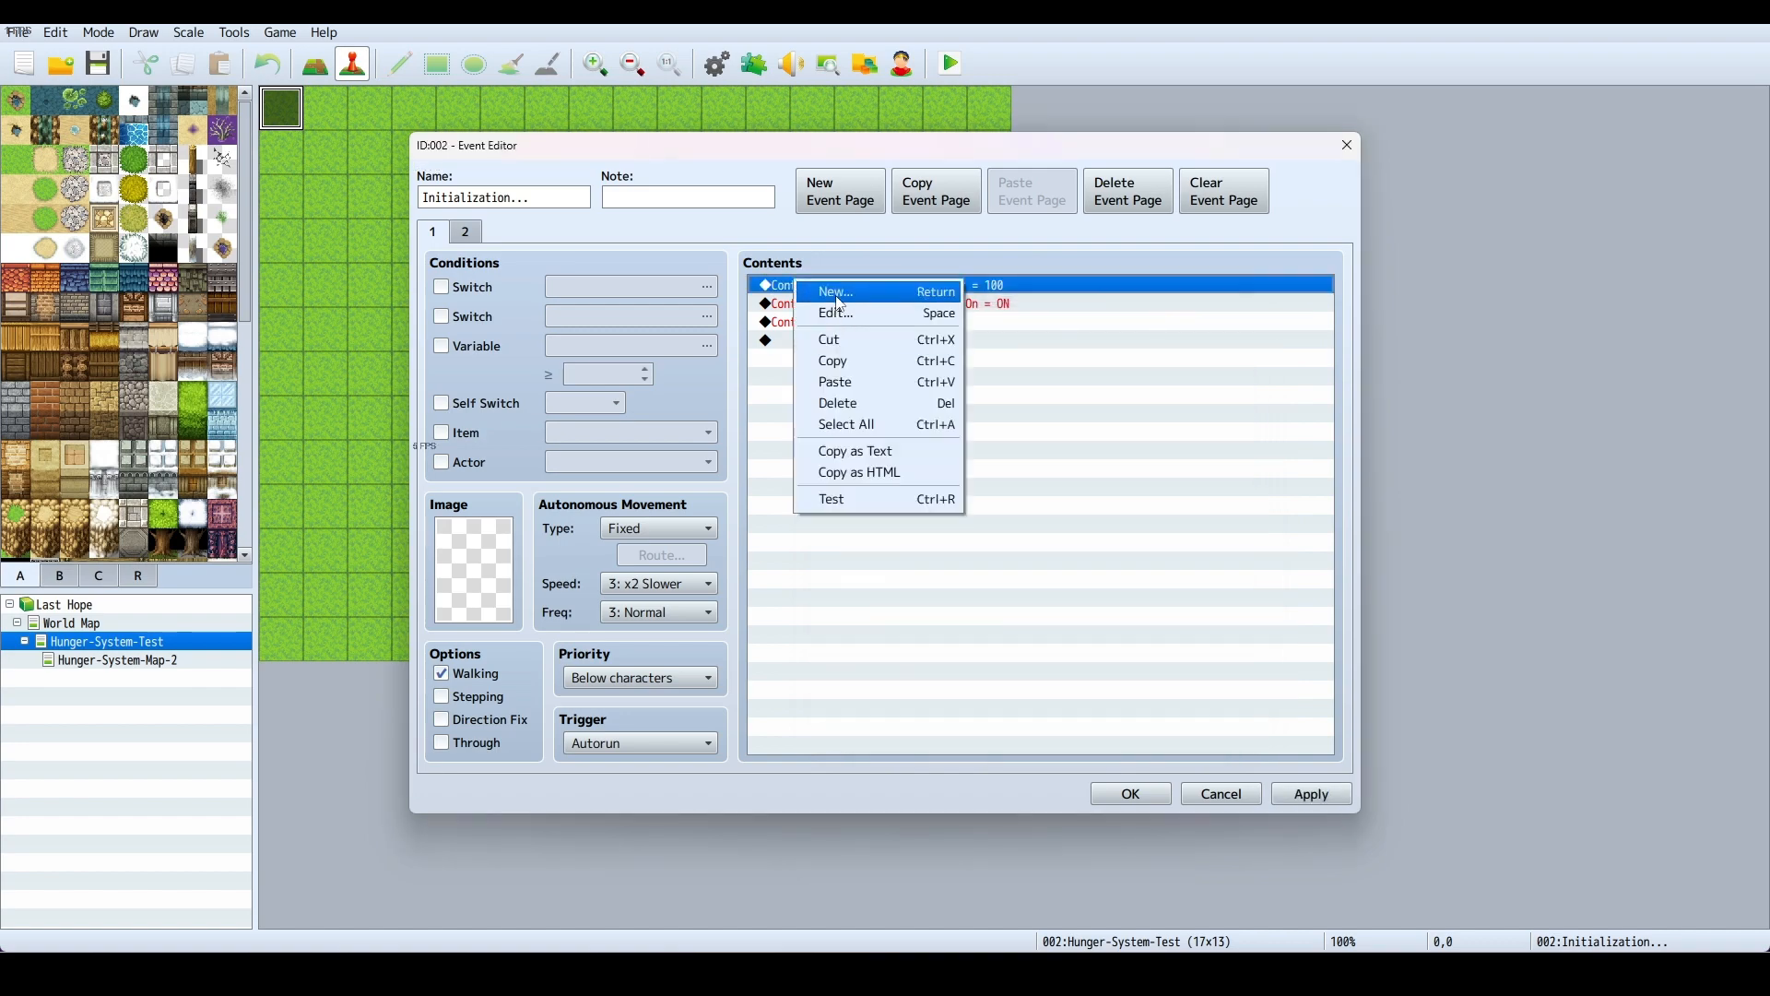
pyautogui.click(836, 292)
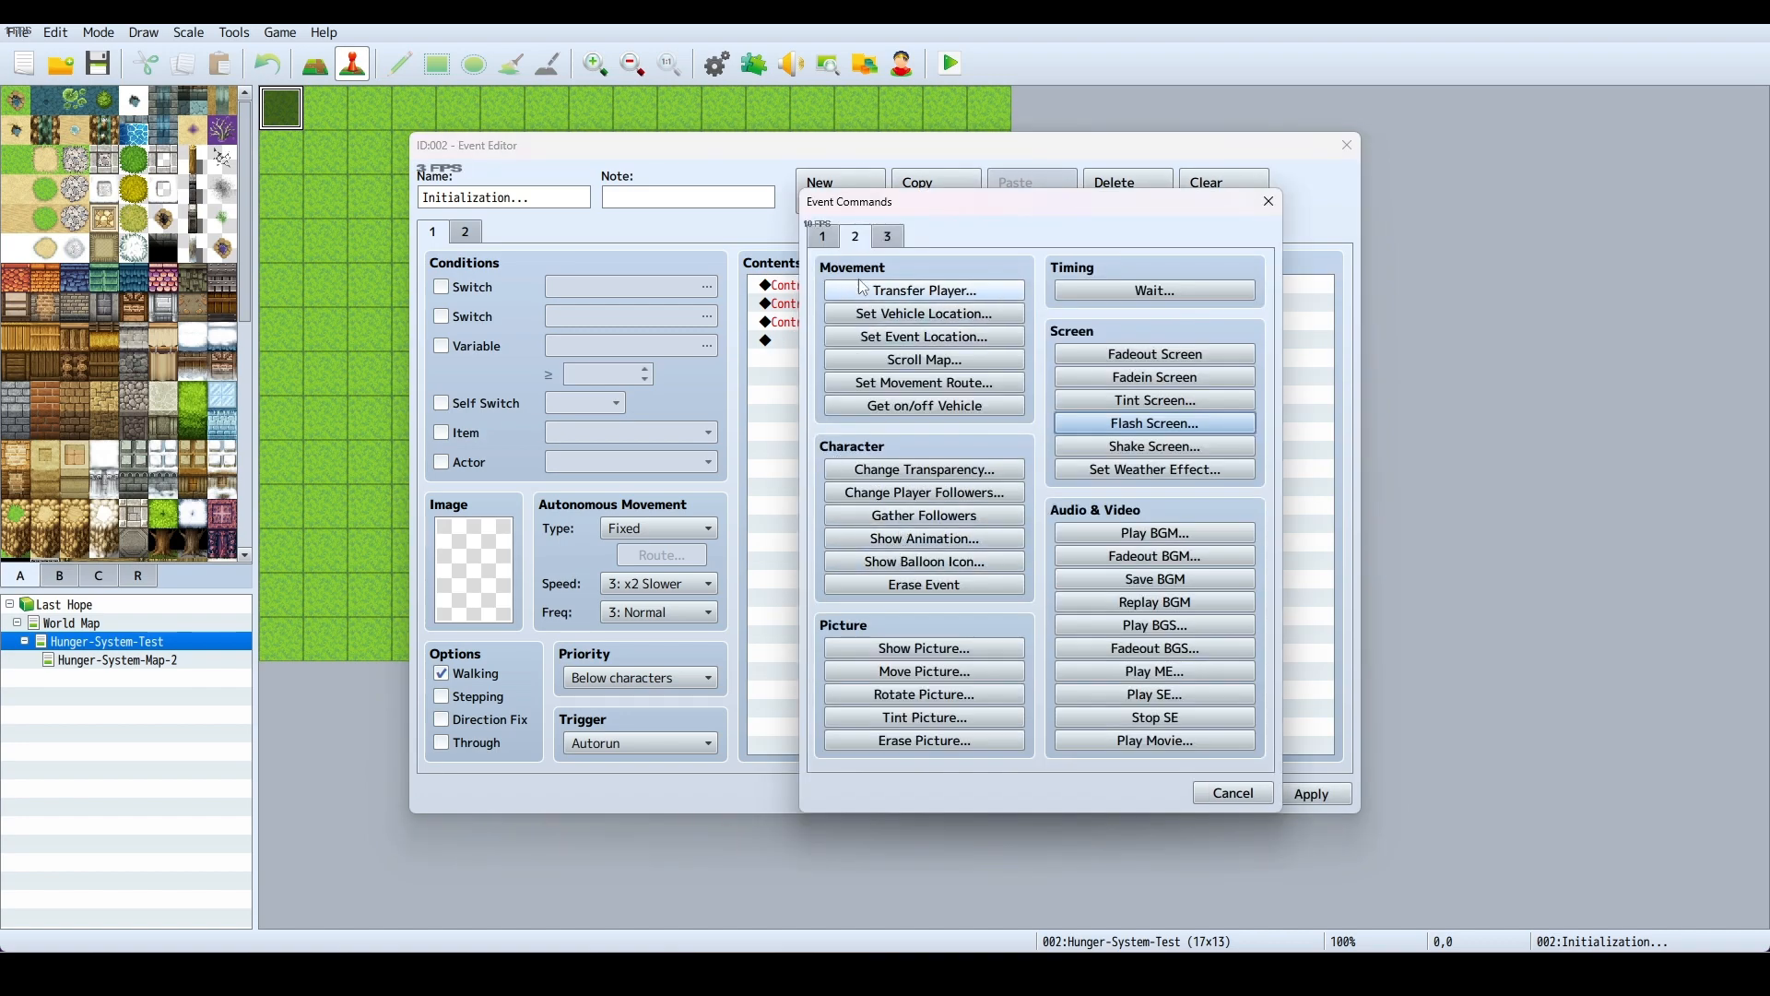
pyautogui.click(823, 236)
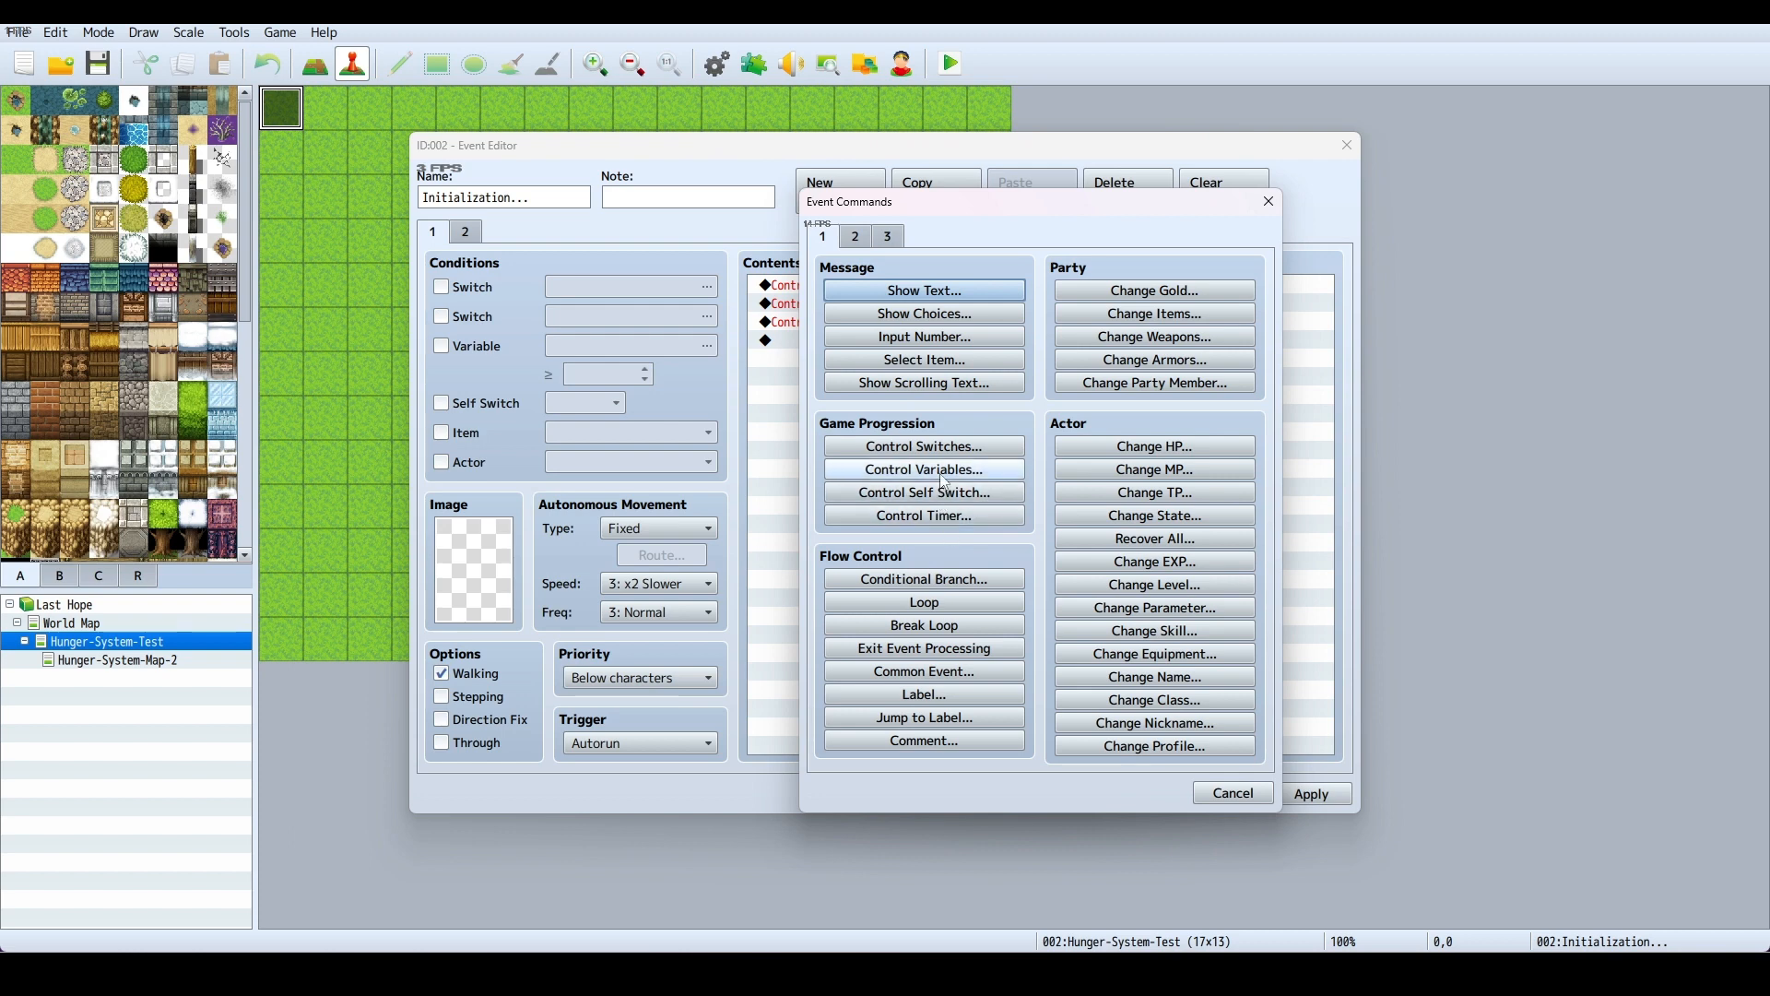
pyautogui.click(924, 468)
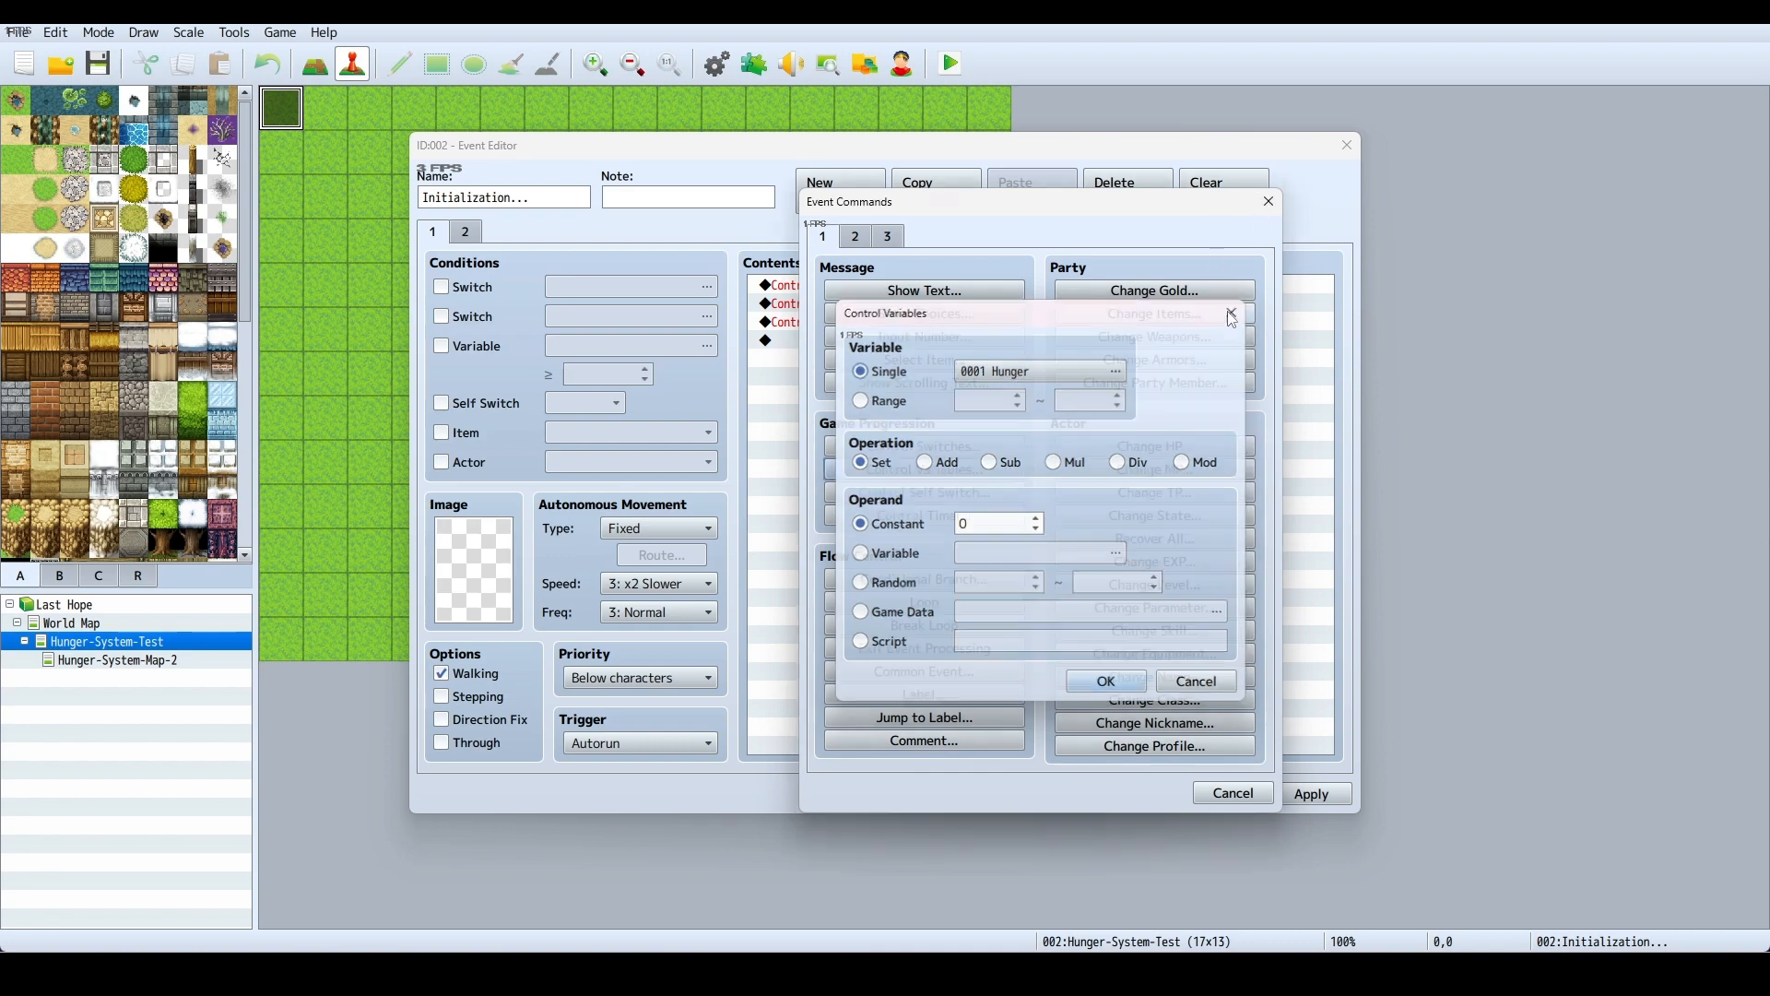
pyautogui.click(1105, 680)
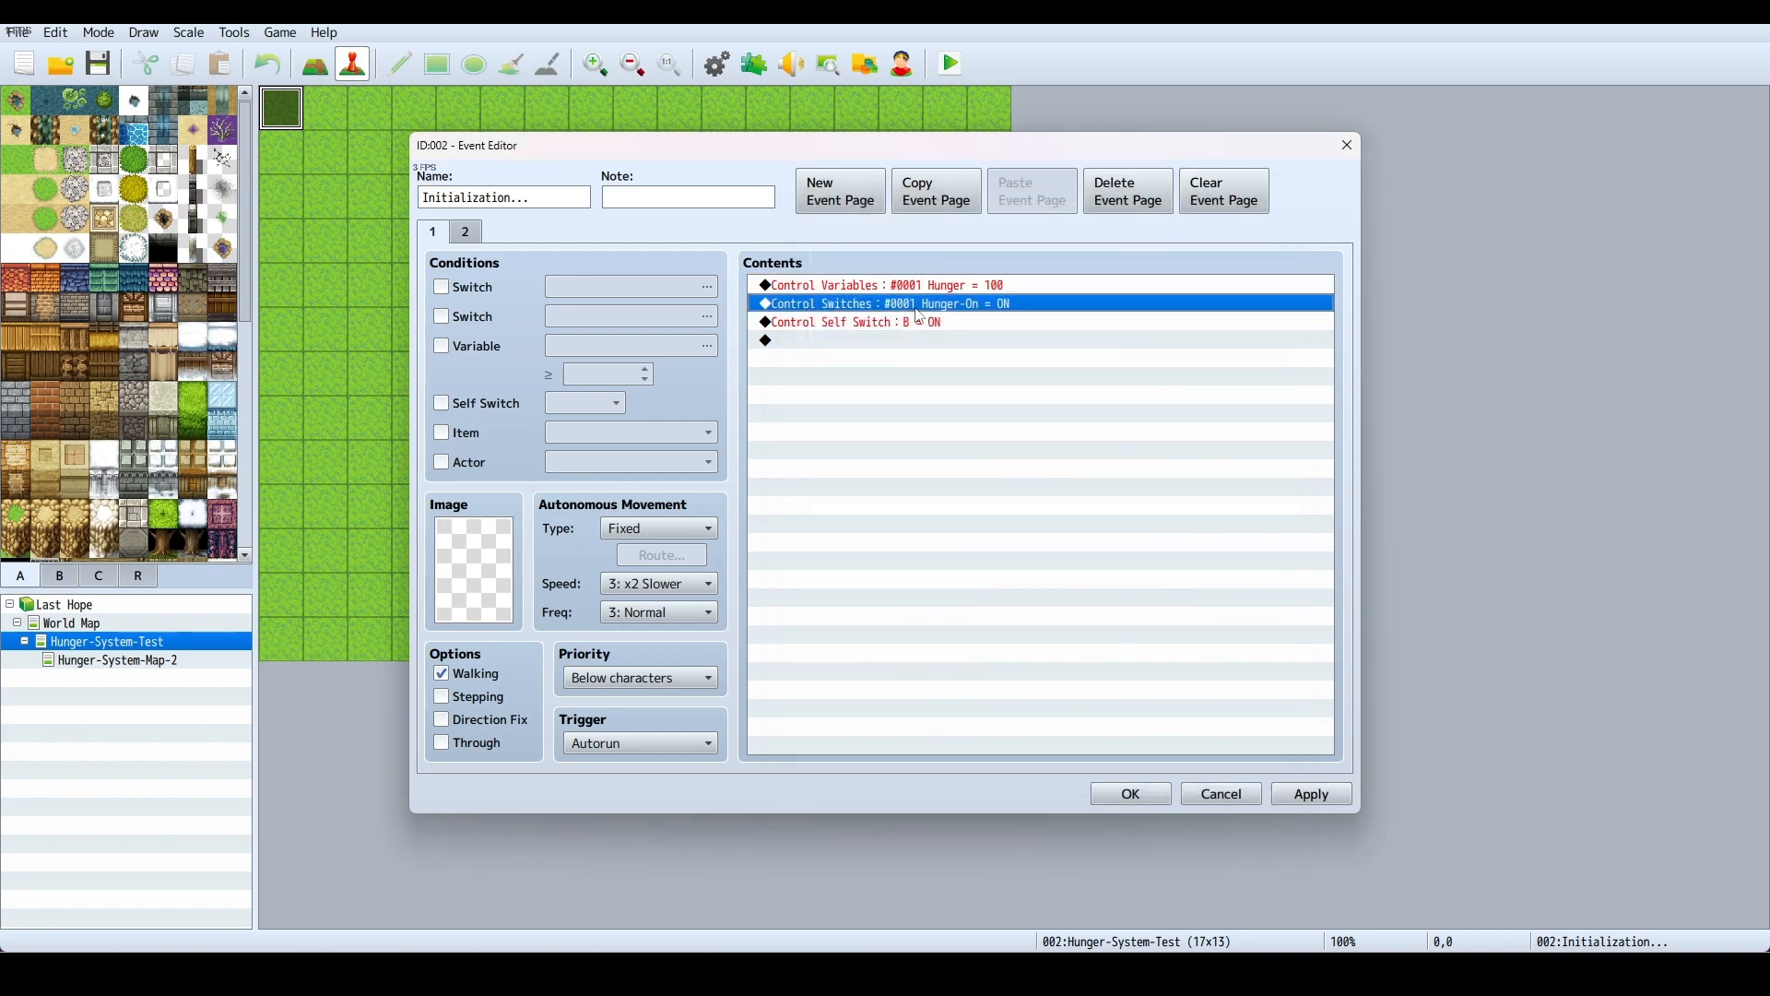
pyautogui.click(1220, 793)
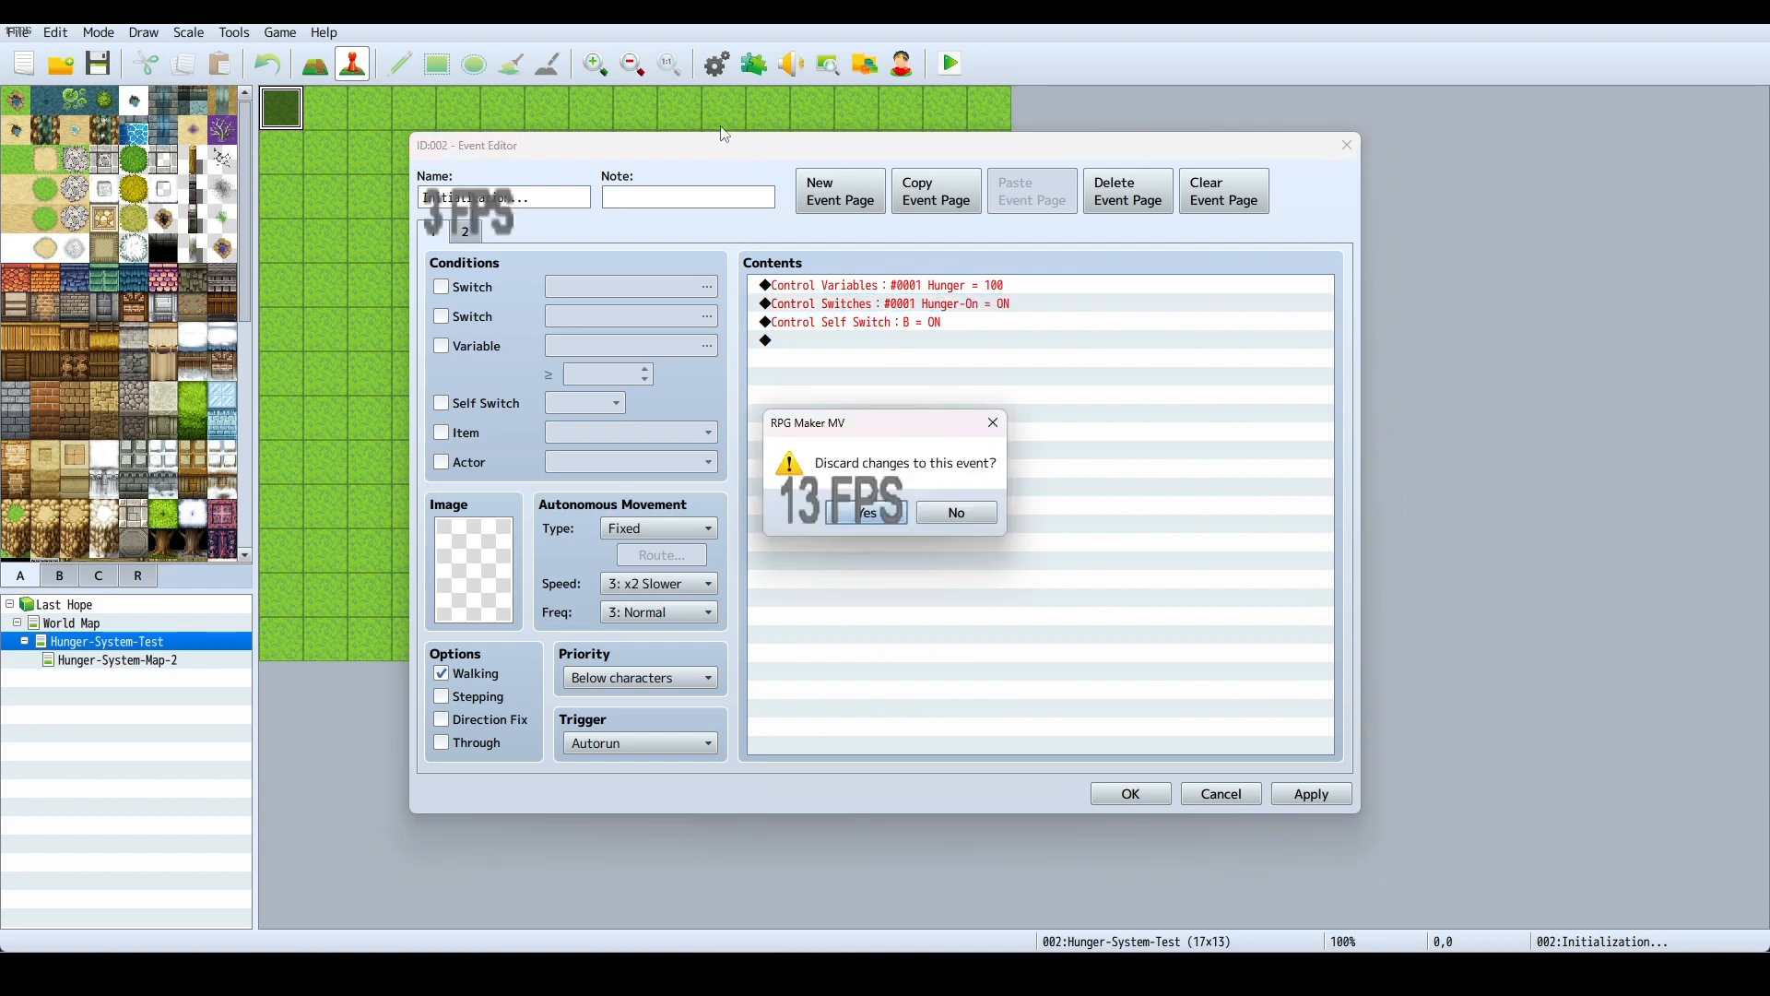
pyautogui.click(866, 512)
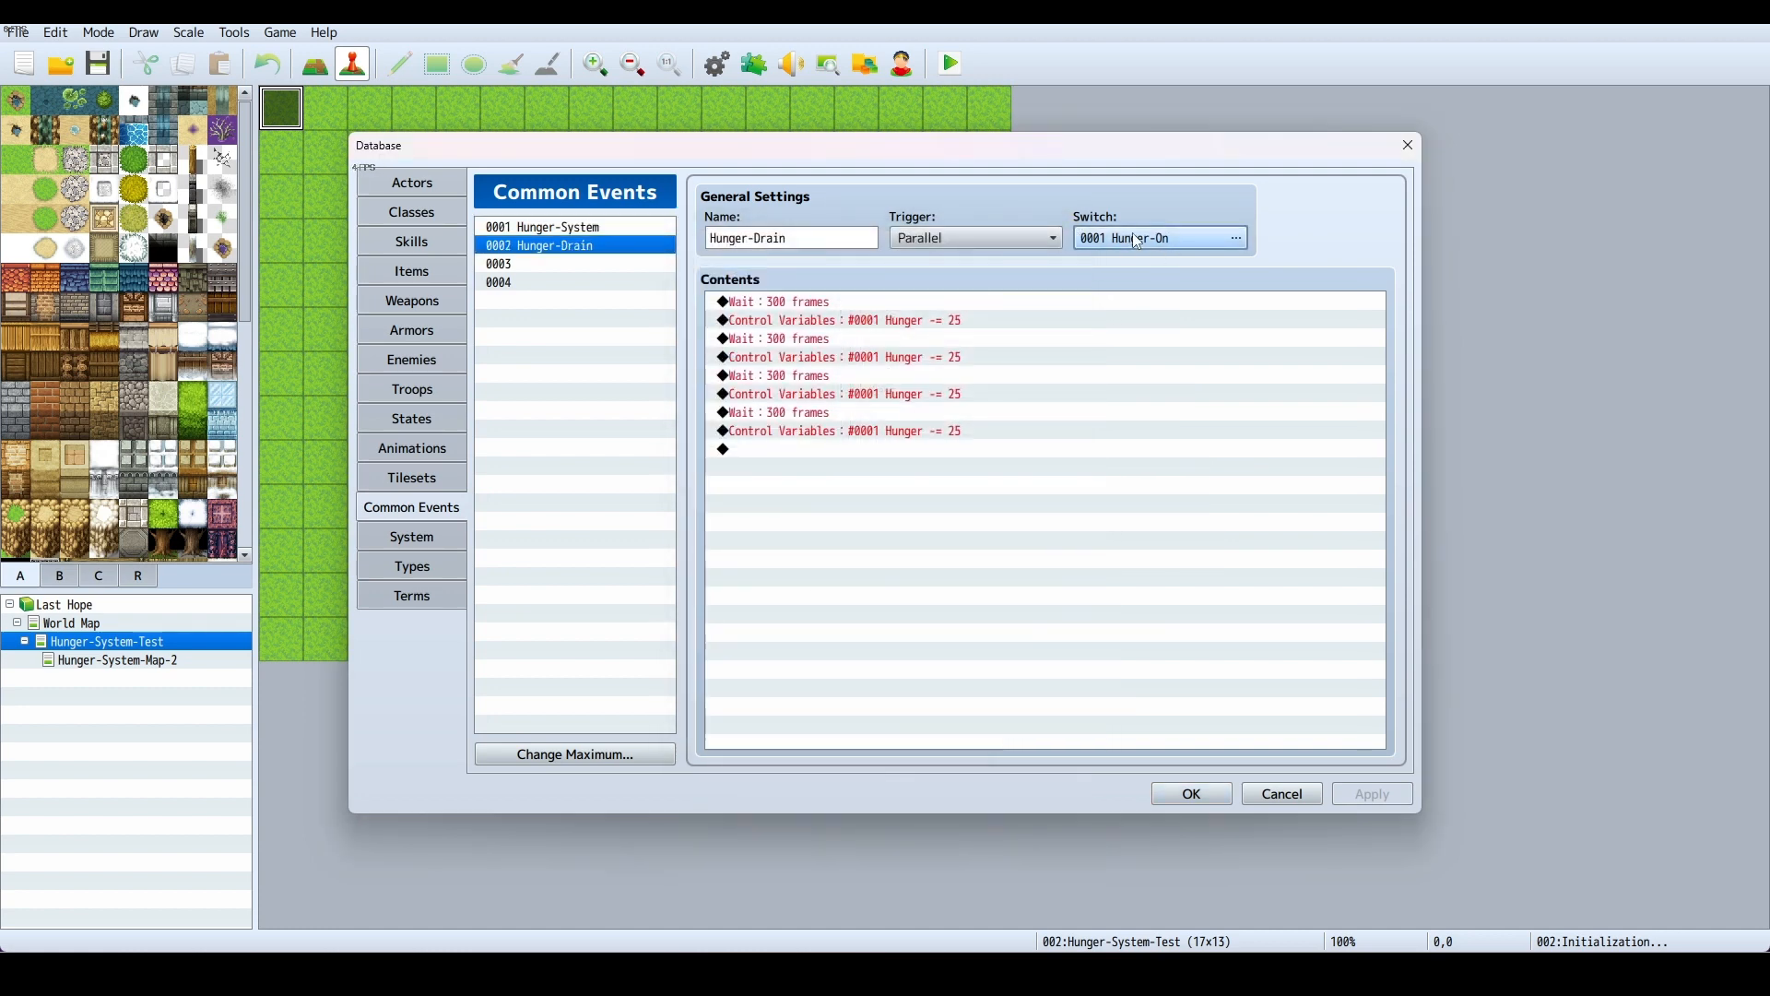
# Inspect the 0001 Hunger-On switch field of the Hunger-Drain event
pyautogui.click(1235, 238)
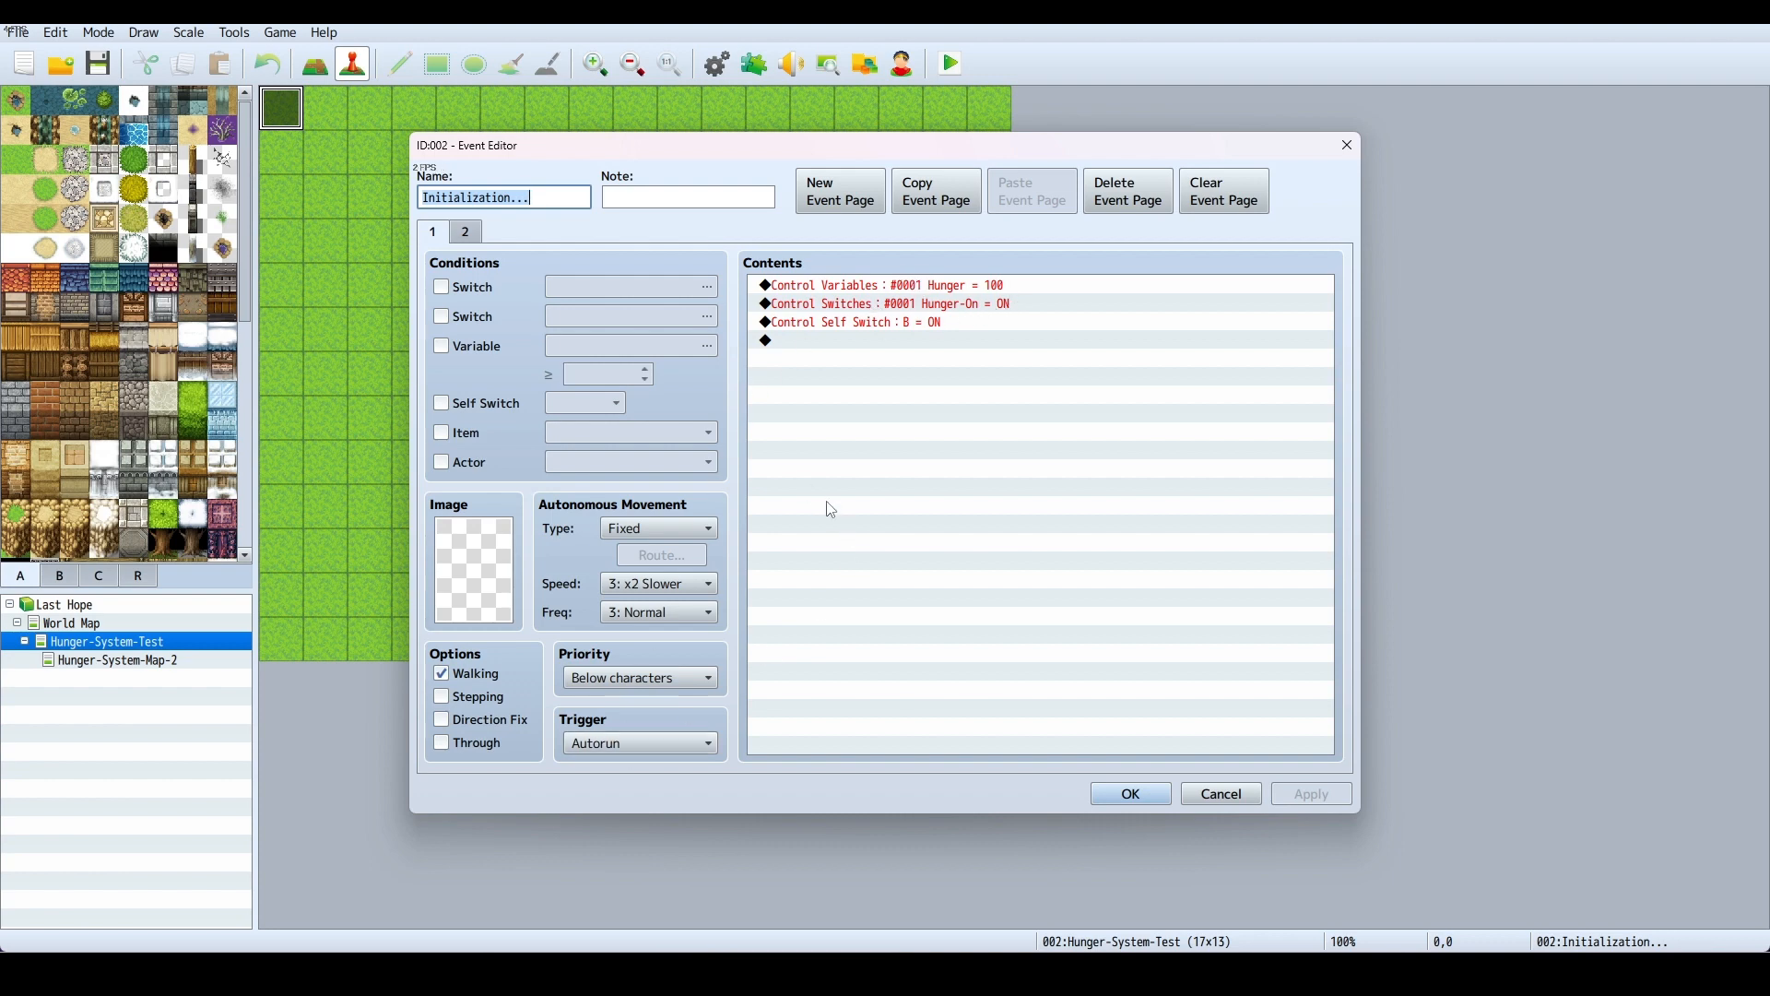
pyautogui.moveTo(895, 346)
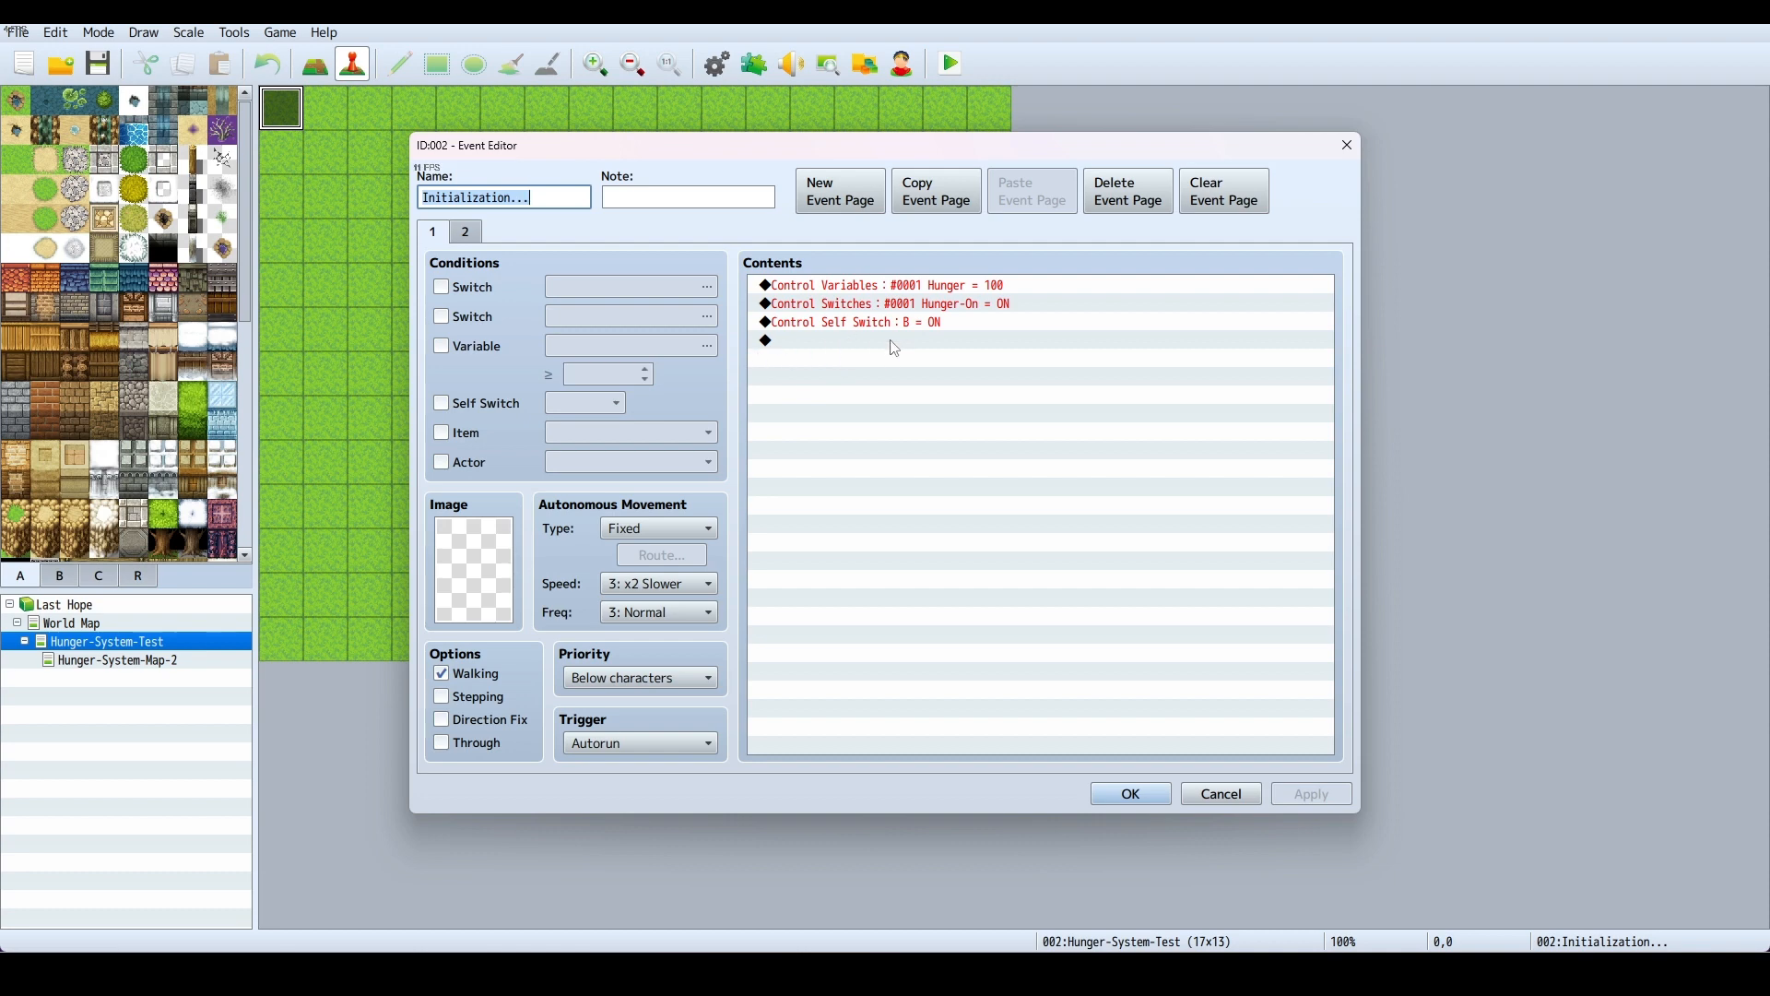
pyautogui.moveTo(854, 269)
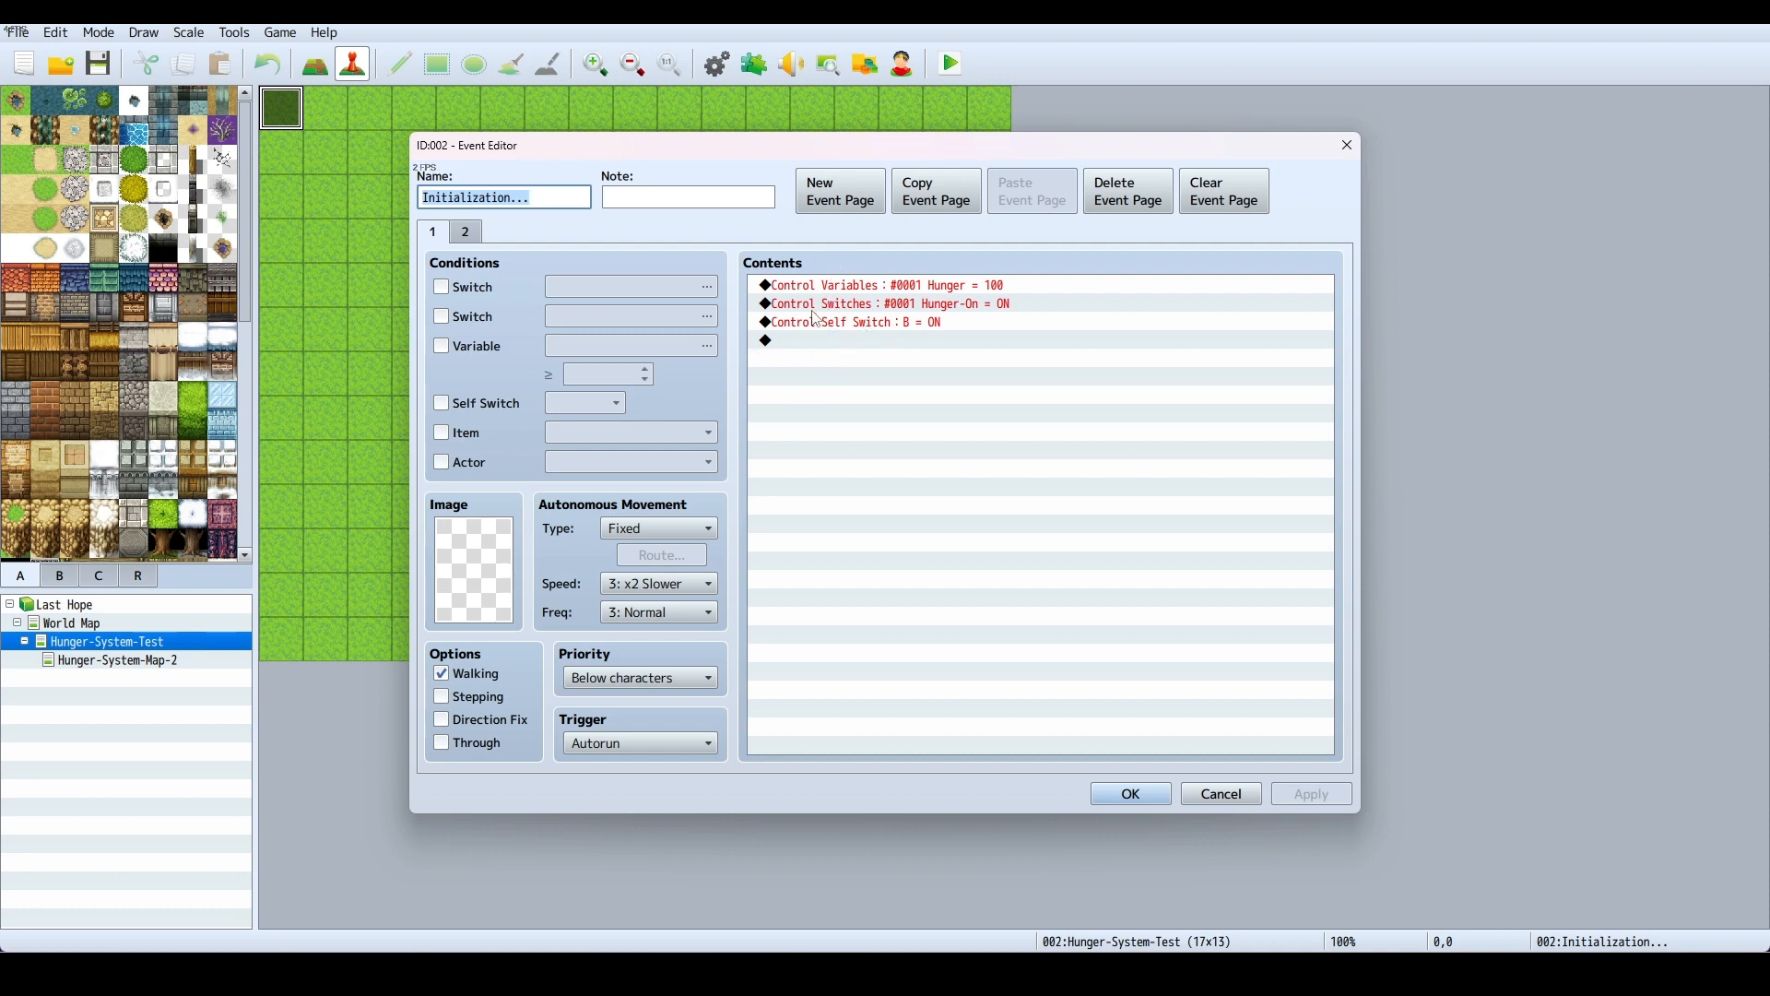
# Review the Initialization event's first and second pages and their conditions
pyautogui.click(465, 231)
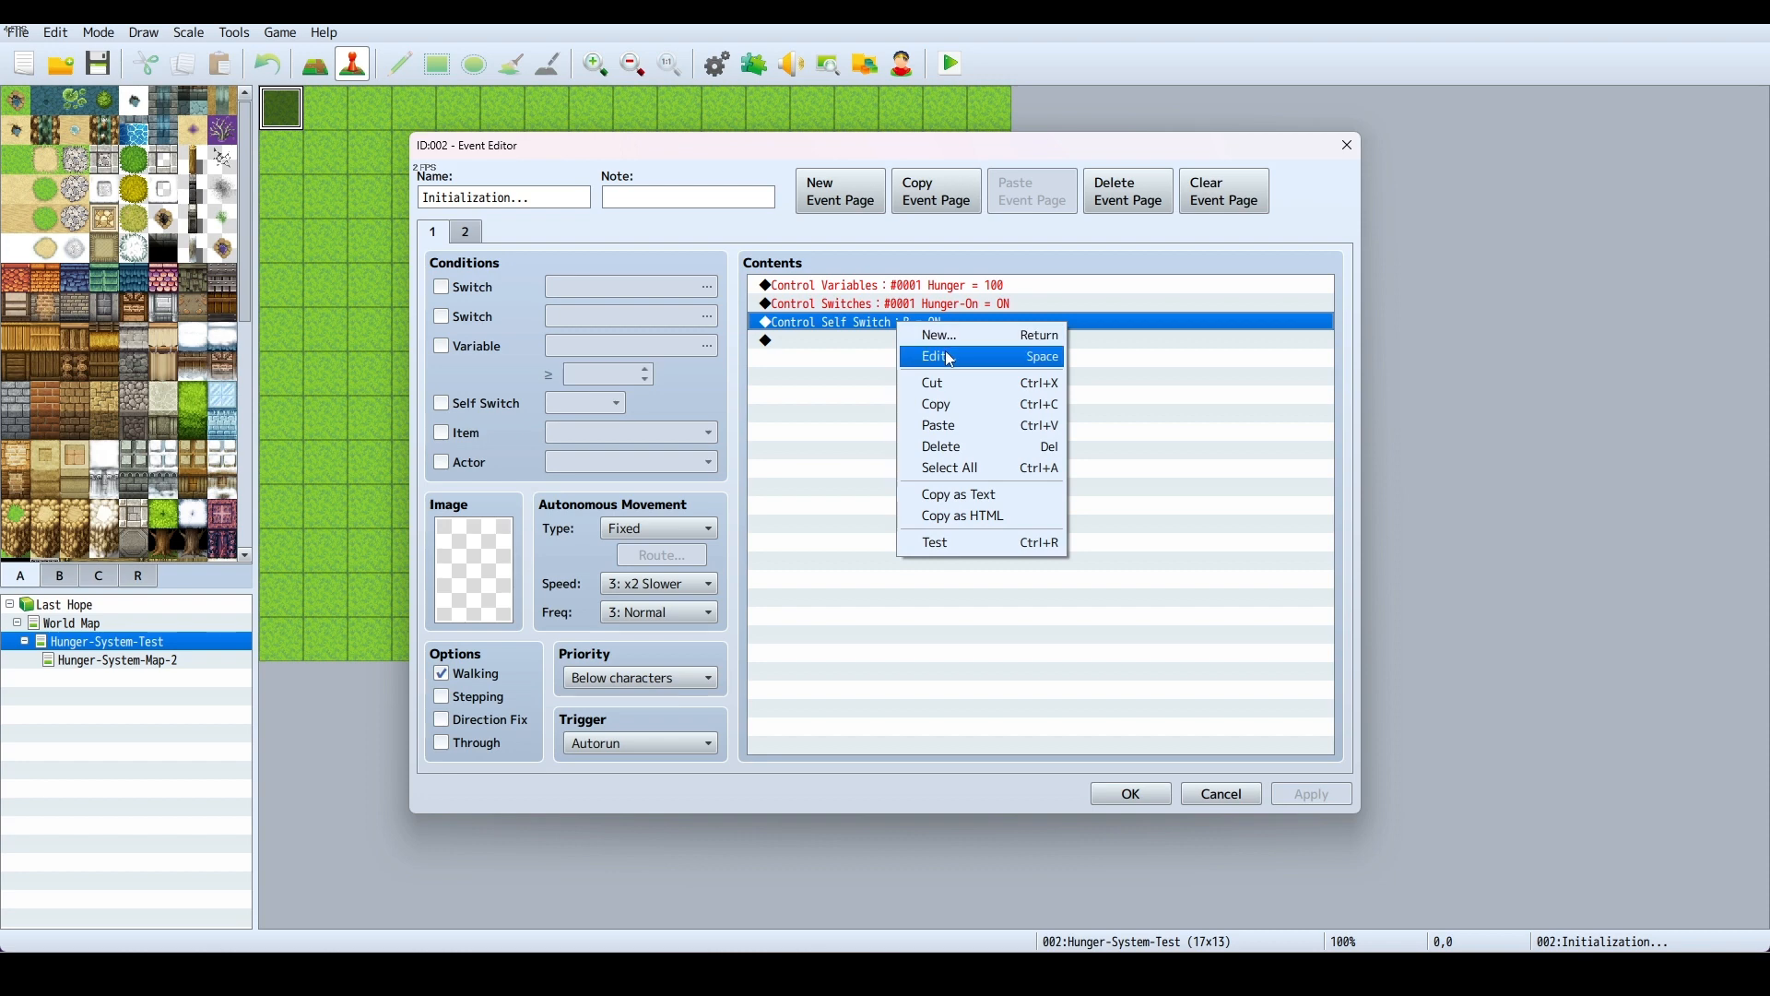
pyautogui.click(464, 232)
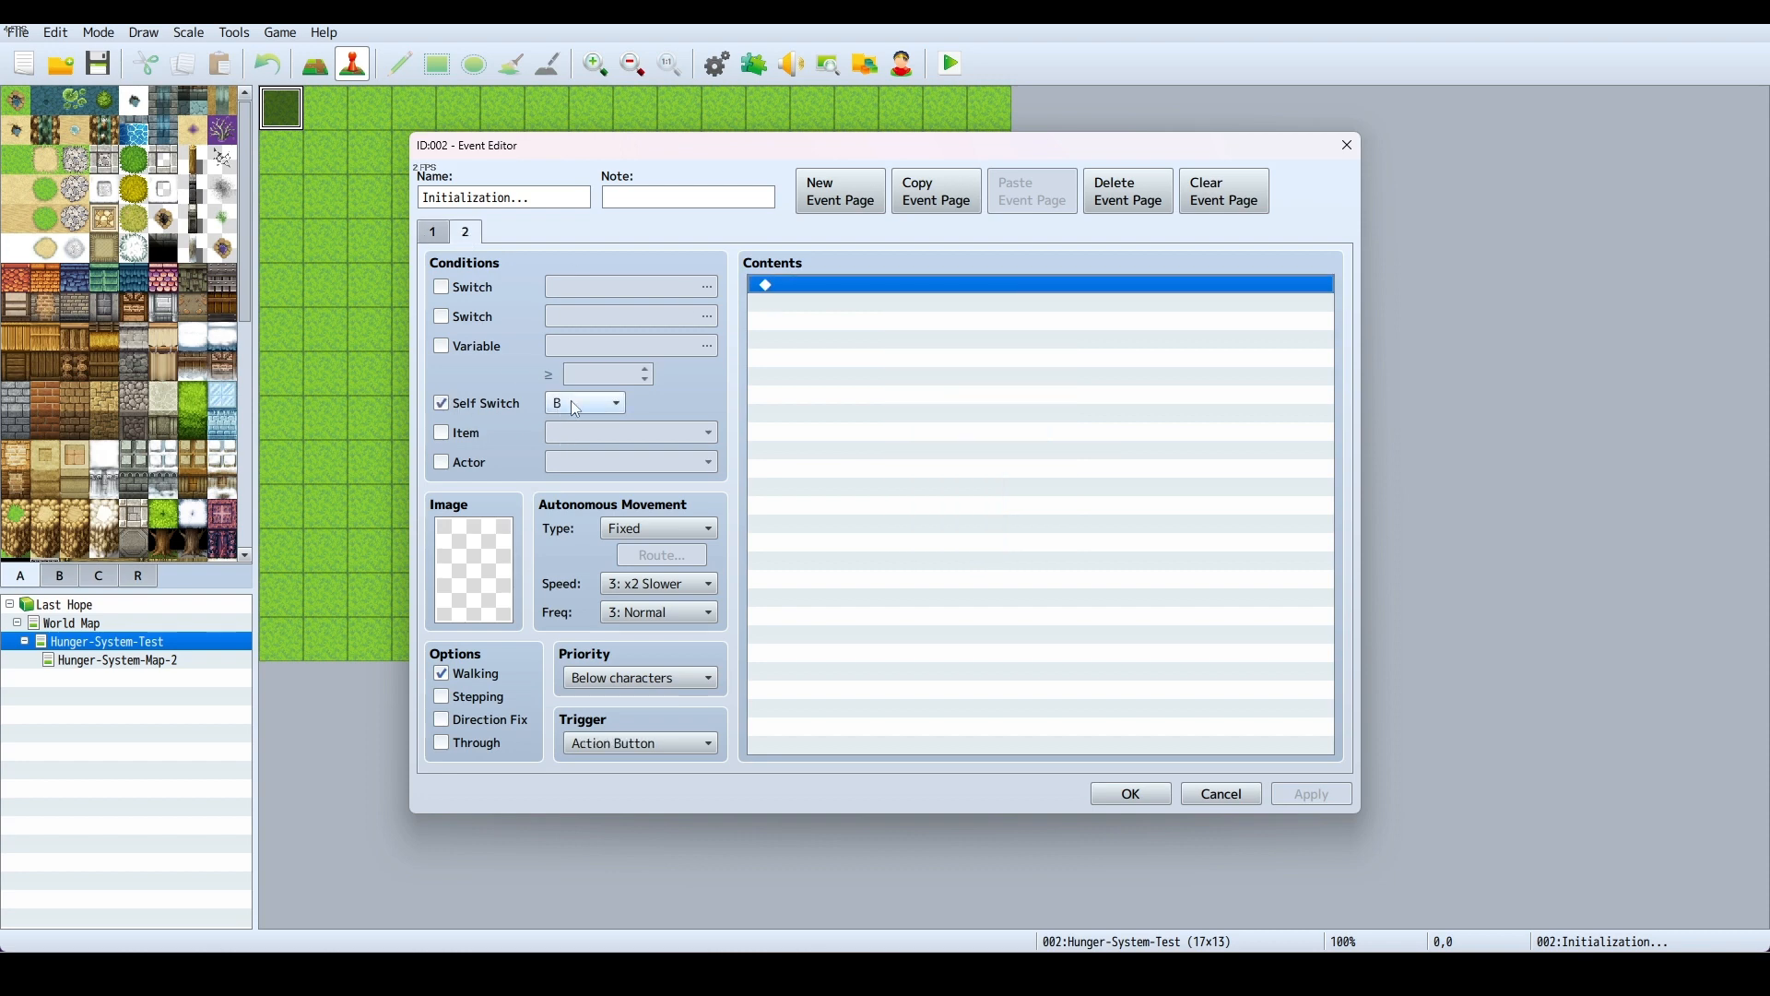
pyautogui.click(431, 232)
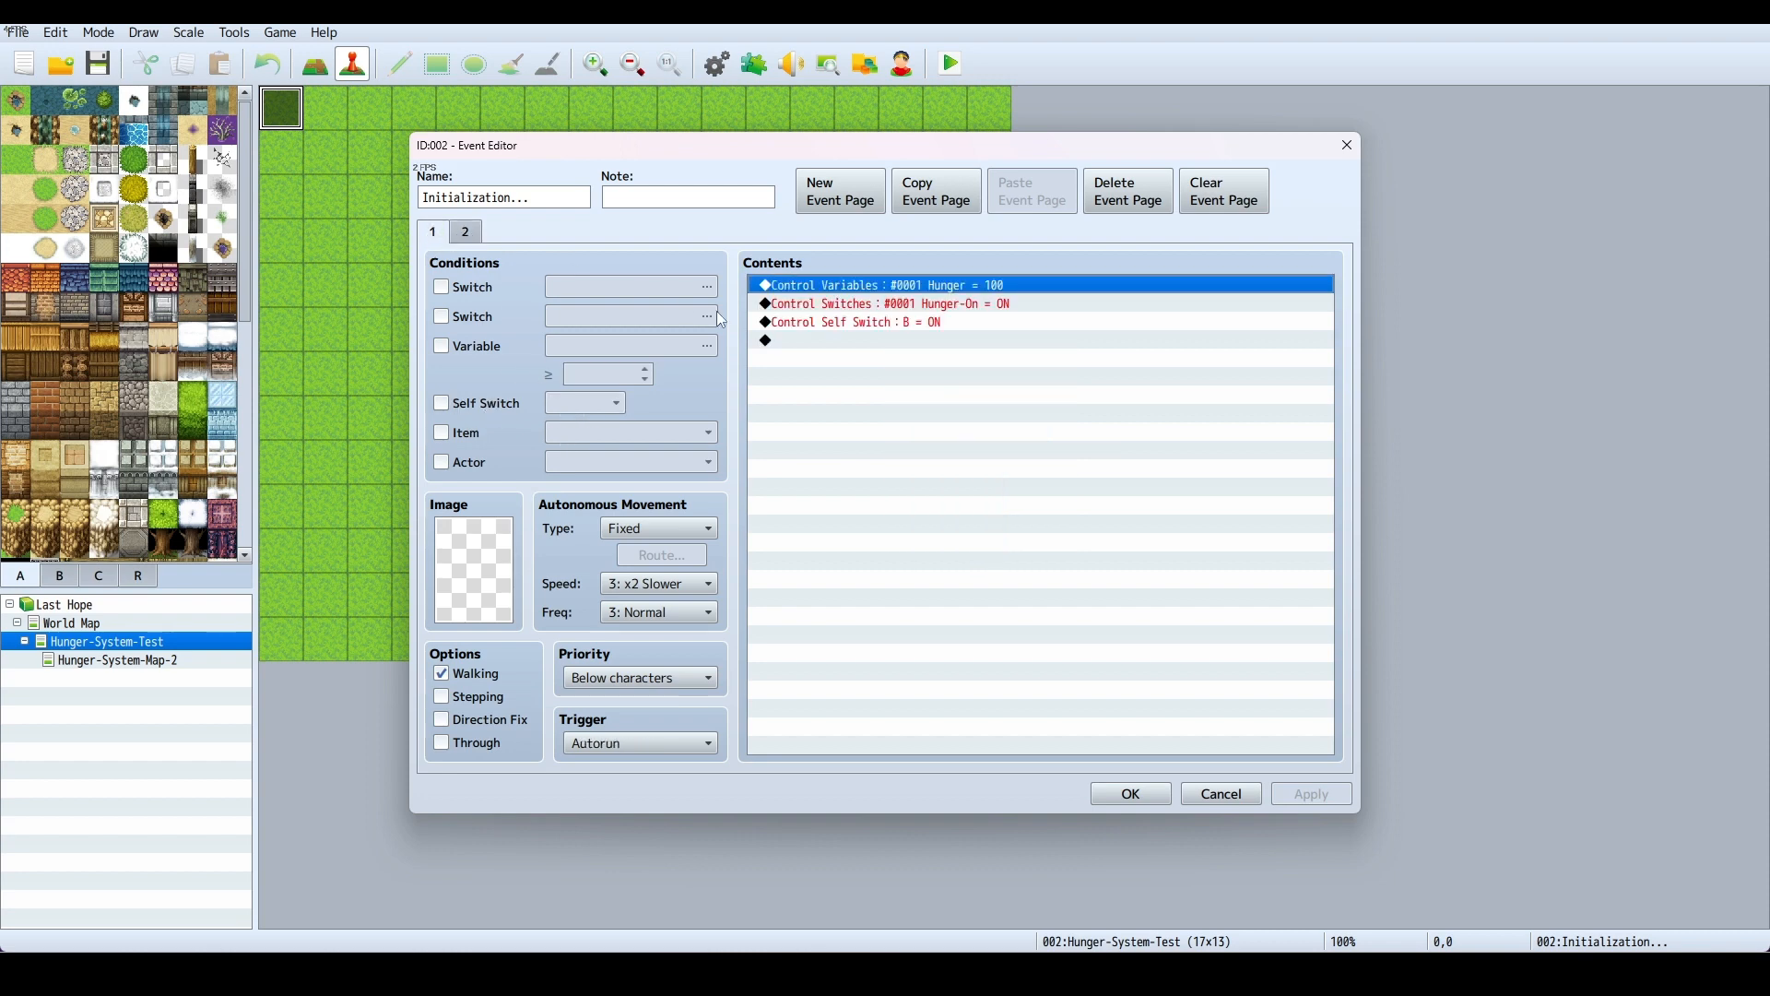
pyautogui.click(465, 233)
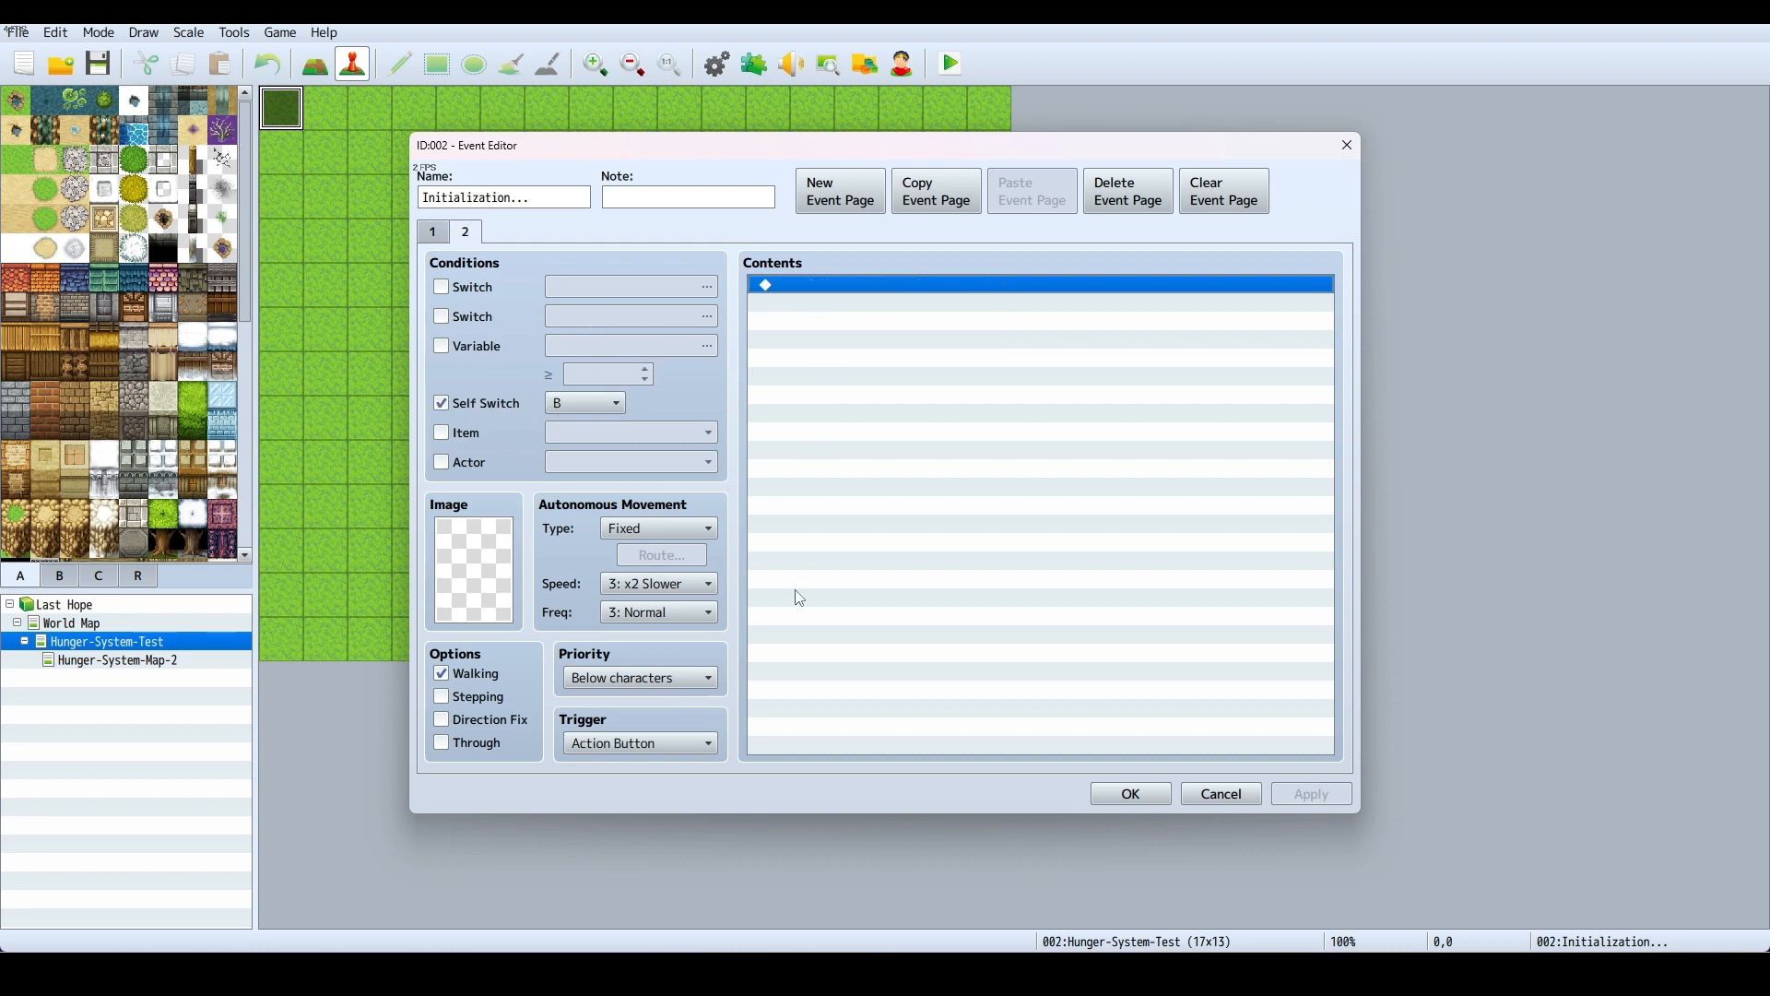
# Add a Control Self Switch B = ON command and close the event editor
pyautogui.rightClick(785, 304)
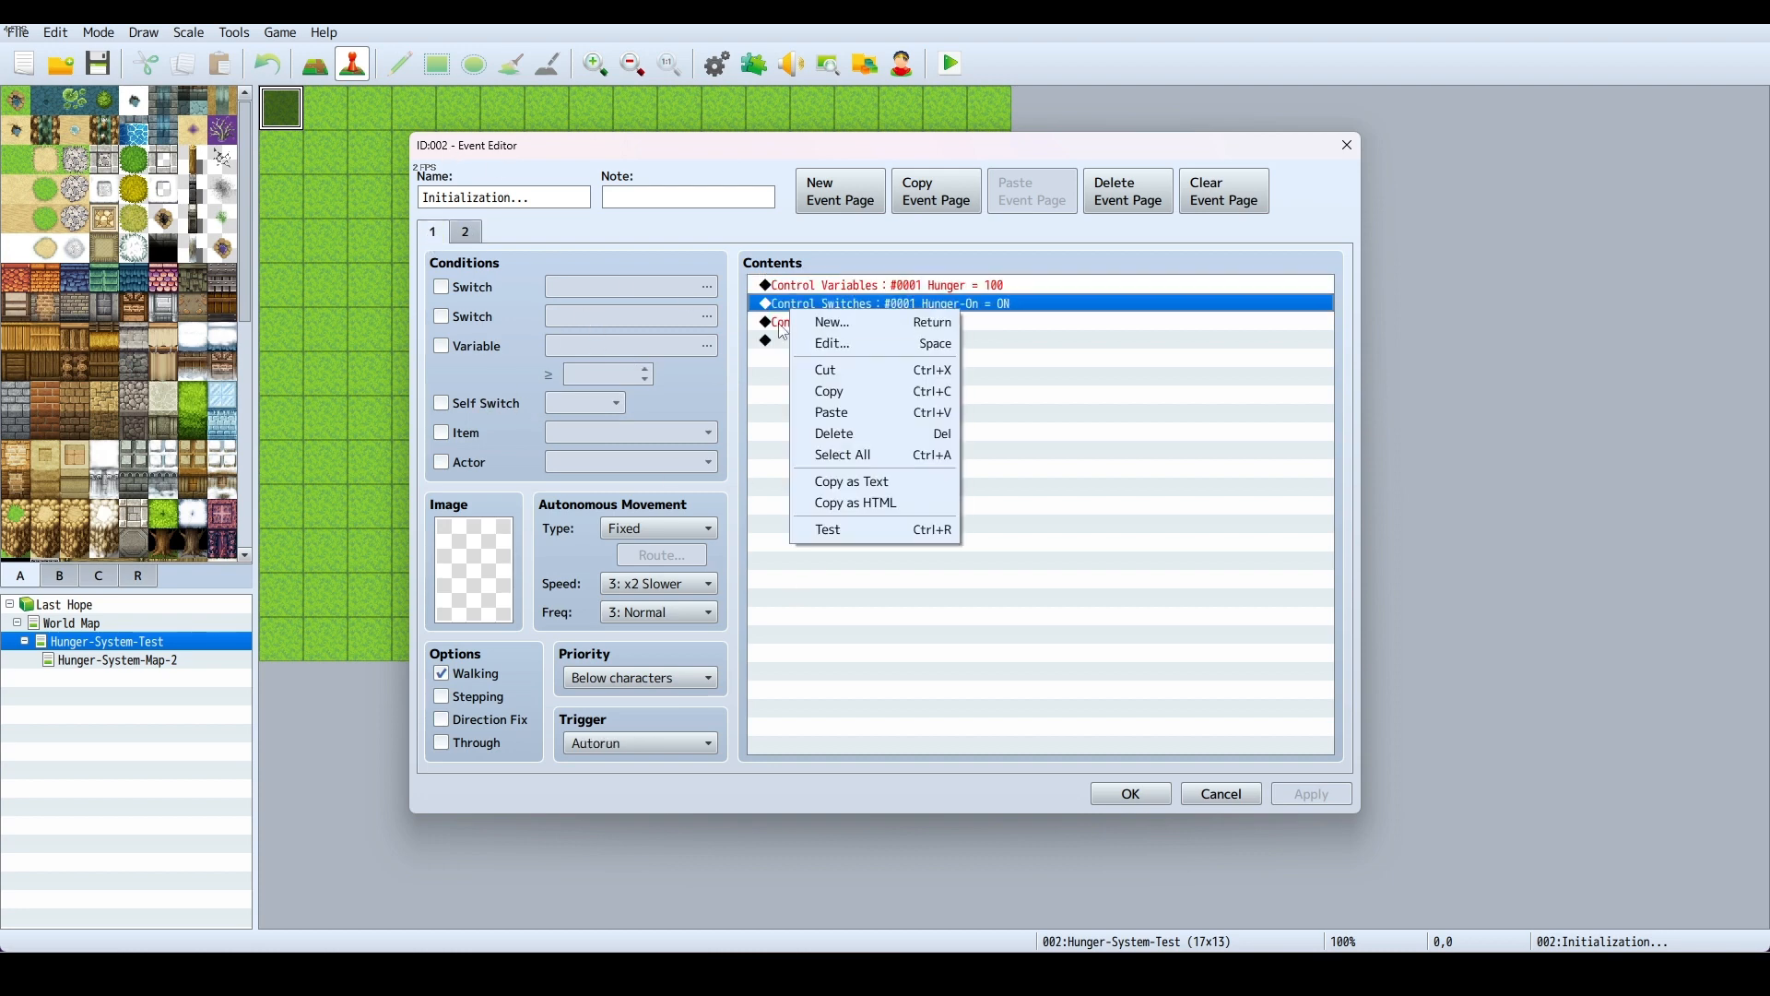
pyautogui.click(830, 321)
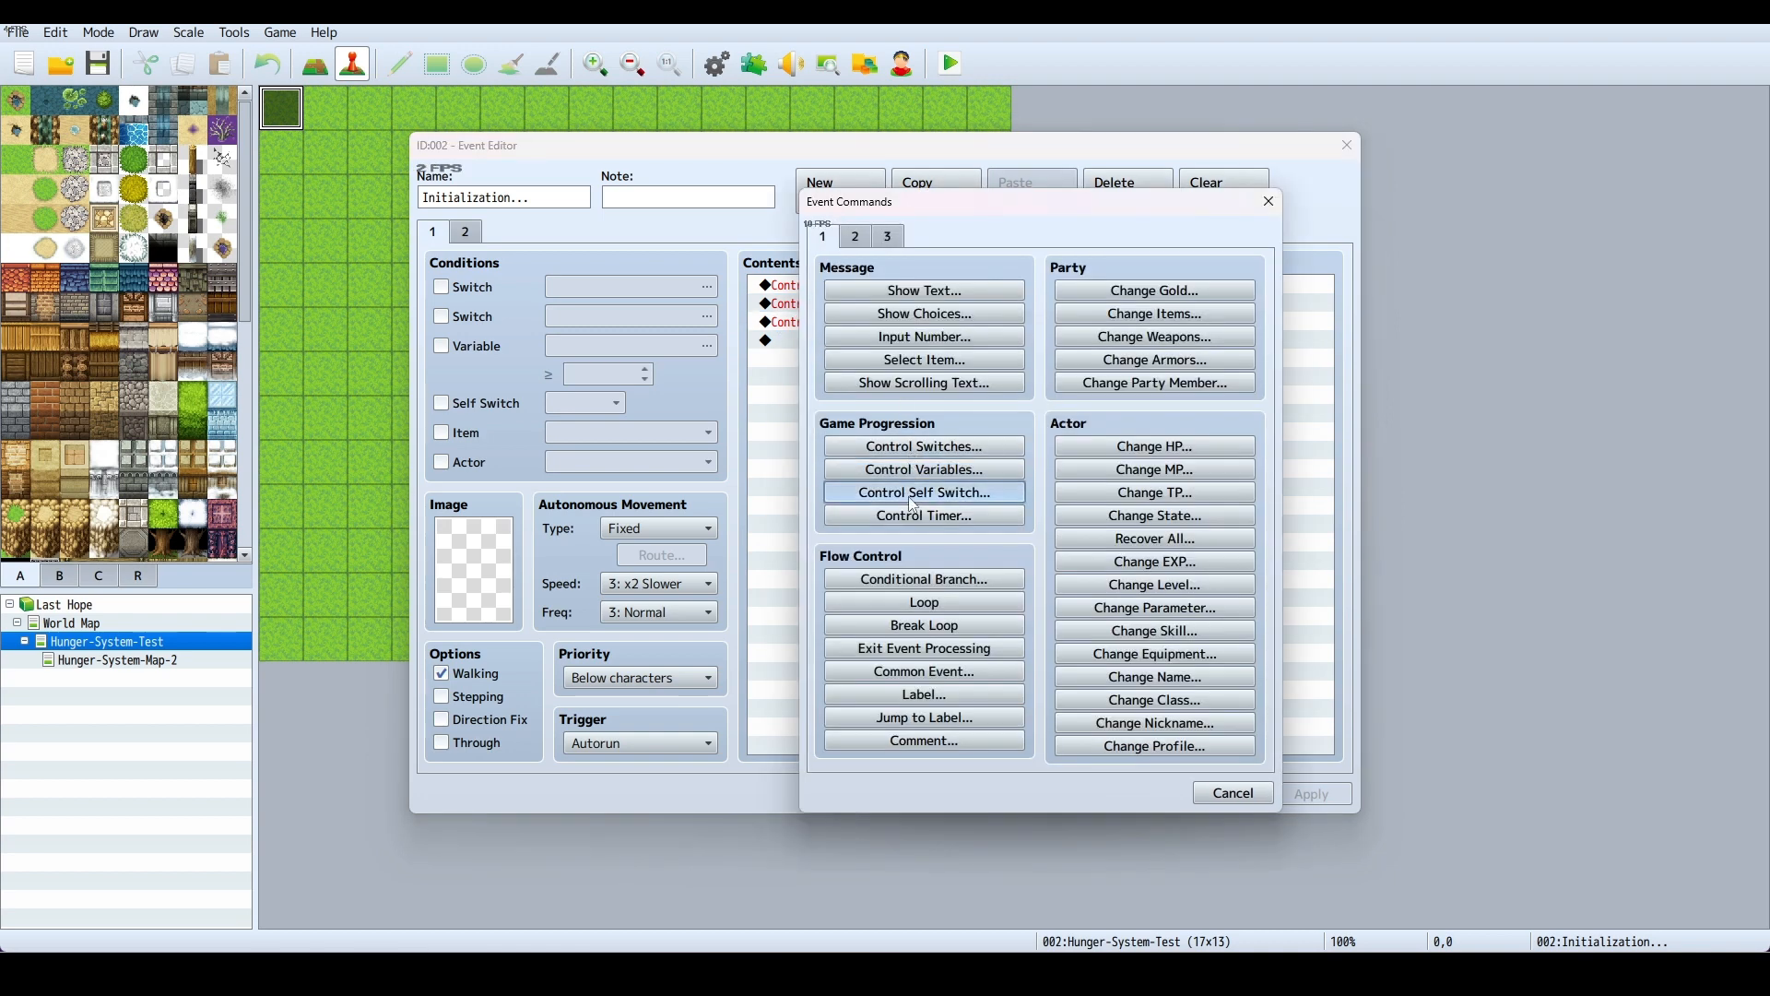
pyautogui.click(922, 492)
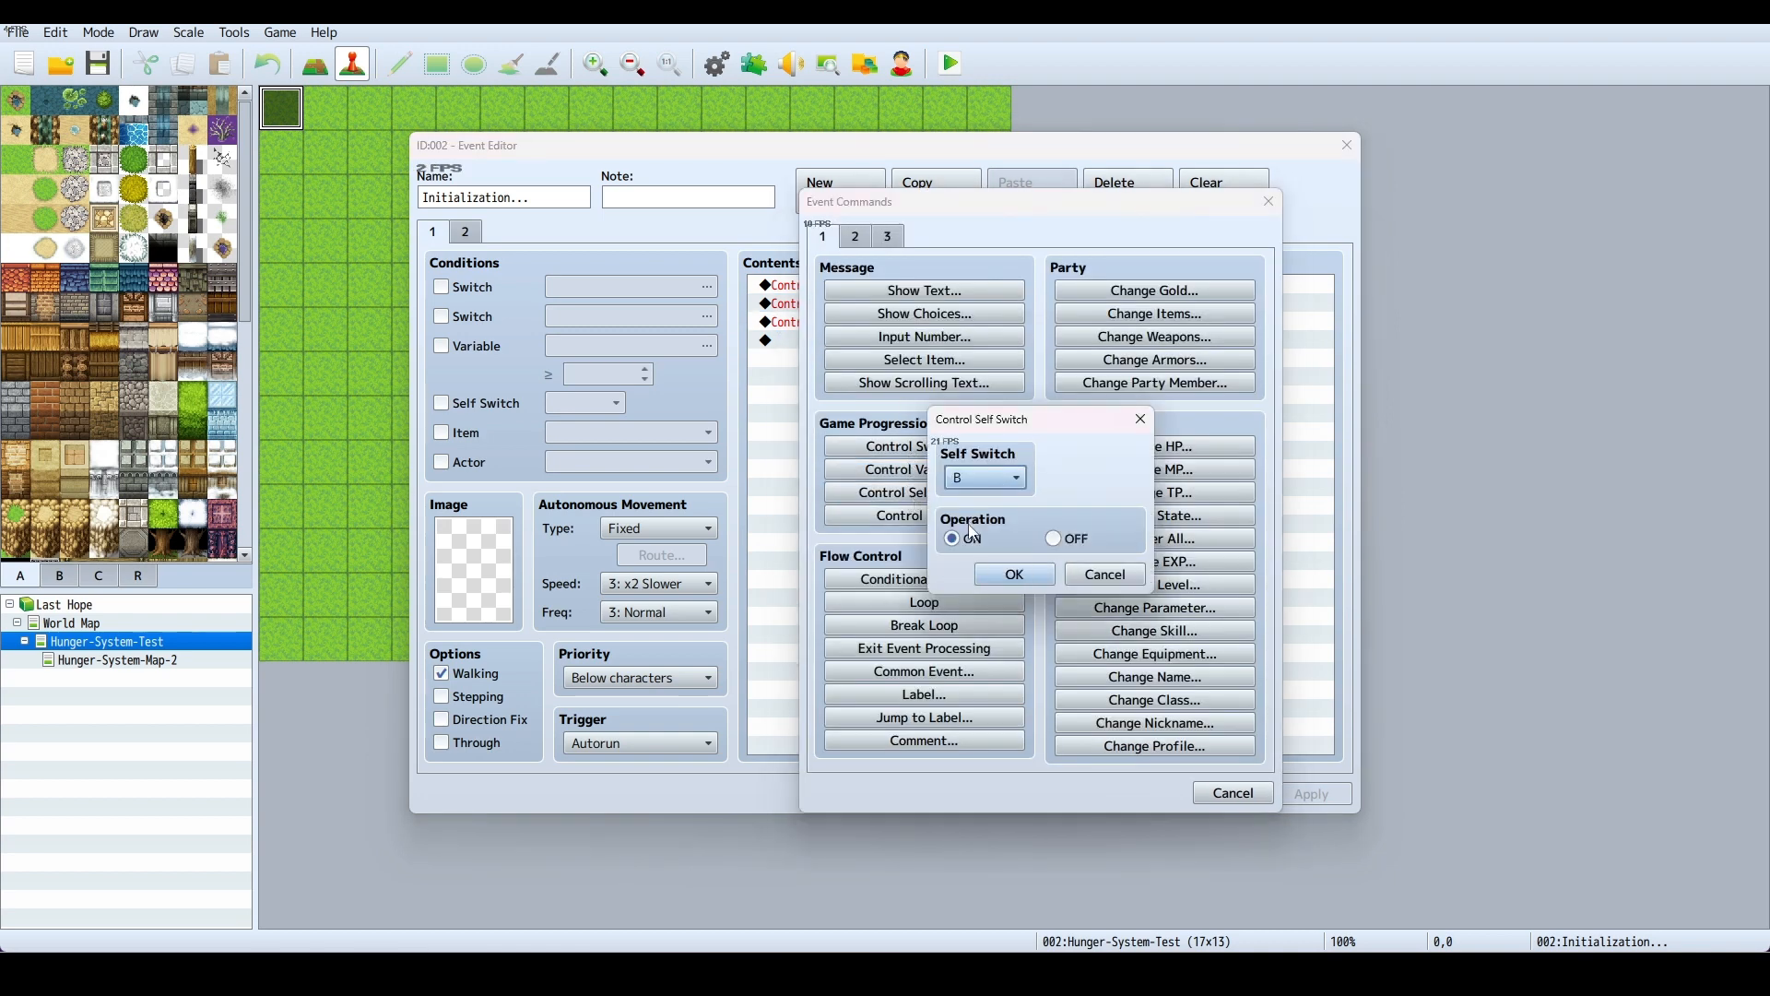
pyautogui.click(985, 477)
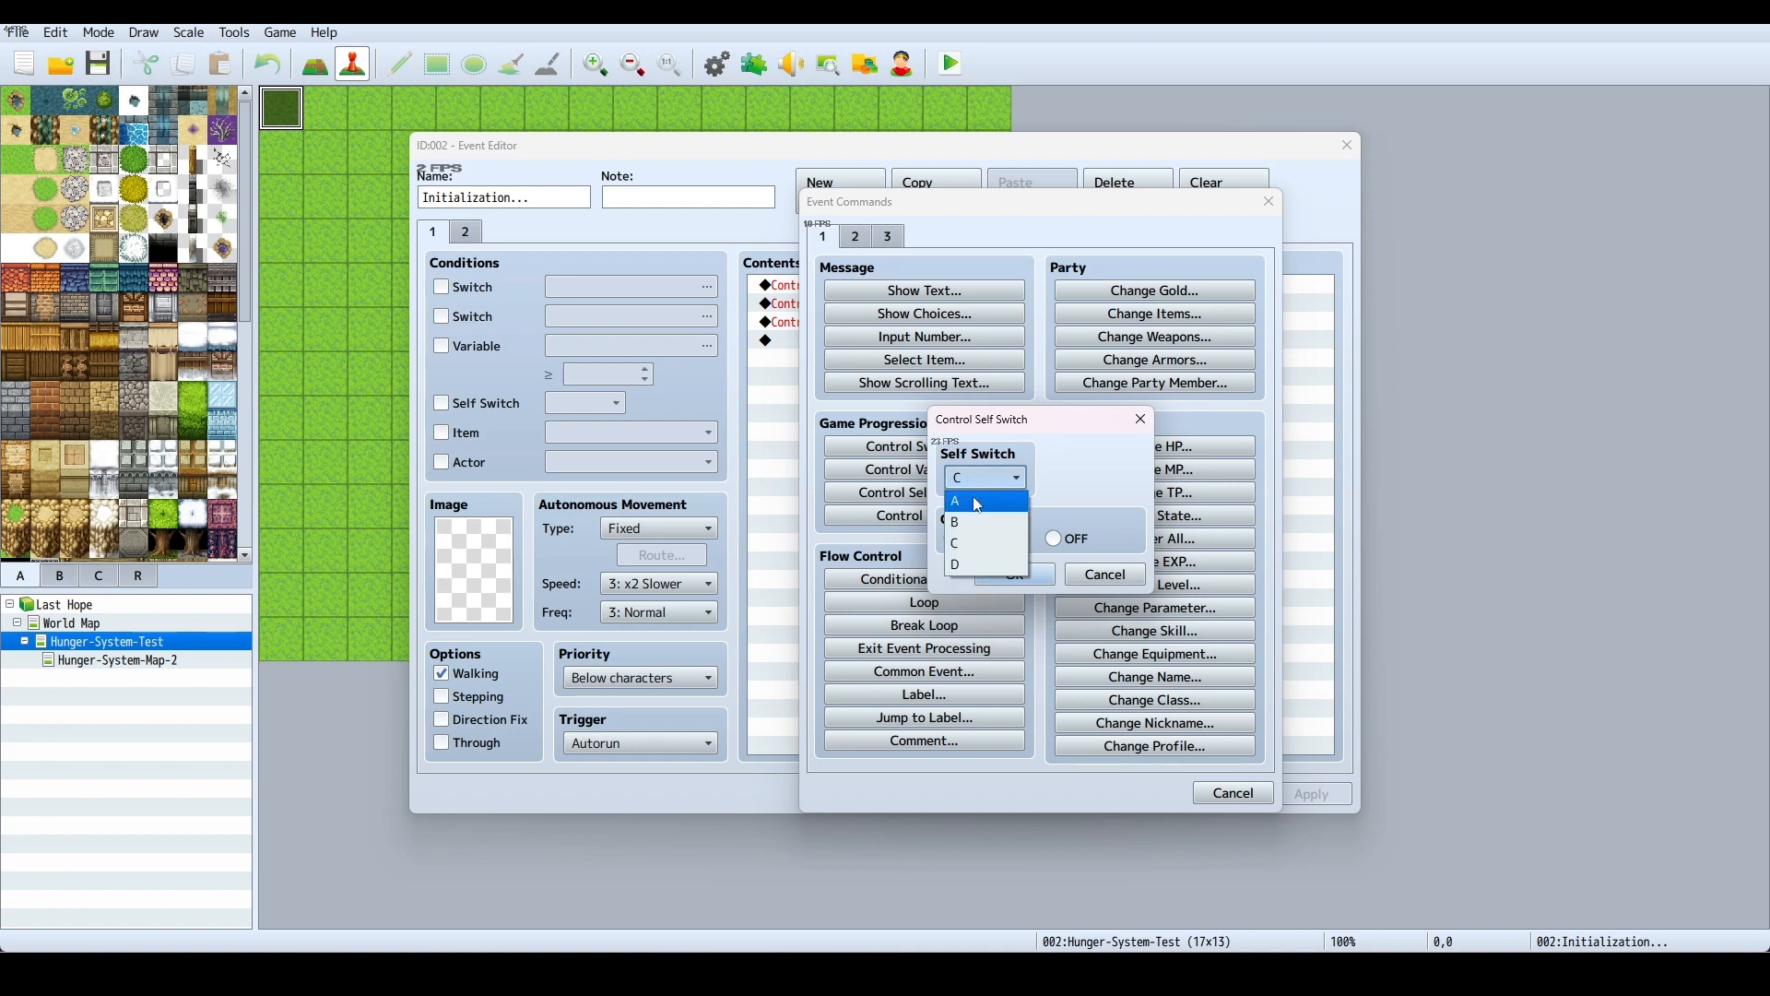
pyautogui.click(955, 520)
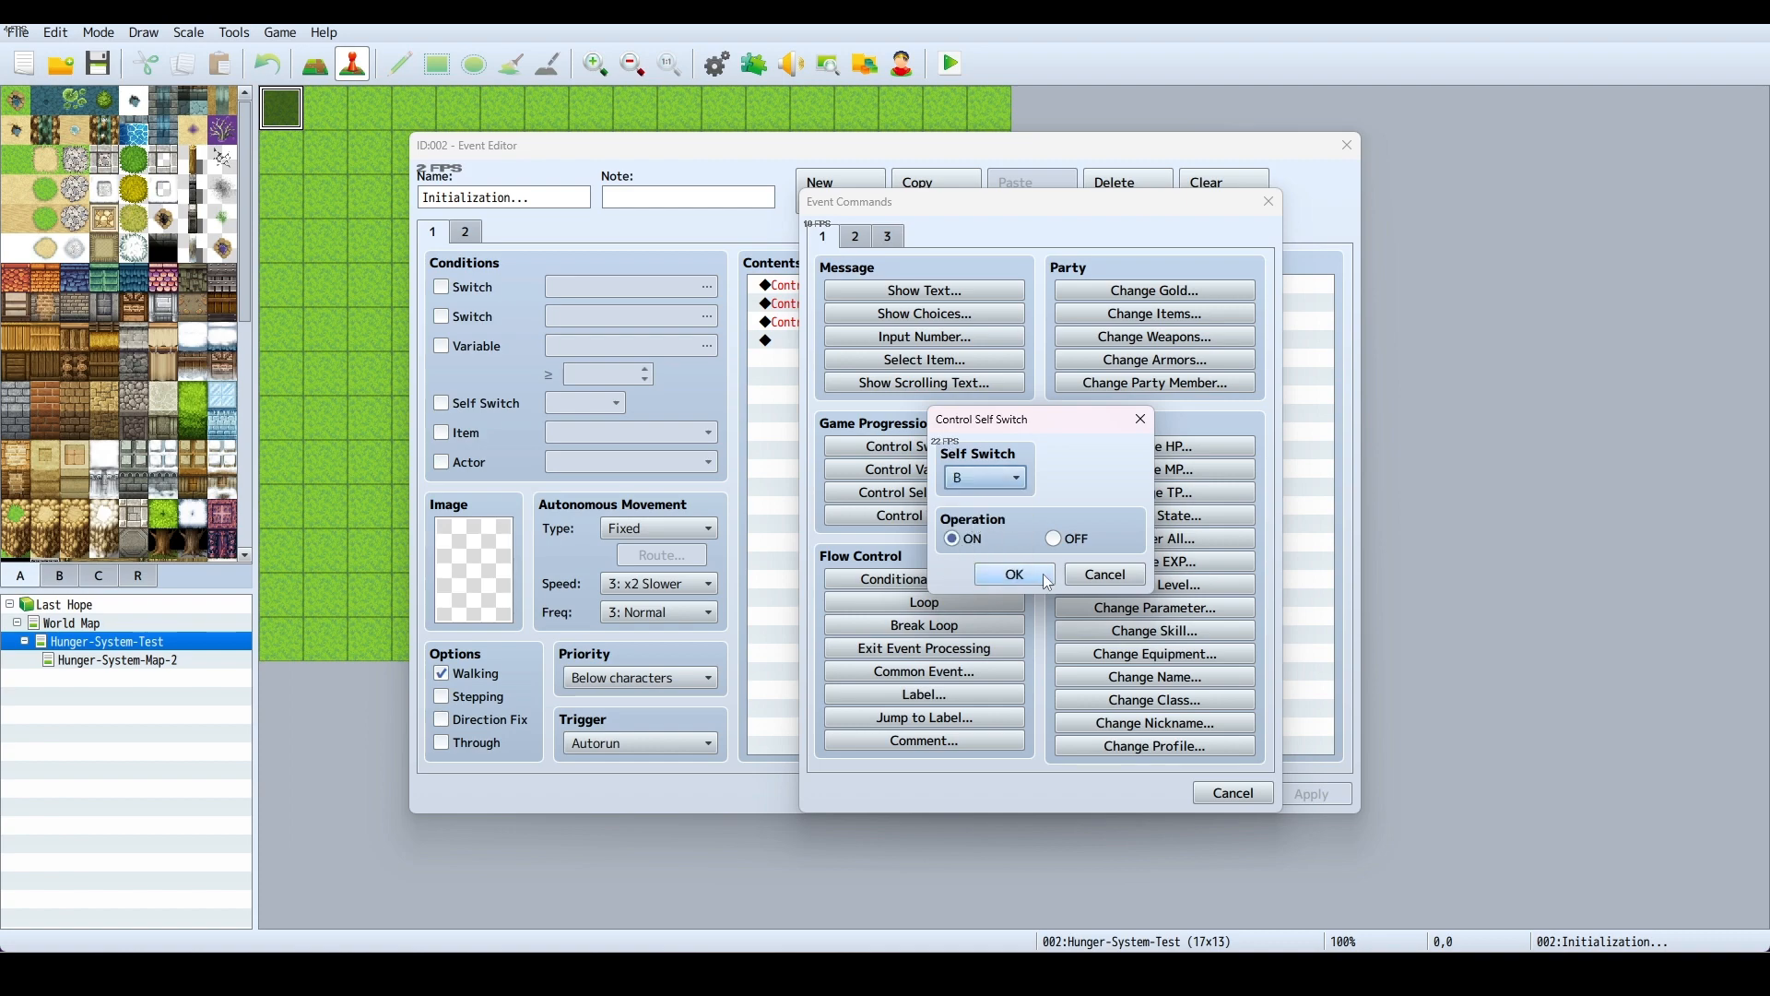
pyautogui.click(1014, 575)
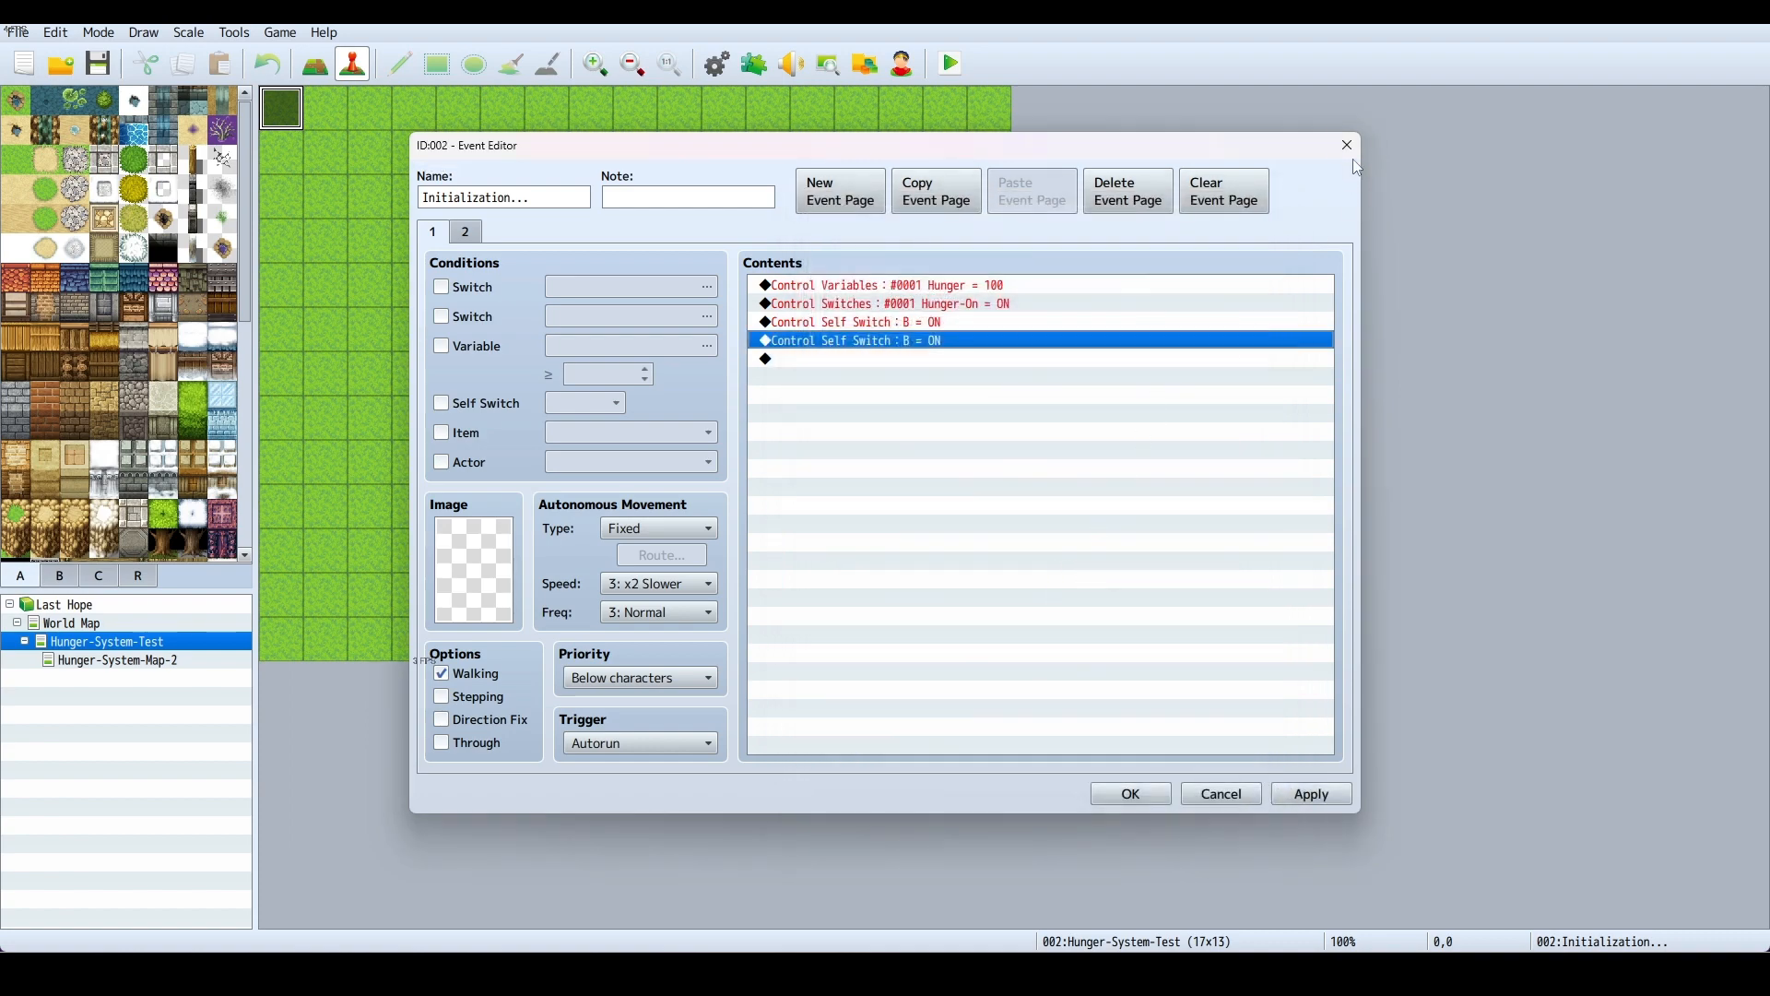
pyautogui.click(1130, 793)
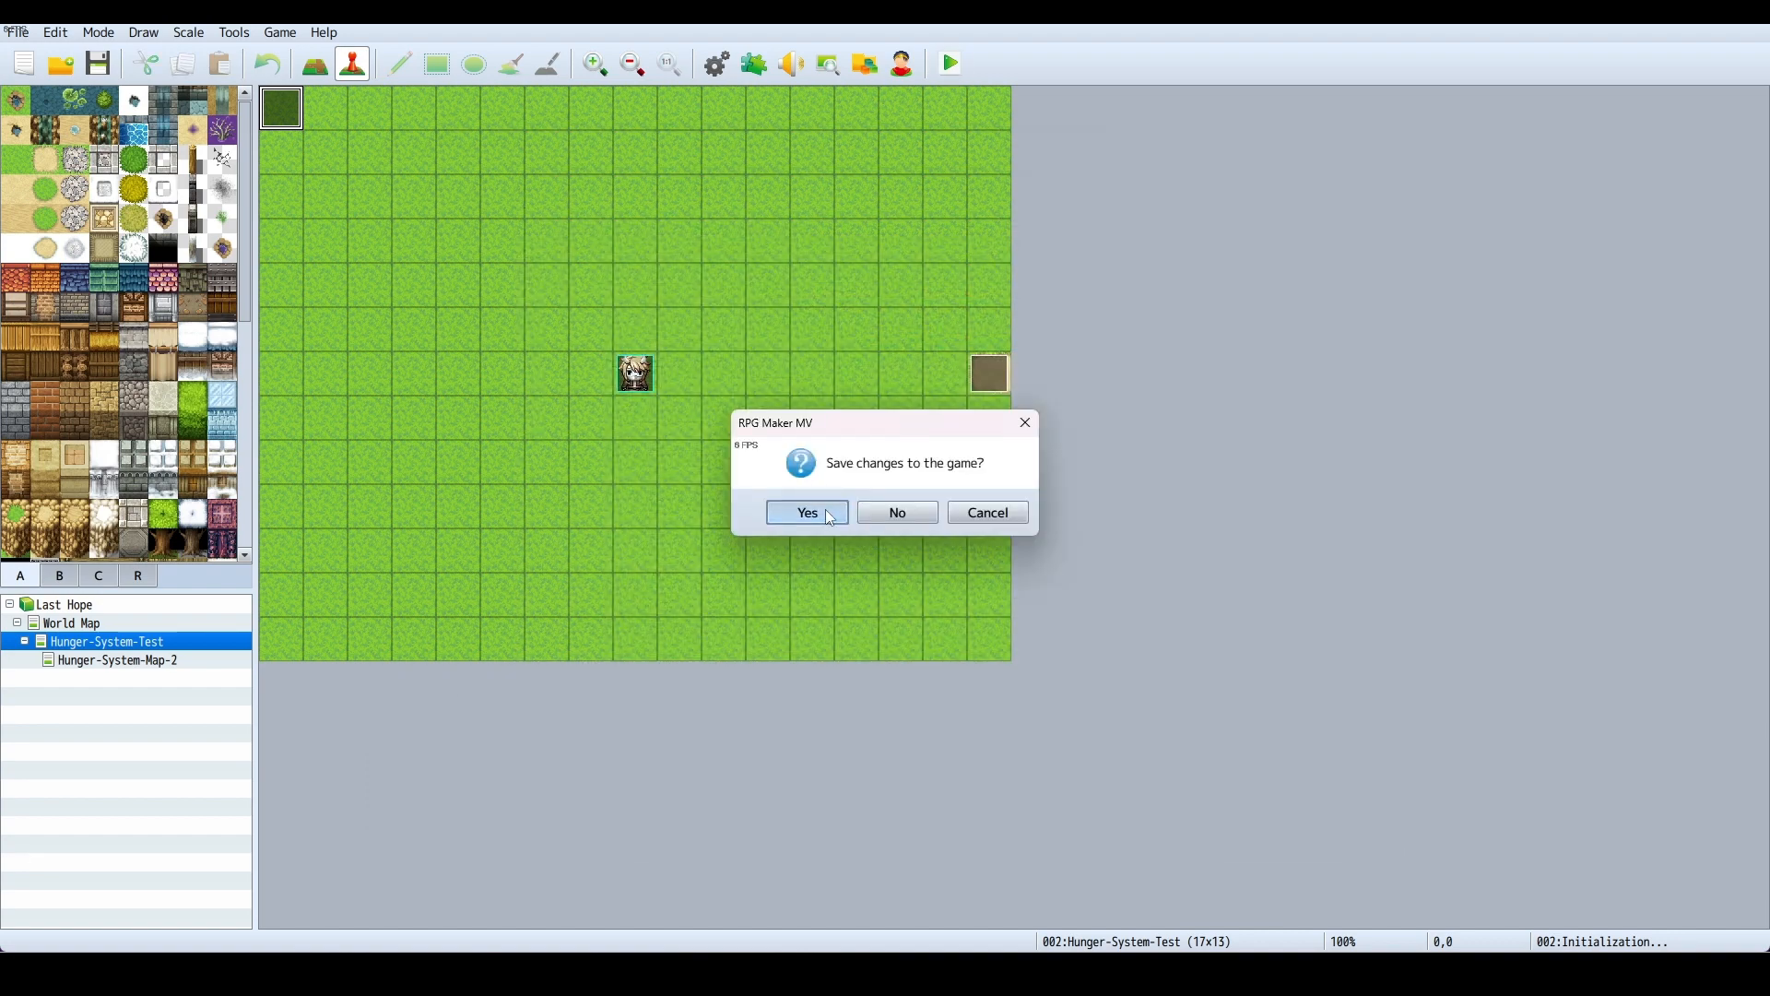
# Save the event changes and start the playtest
pyautogui.click(808, 513)
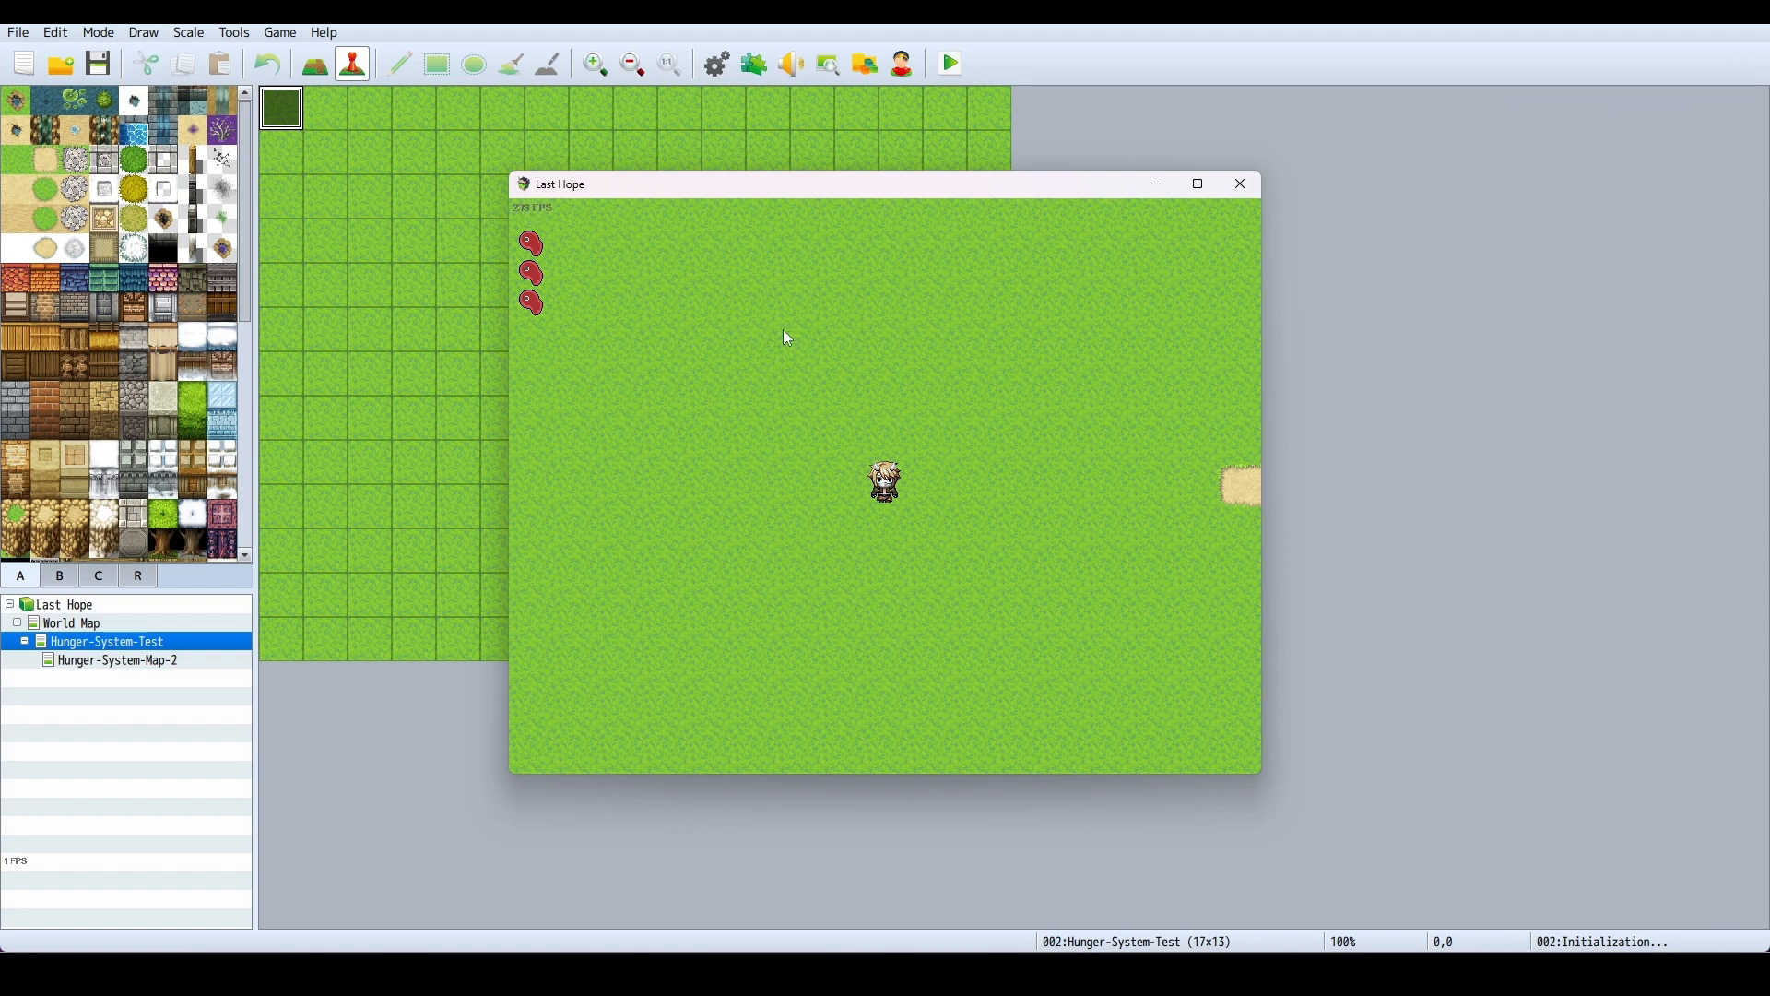
pyautogui.moveTo(627, 299)
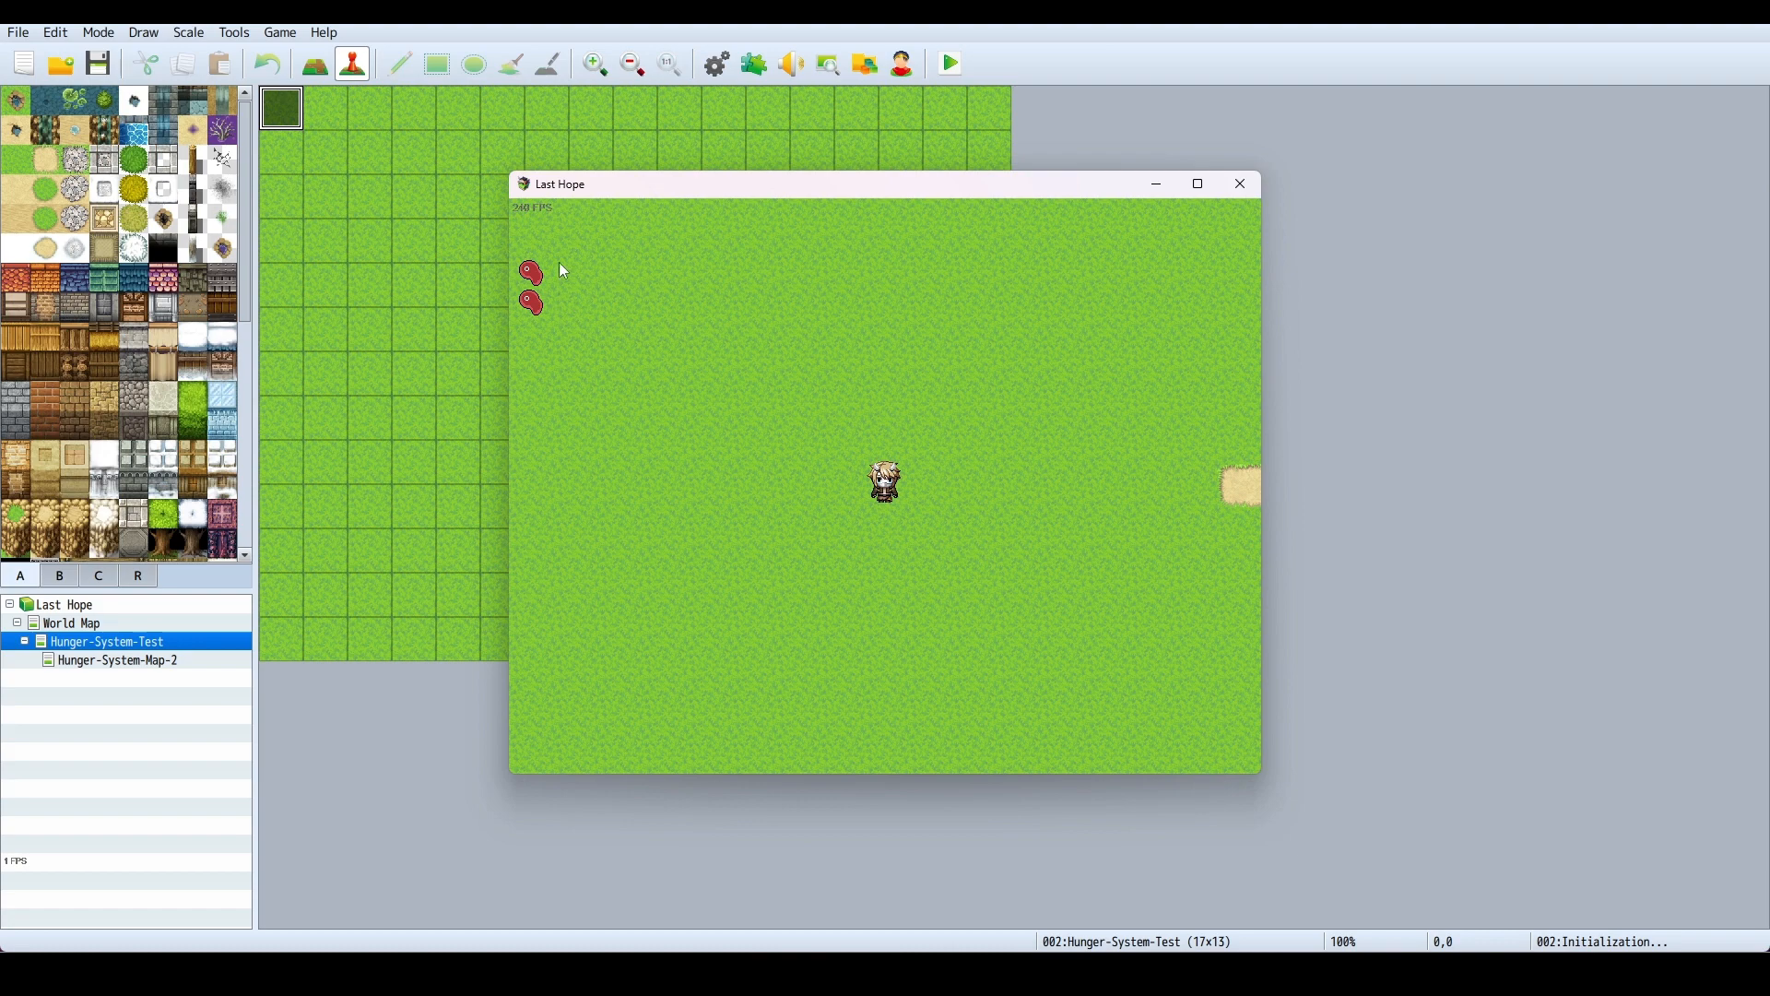
pyautogui.moveTo(680, 343)
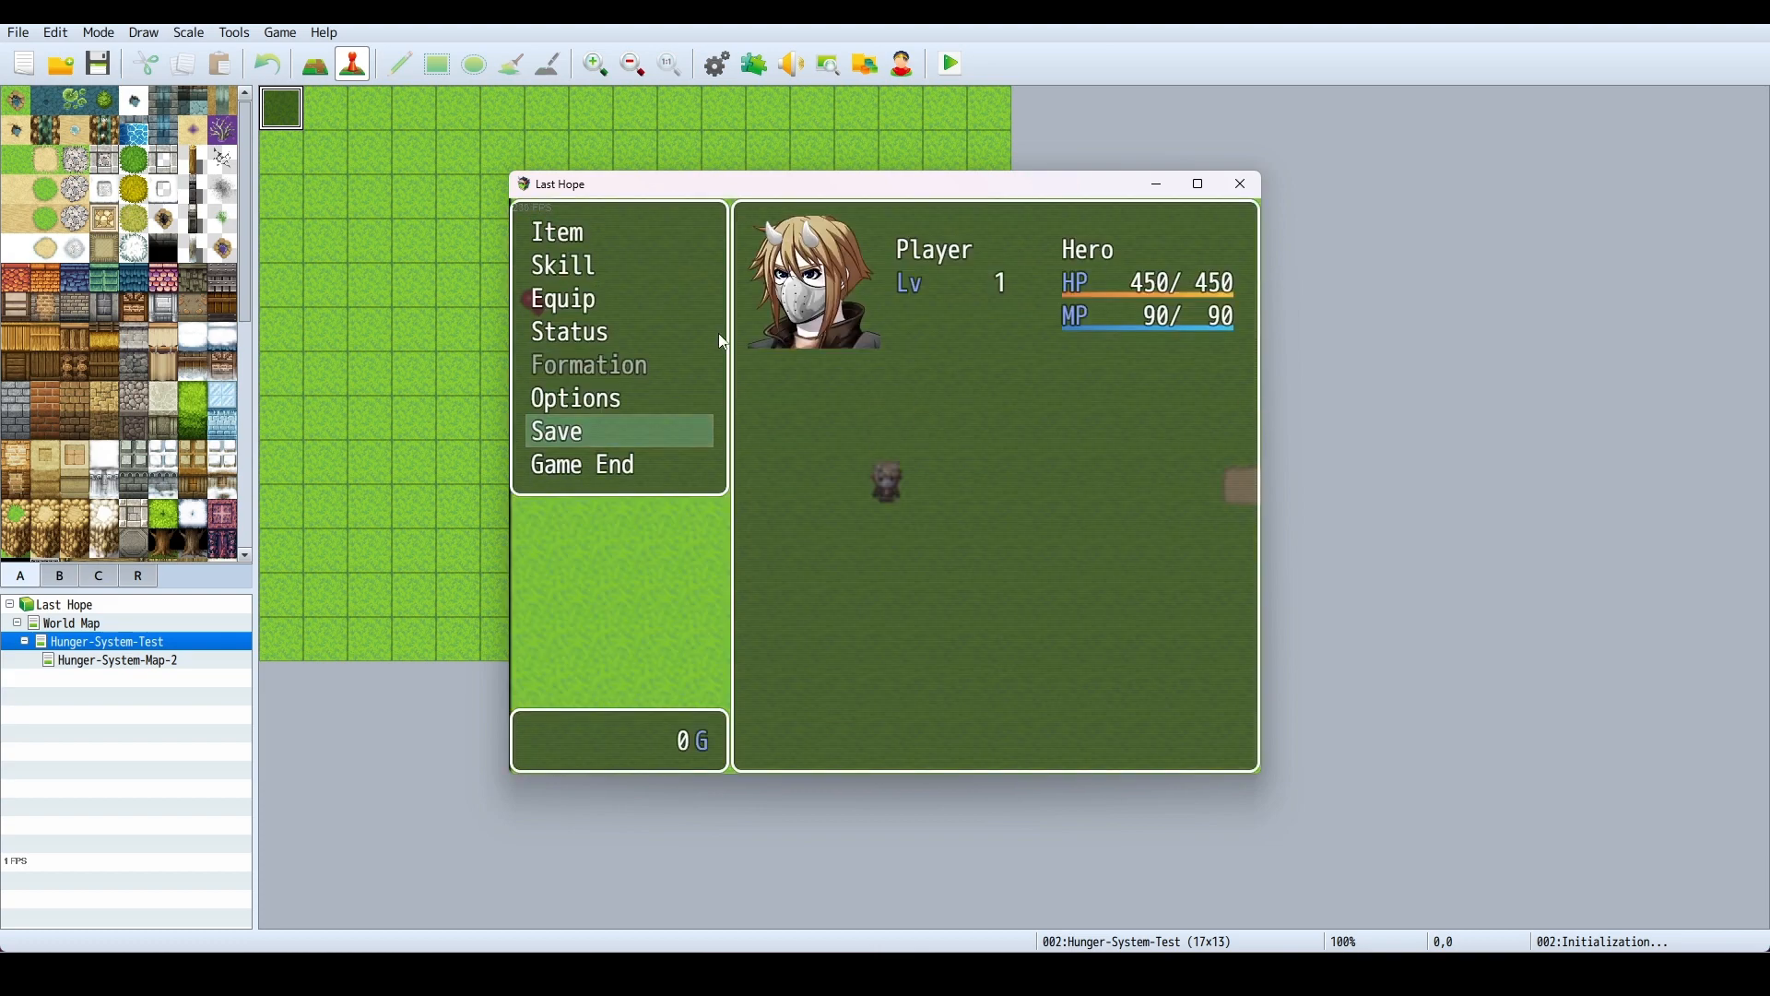
# Return to the title screen via Game End and start a New Game, twice
pyautogui.click(583, 465)
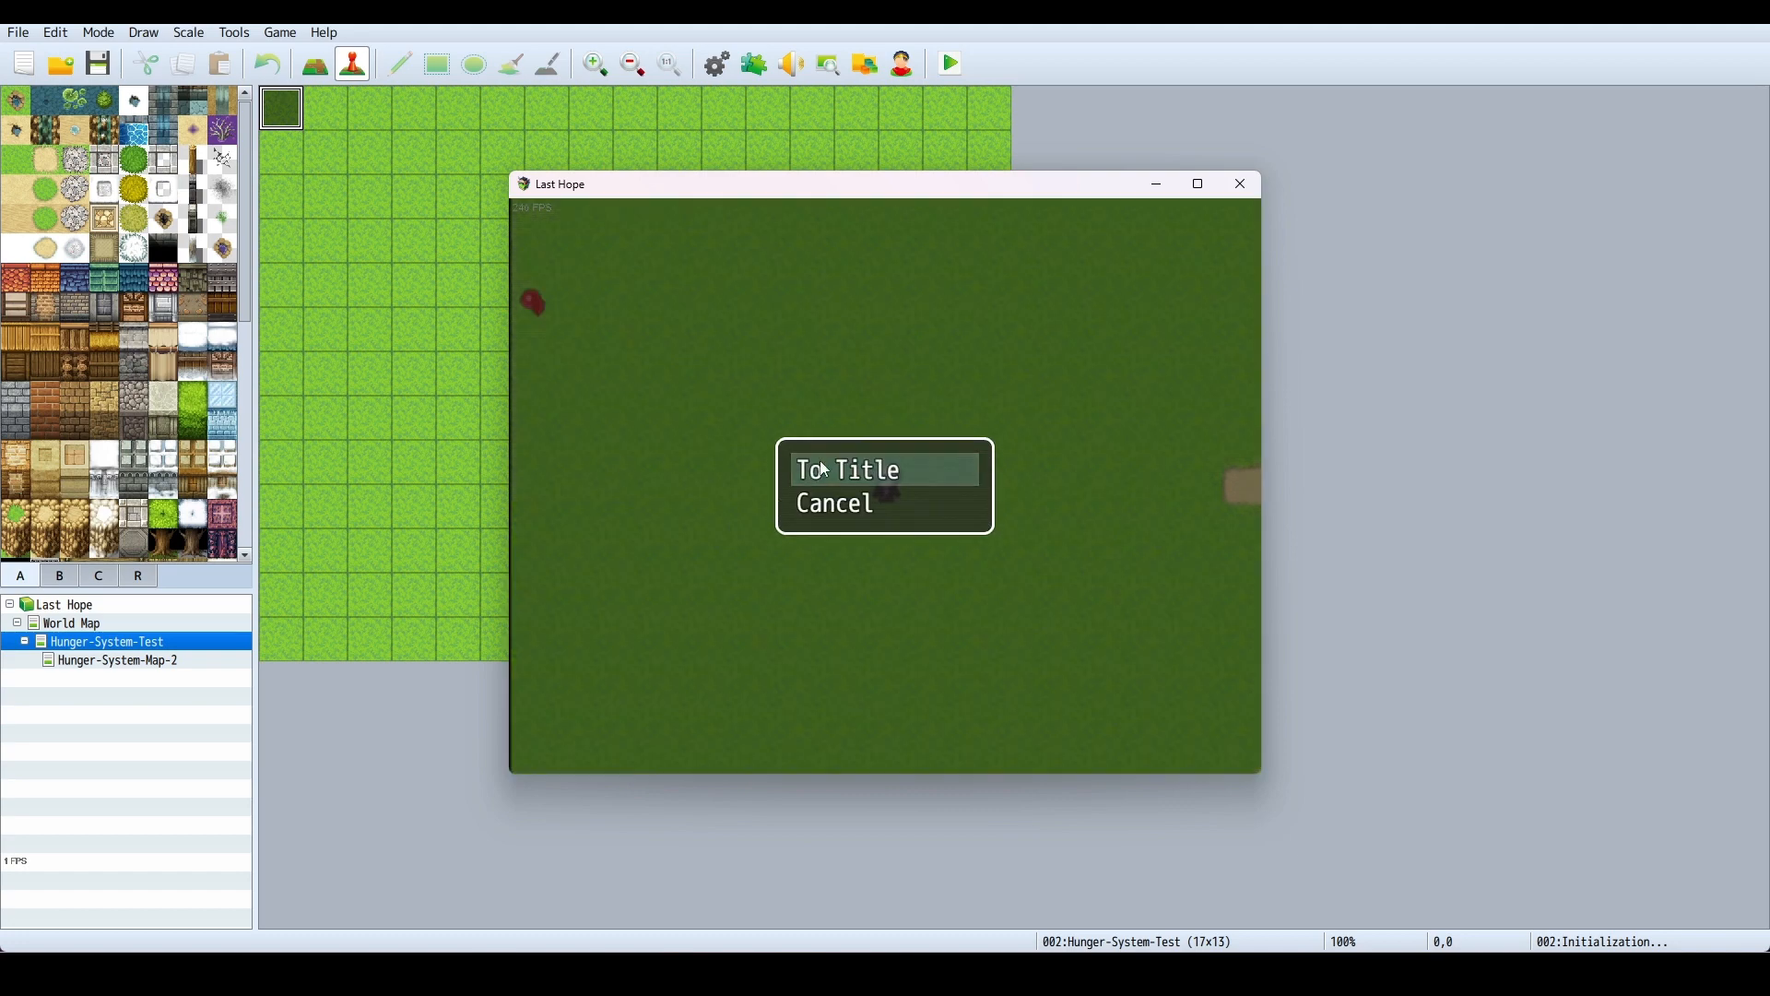
pyautogui.click(846, 471)
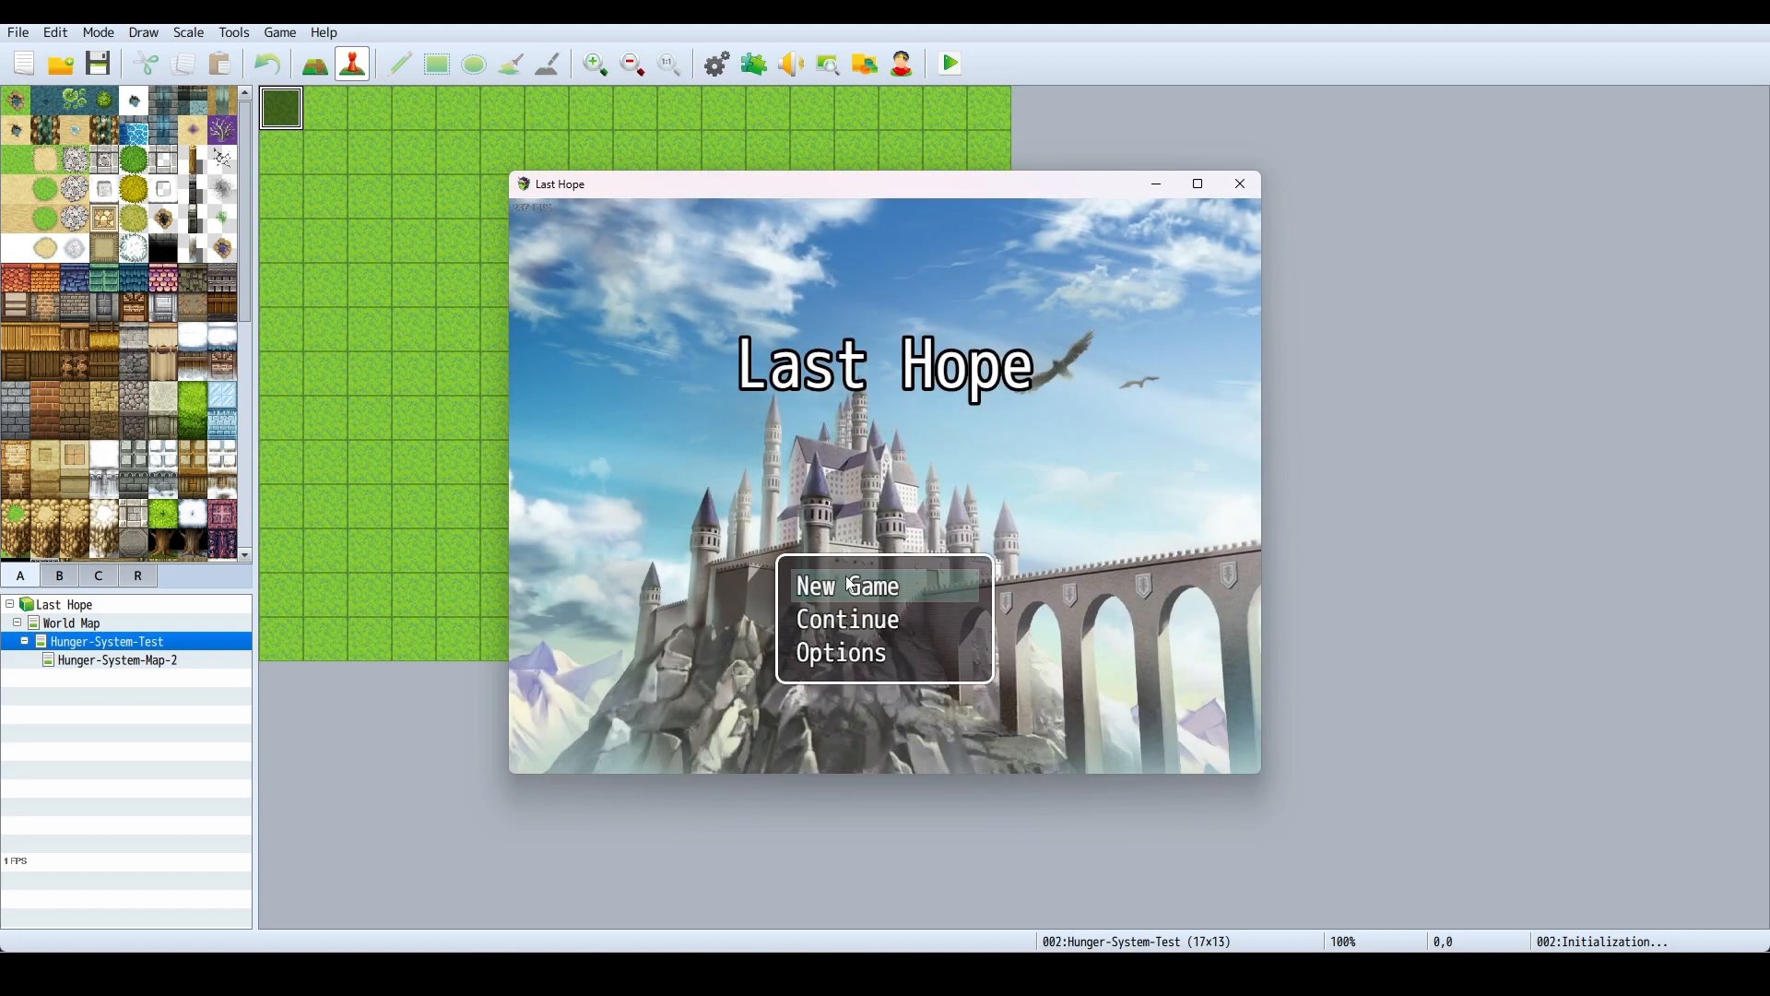
pyautogui.click(846, 586)
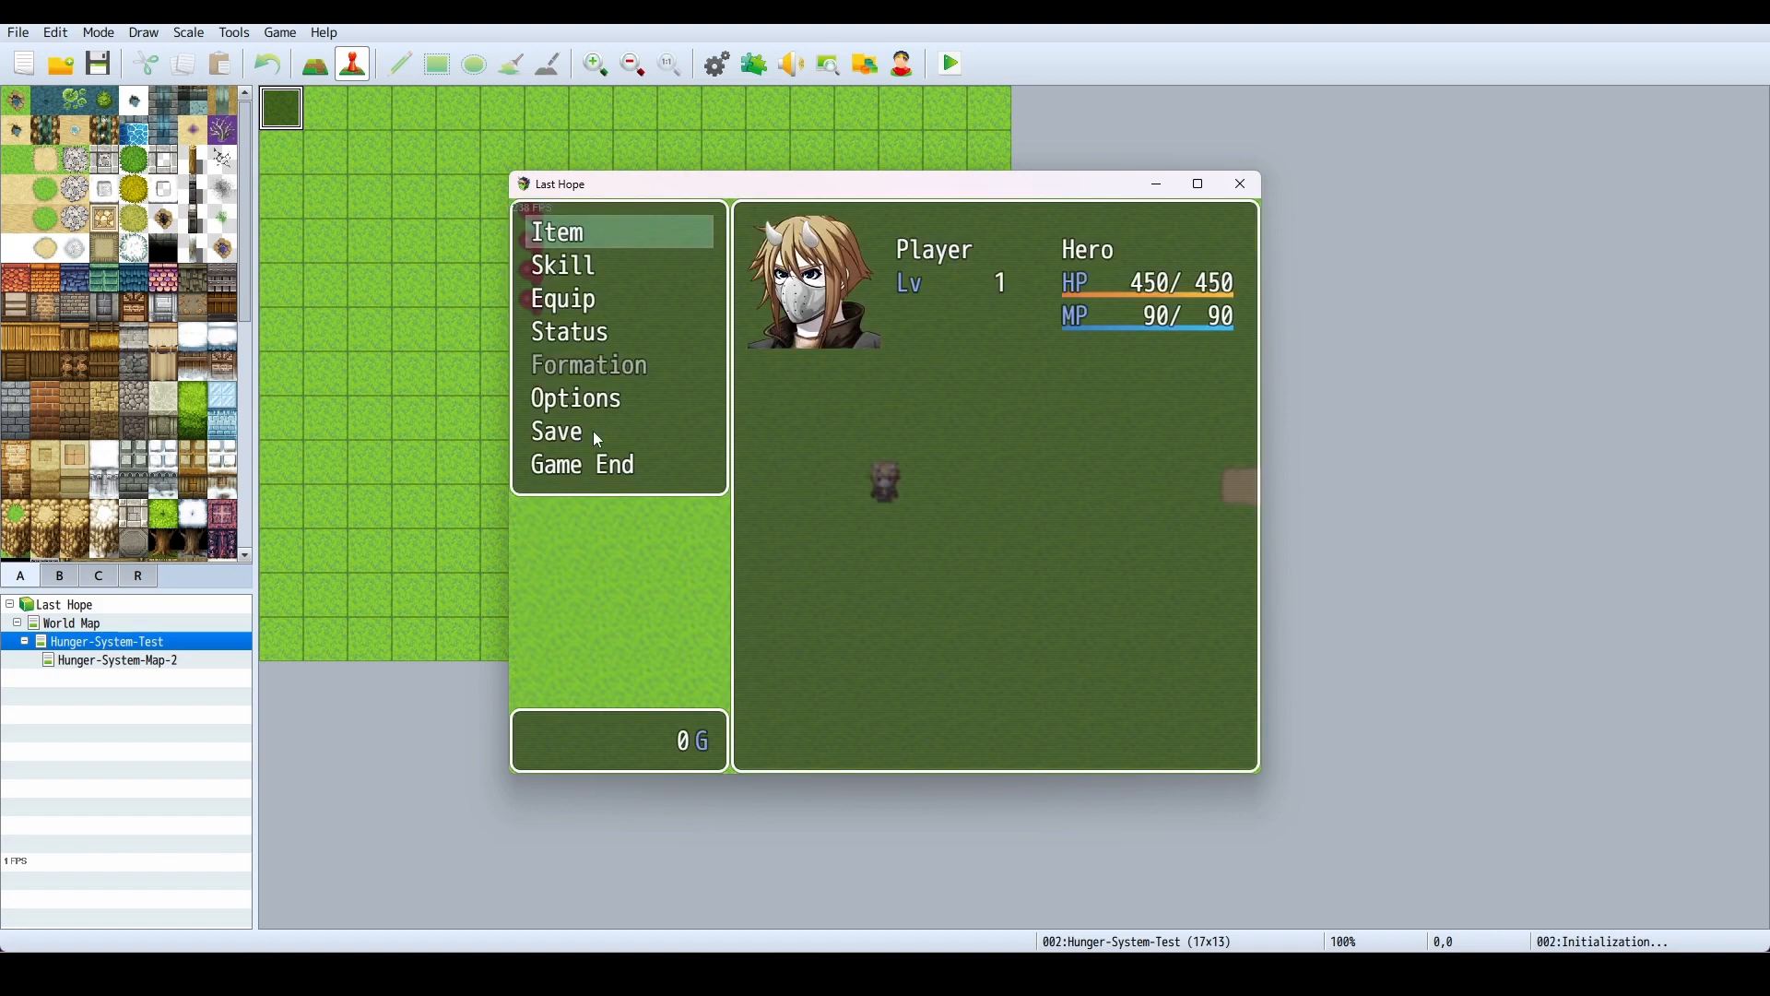
pyautogui.click(583, 465)
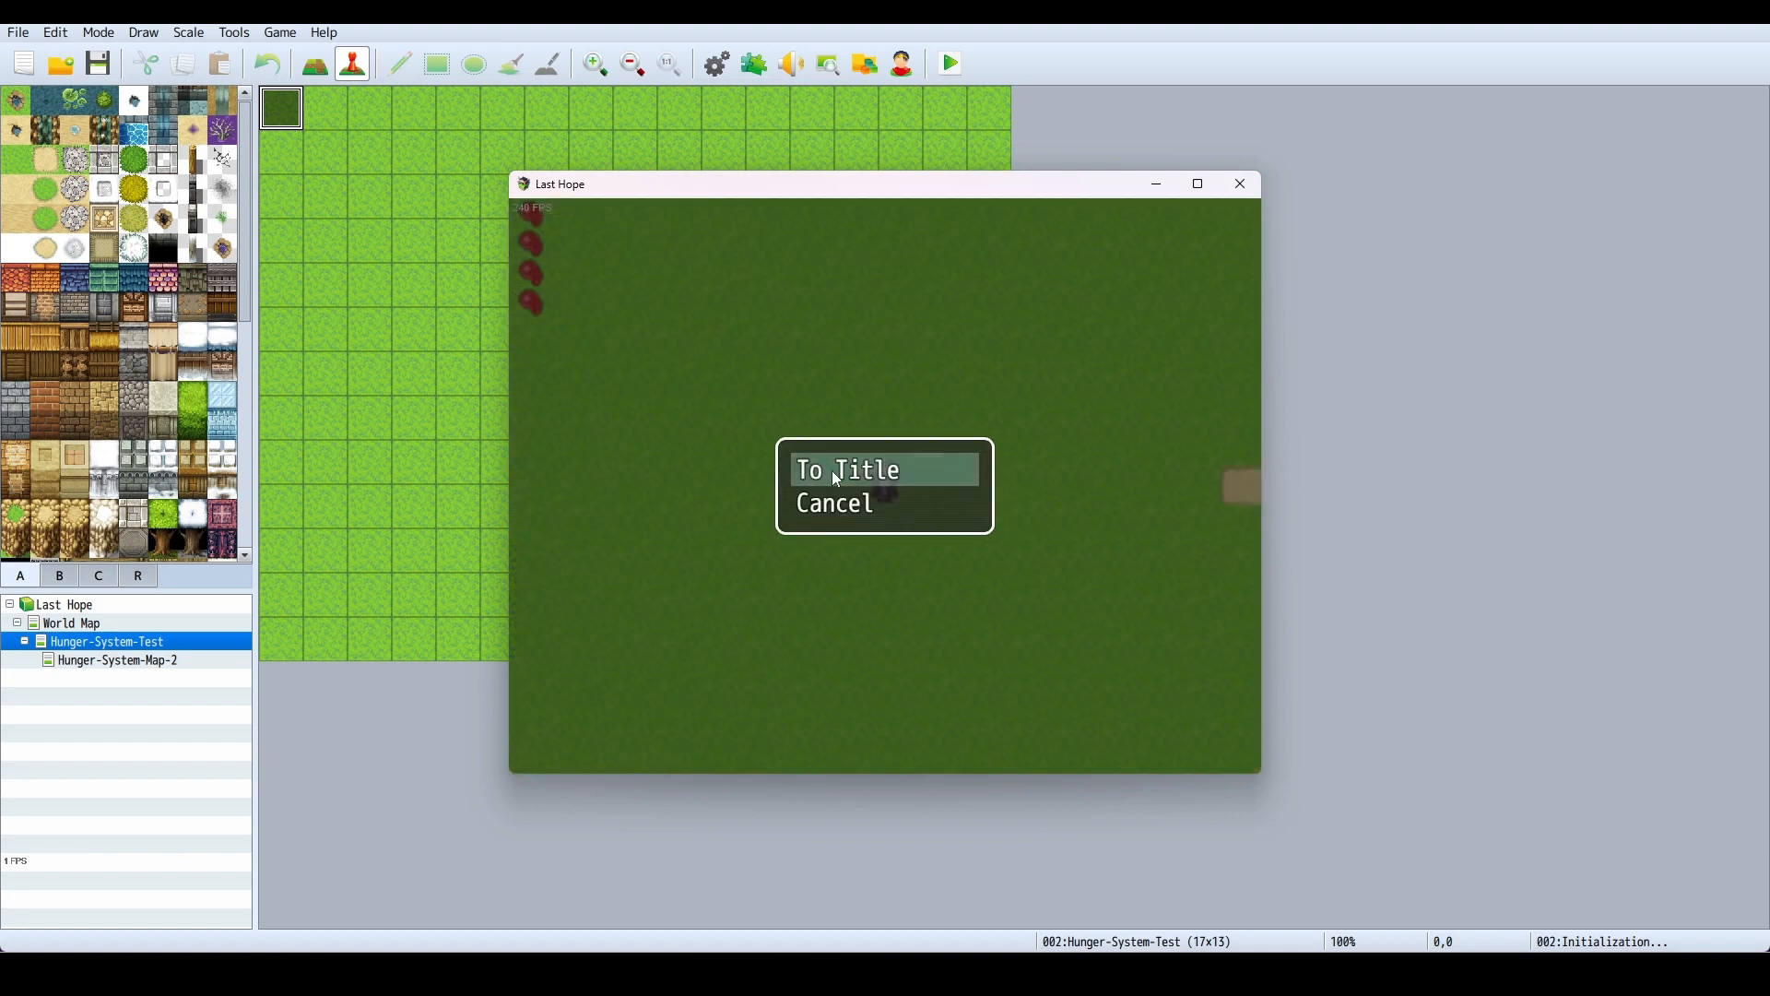
pyautogui.click(848, 470)
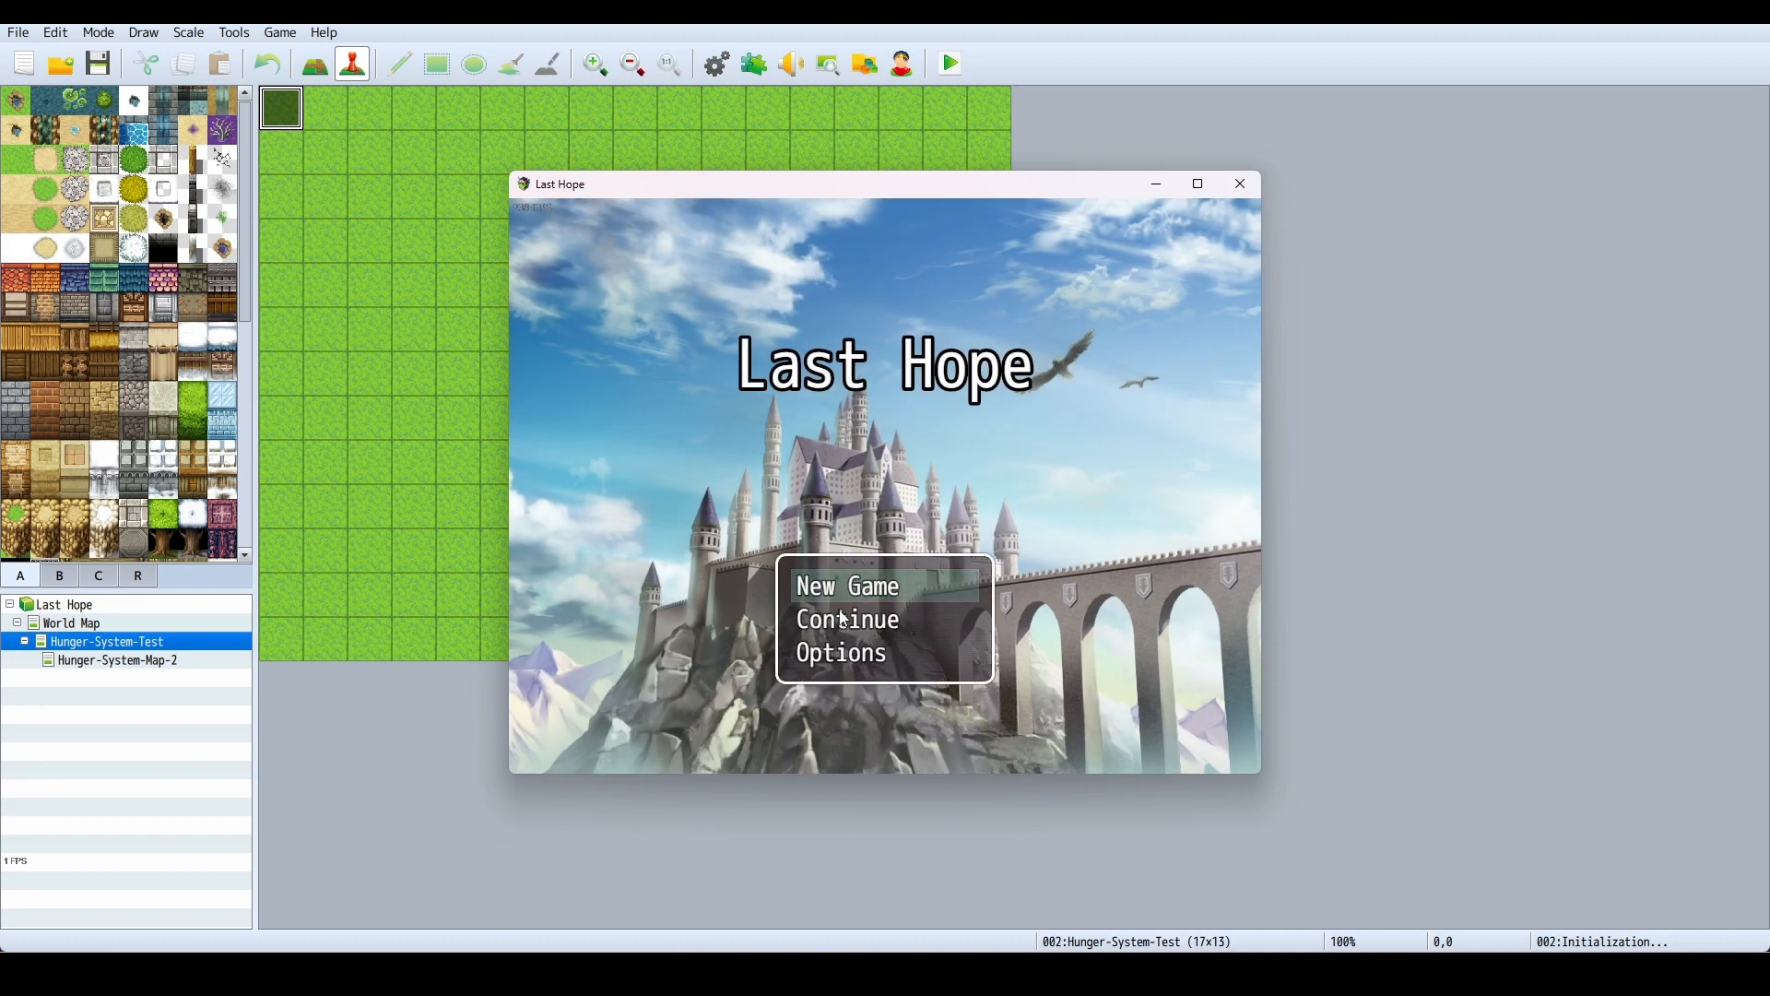
pyautogui.click(847, 620)
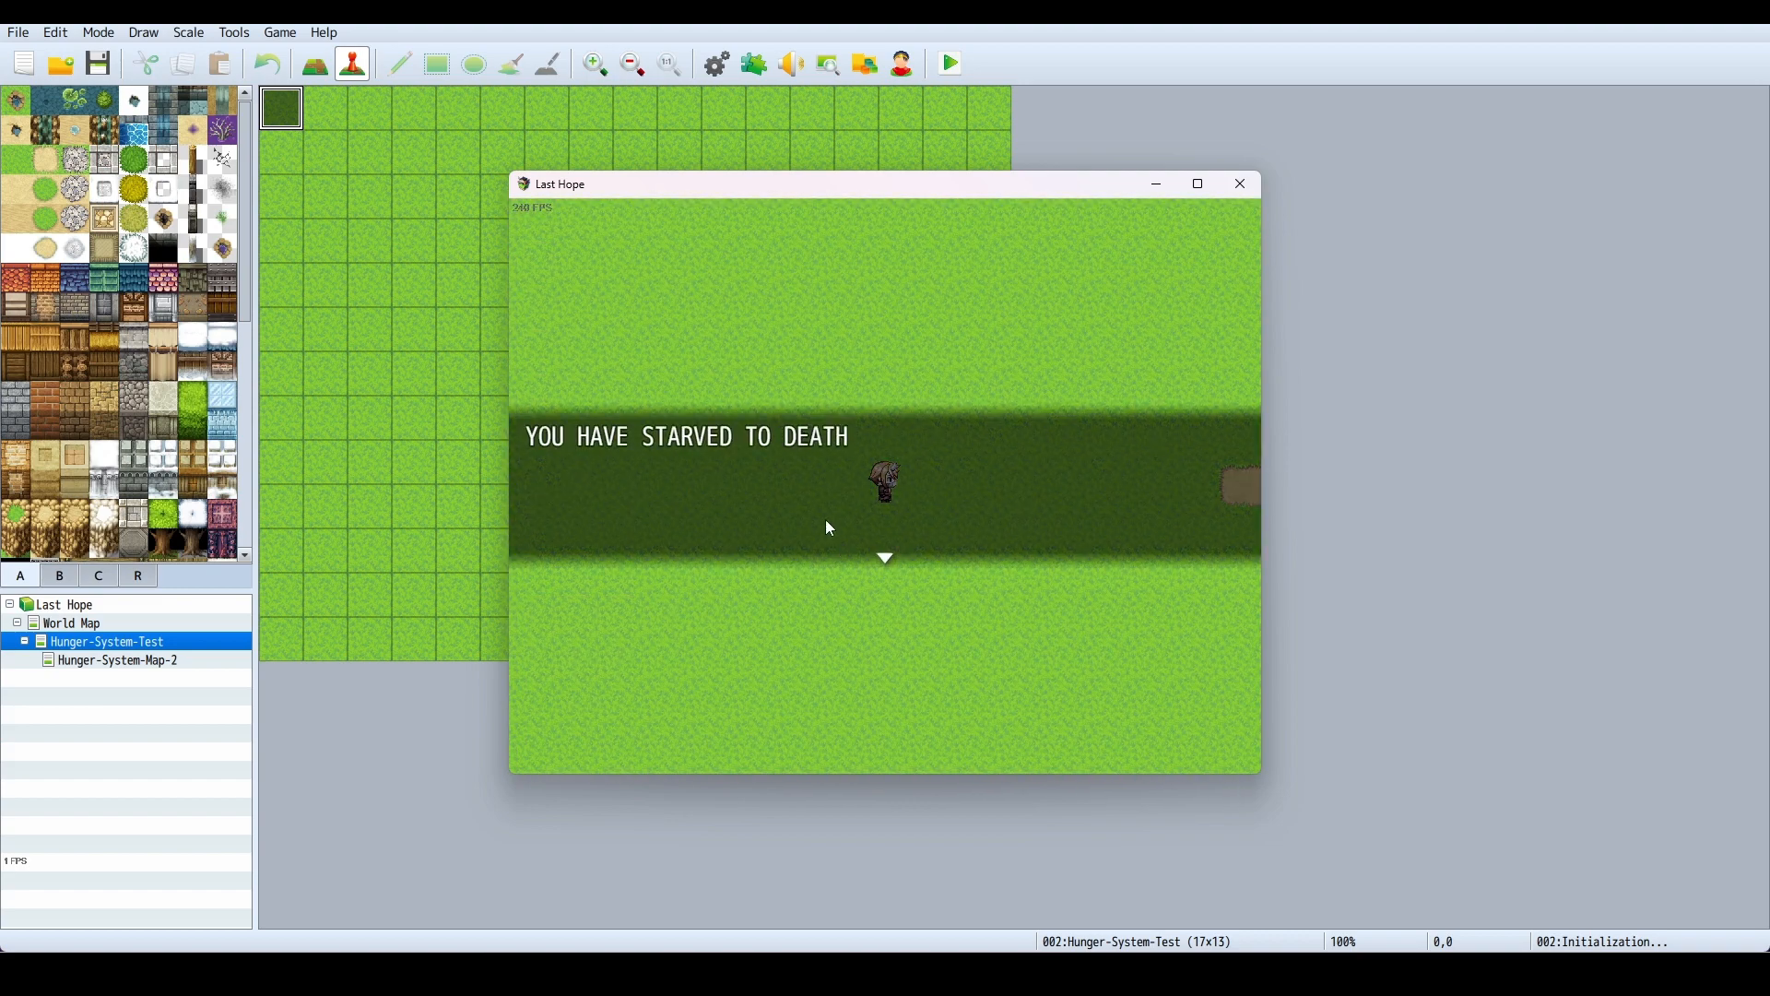
pyautogui.moveTo(900, 441)
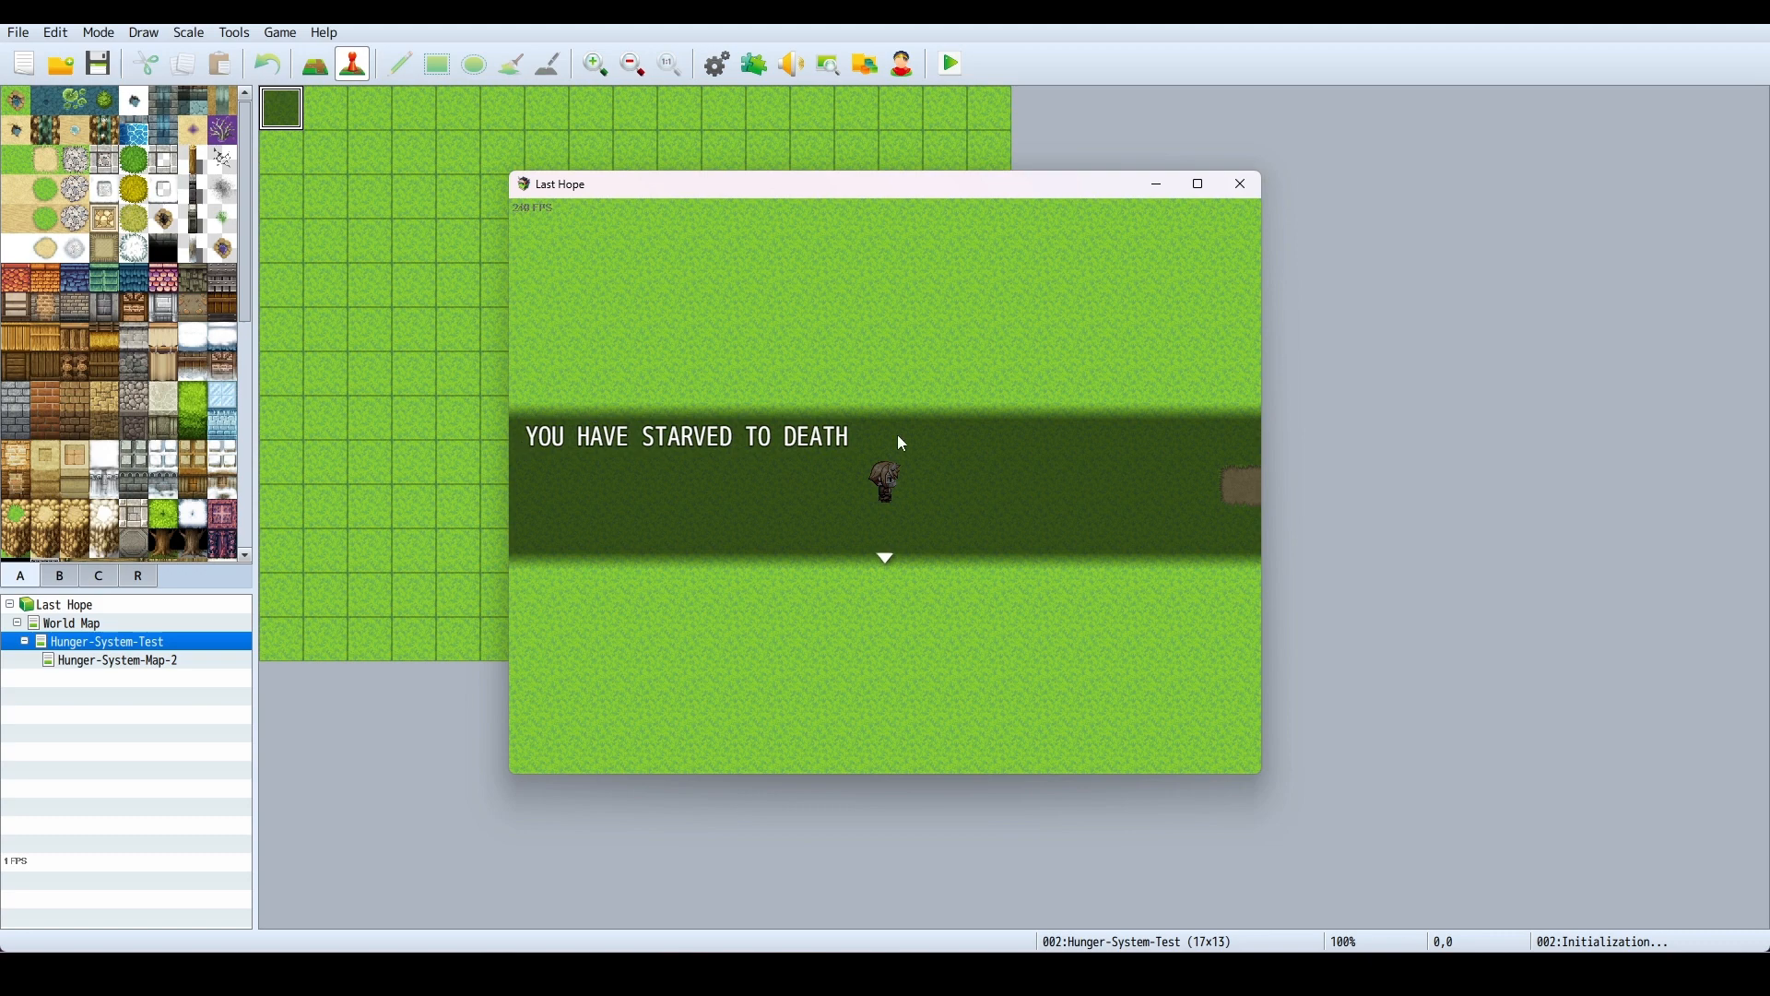
pyautogui.moveTo(914, 564)
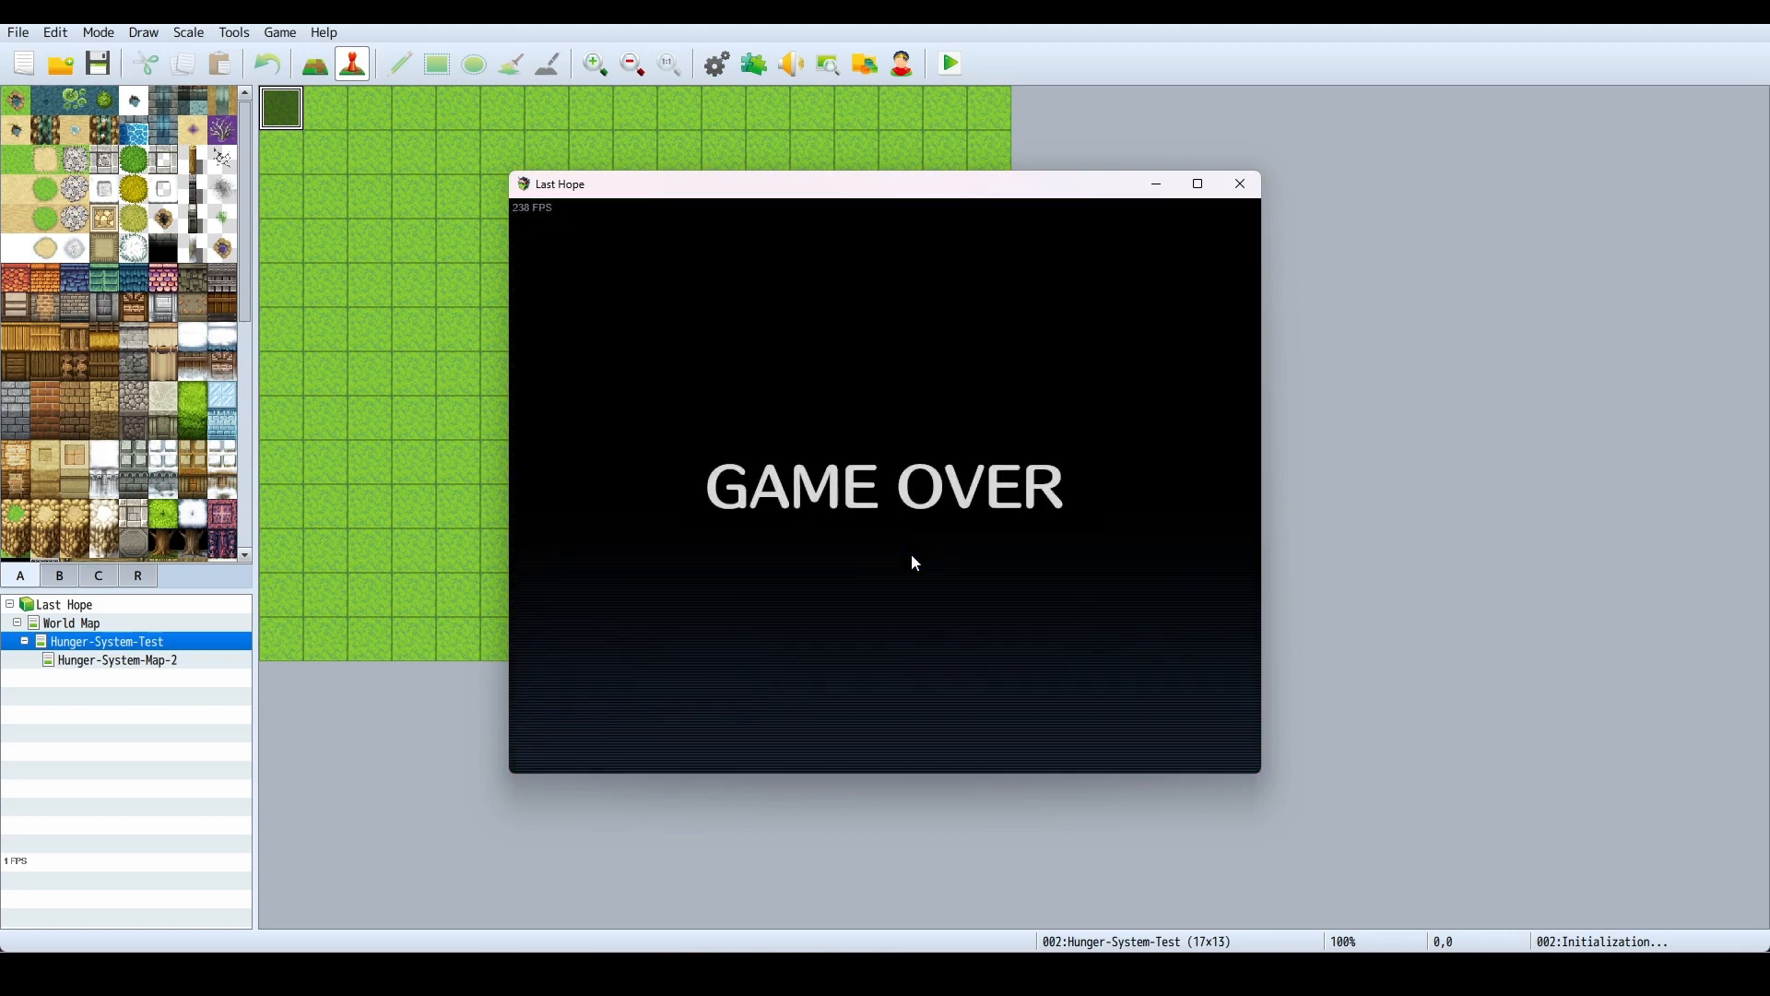
pyautogui.moveTo(1239, 183)
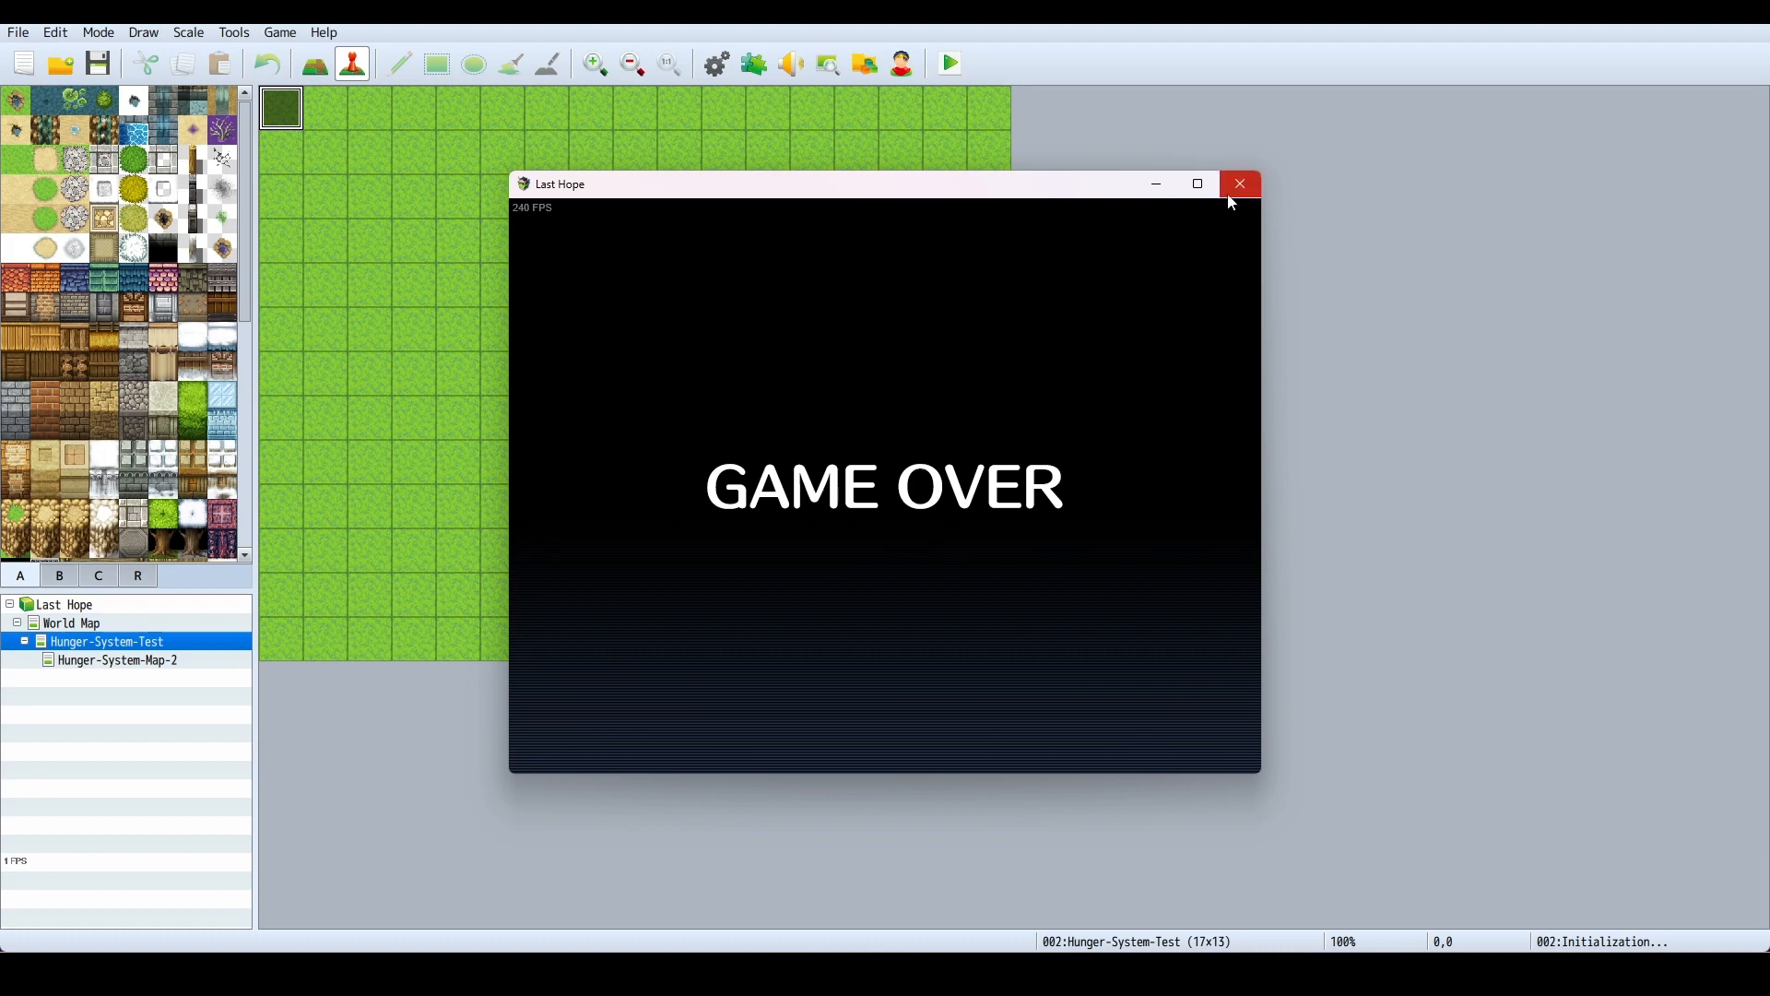
# Close the playtest window after the starvation Game Over
pyautogui.click(1239, 183)
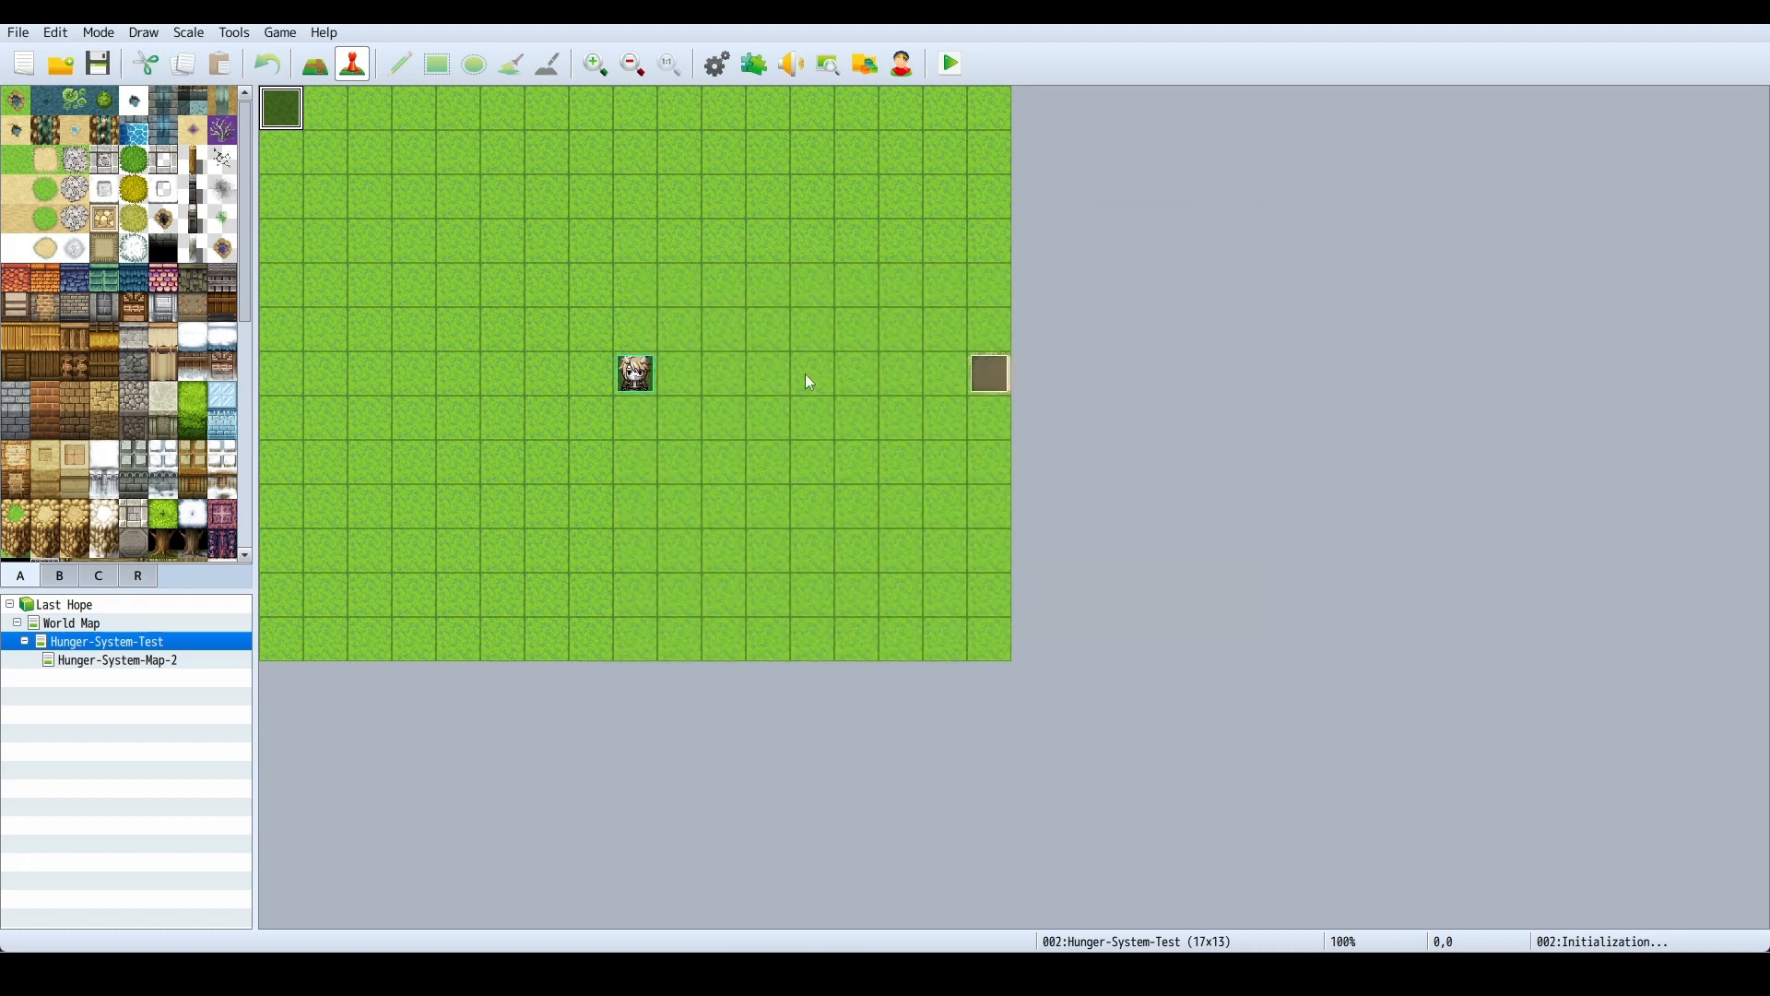
pyautogui.moveTo(608, 332)
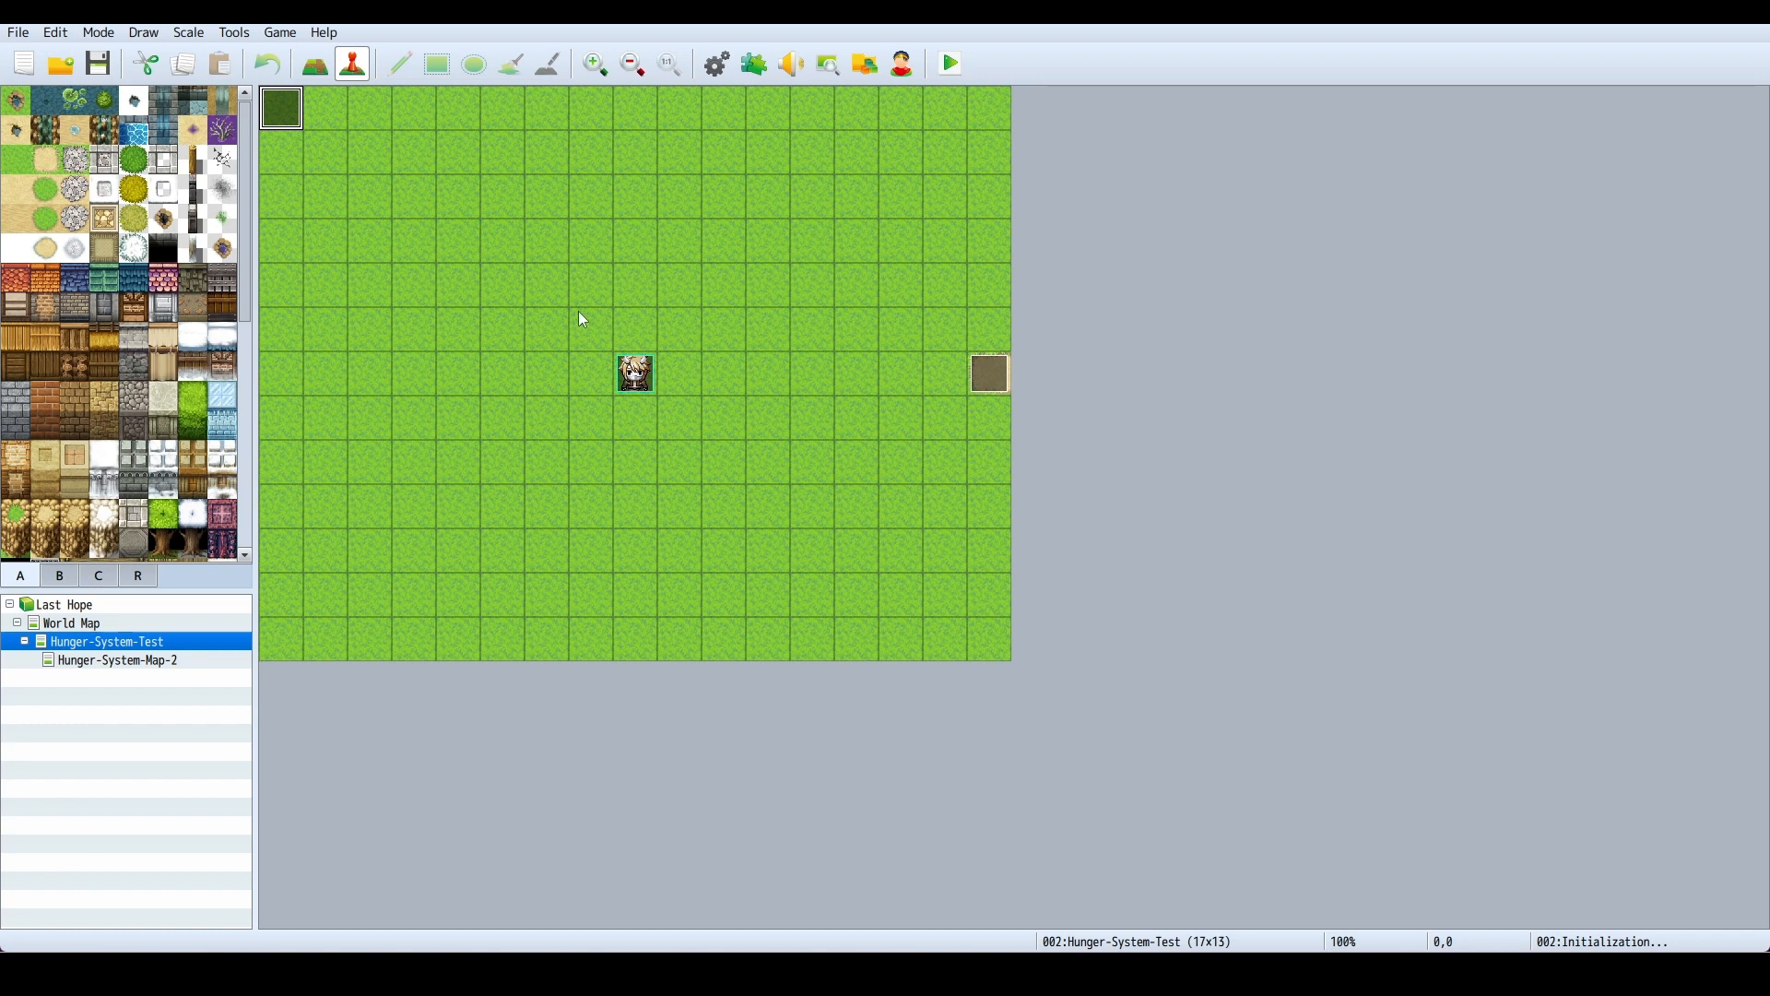
pyautogui.moveTo(546, 284)
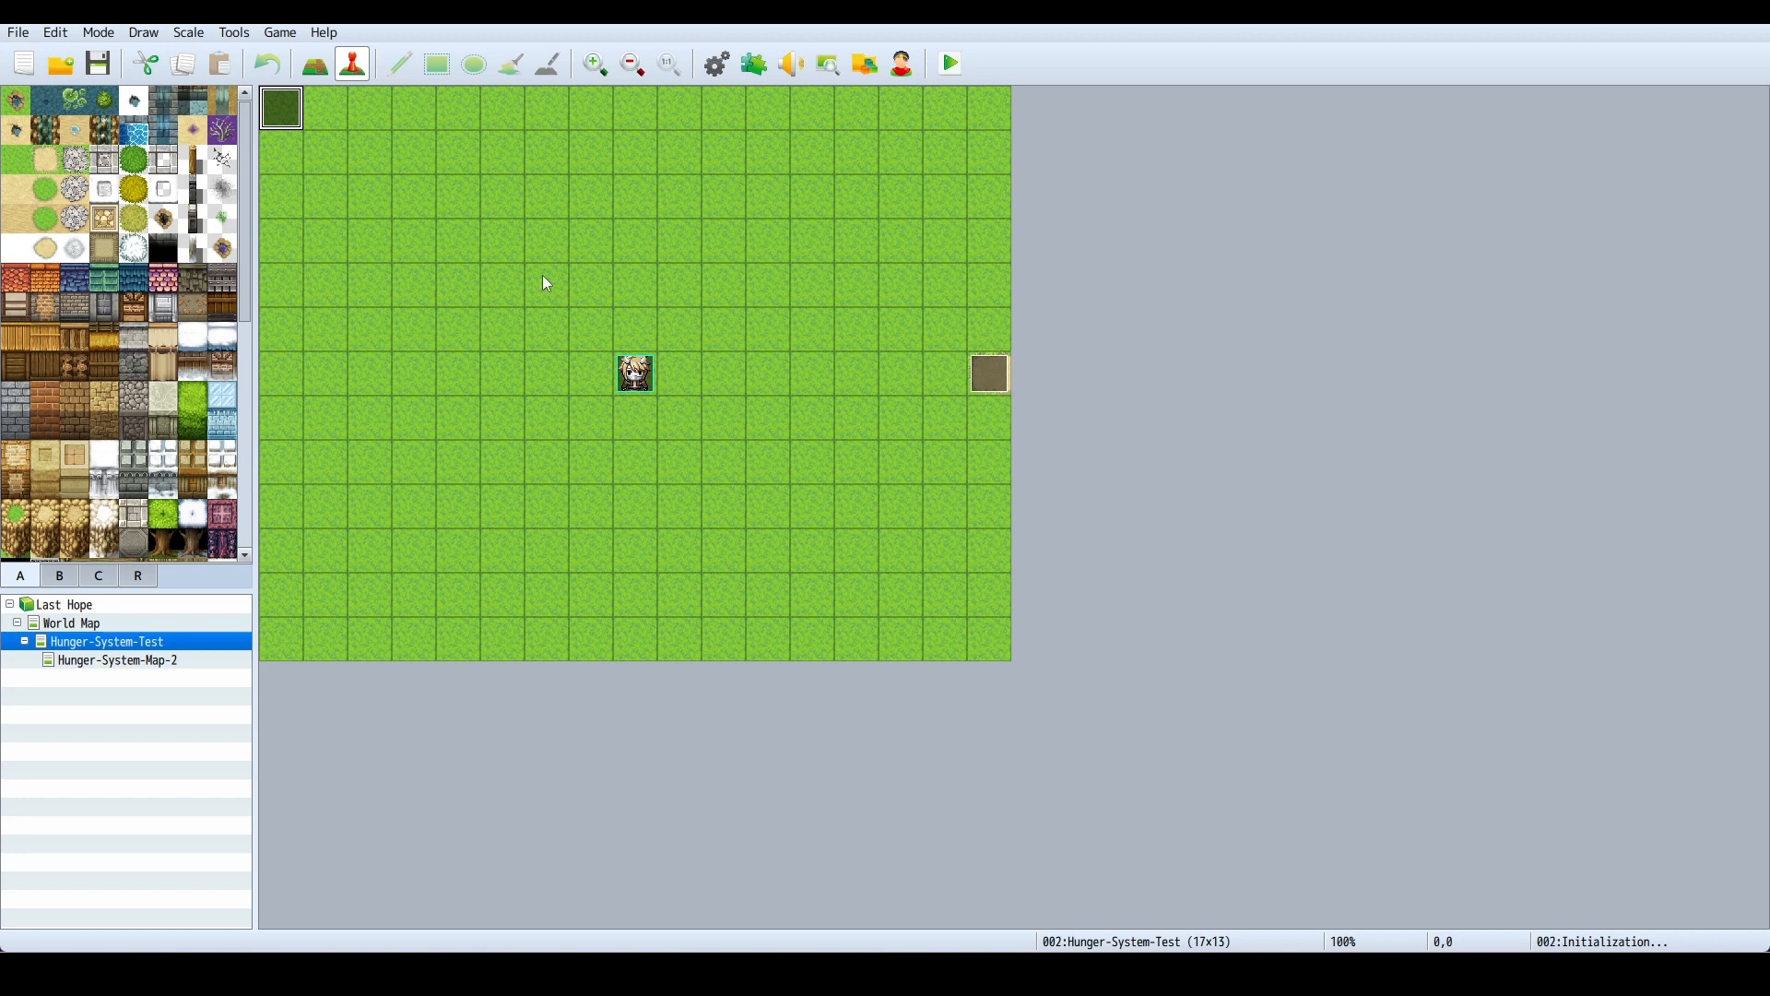
pyautogui.moveTo(378, 254)
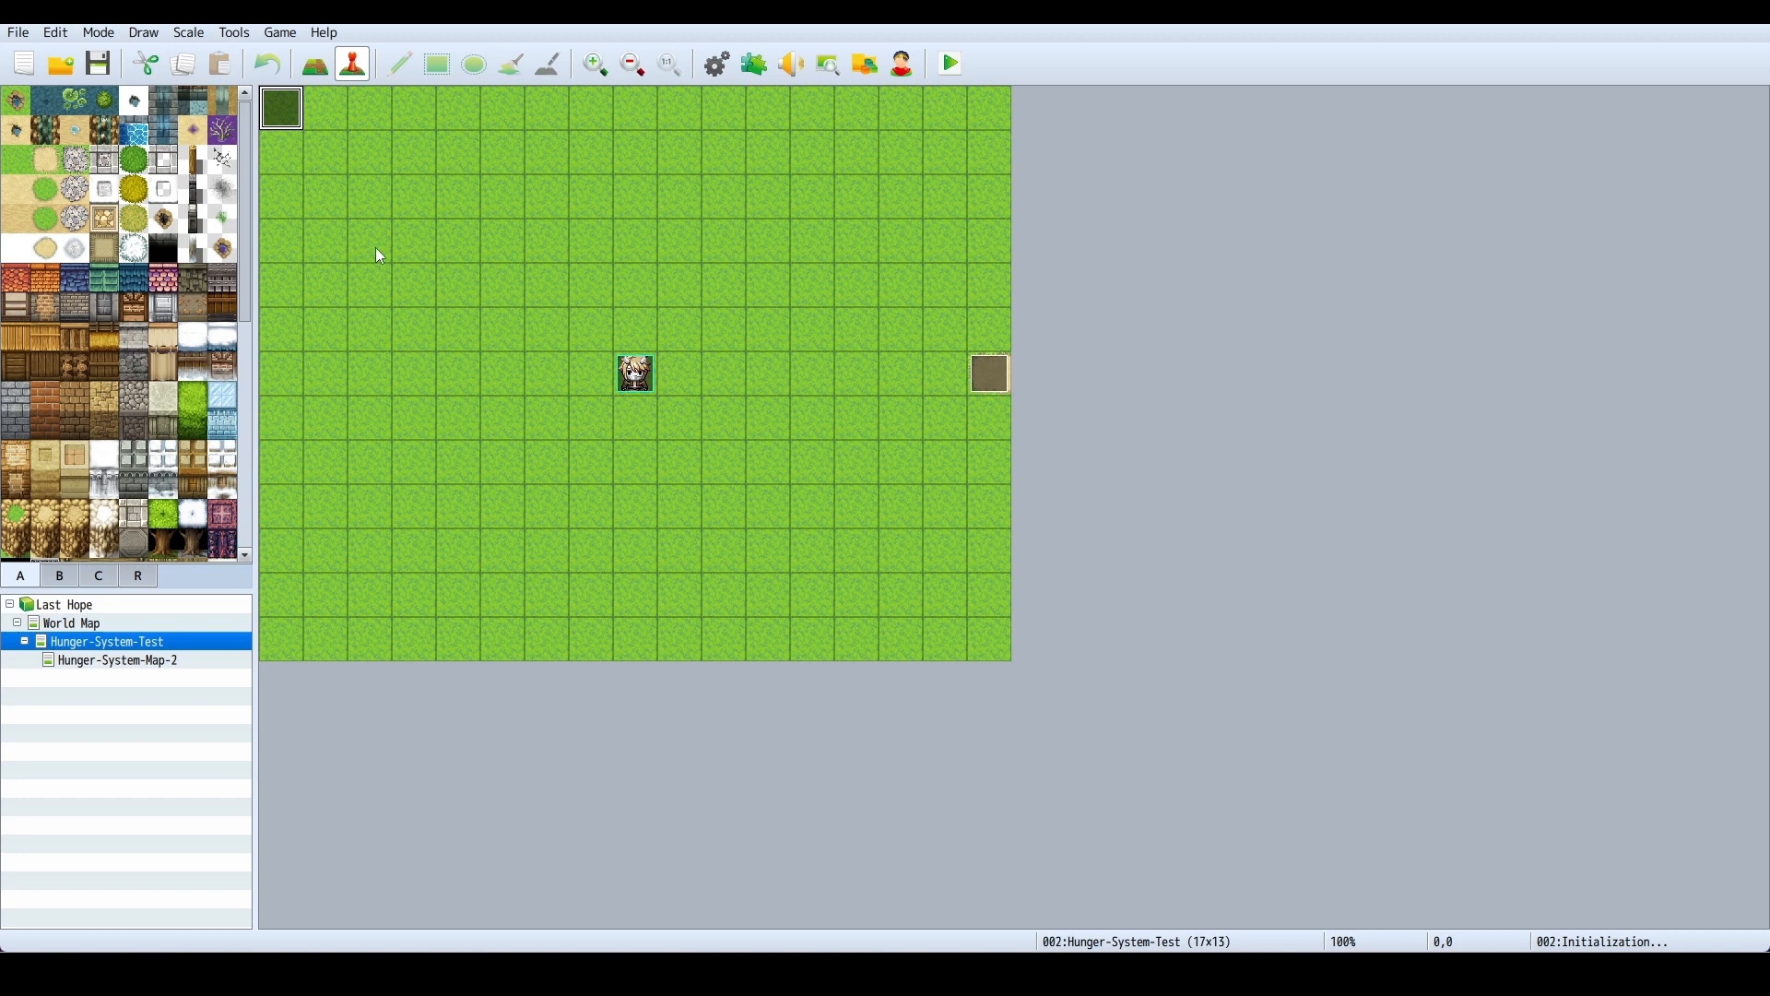
pyautogui.moveTo(582, 332)
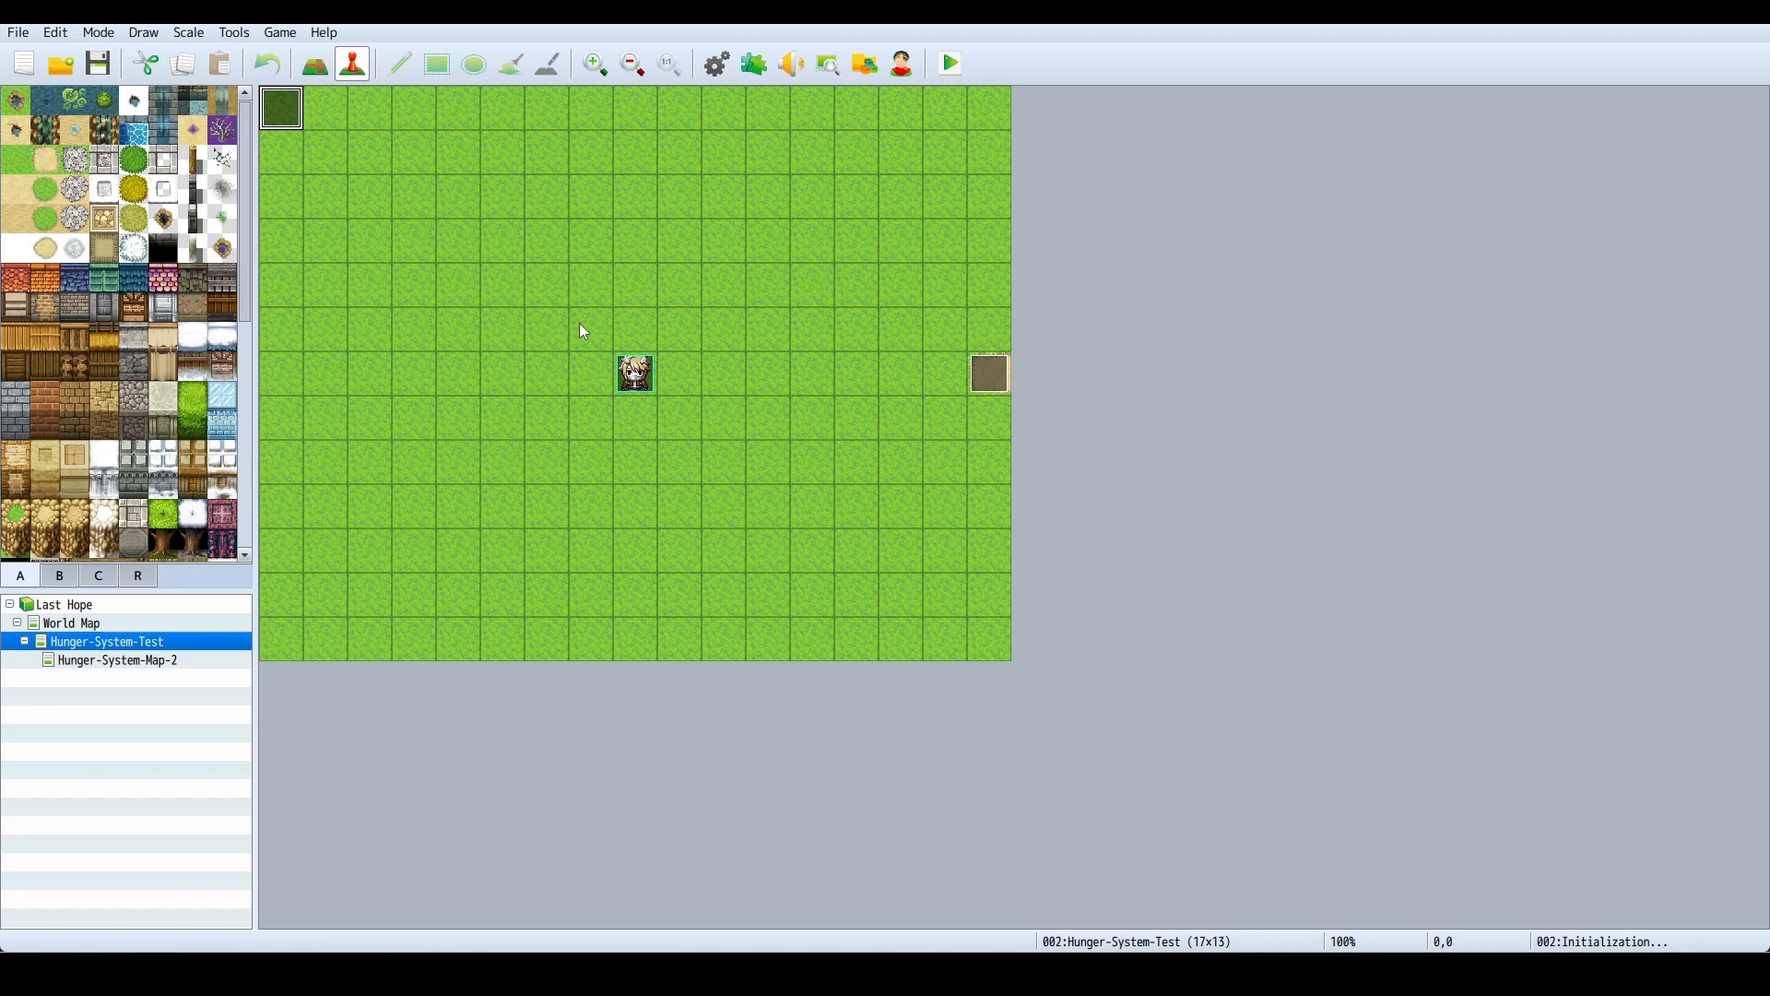
pyautogui.moveTo(694, 302)
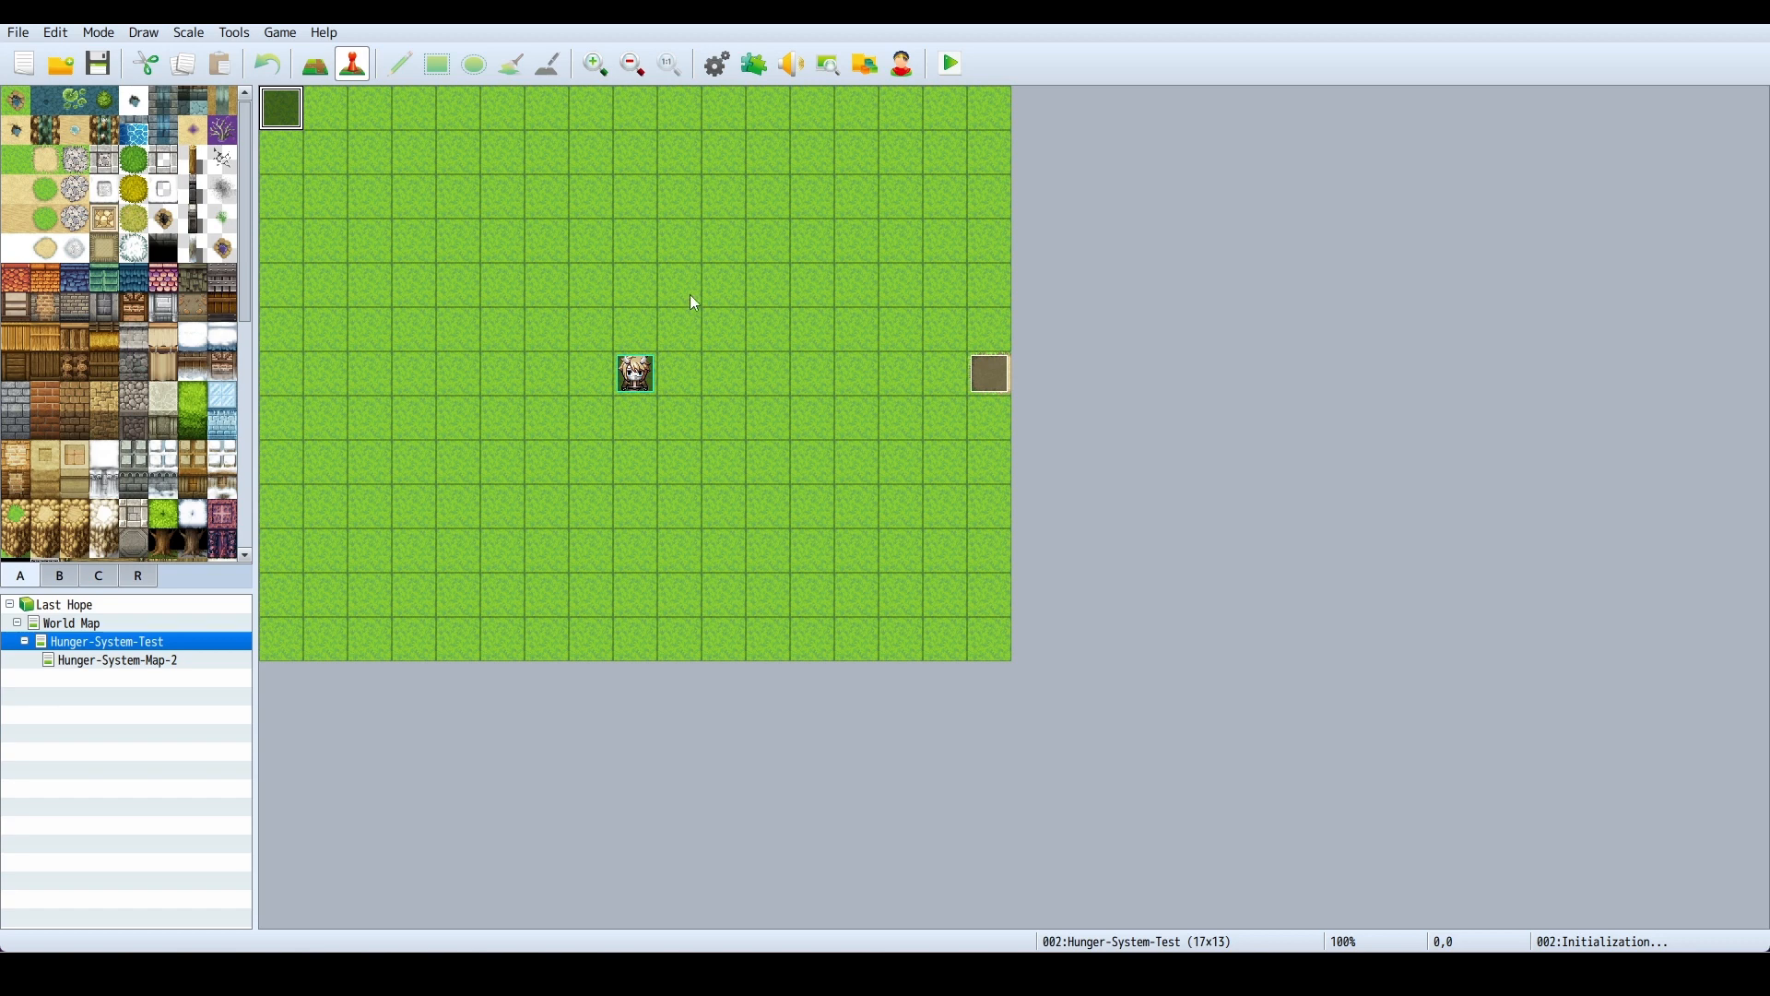
pyautogui.moveTo(675, 240)
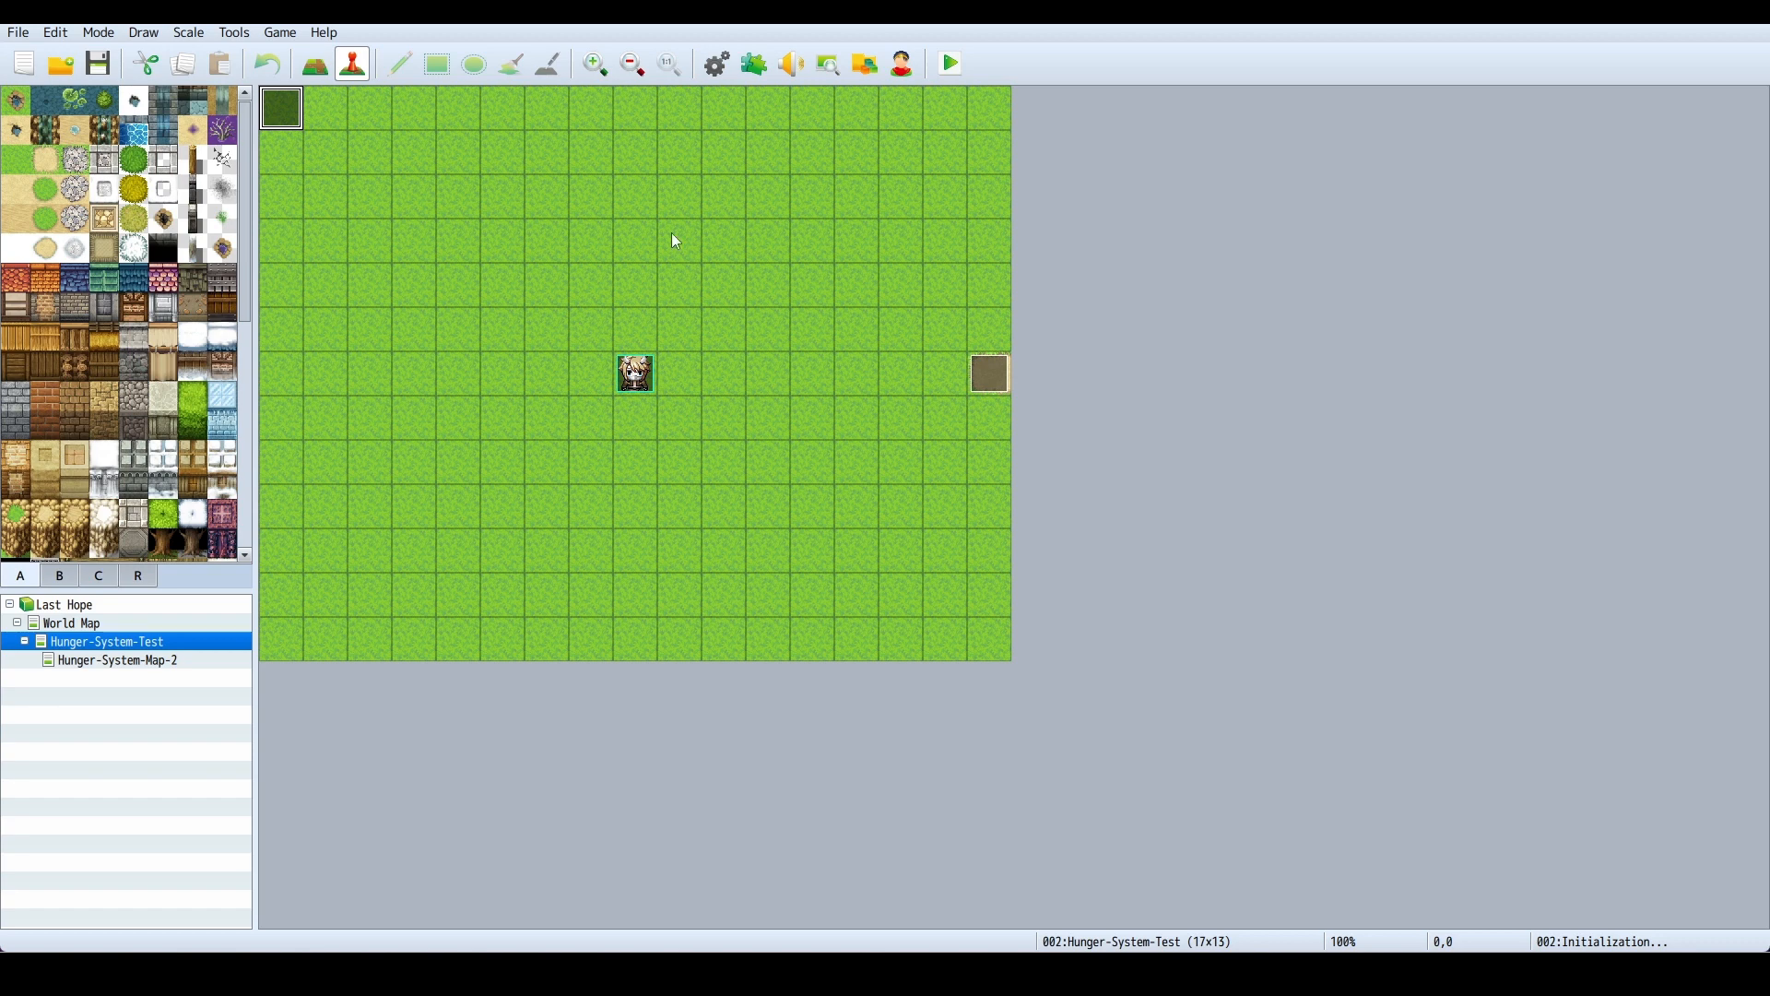
pyautogui.moveTo(507, 162)
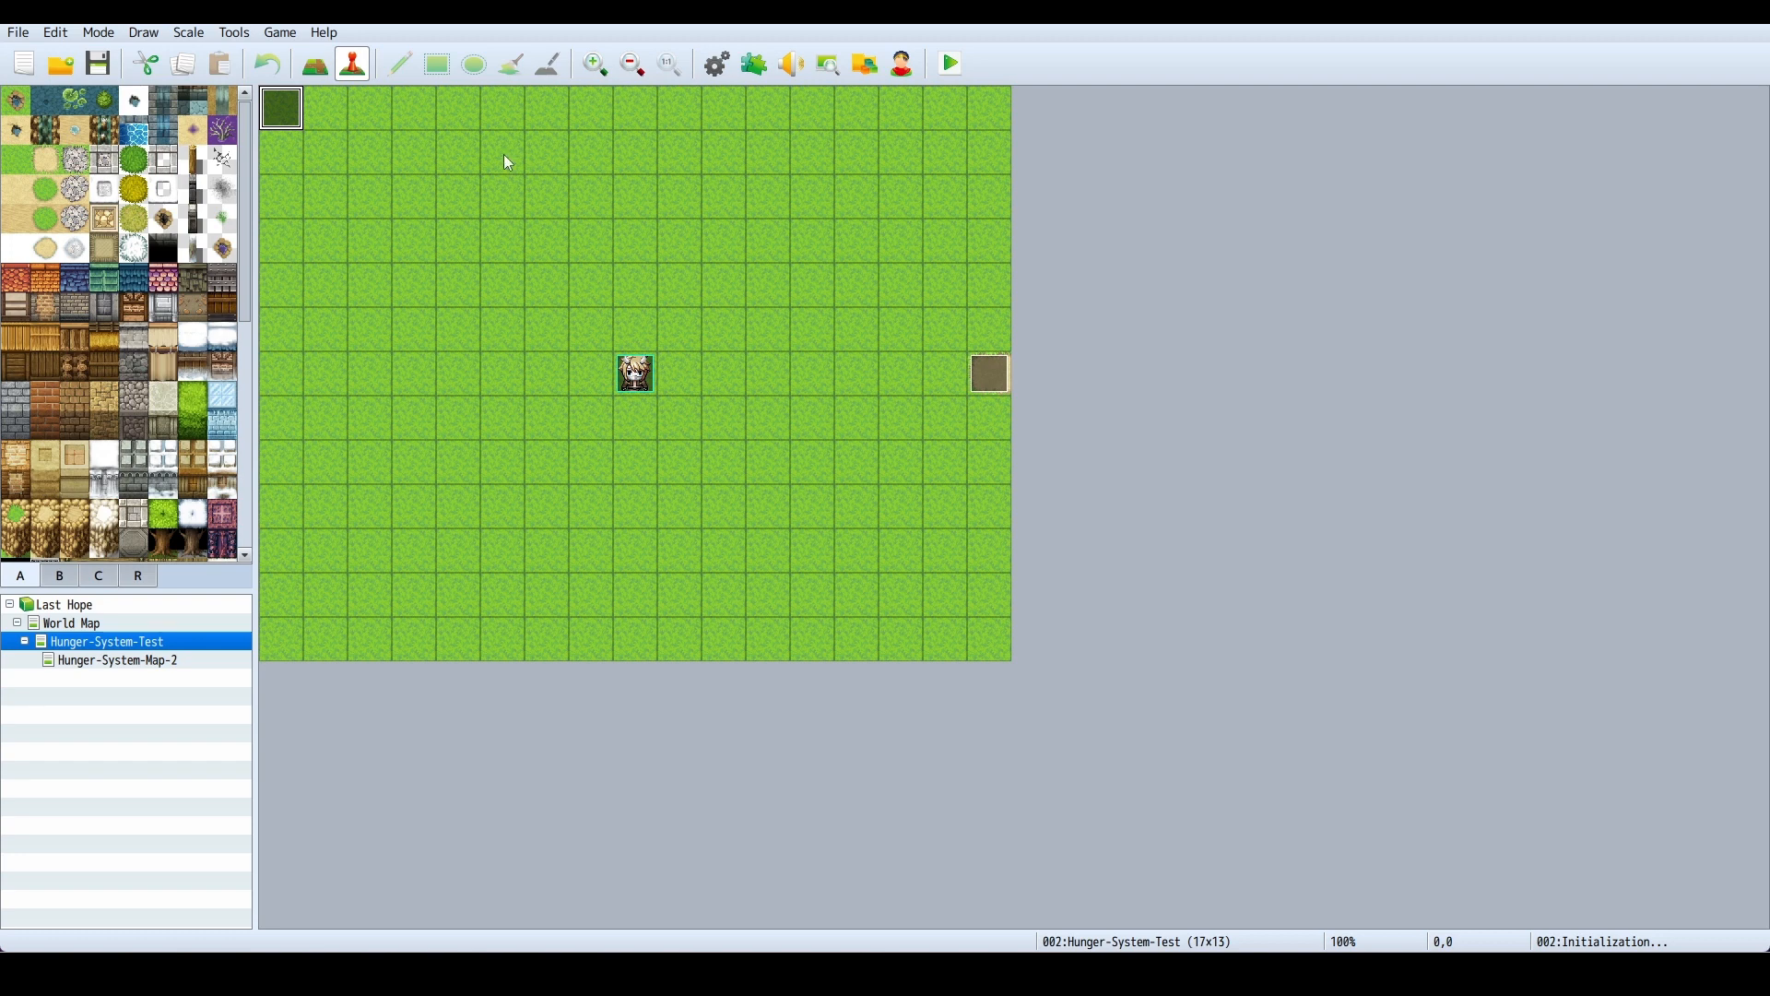